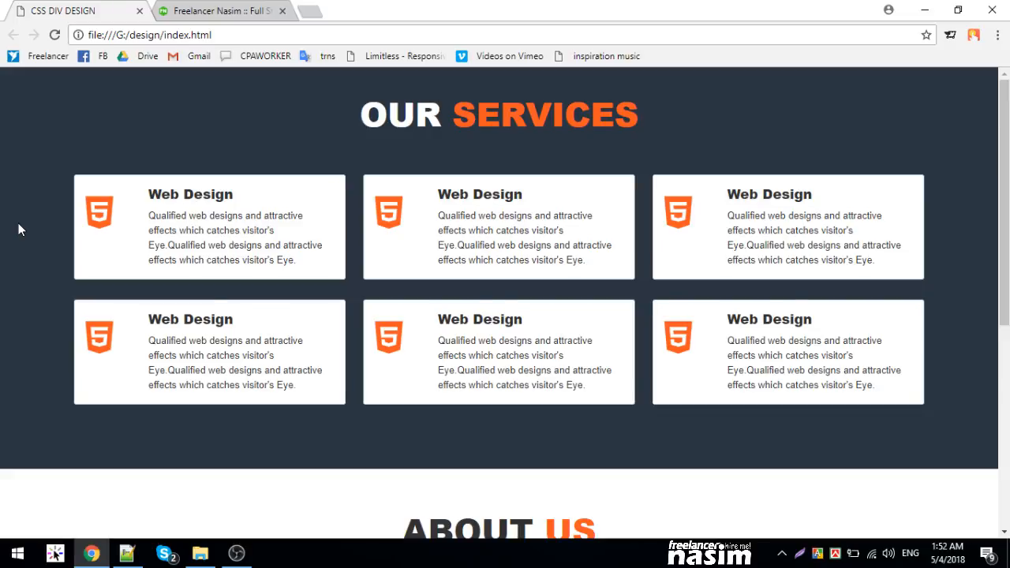
- Add an empty <nav></nav> element right after the <body> tag in index.html
scroll("down", 3)
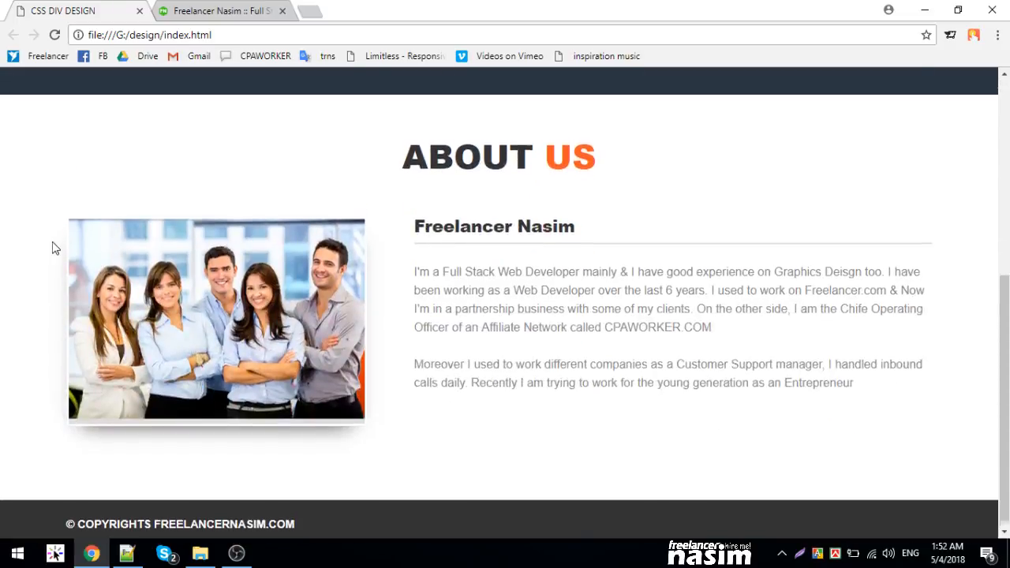
scroll("up", 3)
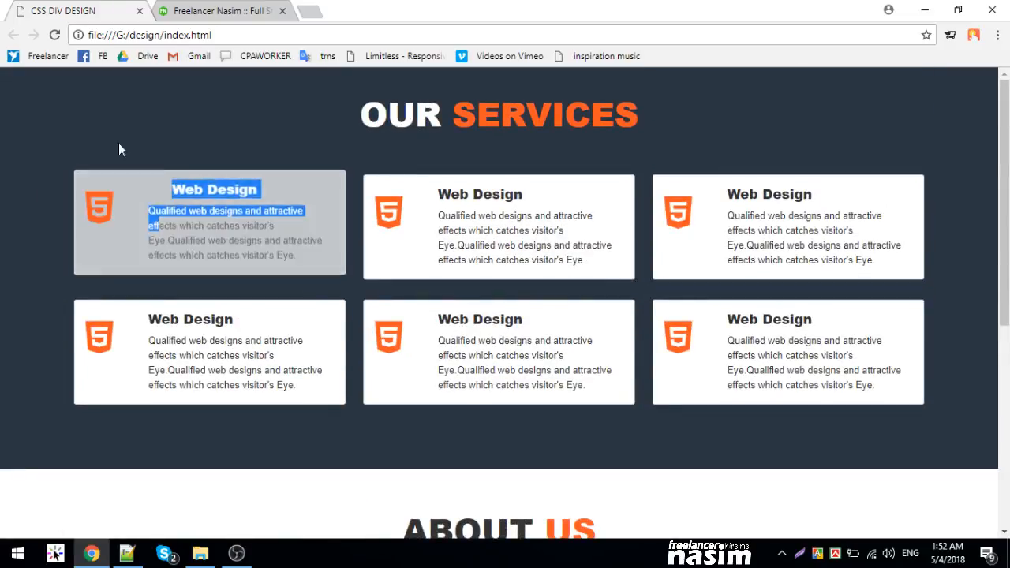
scroll("down", 3)
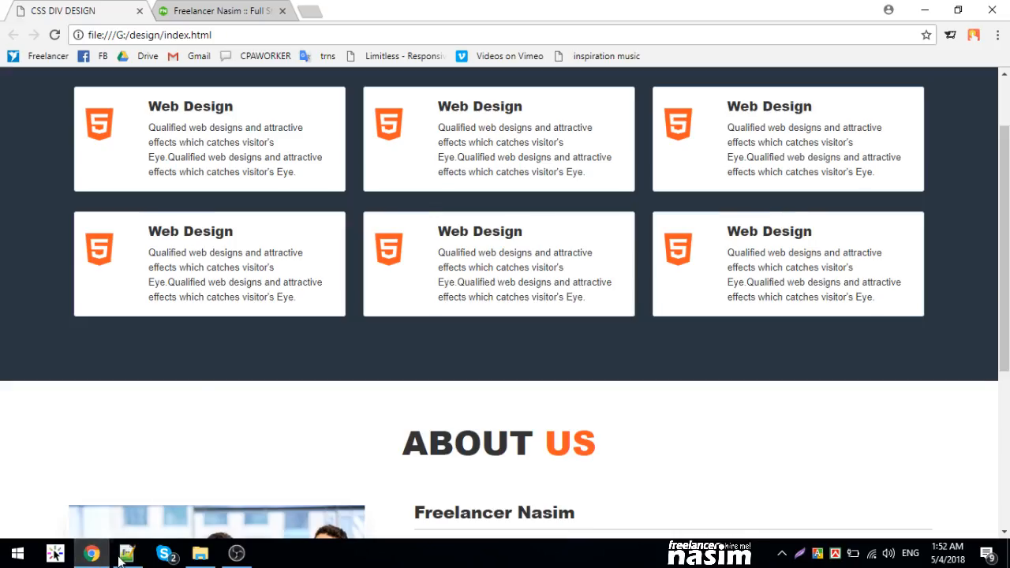
left_click(126, 553)
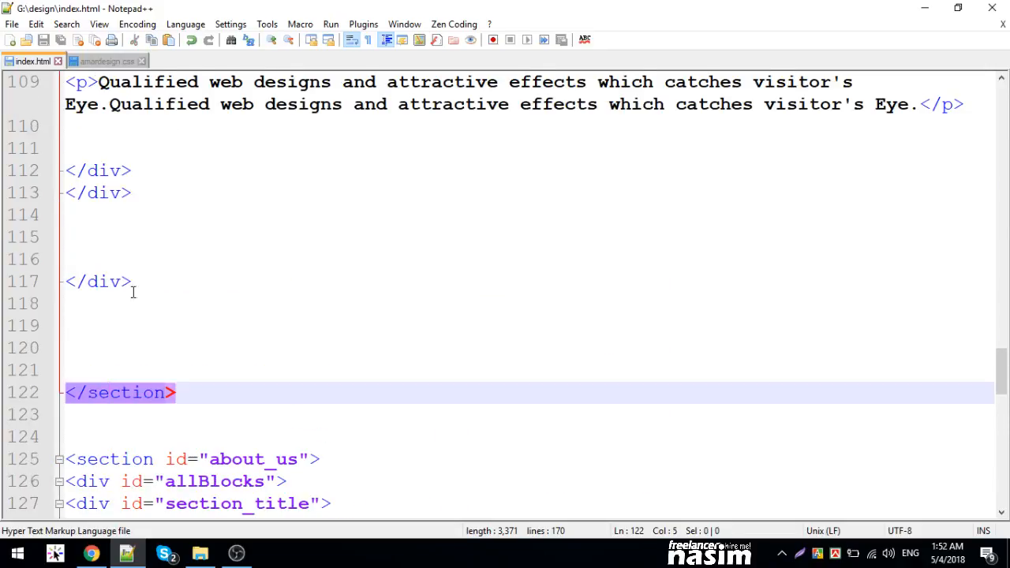
scroll("up", 3)
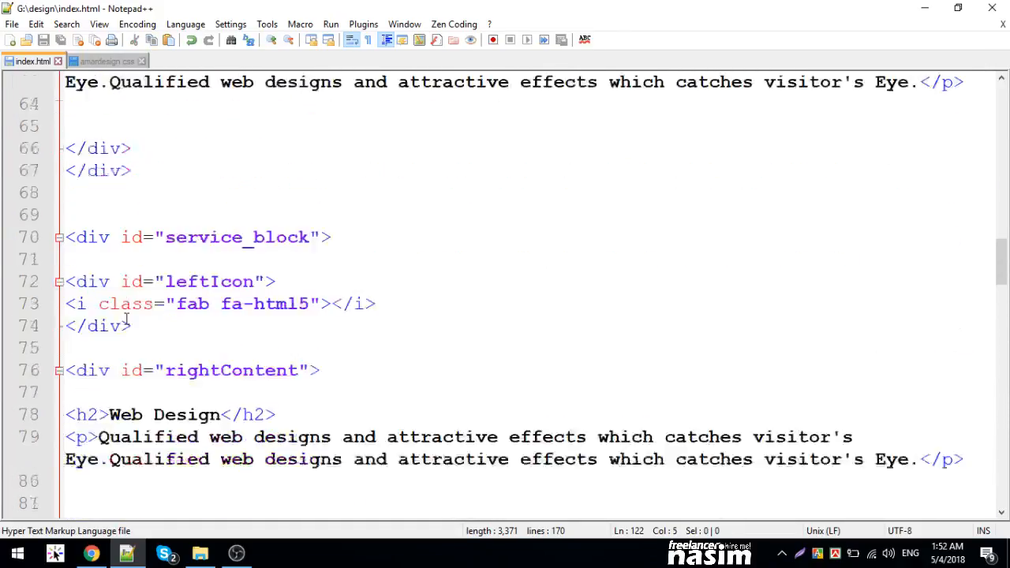
scroll("up", 3)
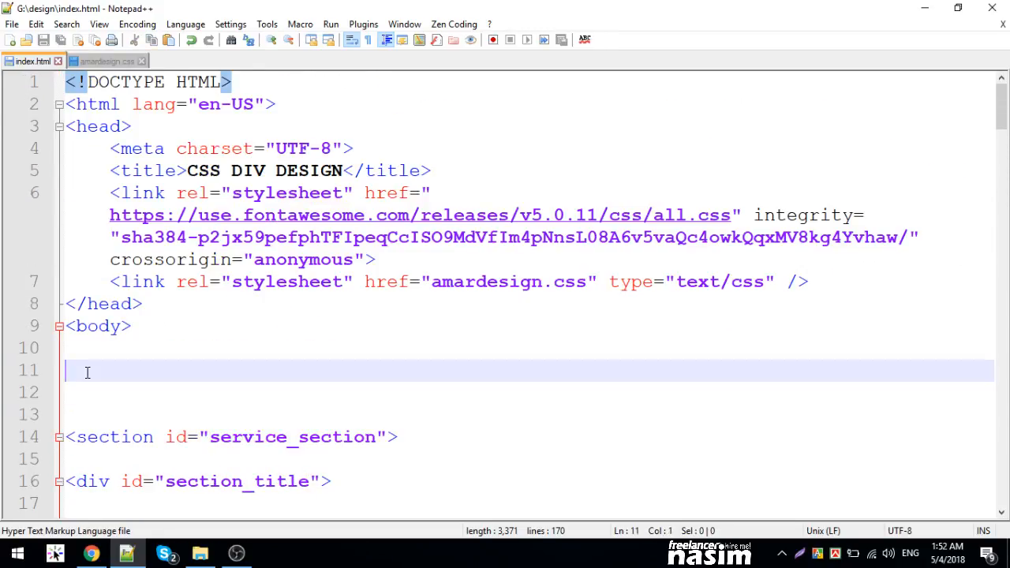
type("nav>")
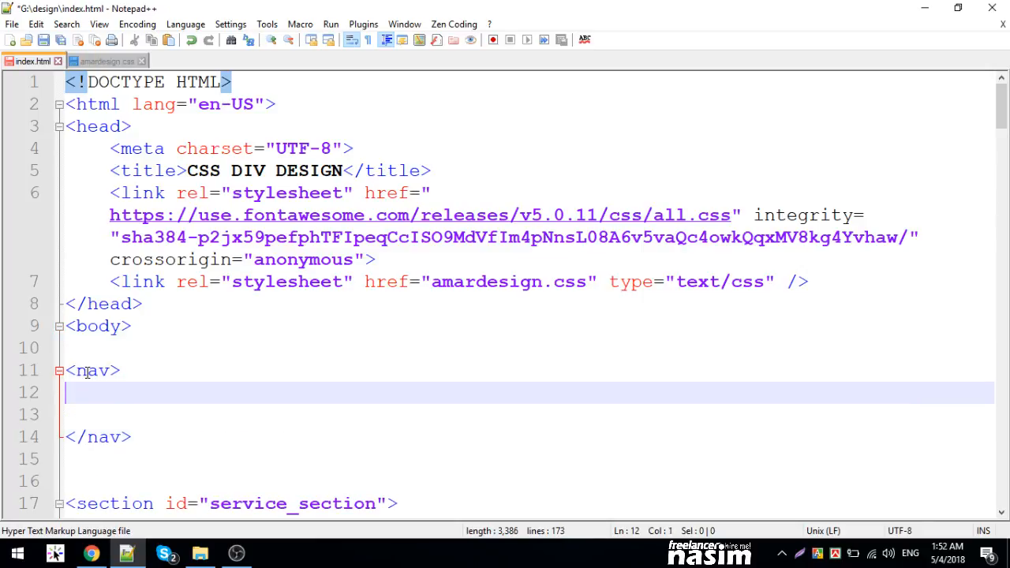
scroll("down", 3)
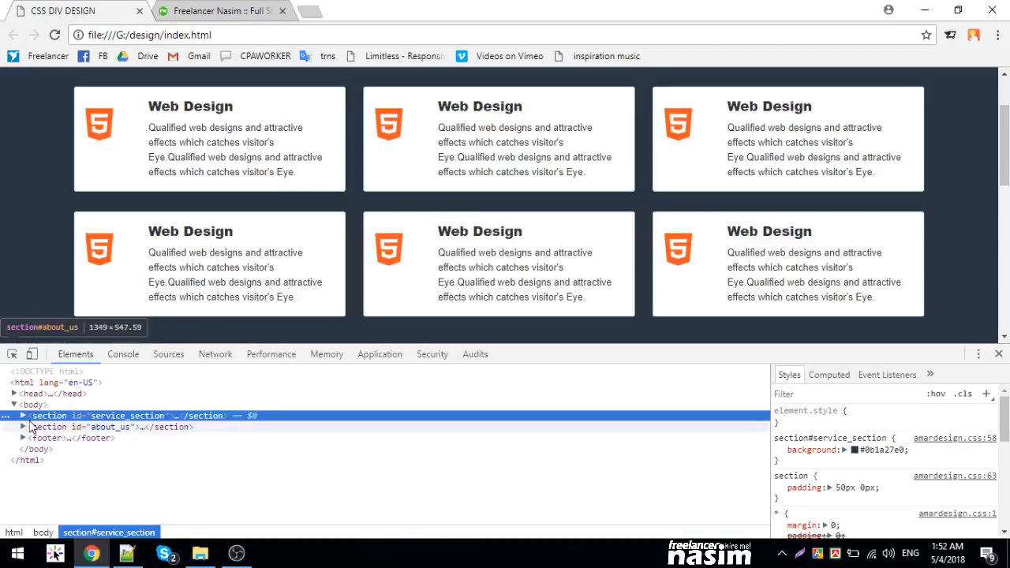
left_click(23, 427)
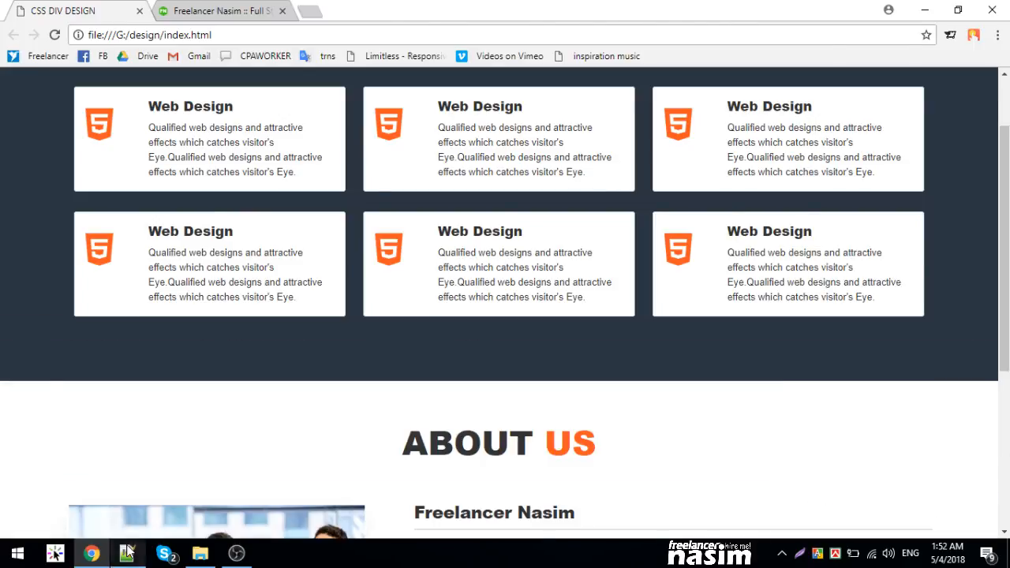
left_click(126, 552)
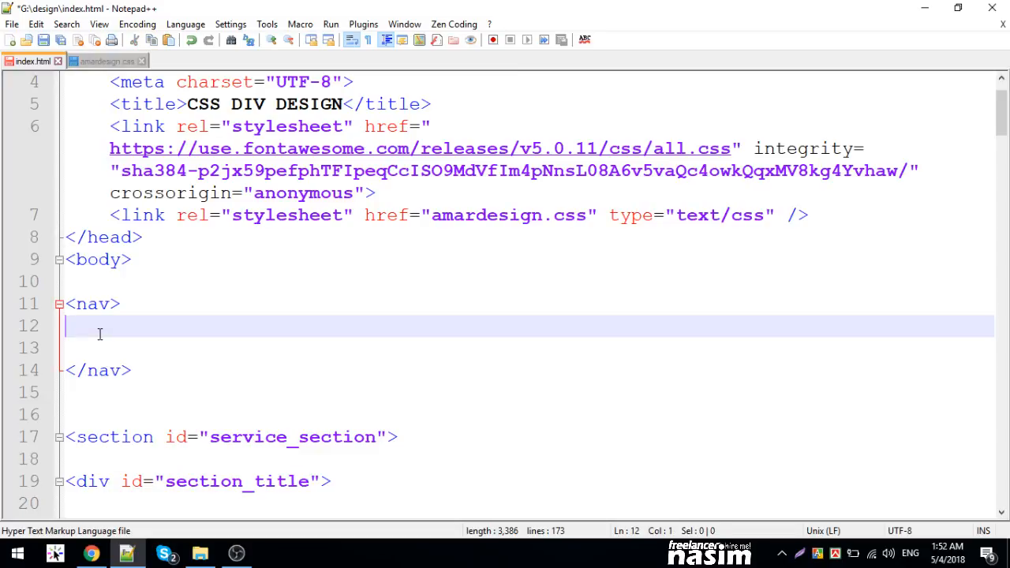
- Inside nav, add an allBlocks div with a list of Home, About, Service and Contact items
type("#")
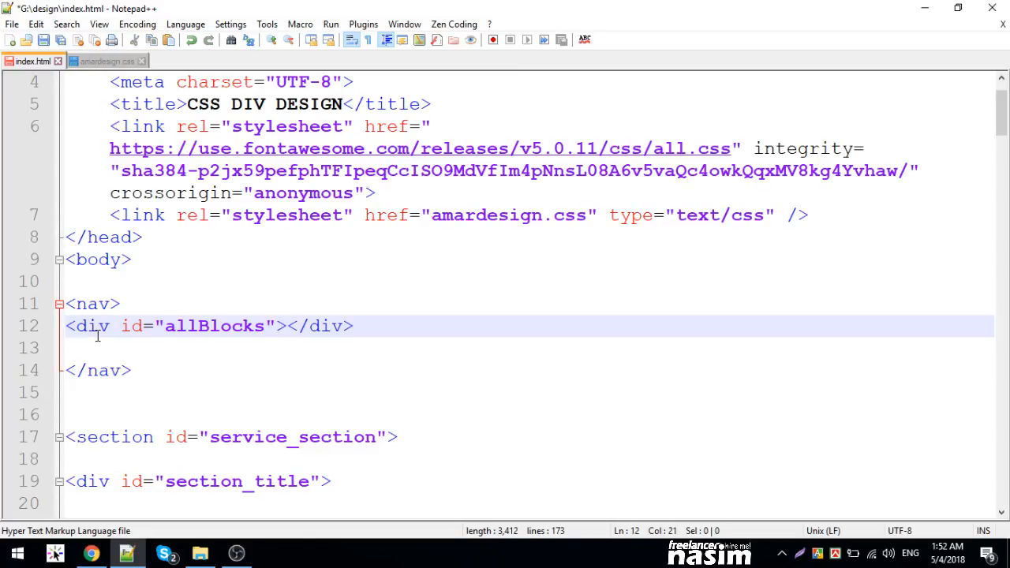
key("Enter")
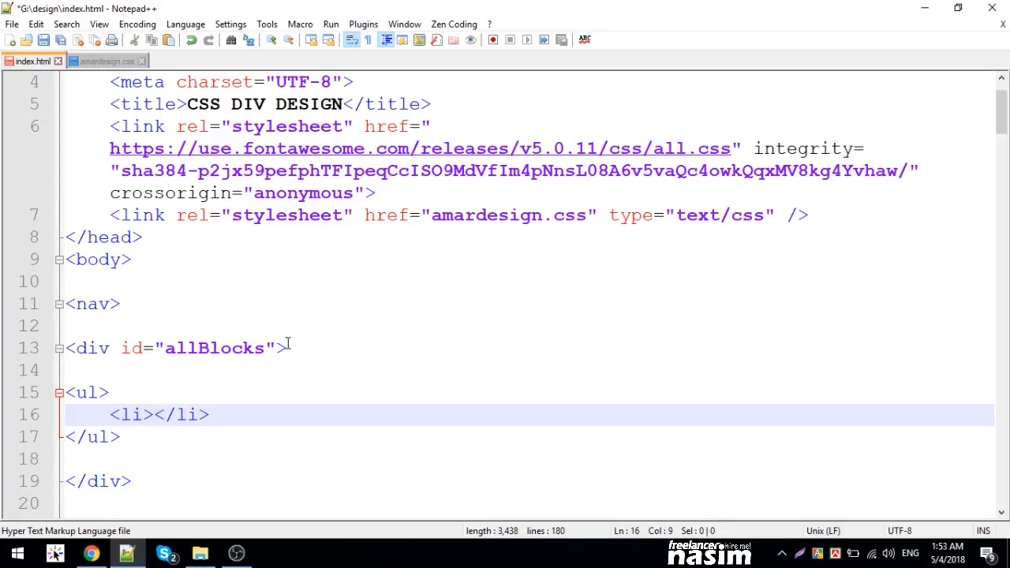
type("Home")
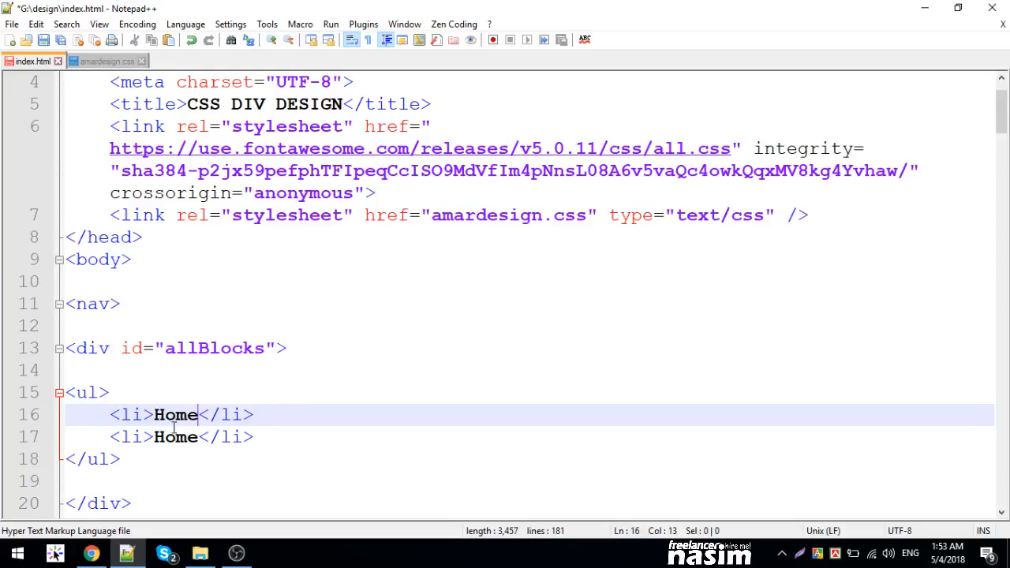
type("About")
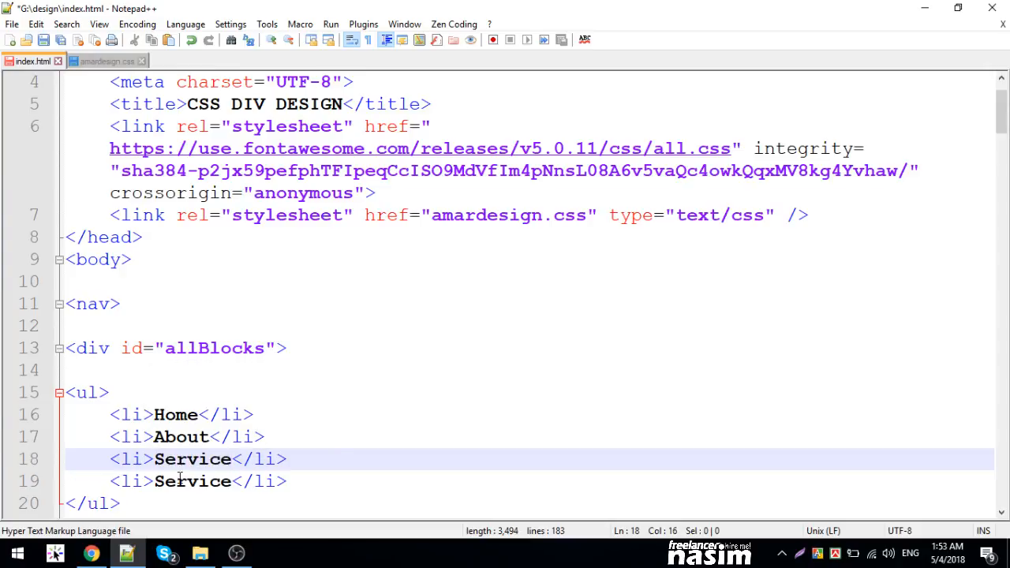
type("Contac")
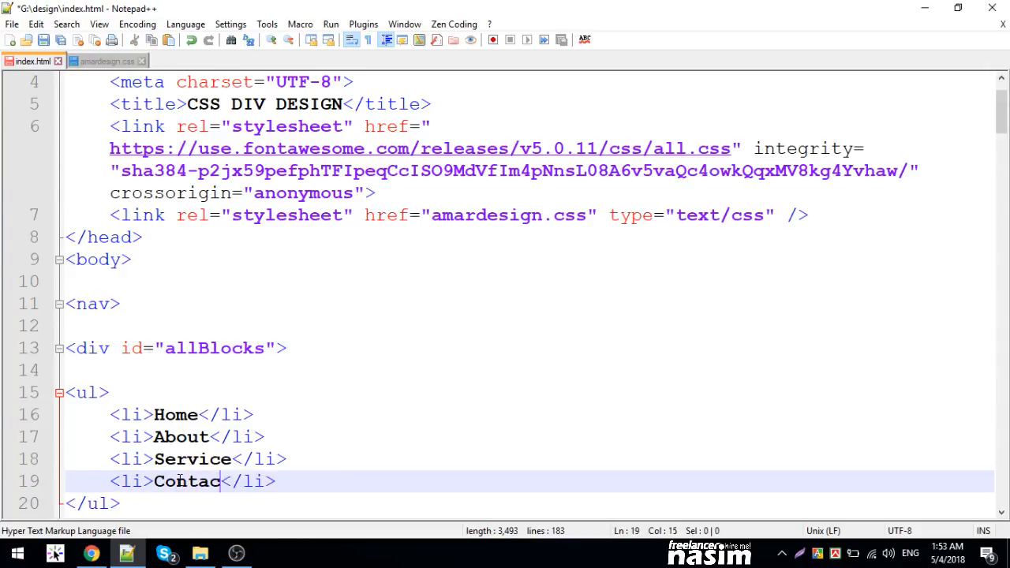
type("t")
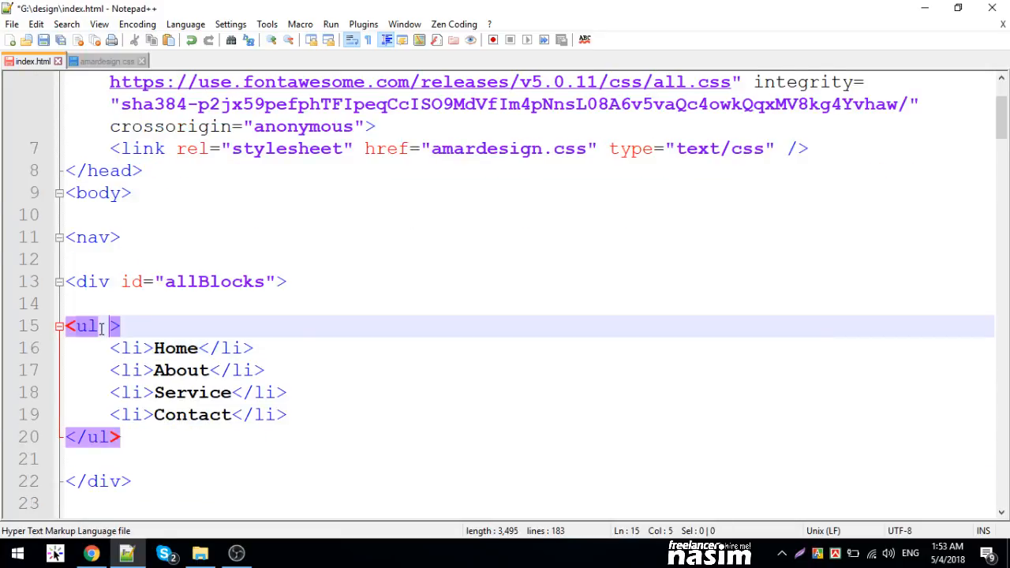
- Give the list id="main_menu" and move over to amardesign.css for styling
type("id=\"\"")
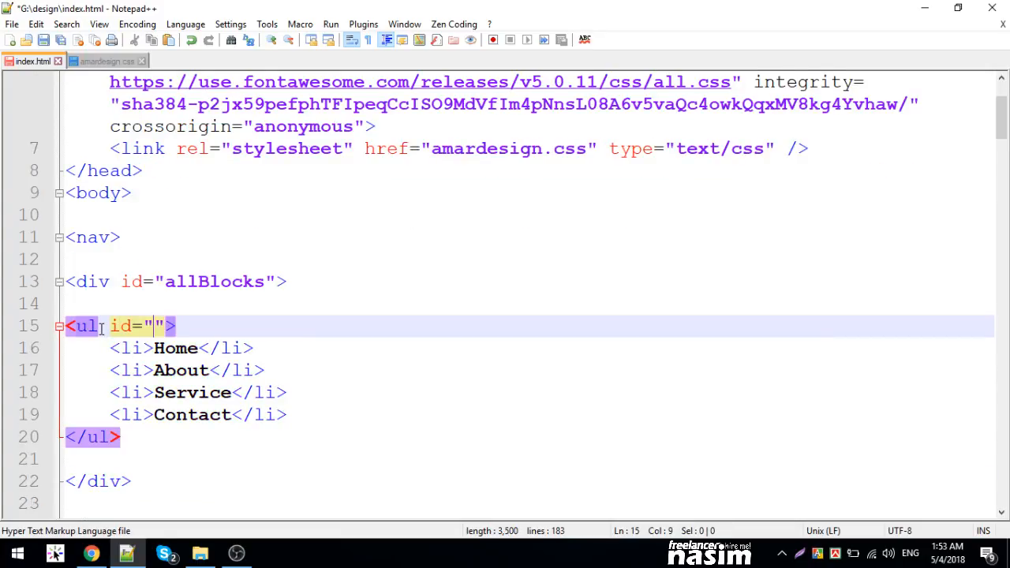
type("main_menu")
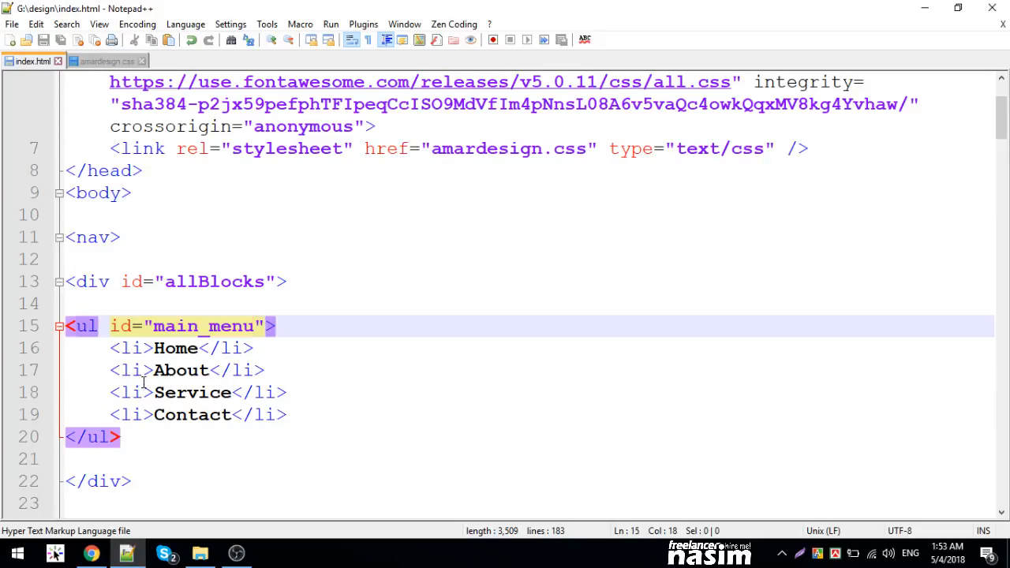
double_click(204, 325)
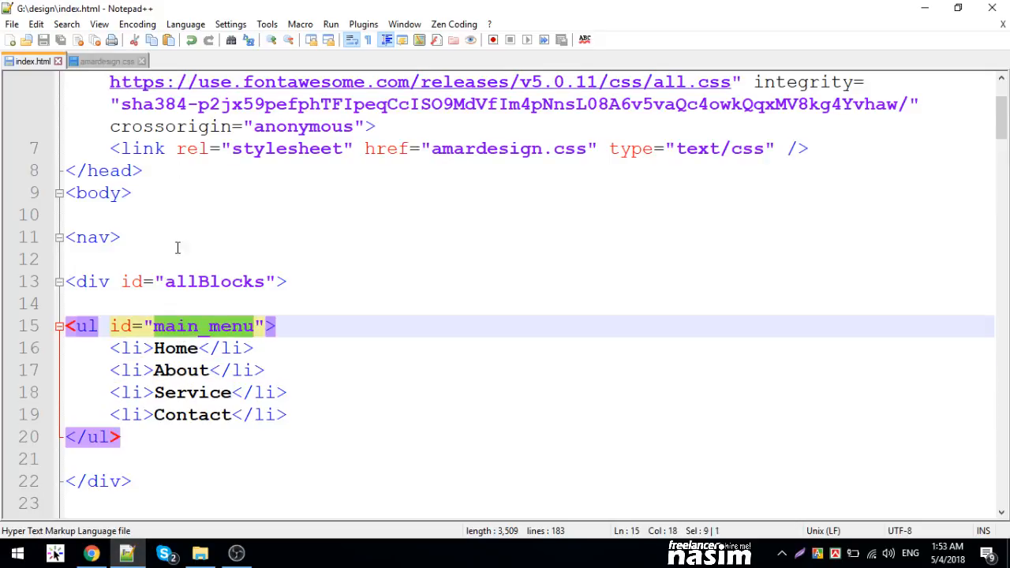
left_click(93, 236)
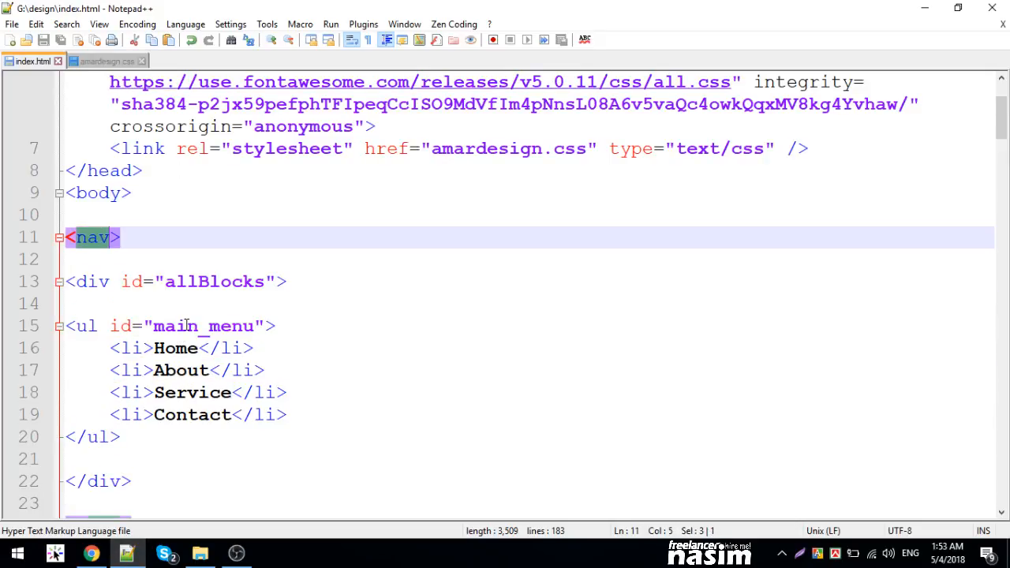
mouse_move(103, 243)
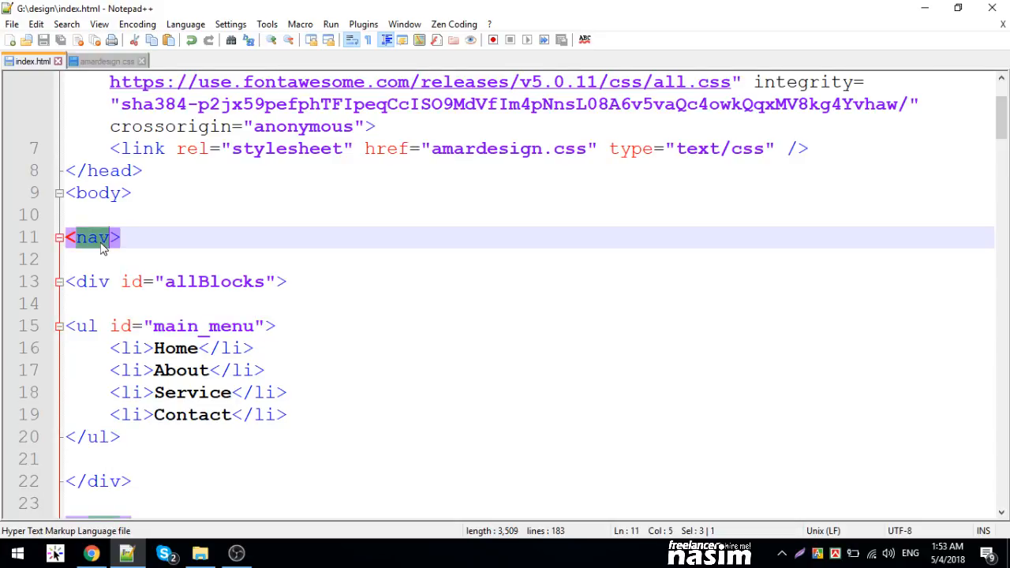
left_click(107, 60)
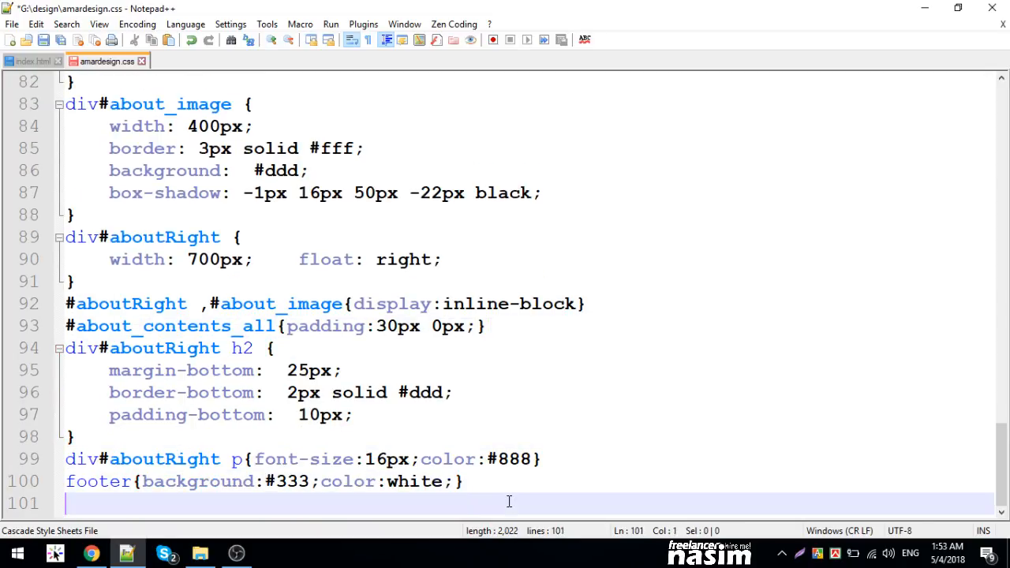
- Write nav{background:white;padding:20px 0px} in amardesign.css and preview it in Chrome
type("nav{}")
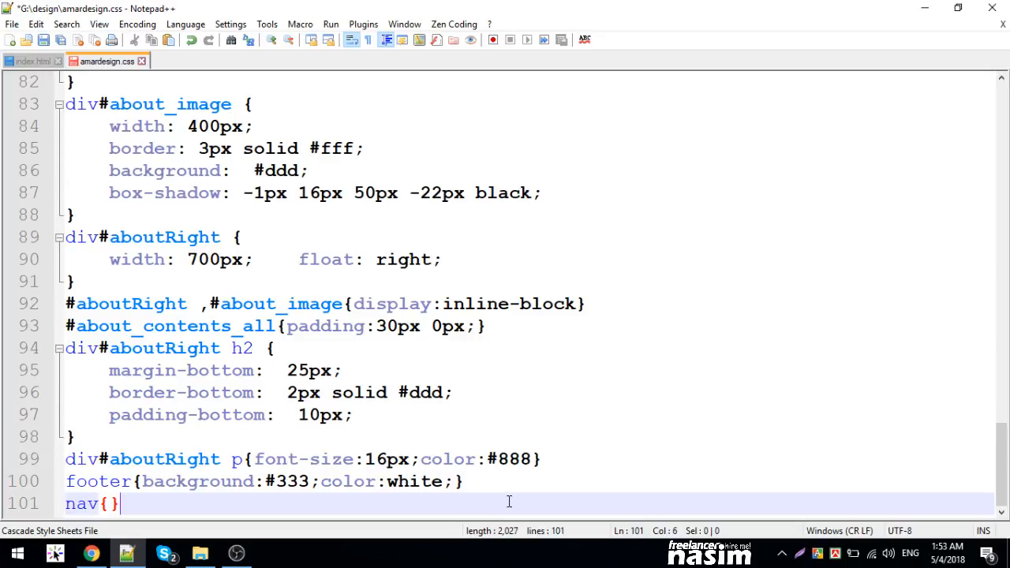
type("background:")
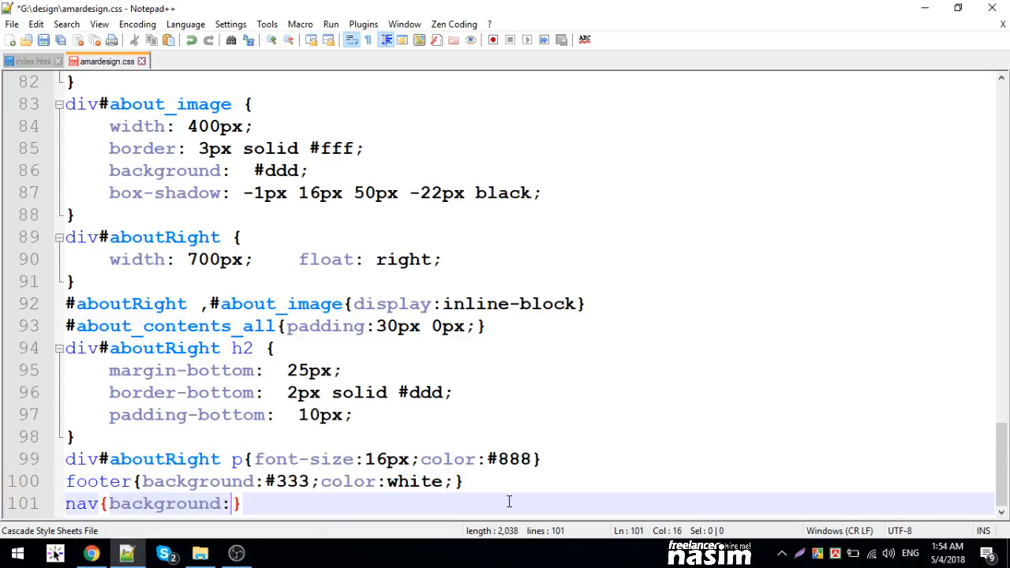
type("white")
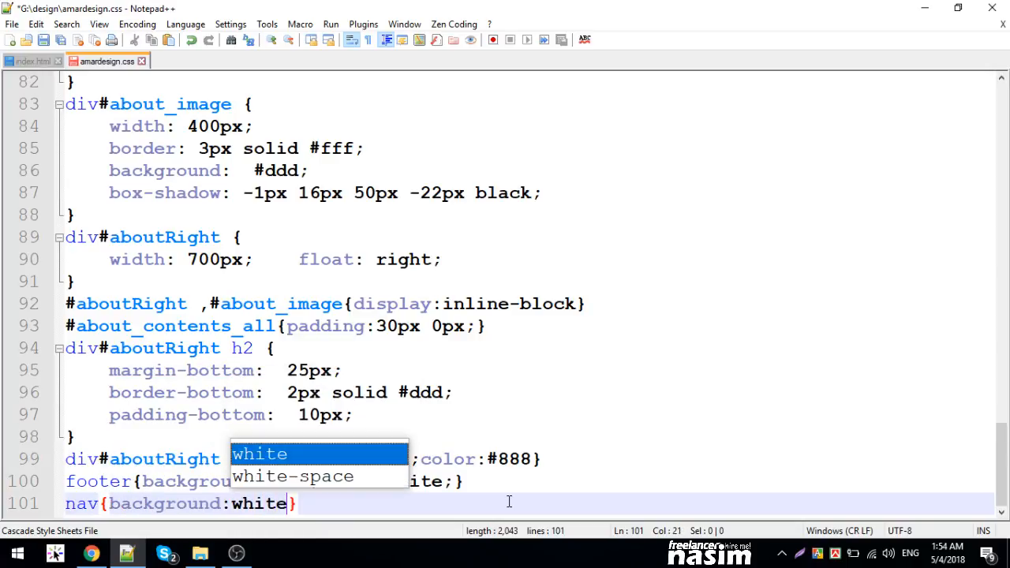
type(";pa")
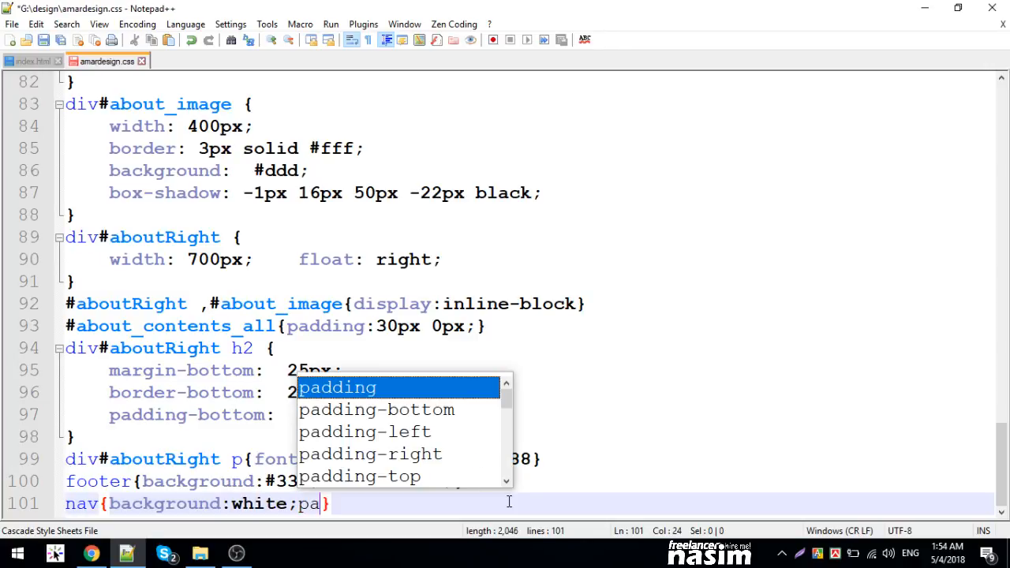
type("dd")
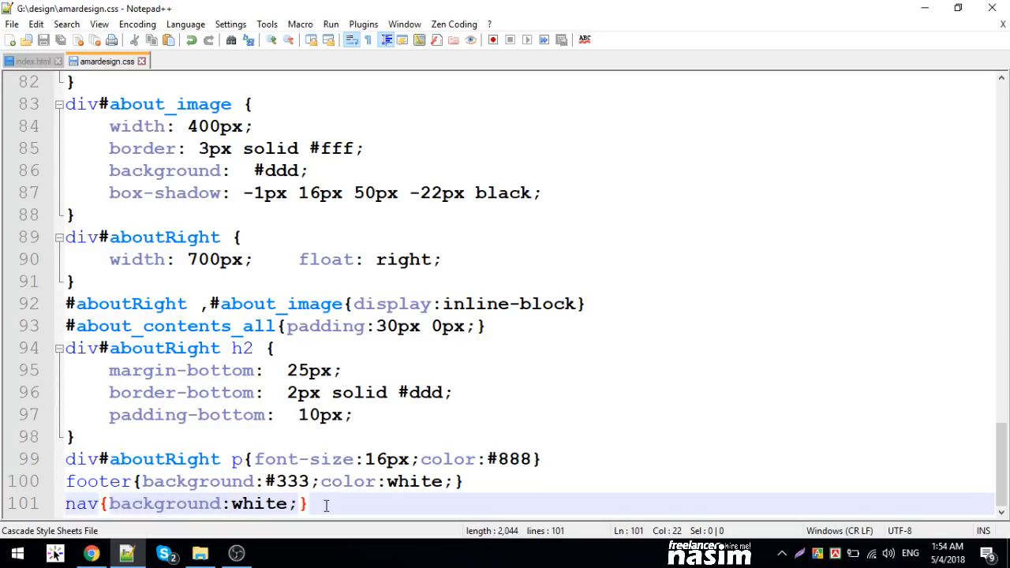
type("padding:")
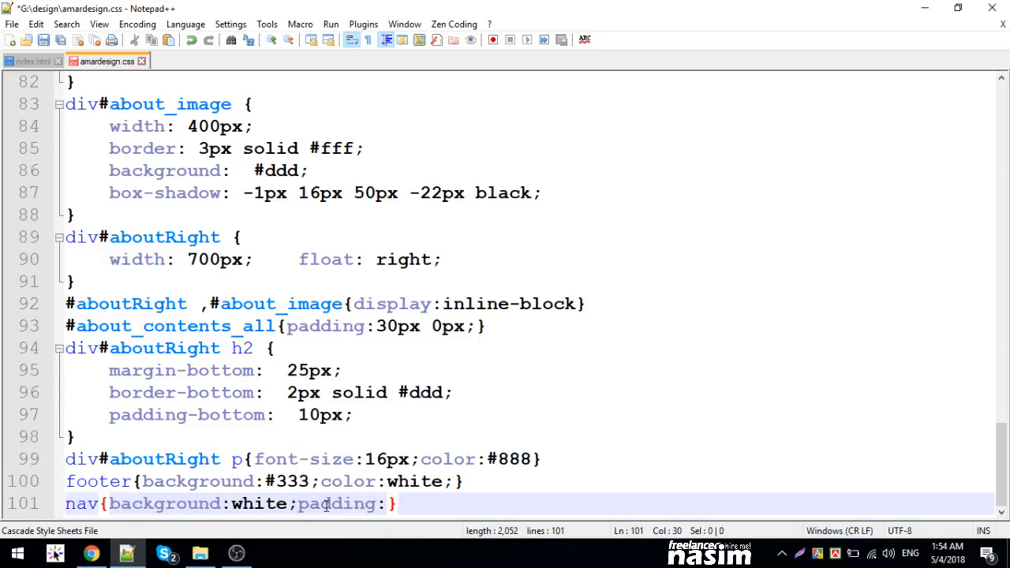
type("20px 0")
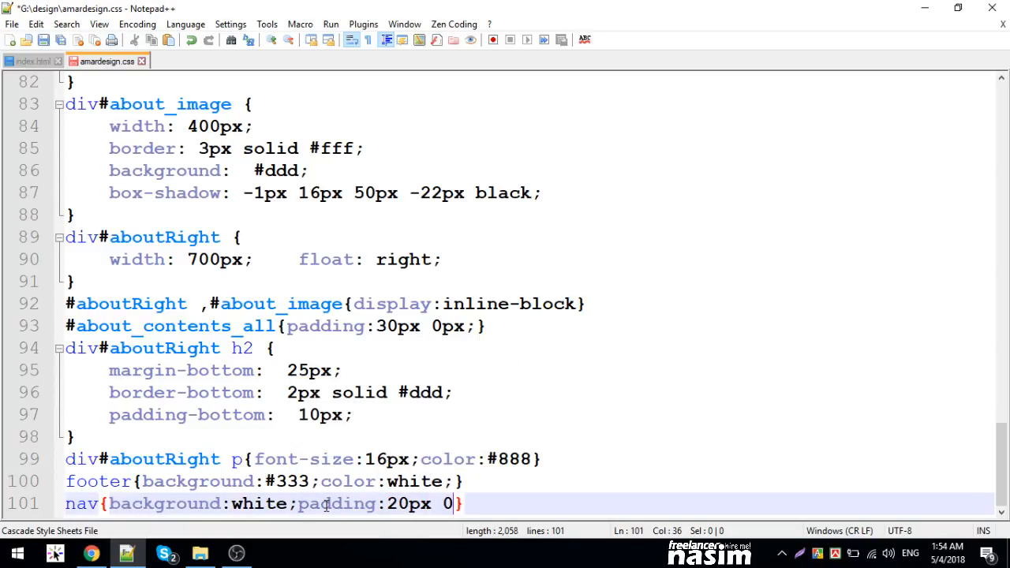
type("px")
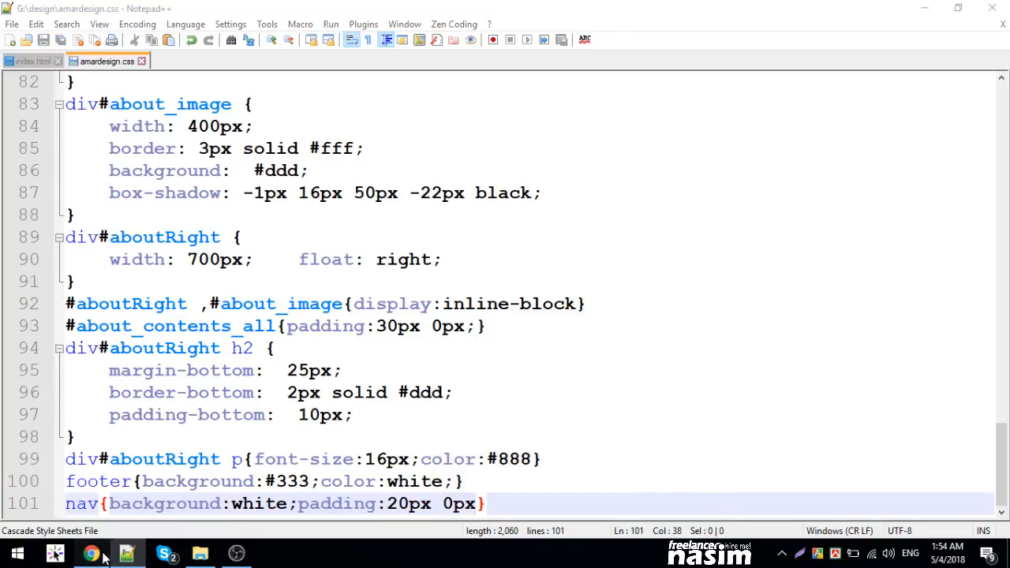
left_click(91, 553)
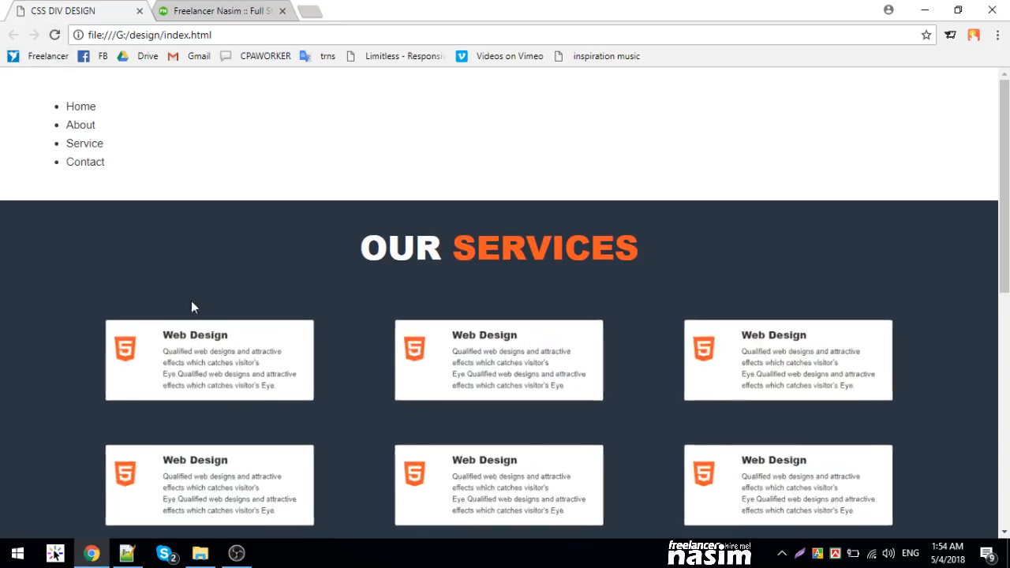
- Add #main_menu{margin:0;padding:0;} below the nav rule after confirming the ul id
left_click(127, 553)
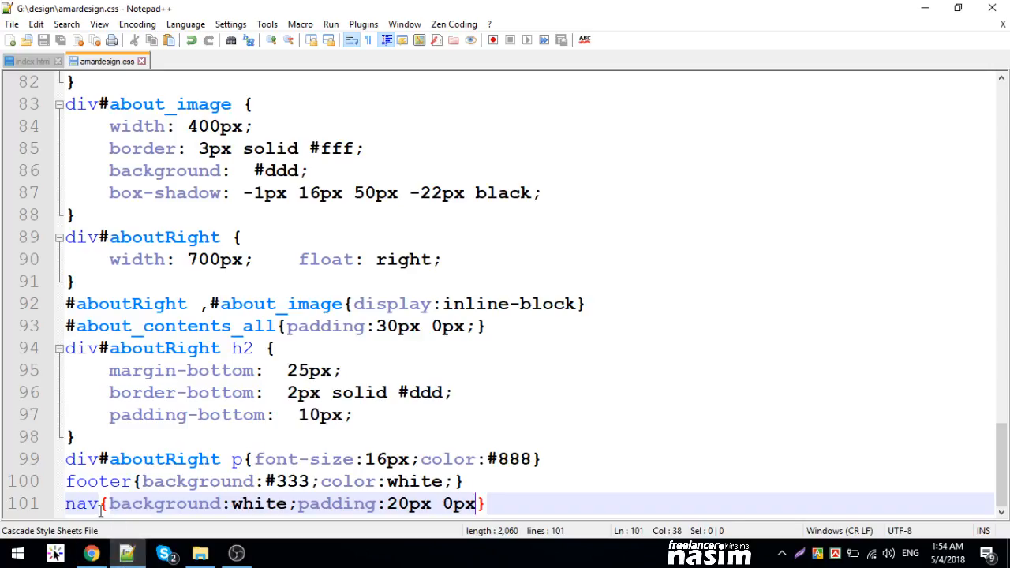
left_click(28, 60)
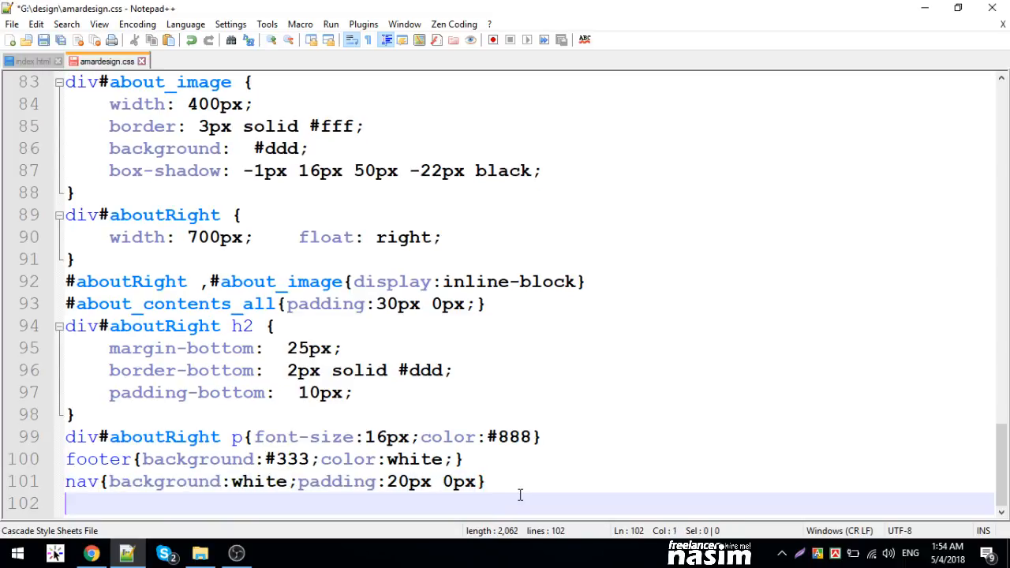
type("#main_menu{}")
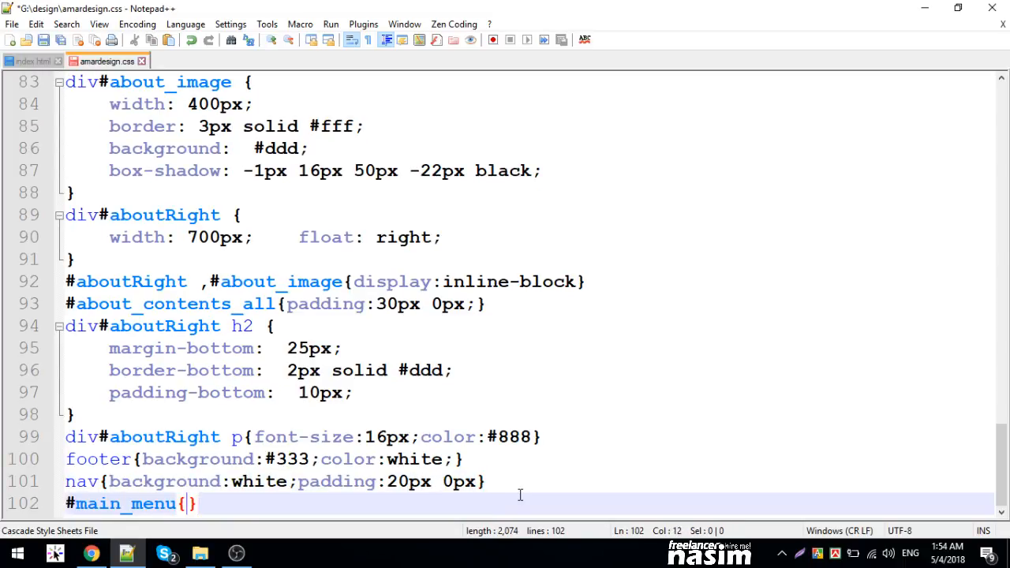
left_click(32, 60)
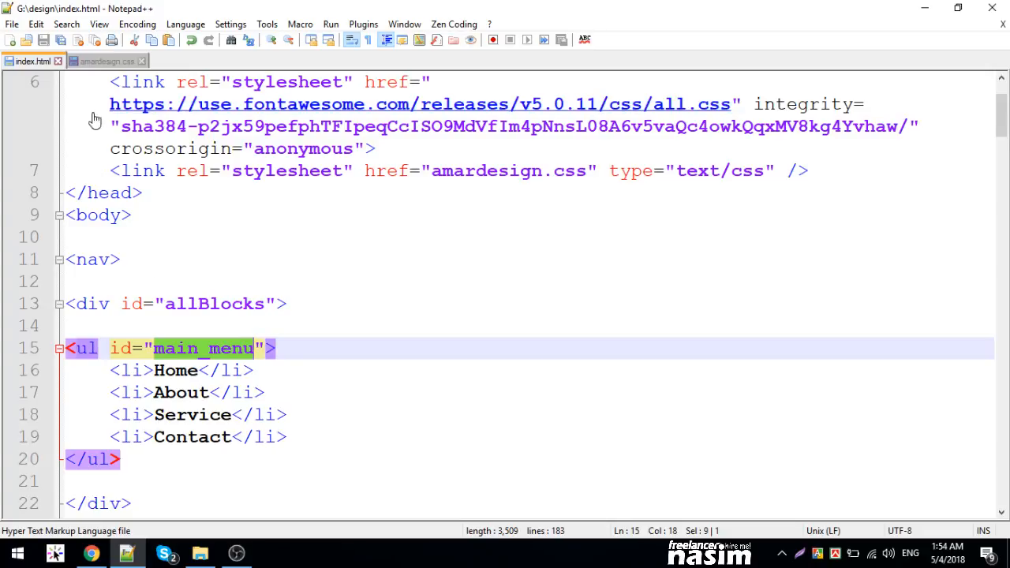
left_click(107, 60)
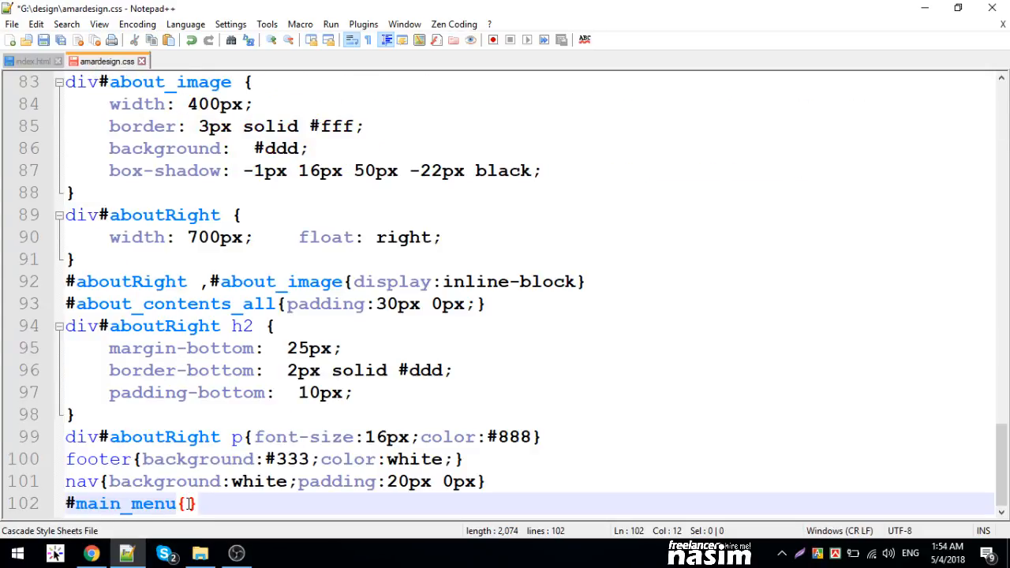
type("margin")
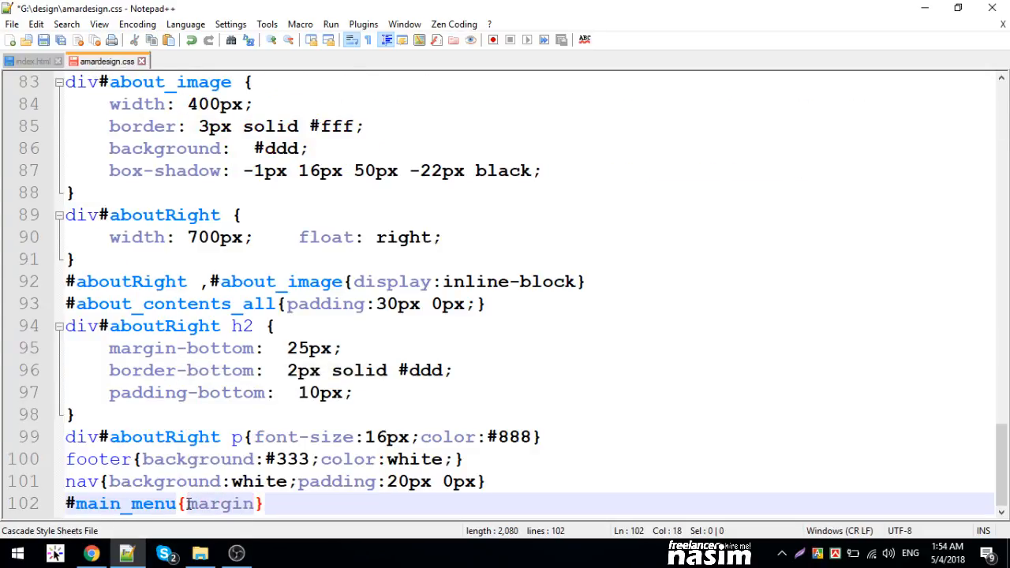
type("0;paddin")
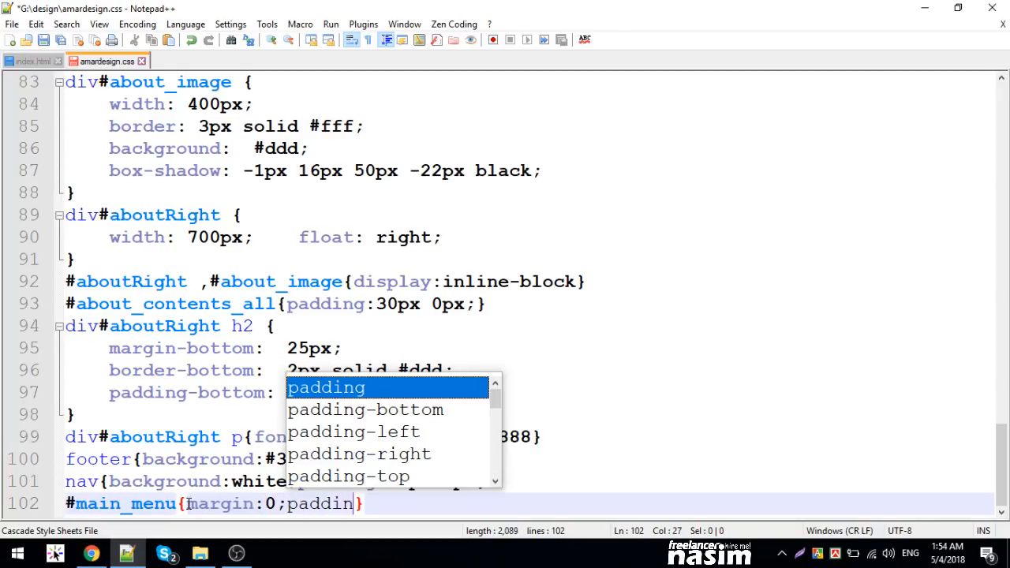
type("g:0;}")
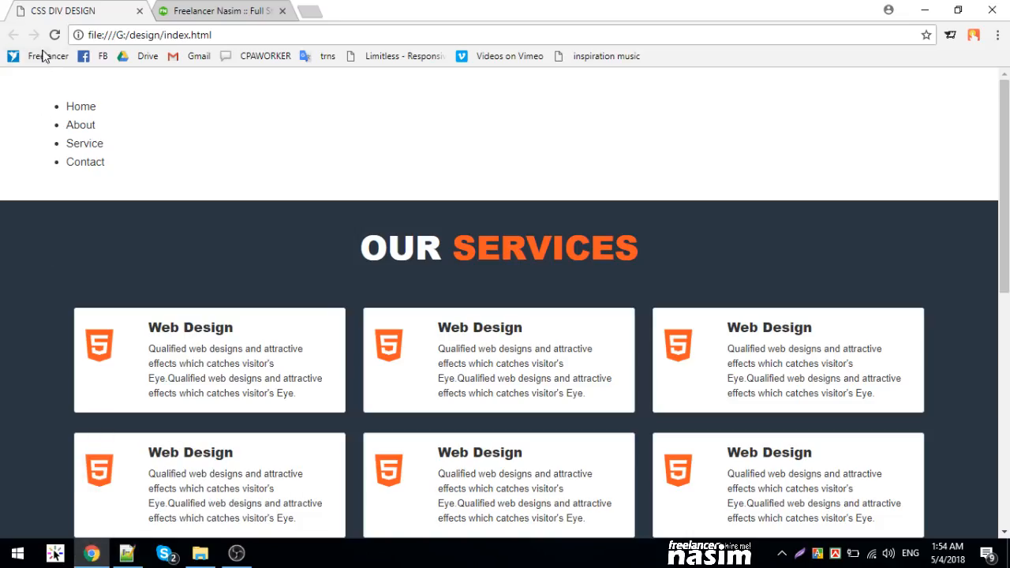
- Reload Chrome and inspect the margin and padding applied to #main_menu in DevTools
left_click(54, 34)
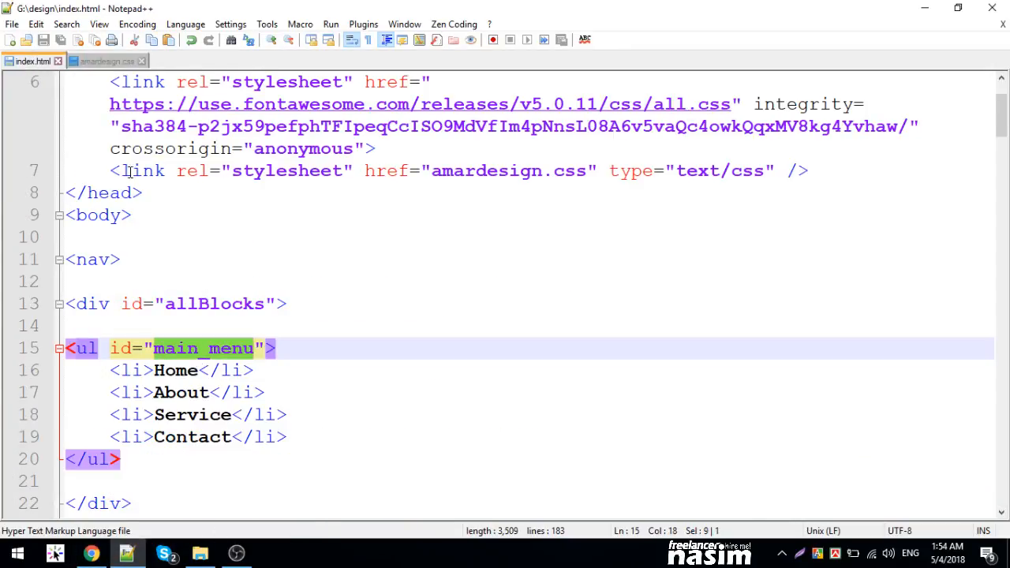
left_click(104, 60)
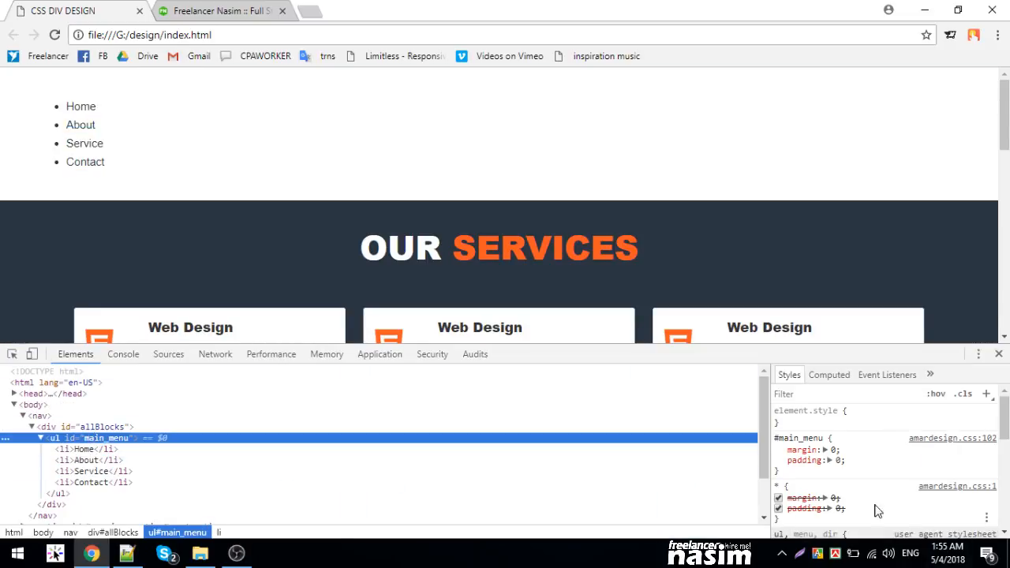
left_click(778, 450)
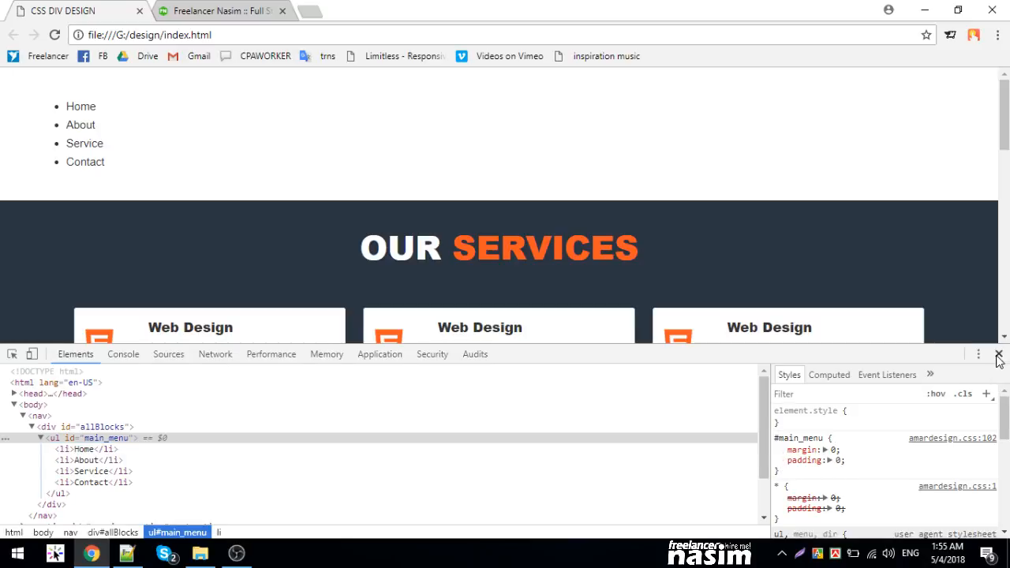
left_click(127, 552)
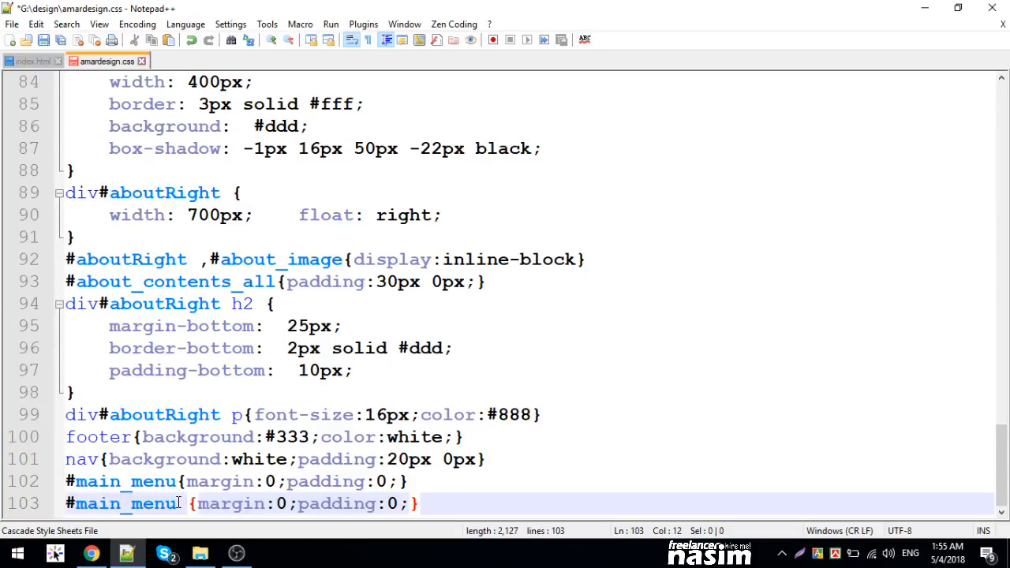
- Add list-style:none to #main_menu and a #main_menu li rule with display:inline-block
type("li")
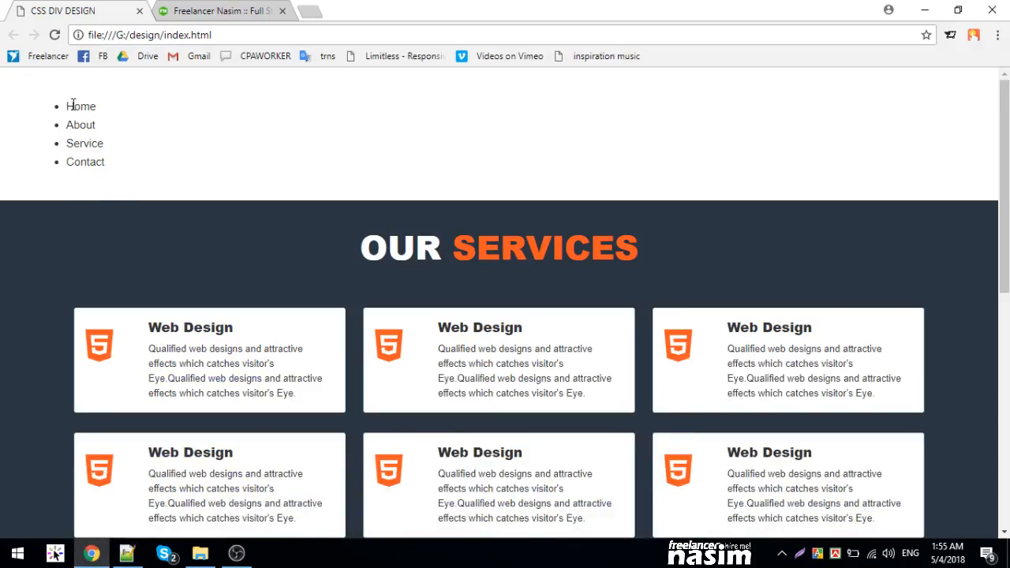
mouse_move(128, 553)
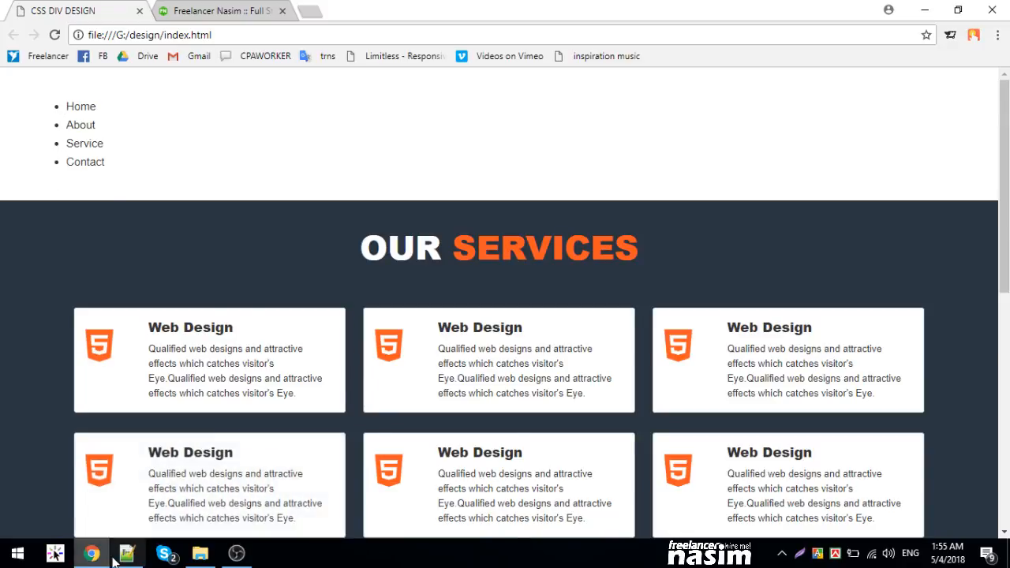
left_click(127, 552)
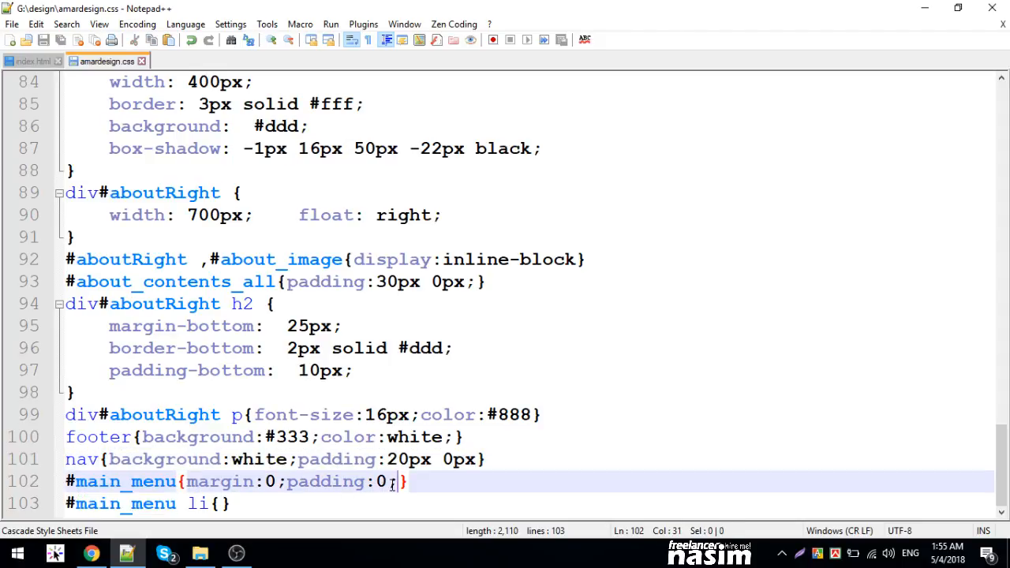
type("list-style")
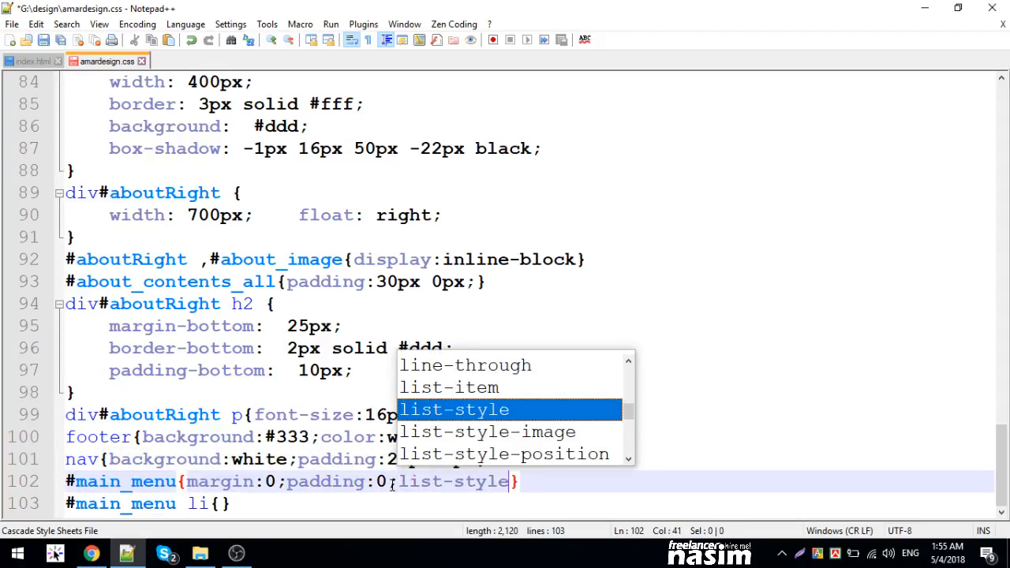
type(":none;")
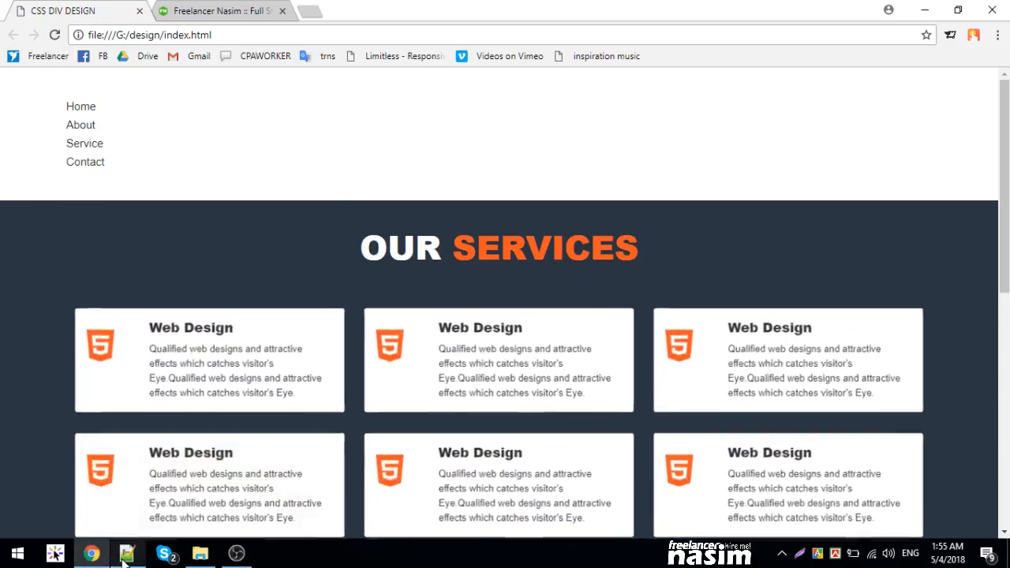
left_click(126, 552)
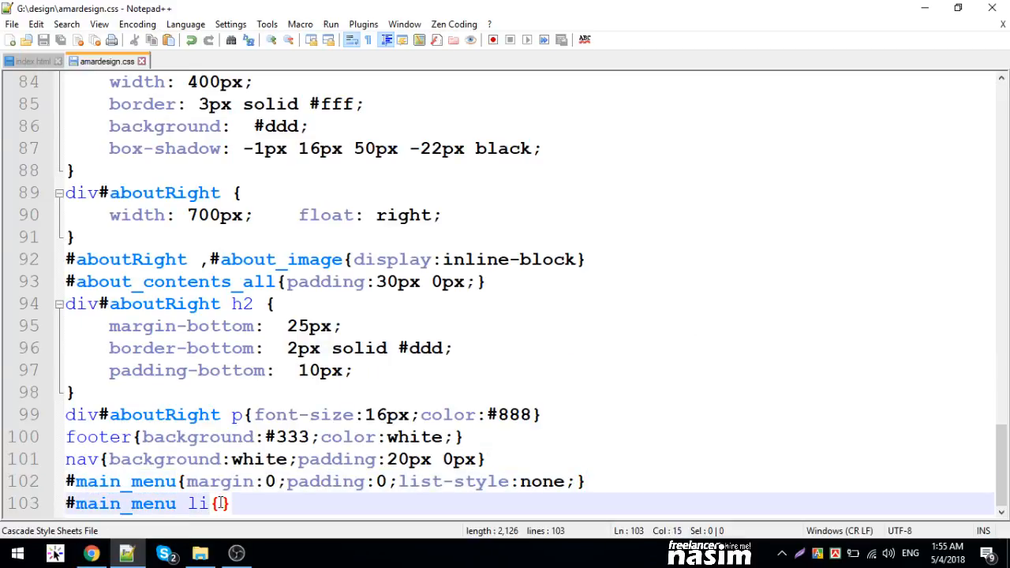
type("display:inline-block")
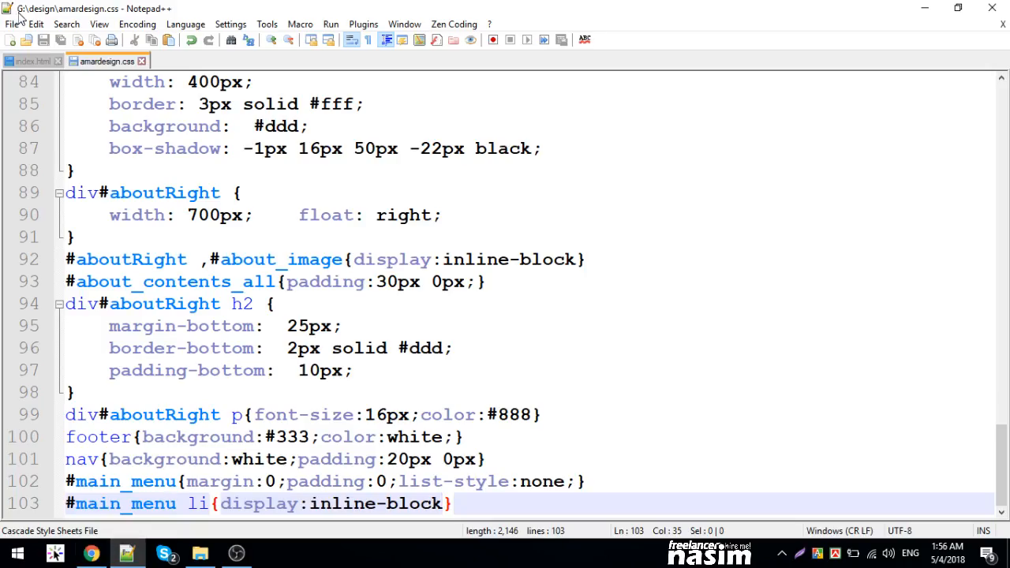
- Wrap the menu items in <a href=""> links named Home, About and Services
left_click(28, 60)
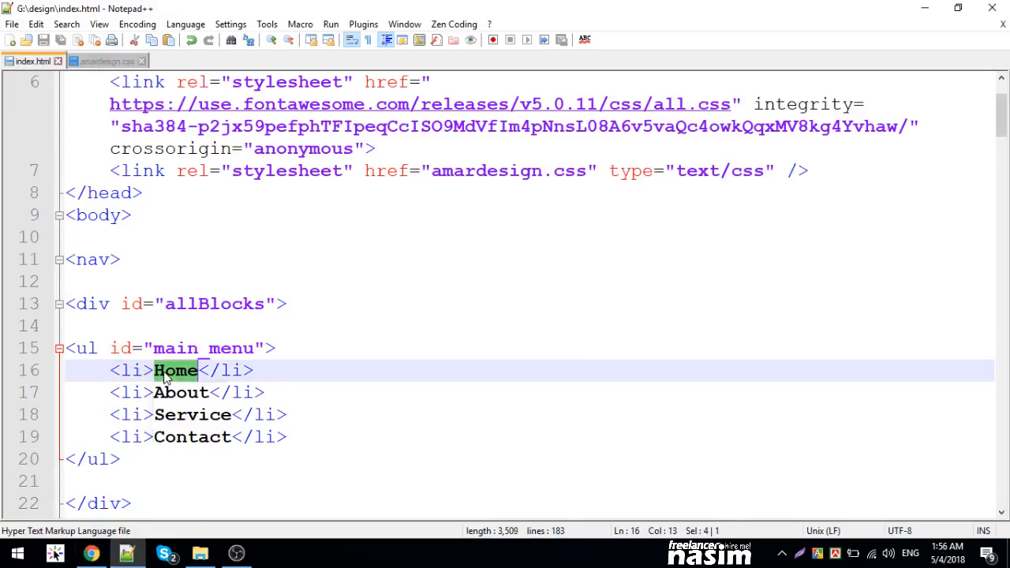
type("<a href=\"\"></a>")
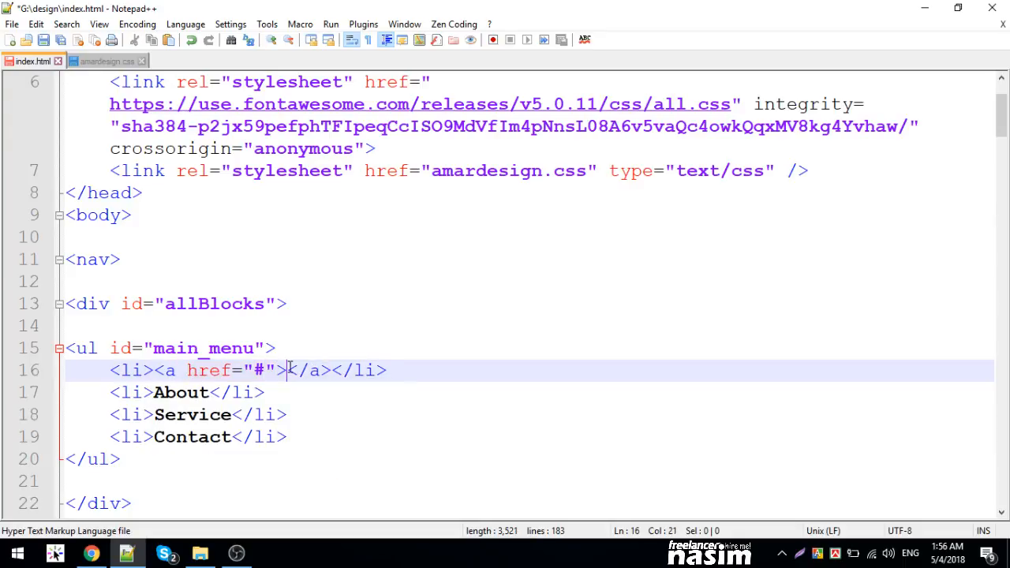
type("Home")
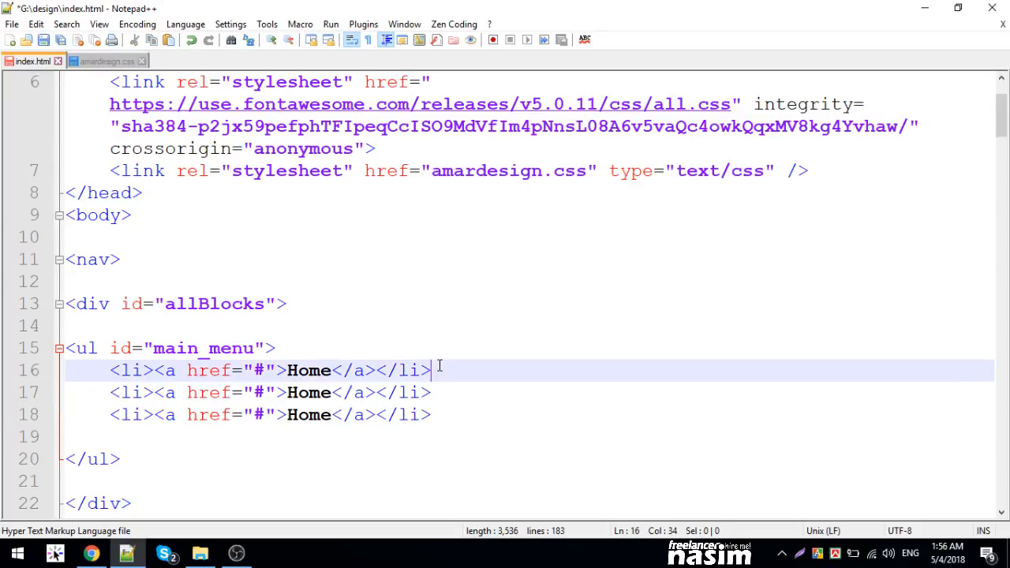
type("A")
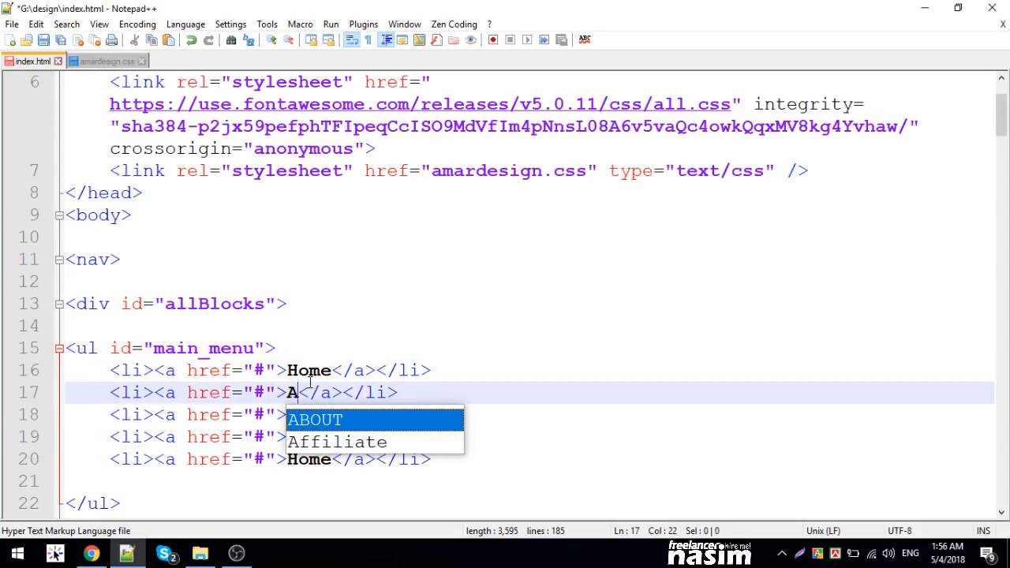
key("enter")
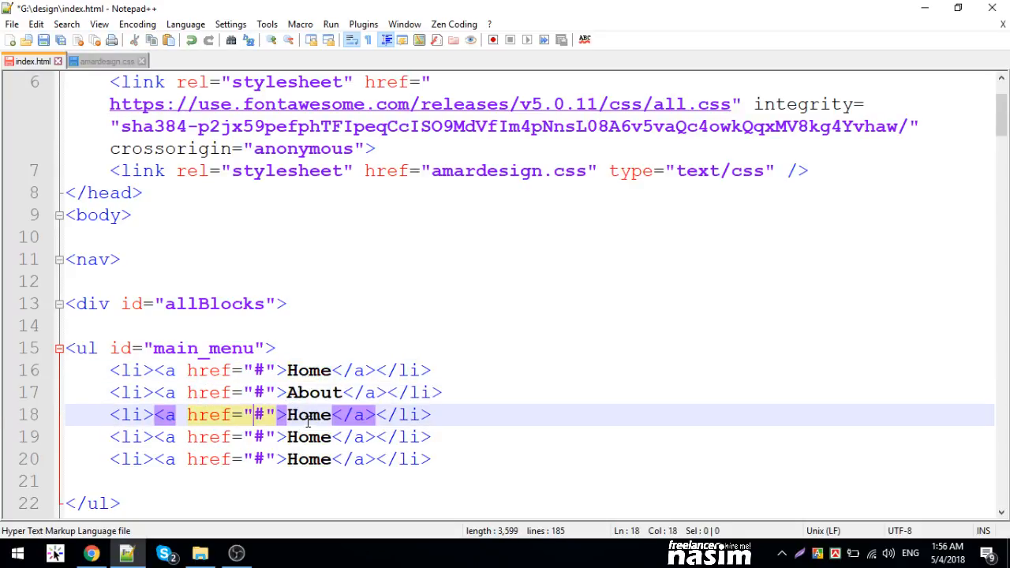
type("Services")
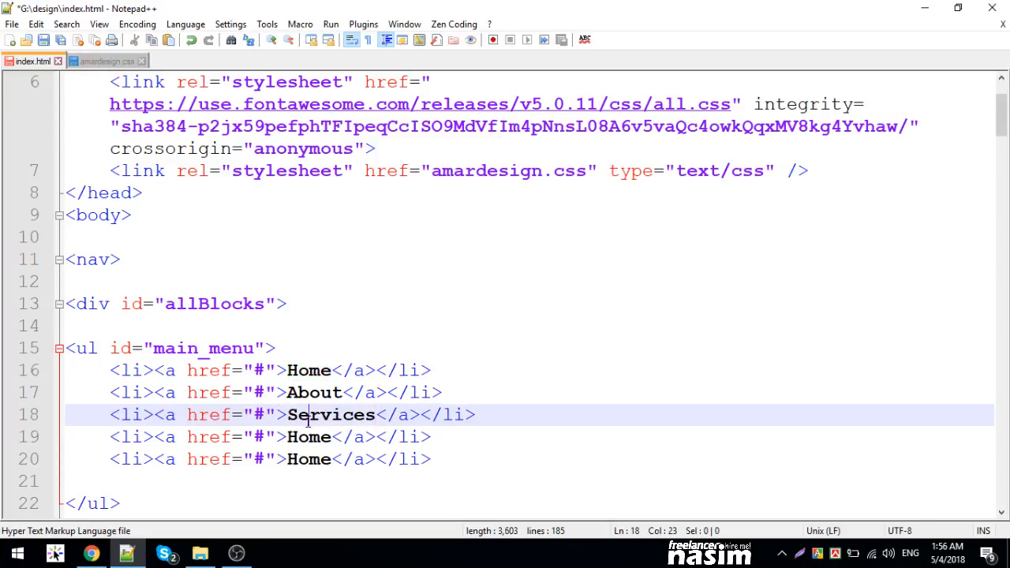
- Name the last two links Portfolio and Contact
type("Po")
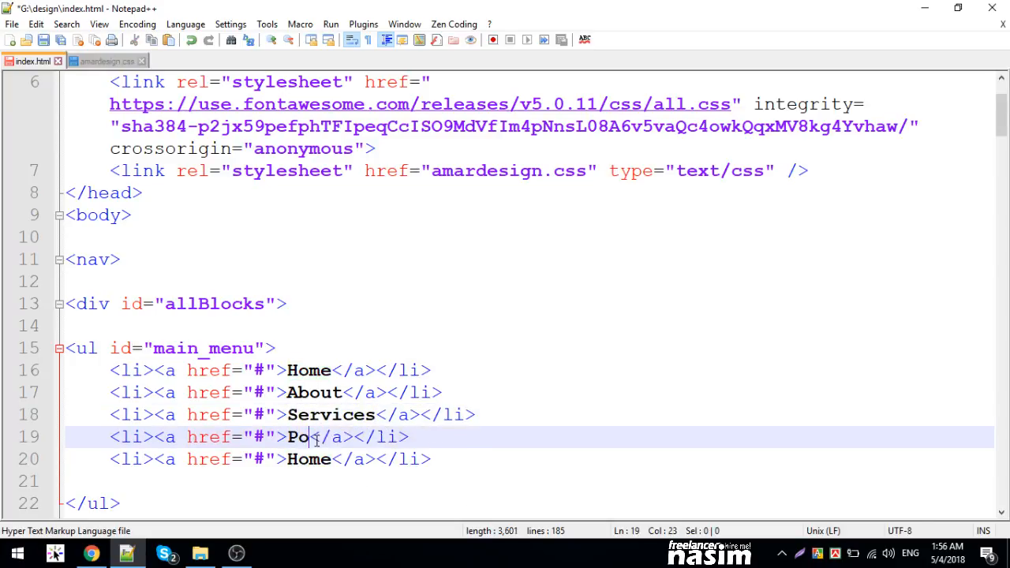
type("rtfolo")
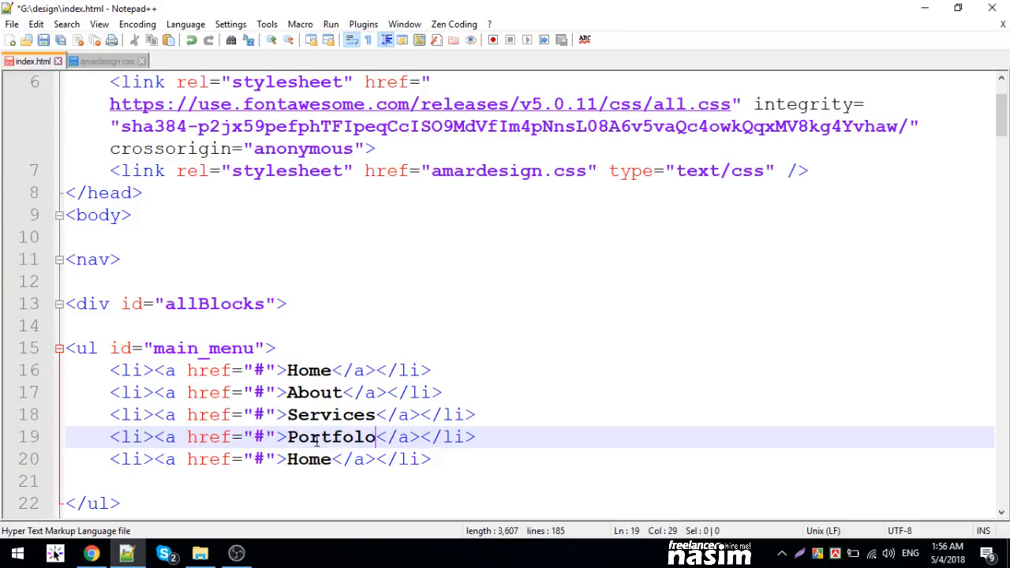
type("i")
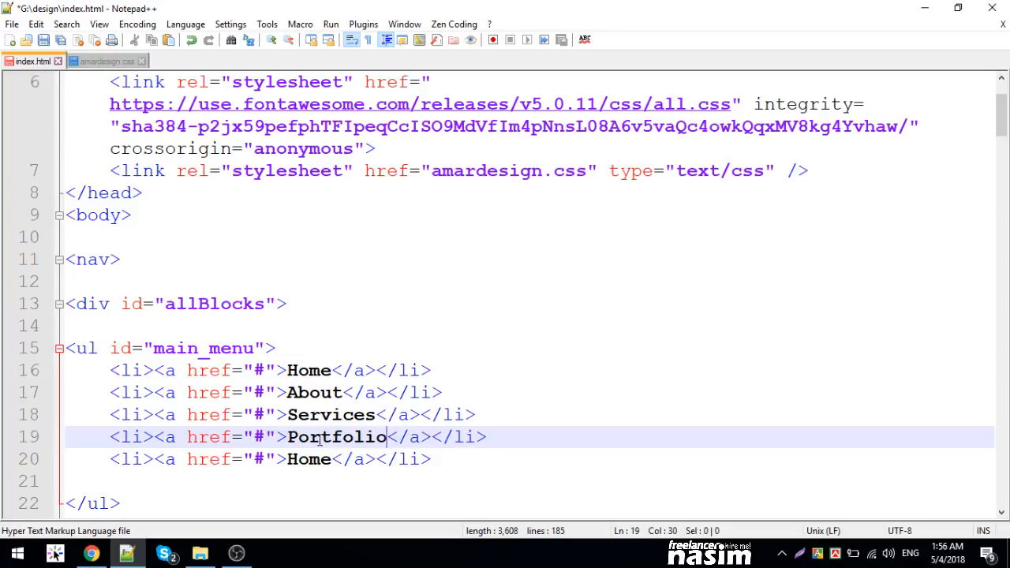
type("Co")
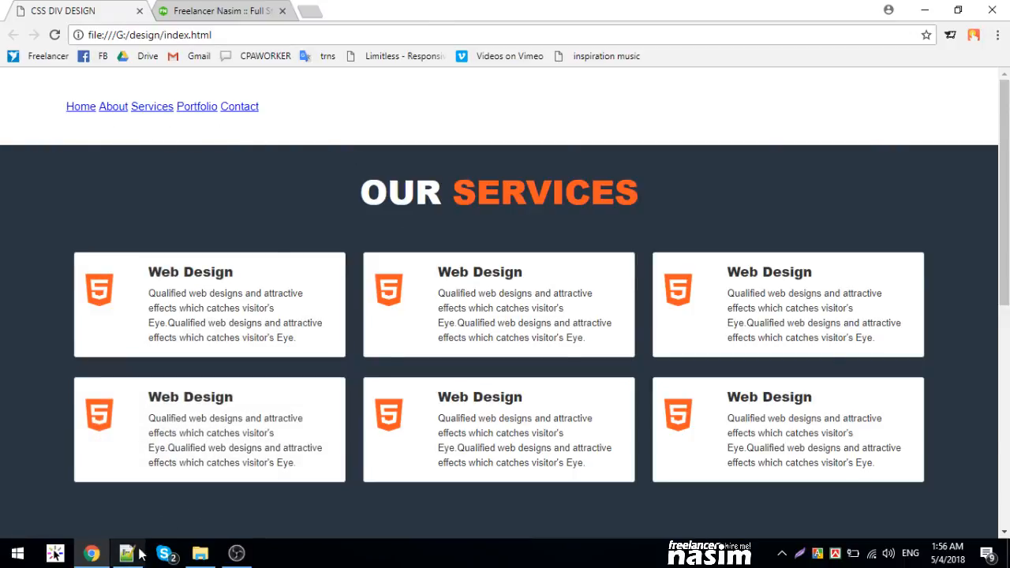
- Add float:right to the #main_menu rule so the links sit at the top right
left_click(126, 552)
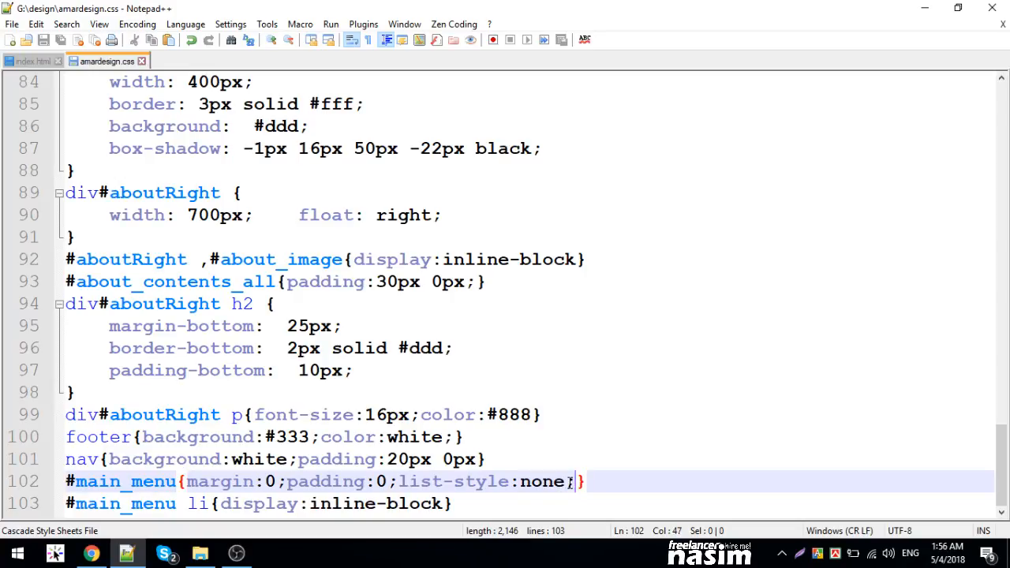
type("float")
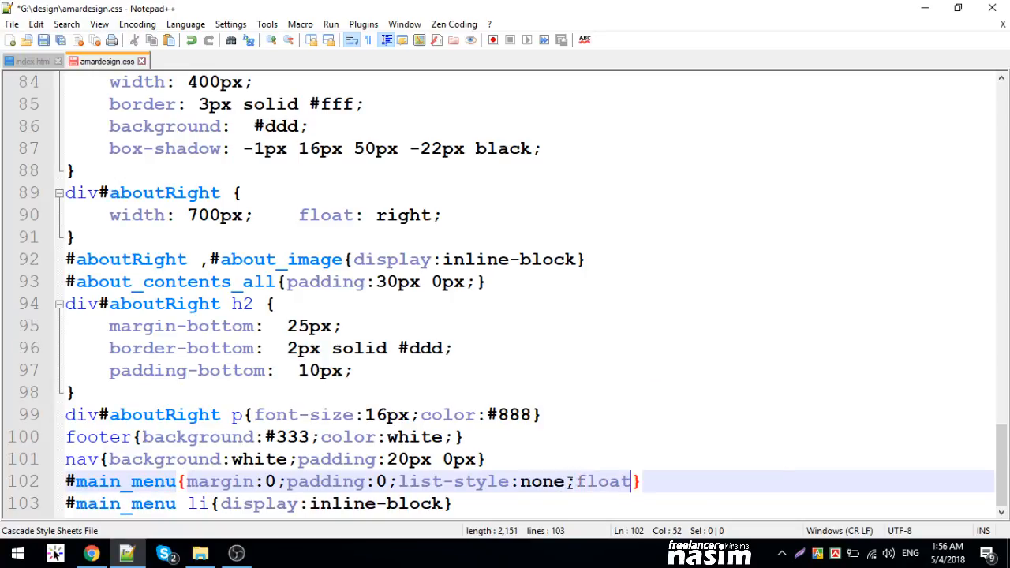
type("right")
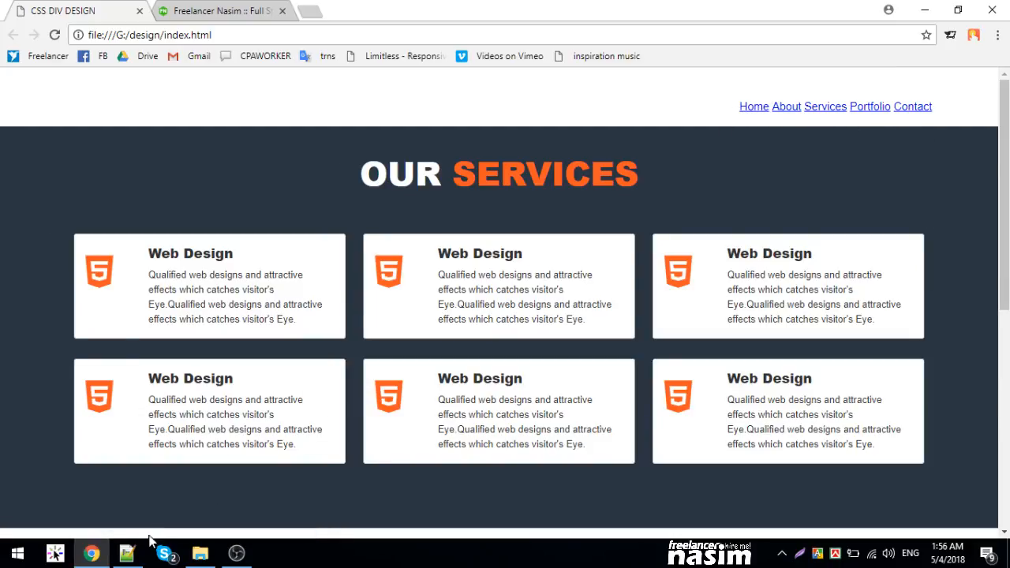
mouse_move(766, 243)
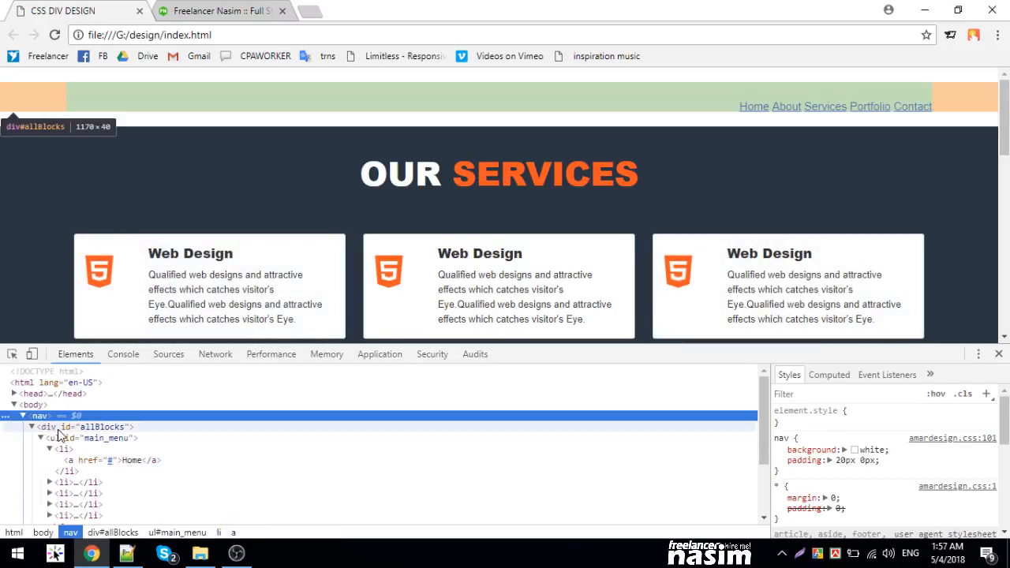
- Inspect #main_menu and div#allBlocks in DevTools and add overflow:hidden to the container
left_click(103, 439)
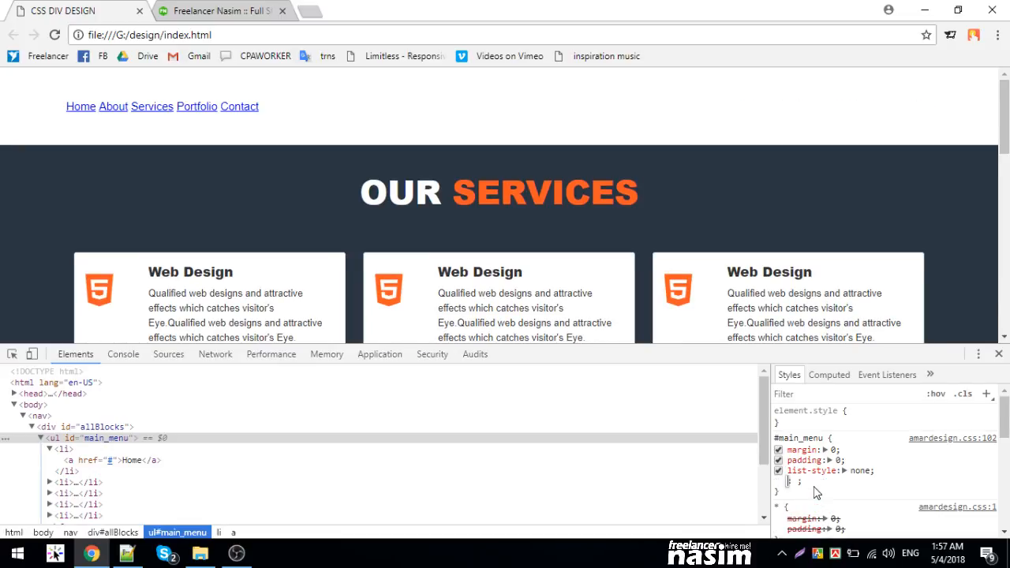
type("padding")
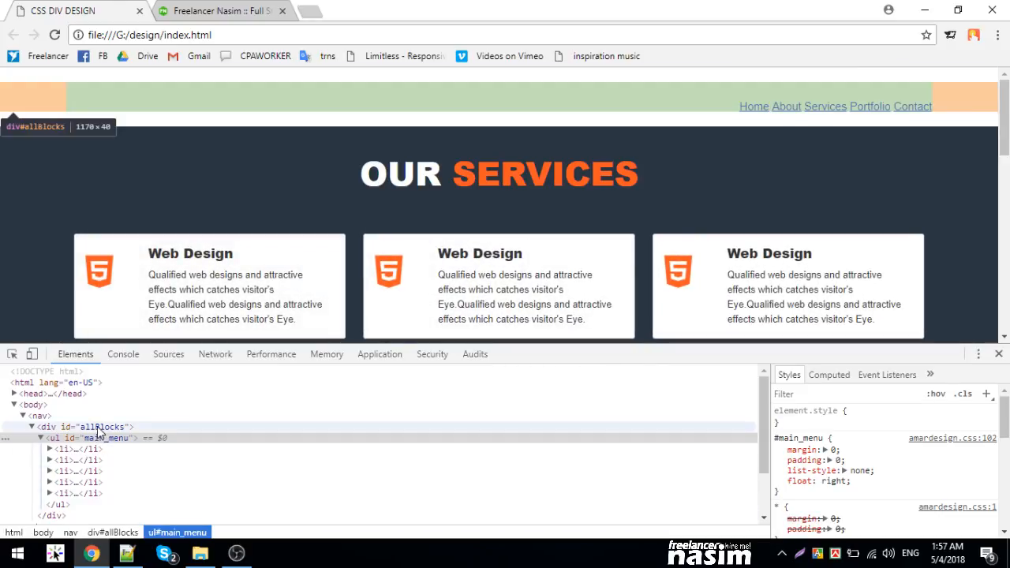
left_click(103, 426)
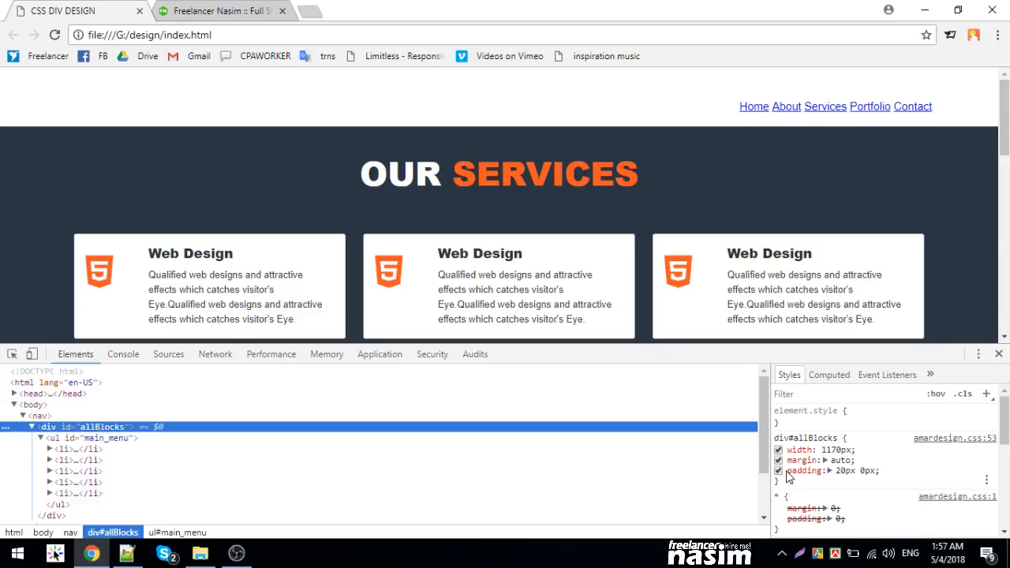
left_click(103, 439)
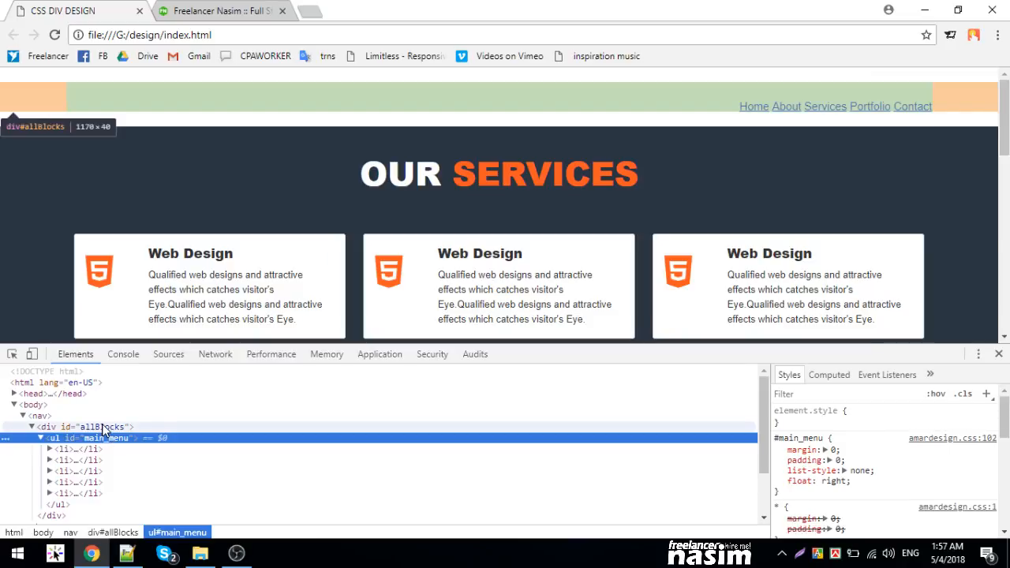
left_click(79, 426)
type("overflow:")
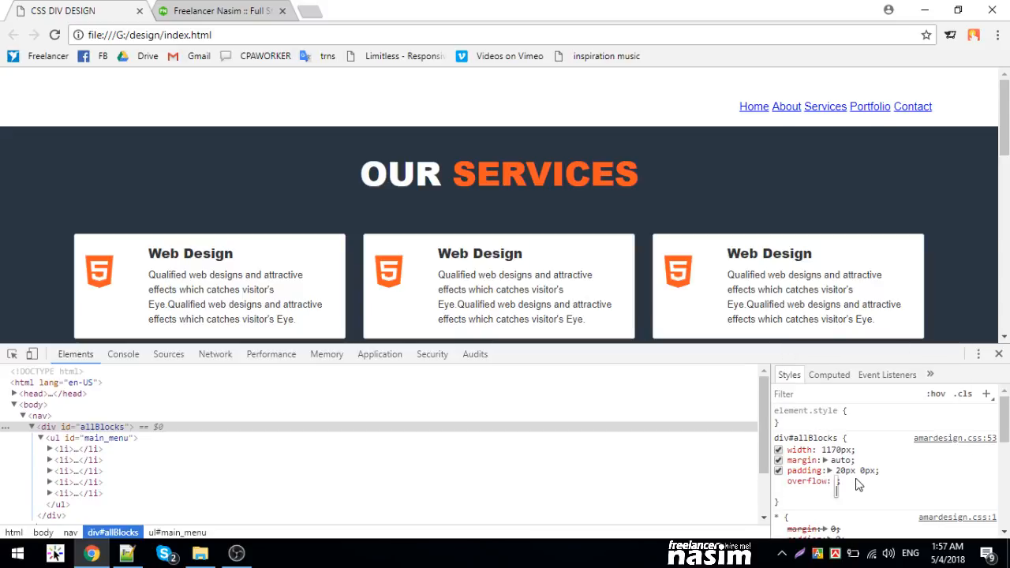
type("hidden")
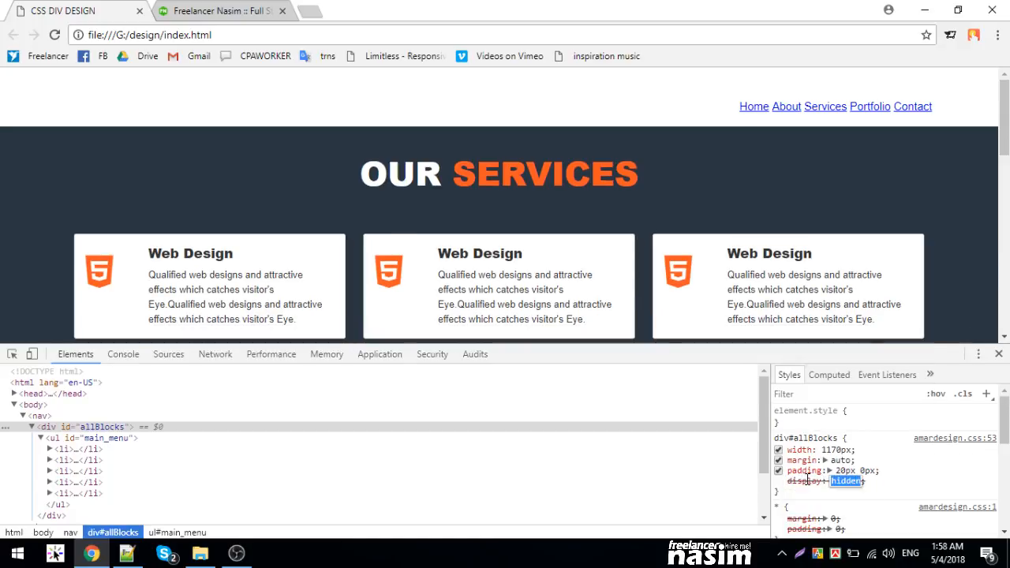
- Cycle the container's display through block and flex, settling on flow-root
left_click(845, 479)
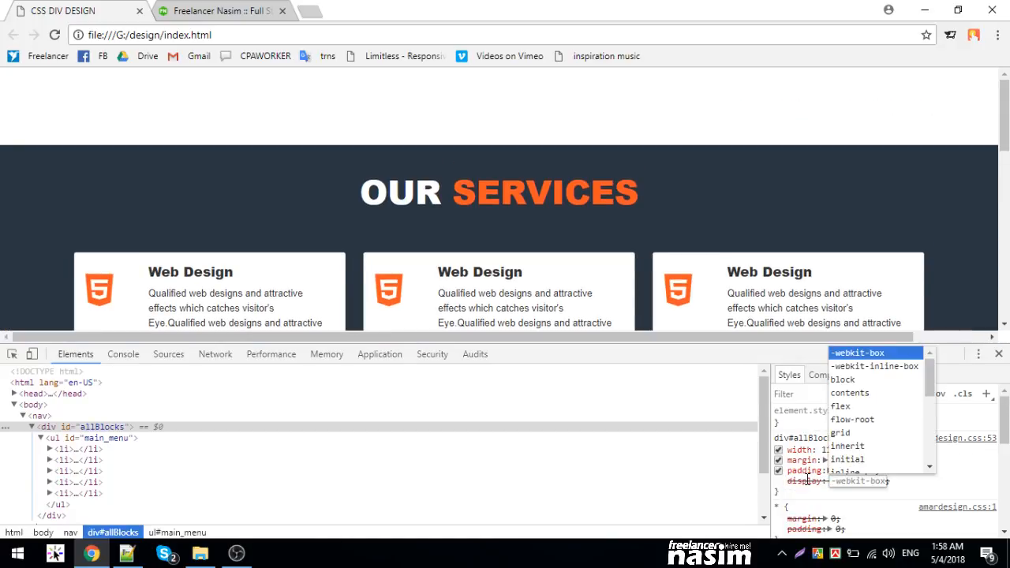
left_click(844, 379)
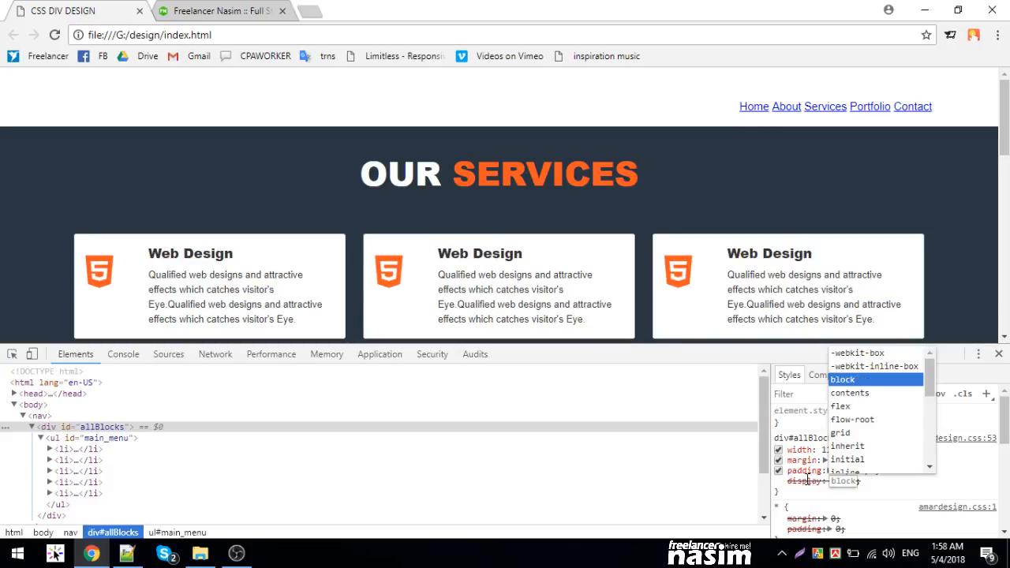
left_click(840, 406)
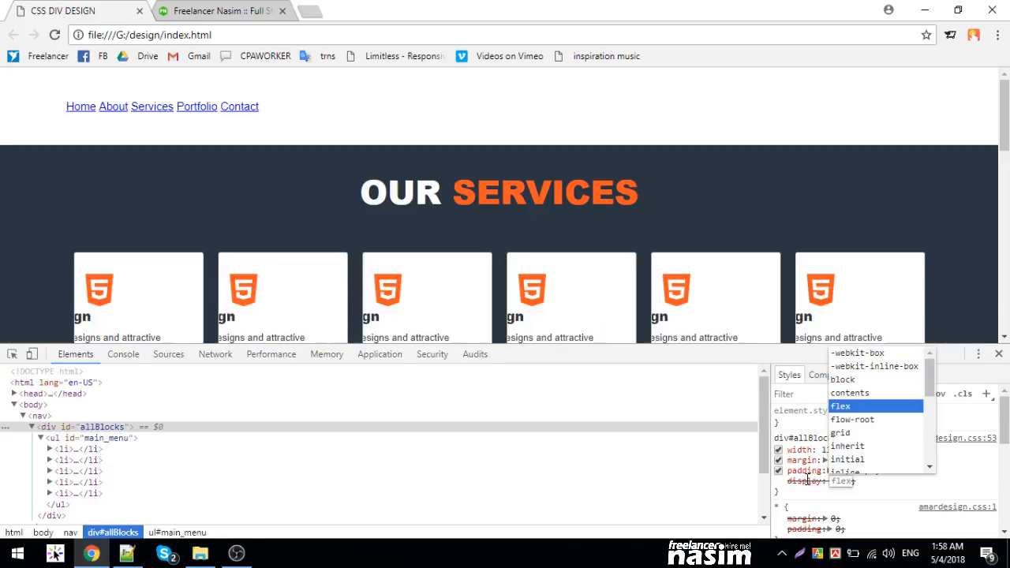
left_click(852, 420)
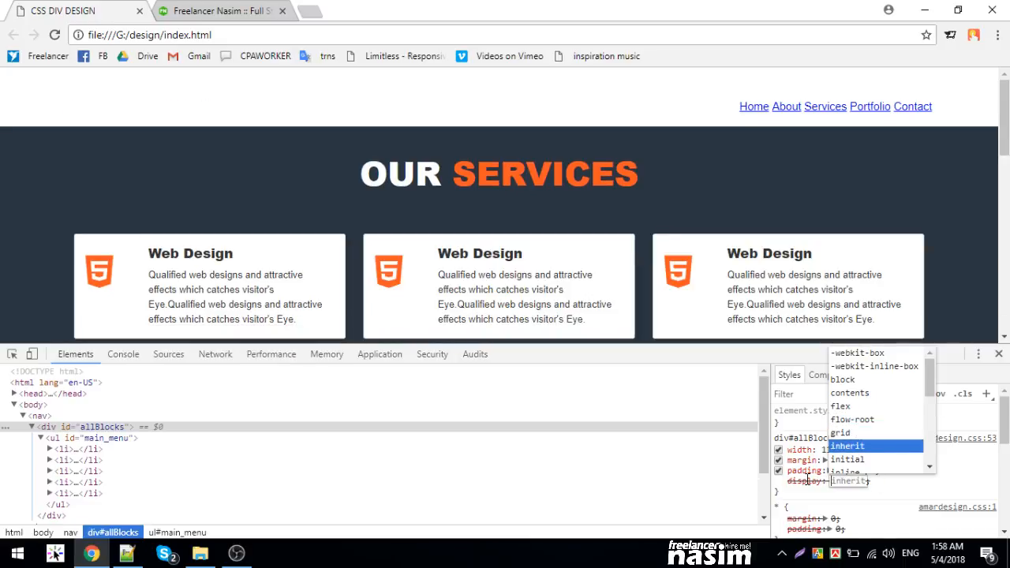
left_click(852, 420)
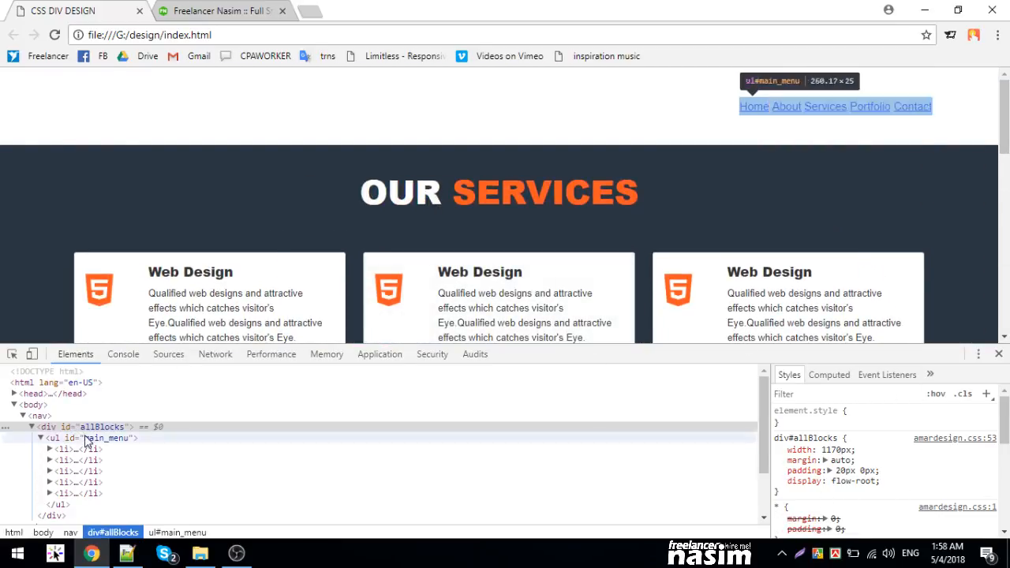
mouse_move(95, 439)
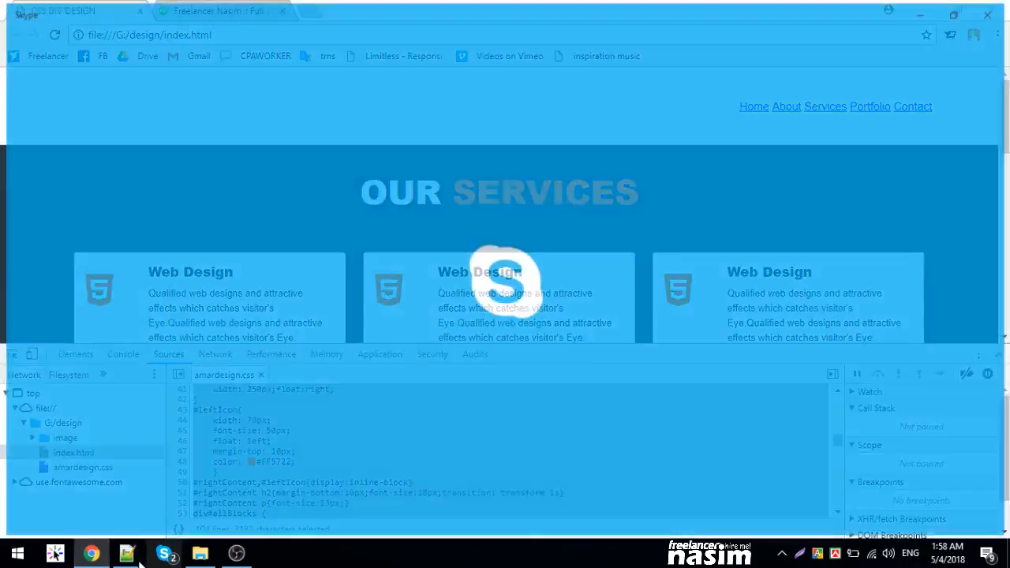
- Add #main_menu li a{text-decoration:none;text-transform:uppercase;} to amardesign.css
left_click(126, 552)
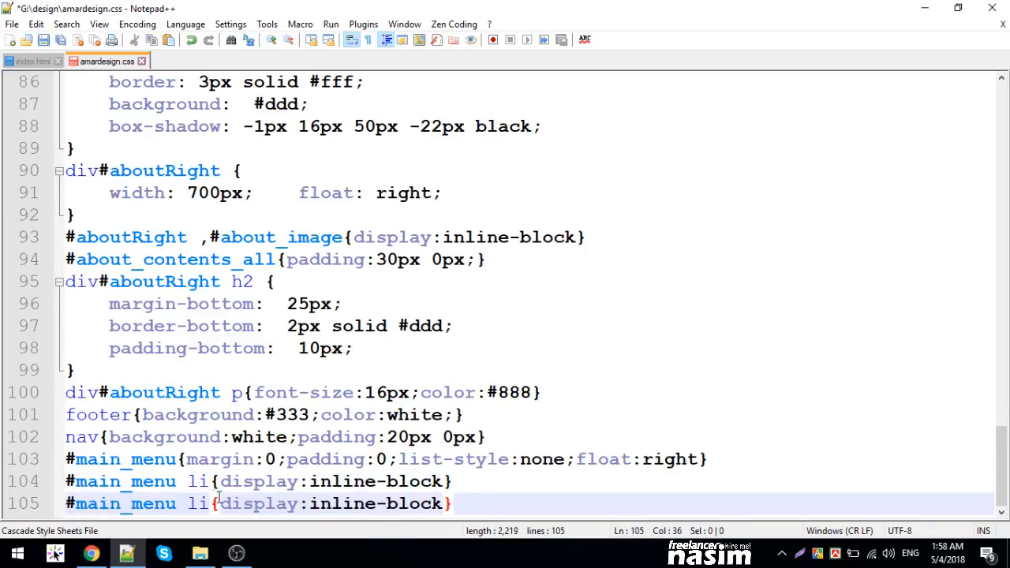
type("ain_menu li a{")
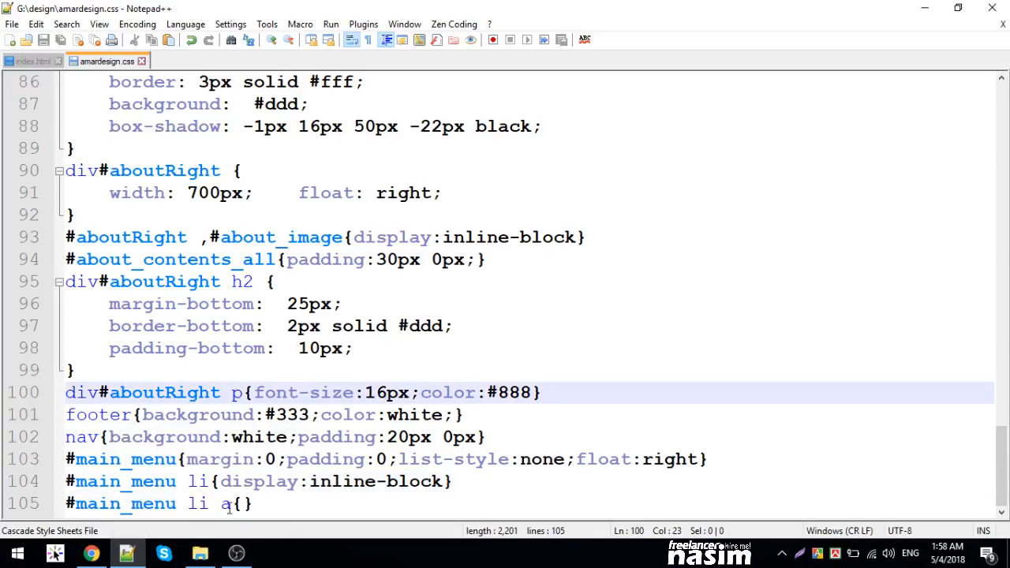
type("t")
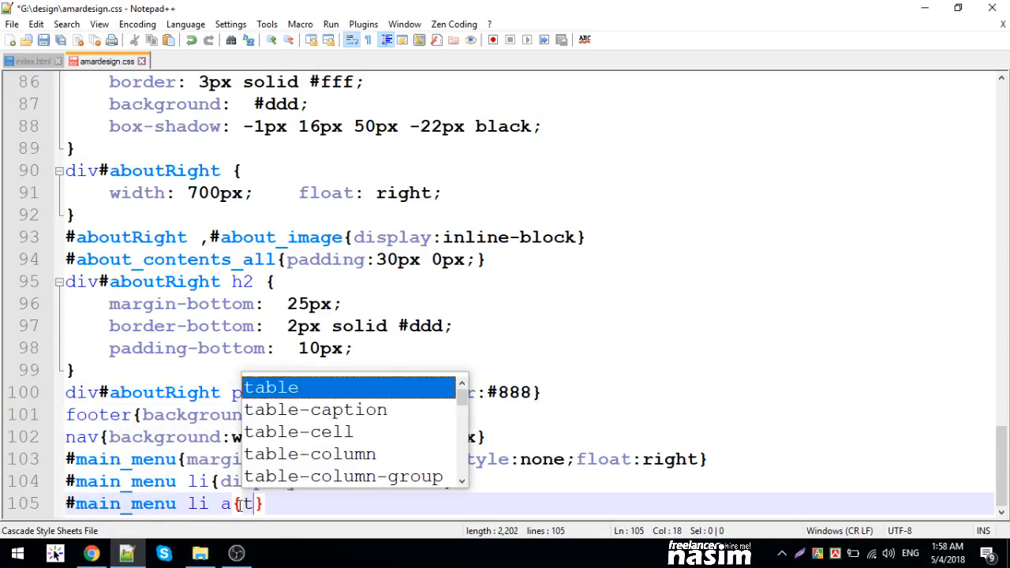
type("ext")
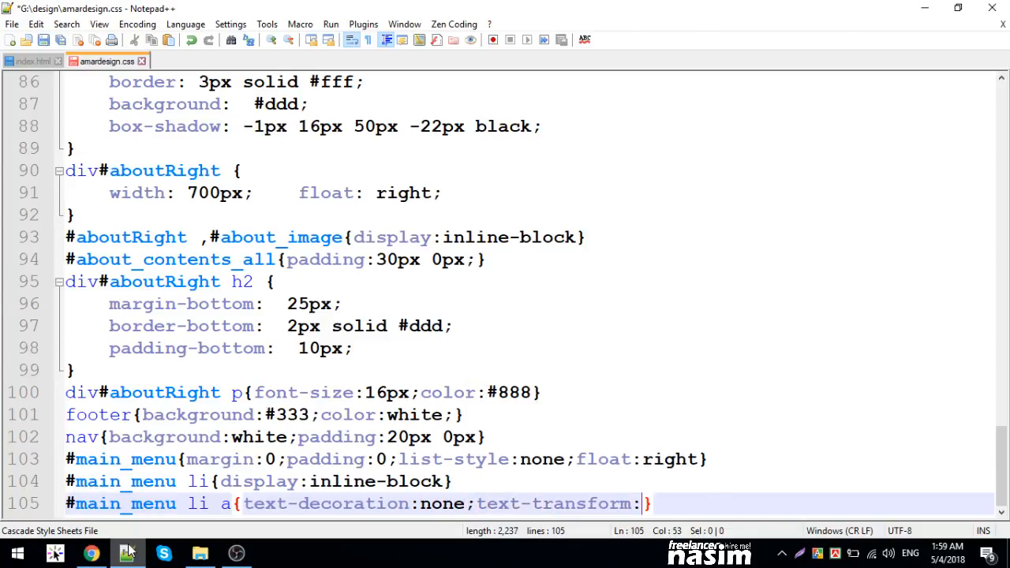
type("uppercase")
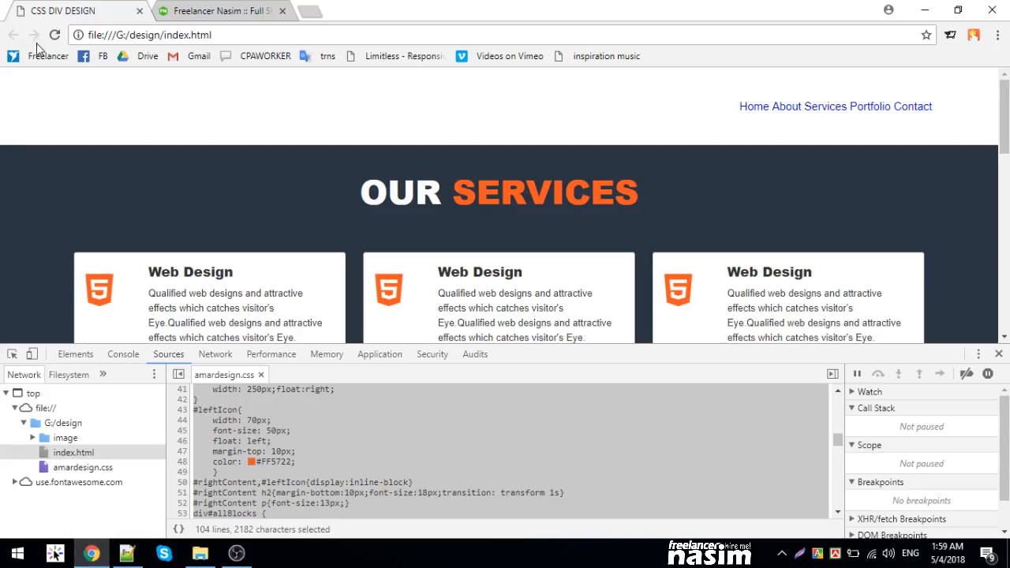
- Remove the padding declaration from the nav rule
left_click(126, 553)
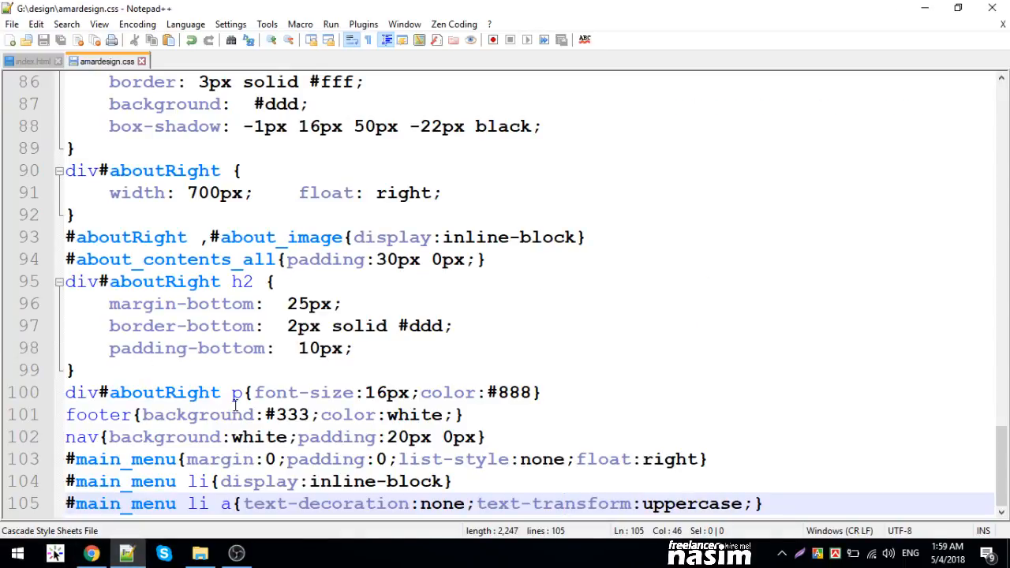
left_click(182, 326)
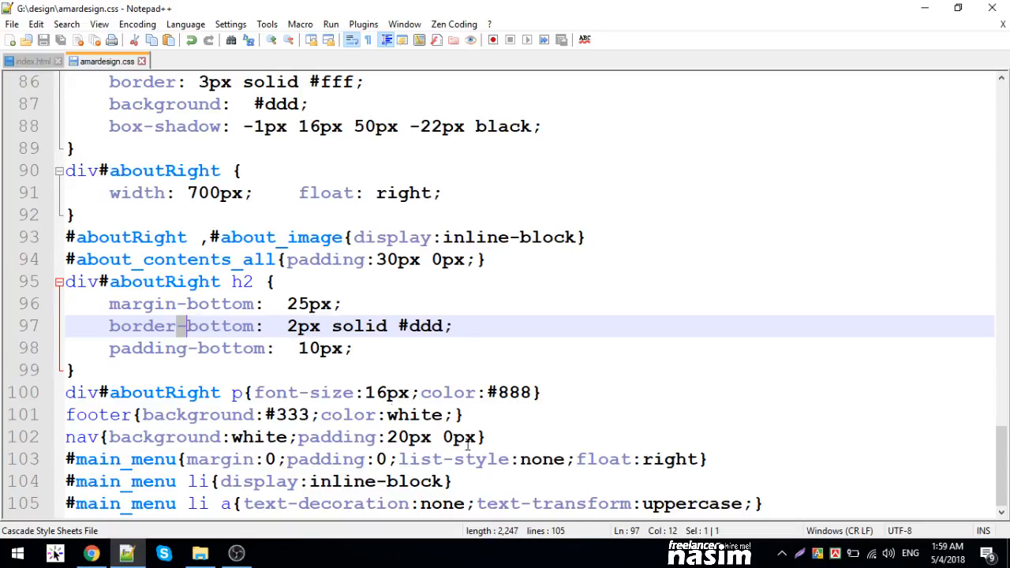
left_click(319, 504)
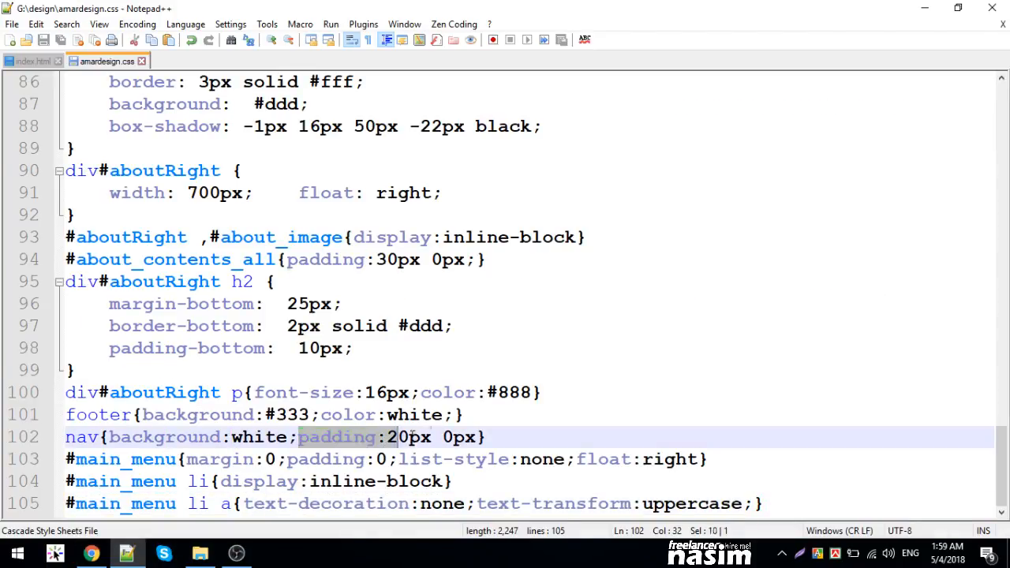
key("Delete")
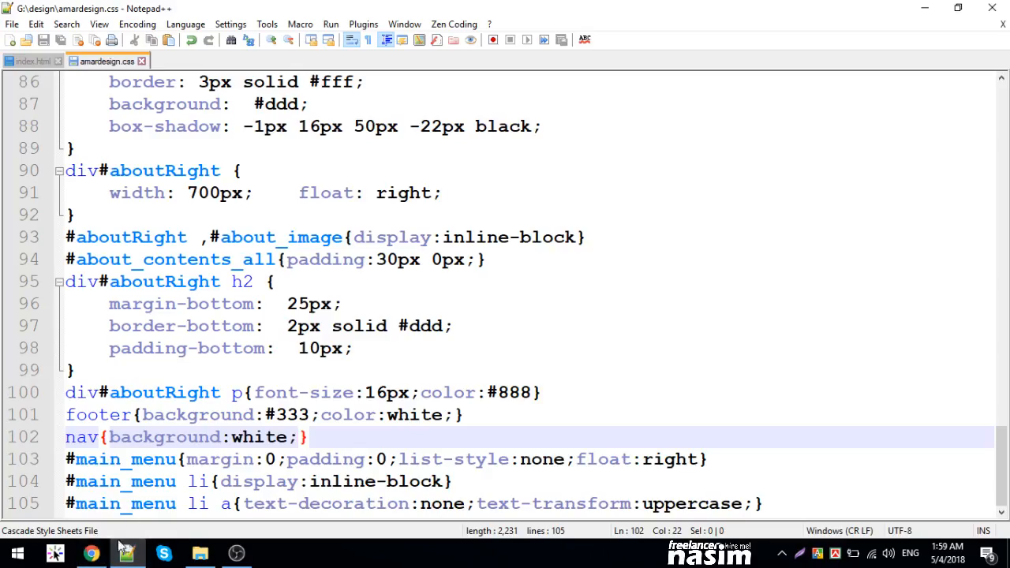
- Append background:orange; color:white; to the #main_menu li a rule and preview in Chrome
left_click(92, 552)
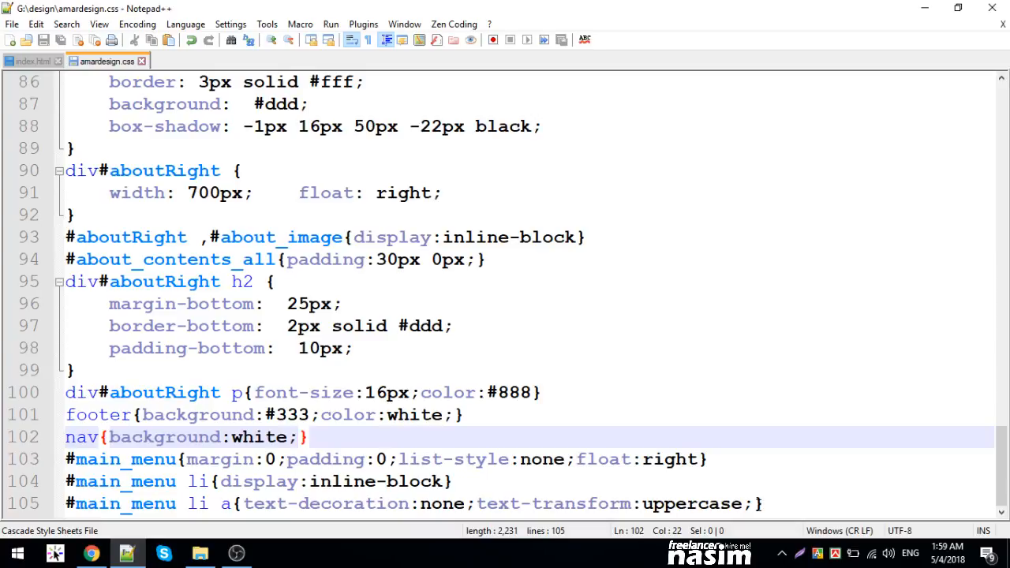
type("background:")
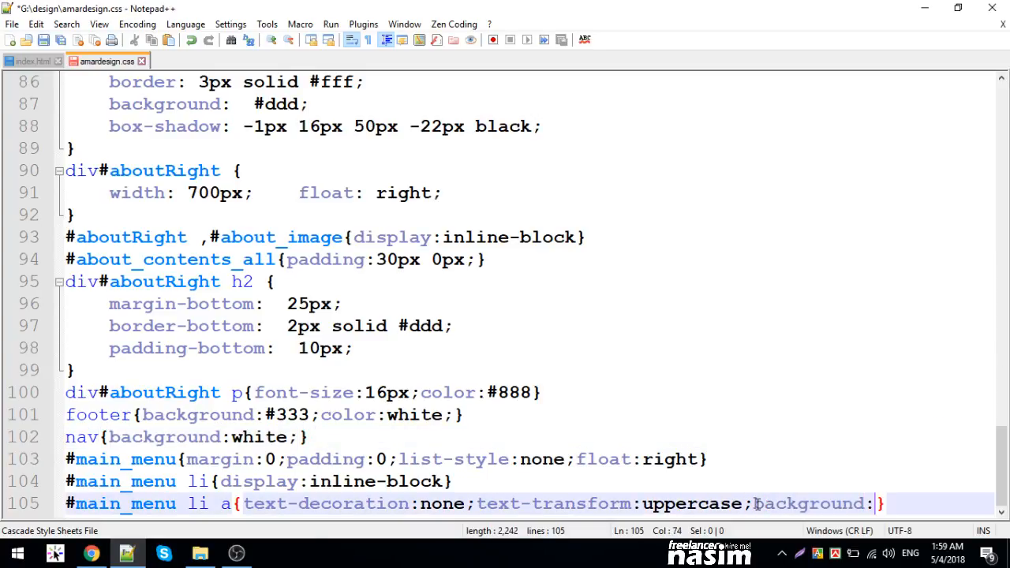
type("orange;")
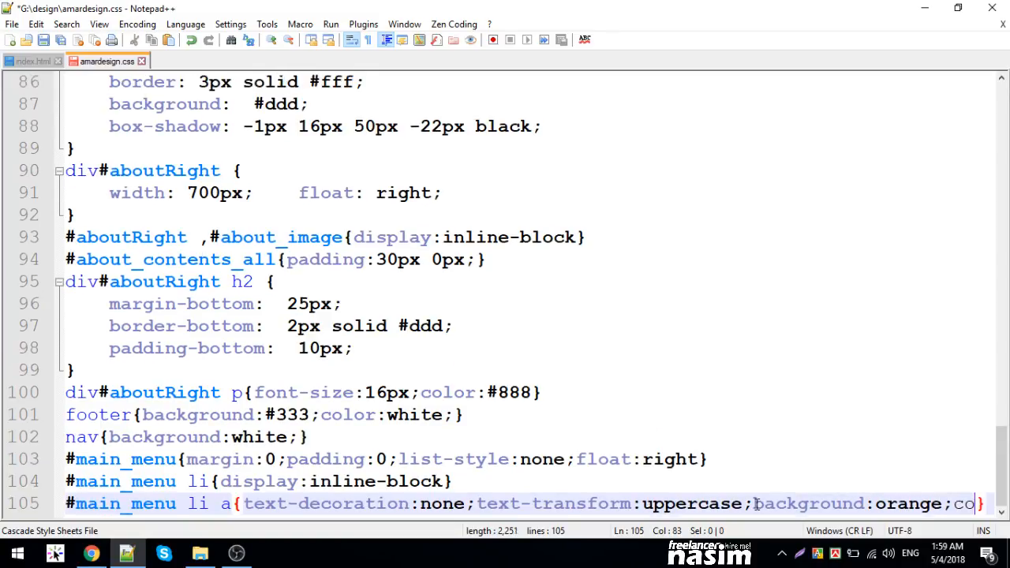
type("color:white;")
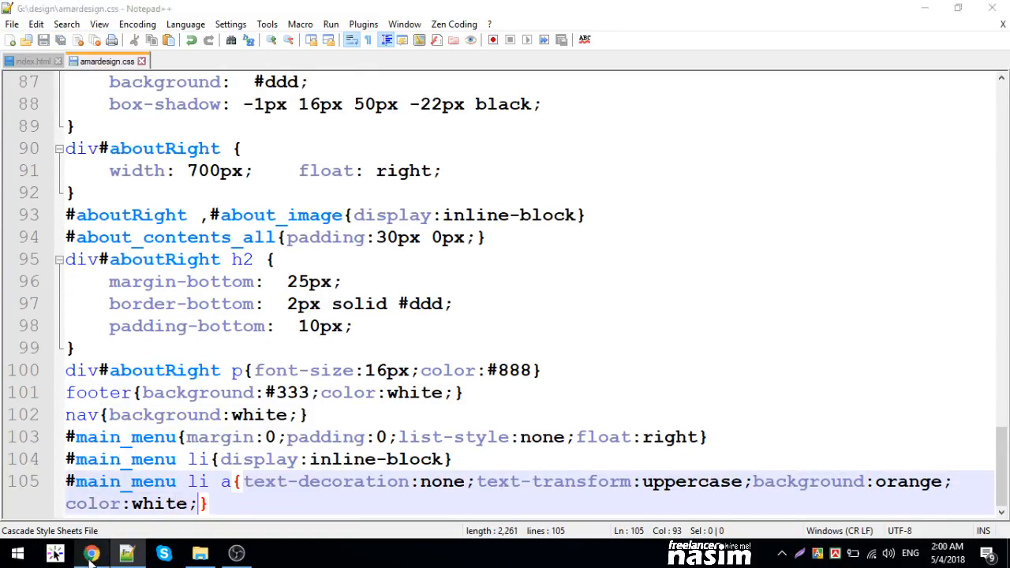
left_click(91, 553)
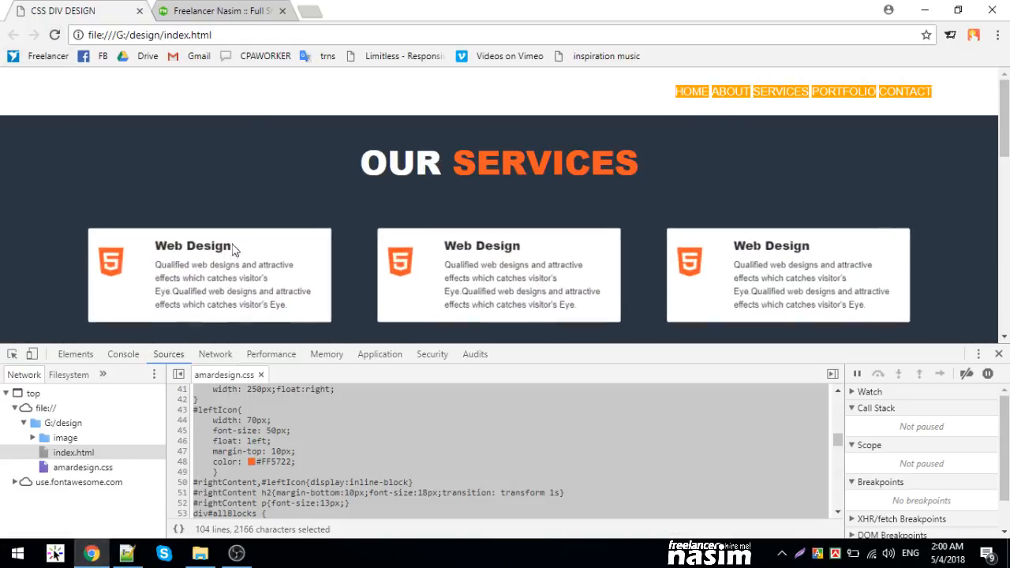
- Test extra padding on #main_menu li a in live styles and inspect the ul and allBlocks containers
left_click(76, 353)
type("padding")
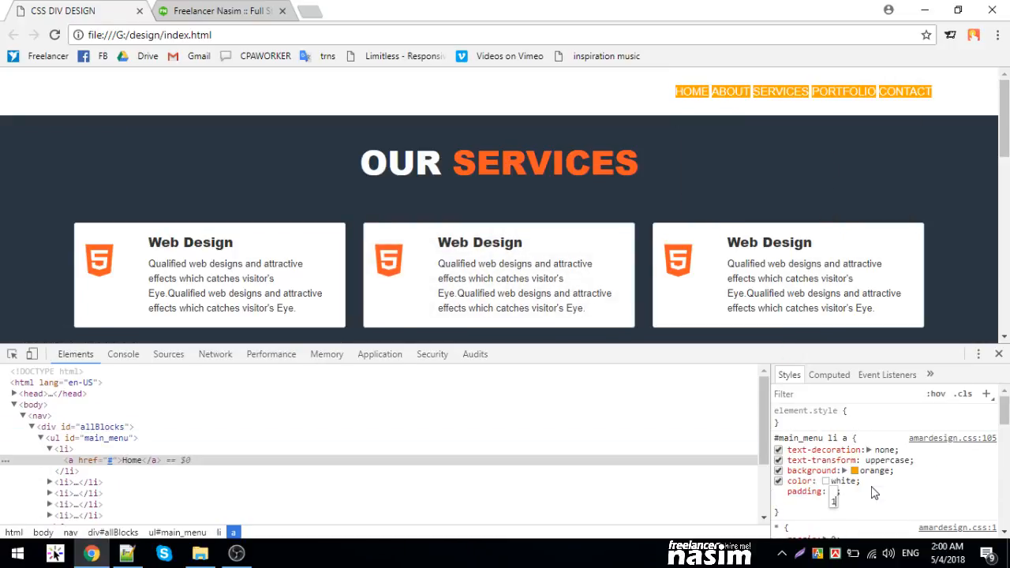
type("0px")
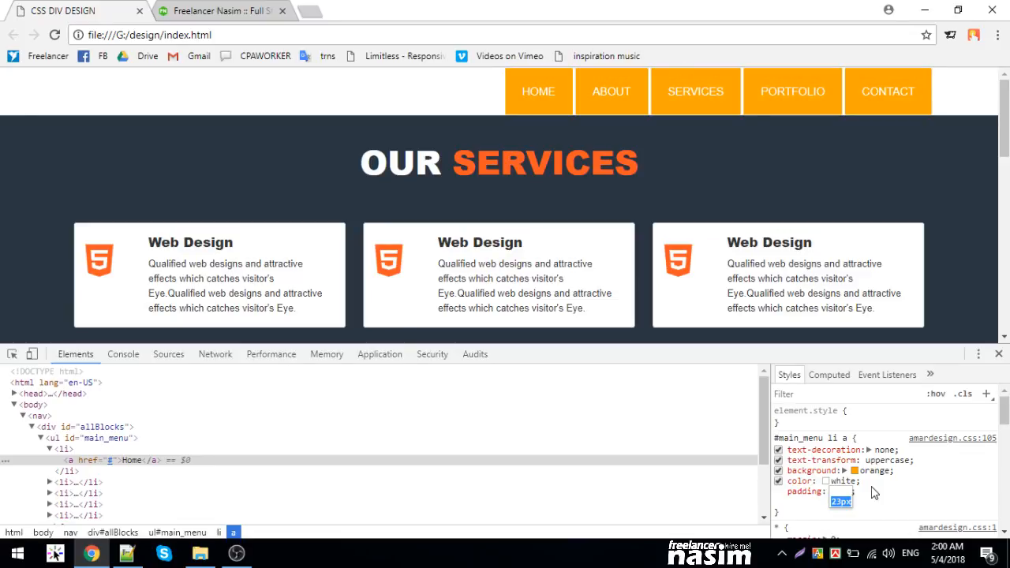
mouse_move(117, 438)
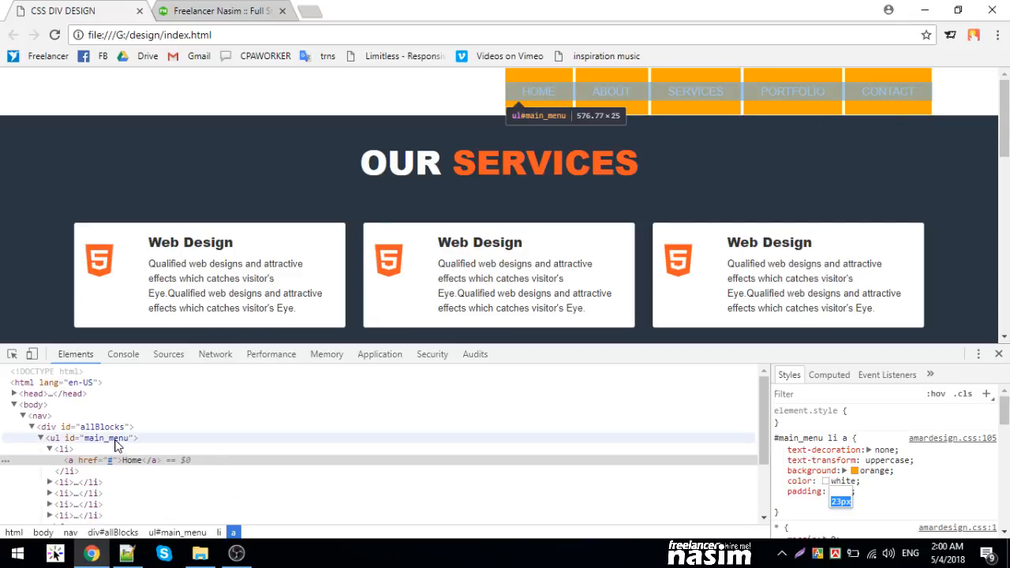
left_click(107, 439)
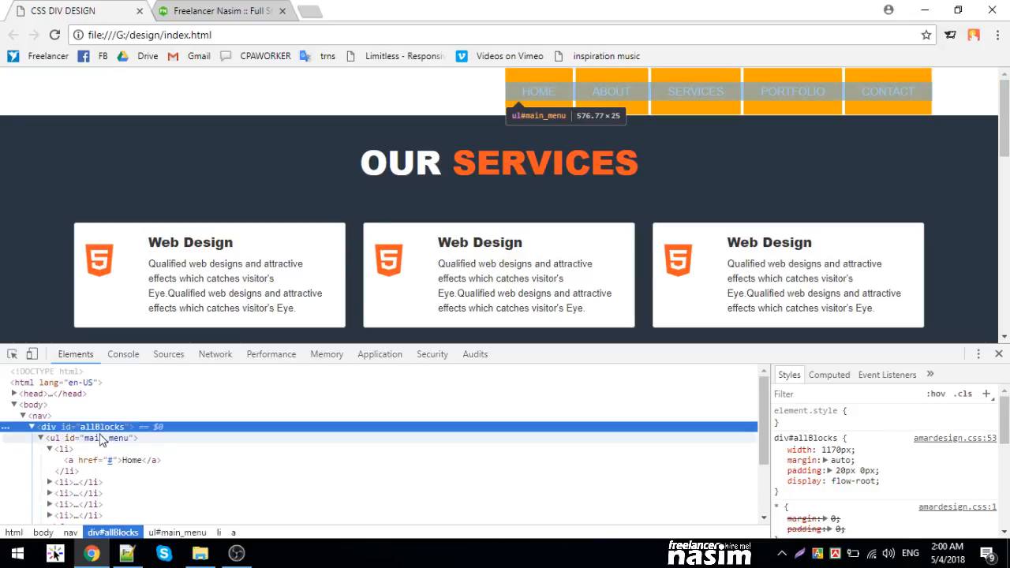
left_click(95, 439)
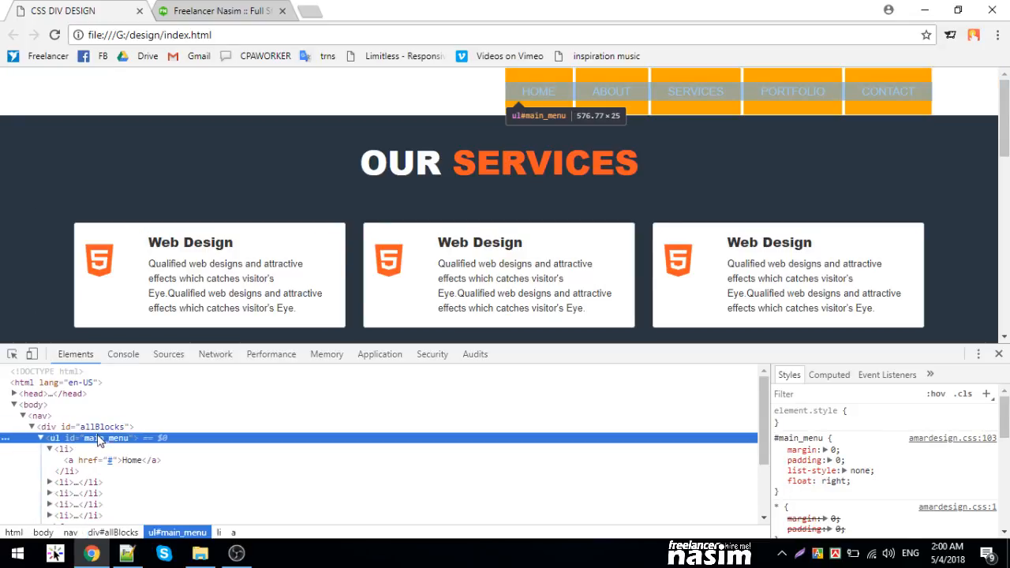
left_click(778, 482)
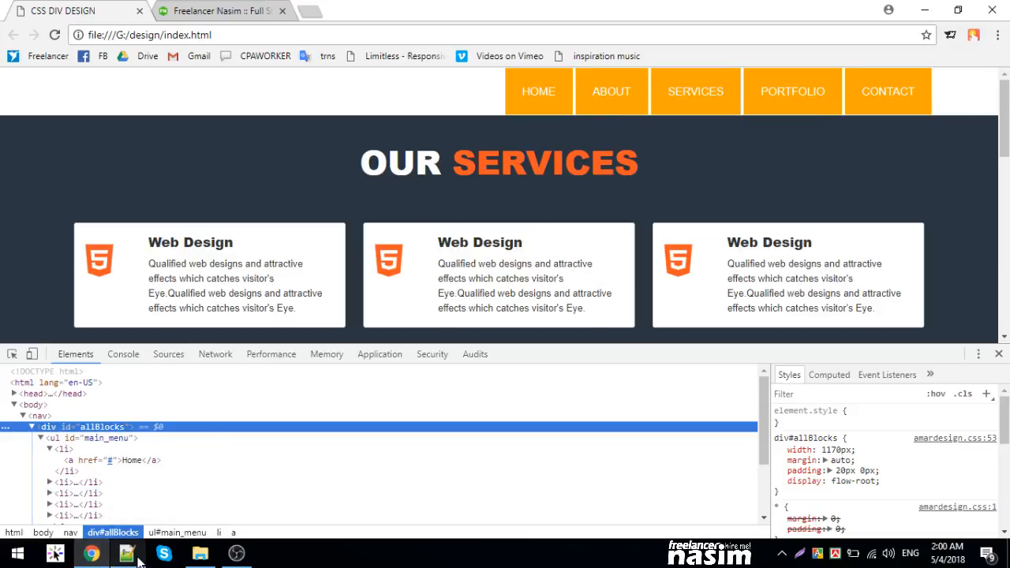
left_click(127, 553)
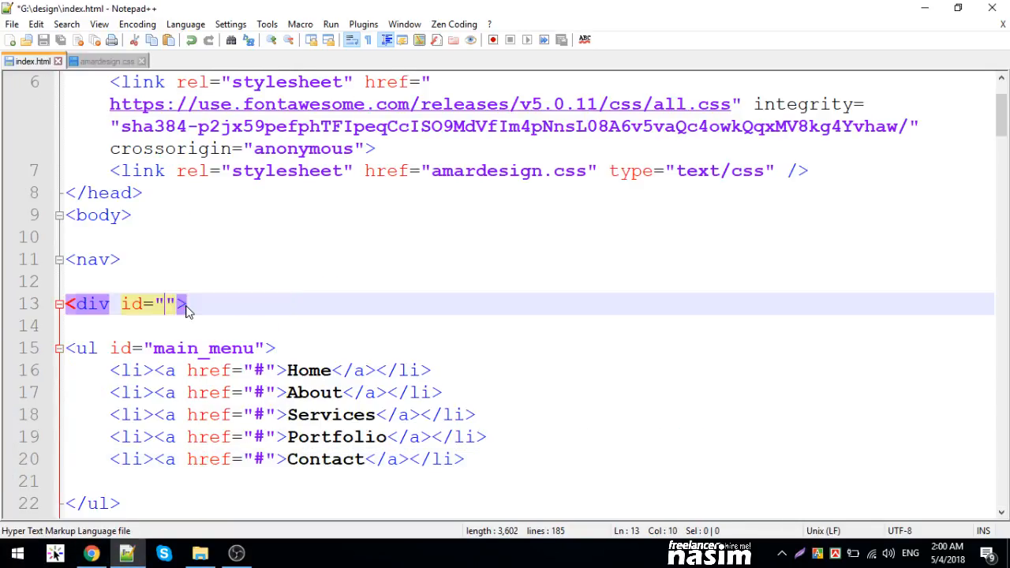
- Set the menu wrapper div's id to menudiv in index.html
type("me")
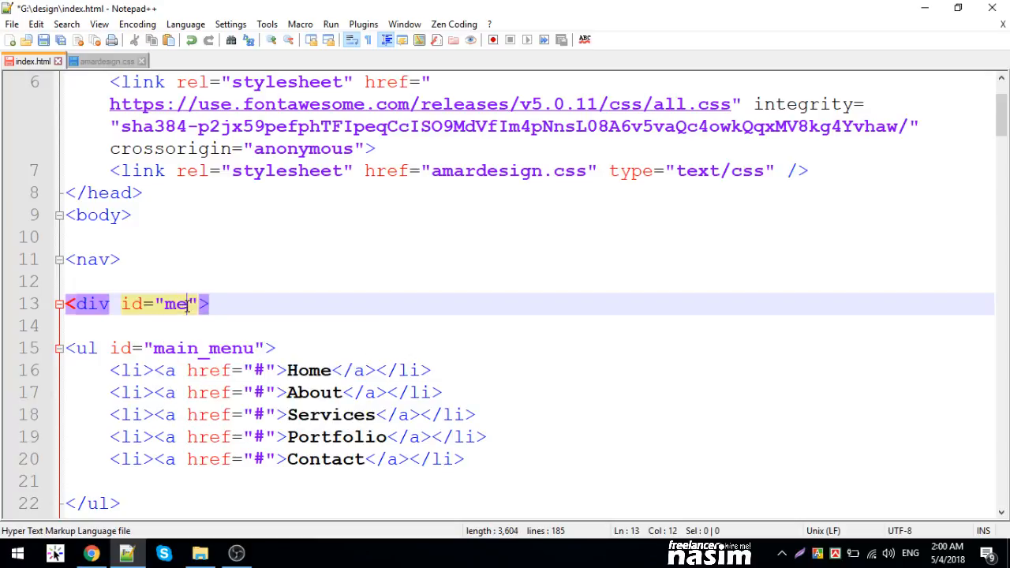
type("nu")
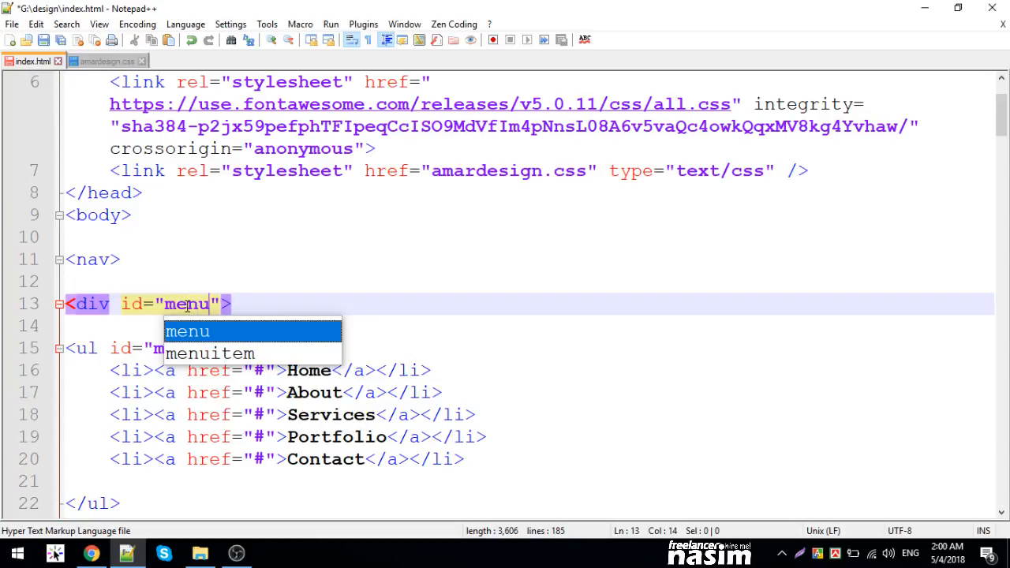
type("a")
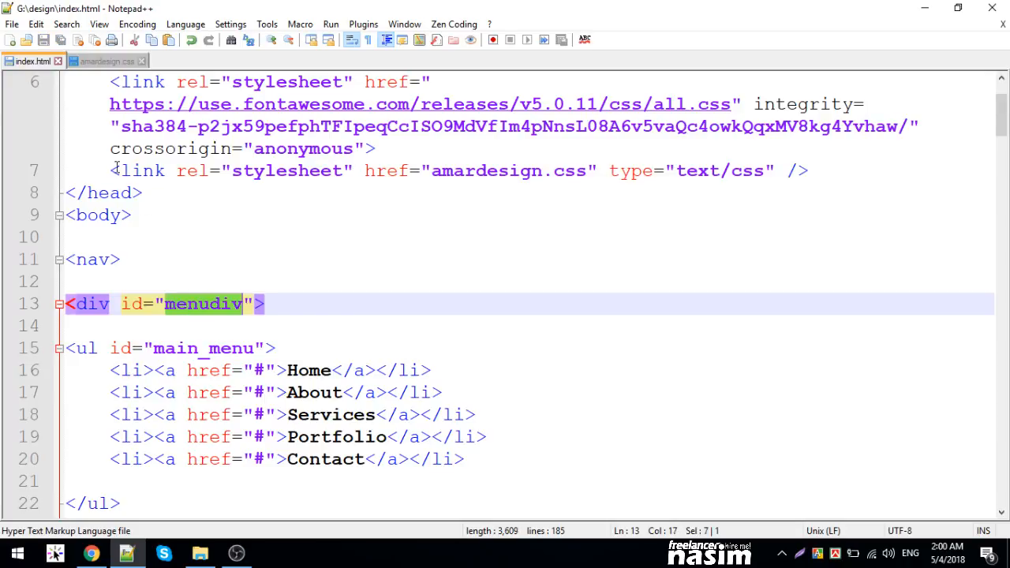
- Add a #menudiv rule with width:1170px and margin:auto in amardesign.css
left_click(102, 60)
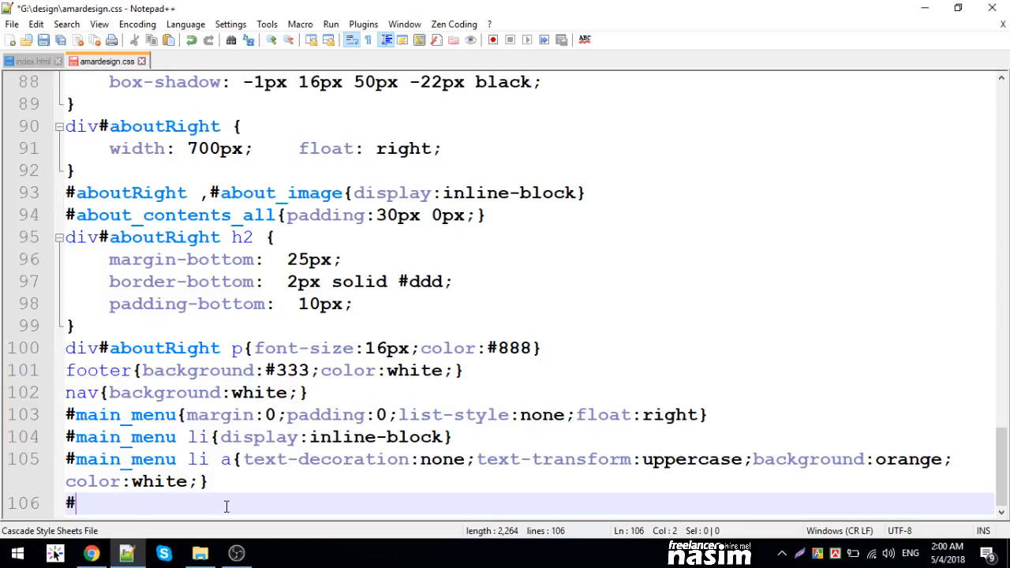
type("menudiv{}")
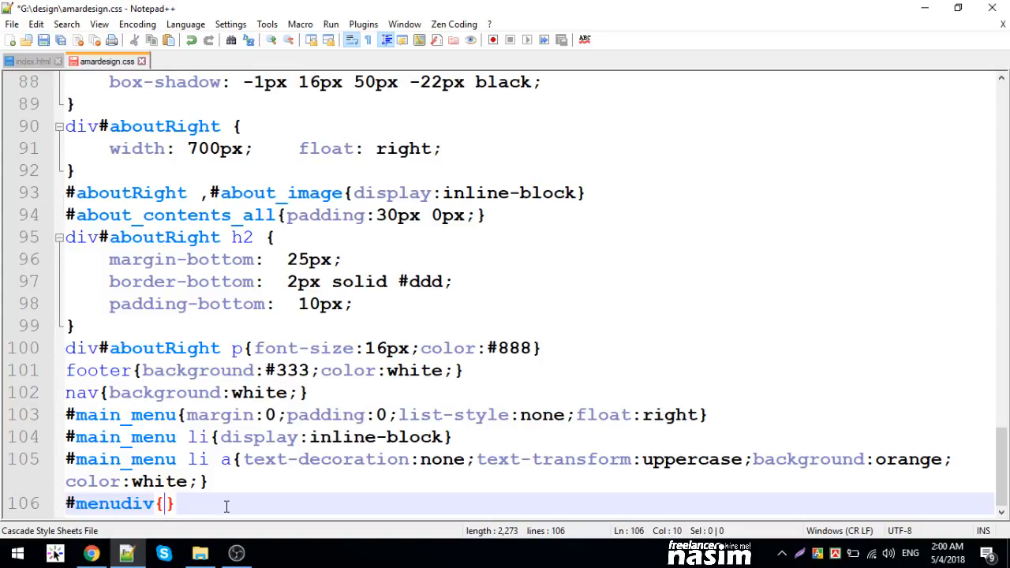
type("width:117")
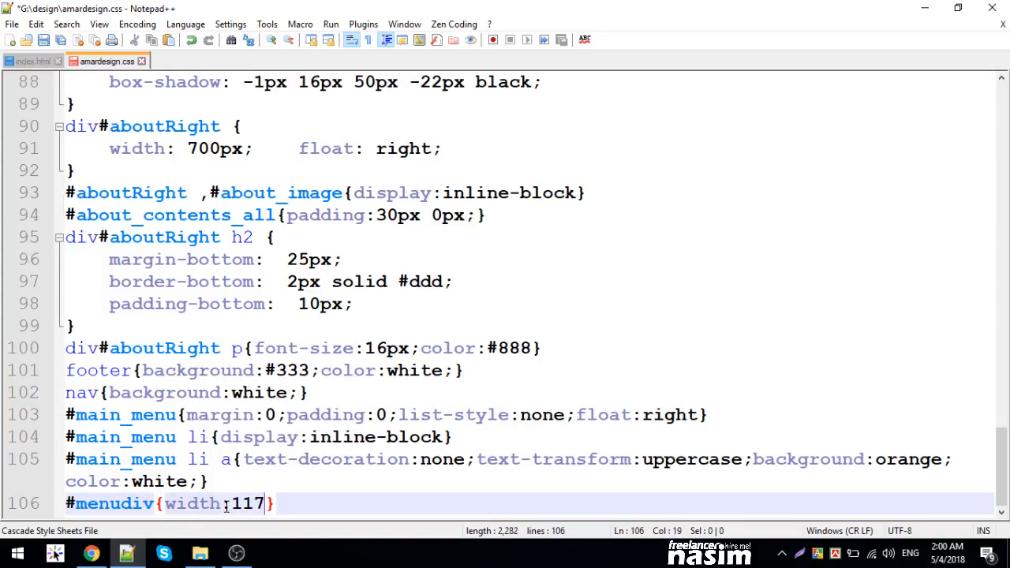
type("0px;")
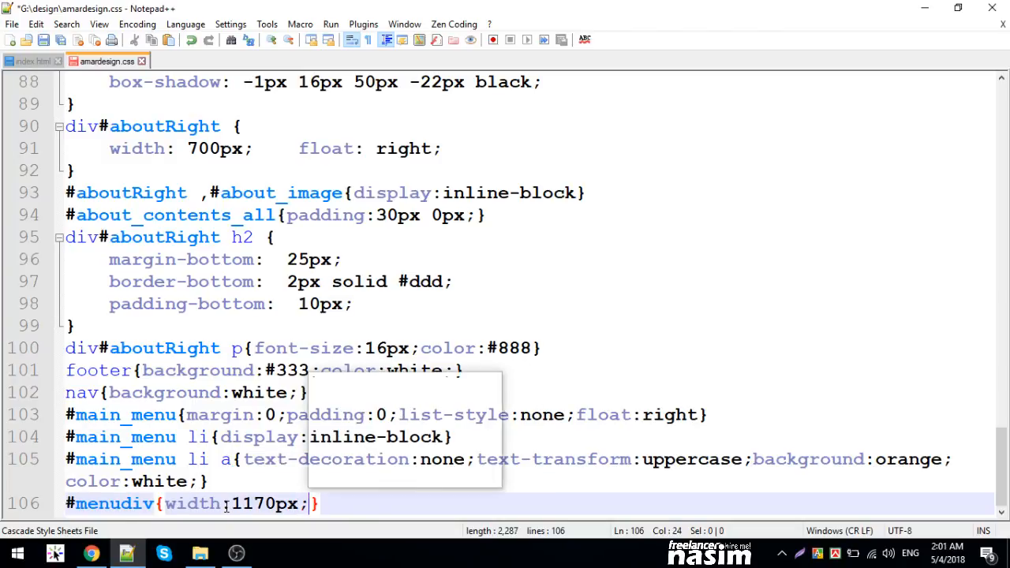
type("margin:auto")
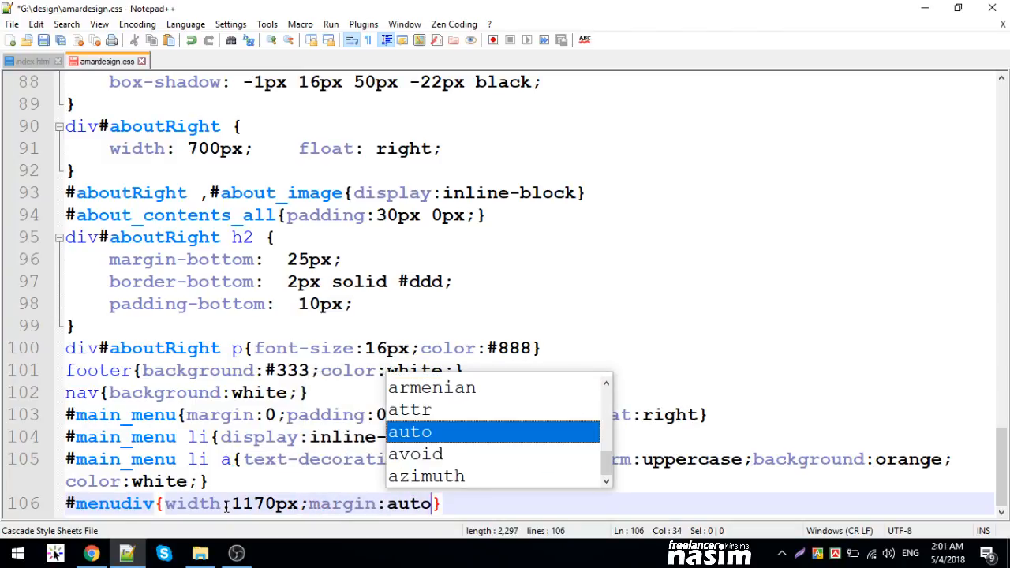
left_click(92, 552)
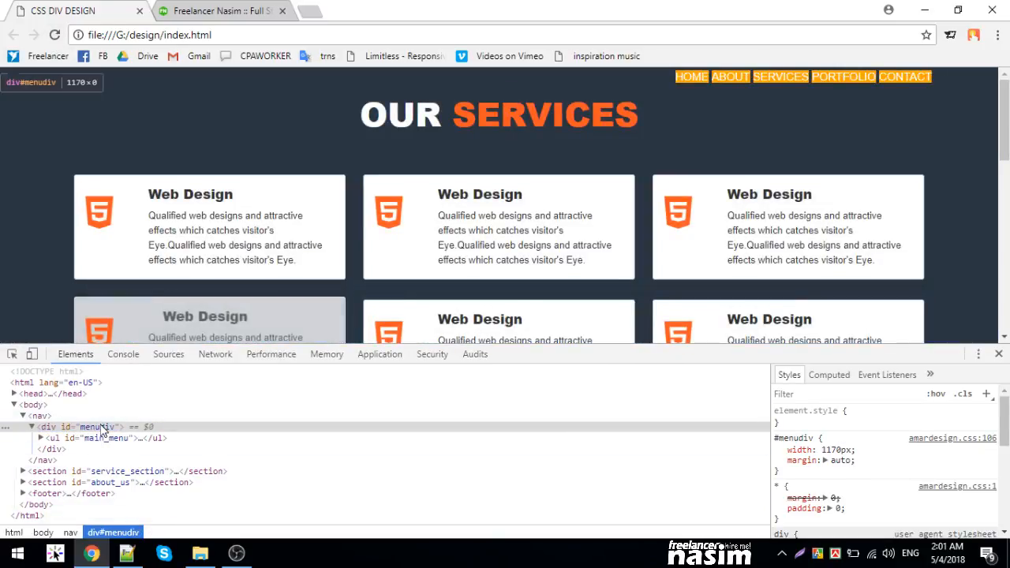
- In live styles give the nav 100% width and replace overflow with a left float
left_click(95, 427)
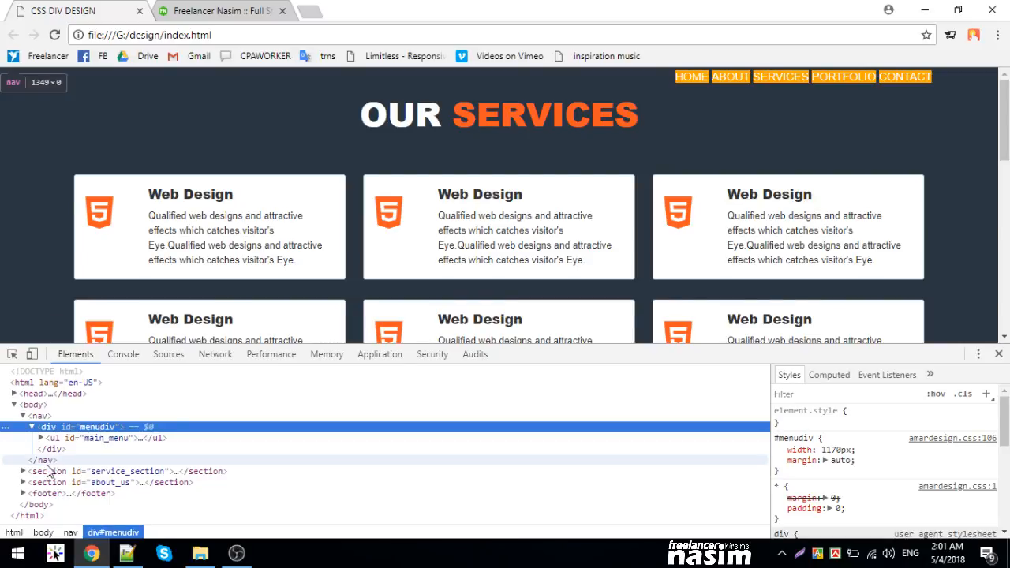
left_click(50, 471)
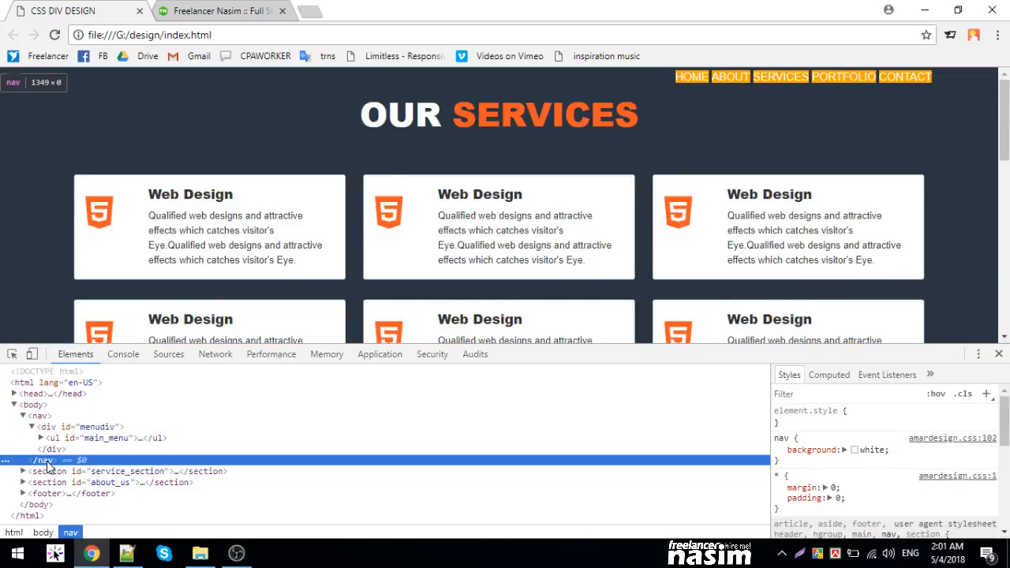
left_click(780, 450)
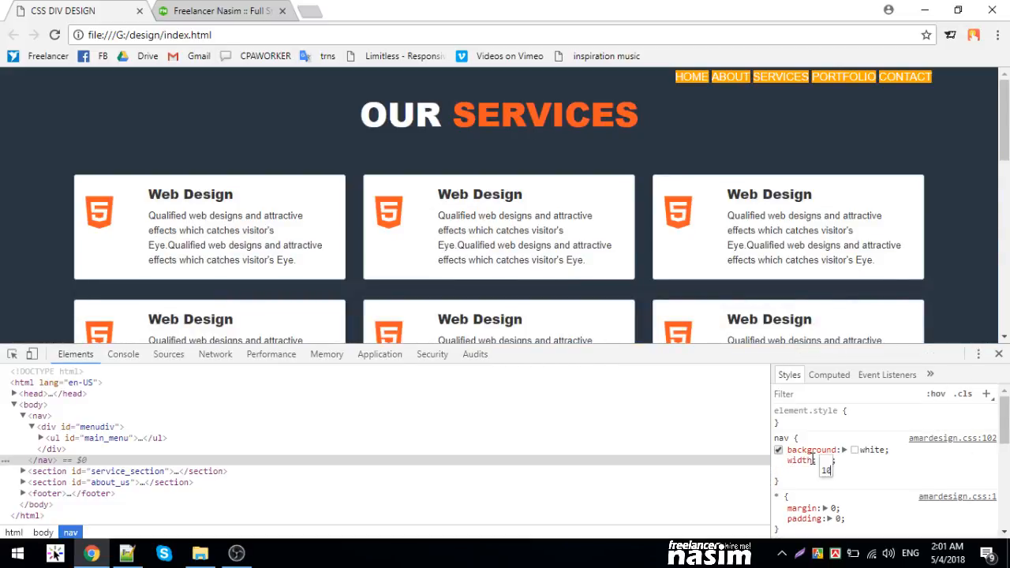
type("100%")
type("overflow: hidden;")
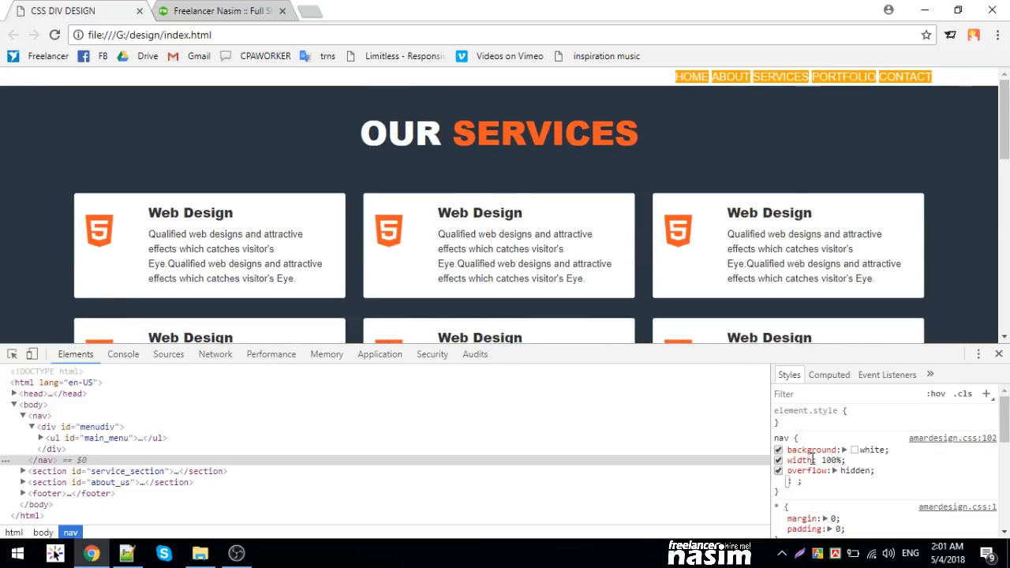
double_click(808, 471)
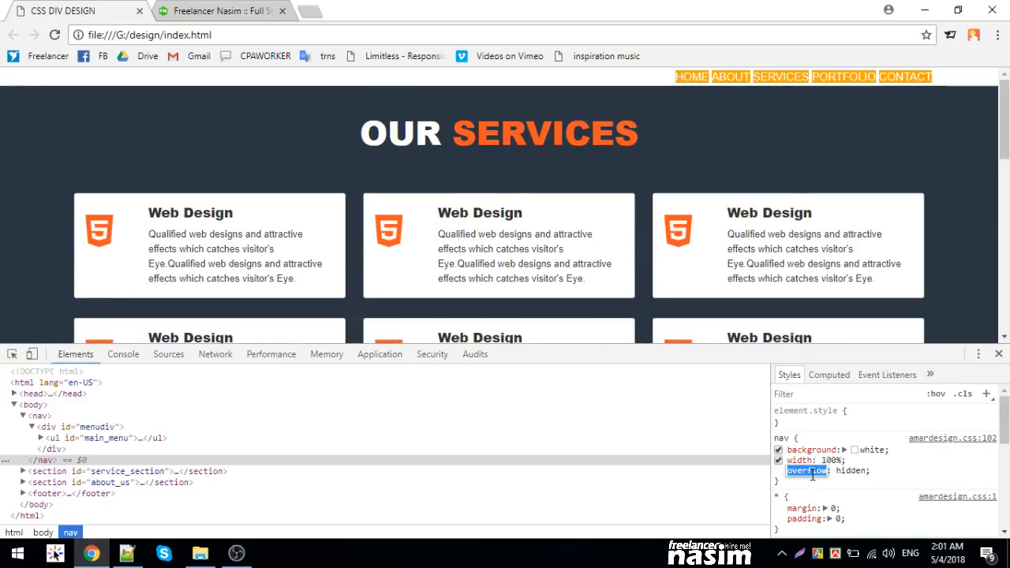
type("display")
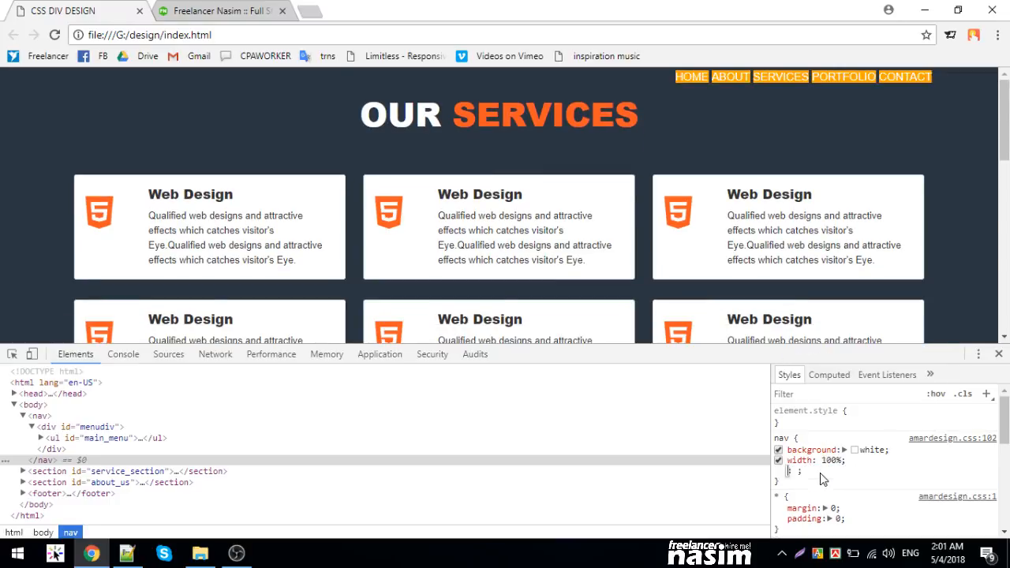
type("float: left;")
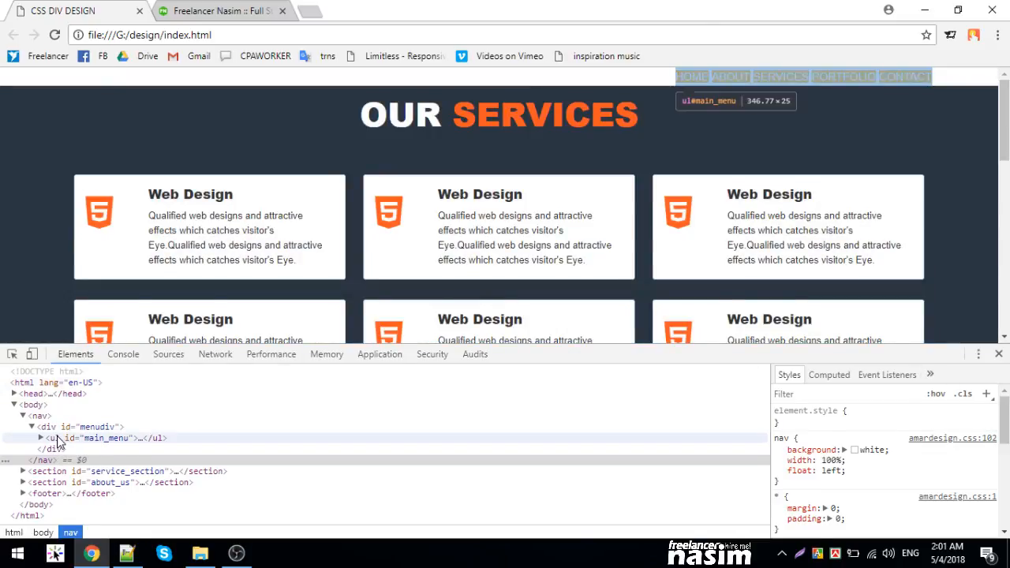
- Give the #main_menu li a links 13px padding in live styles
left_click(107, 439)
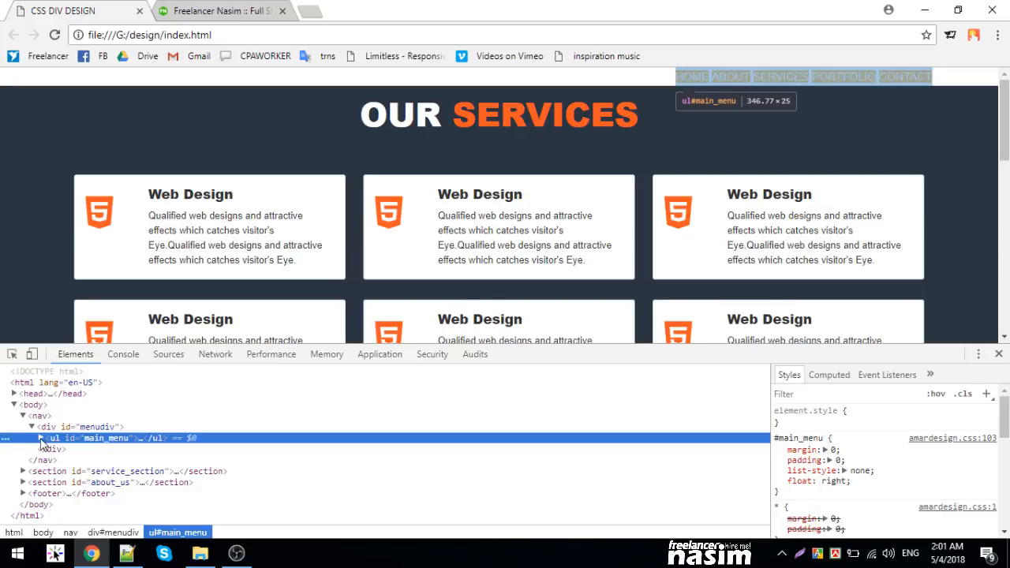
left_click(31, 439)
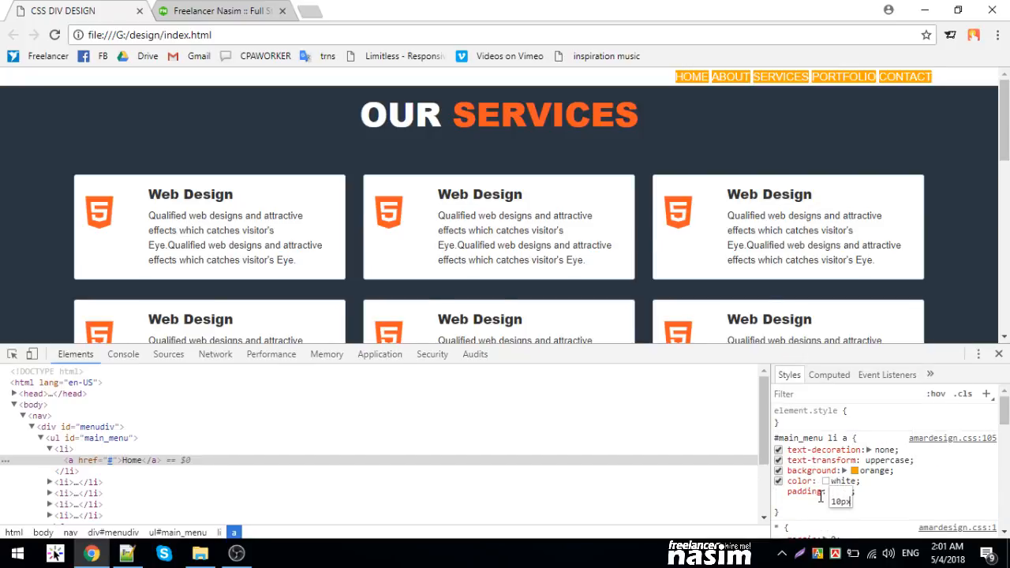
type("13px")
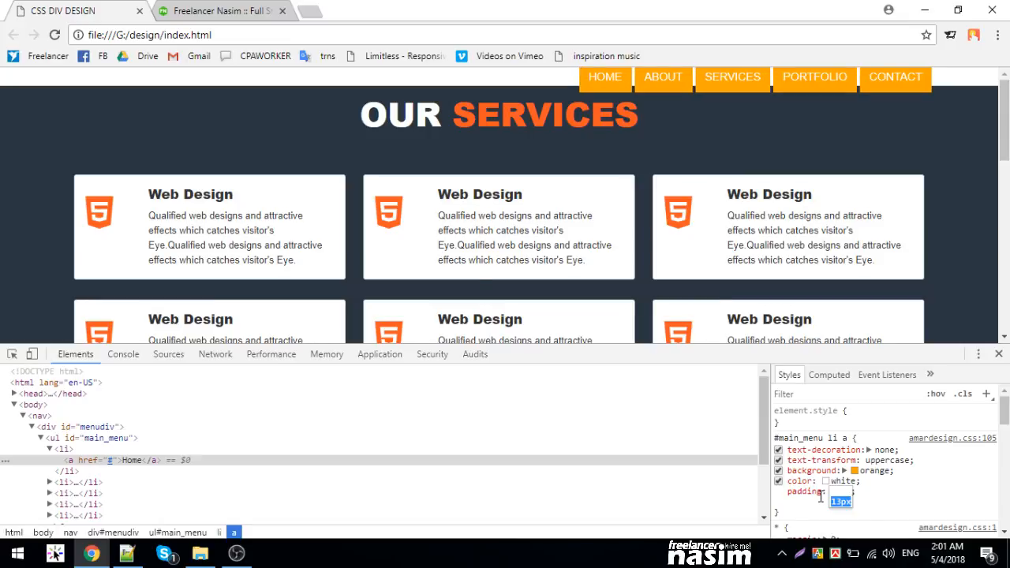
left_click(126, 552)
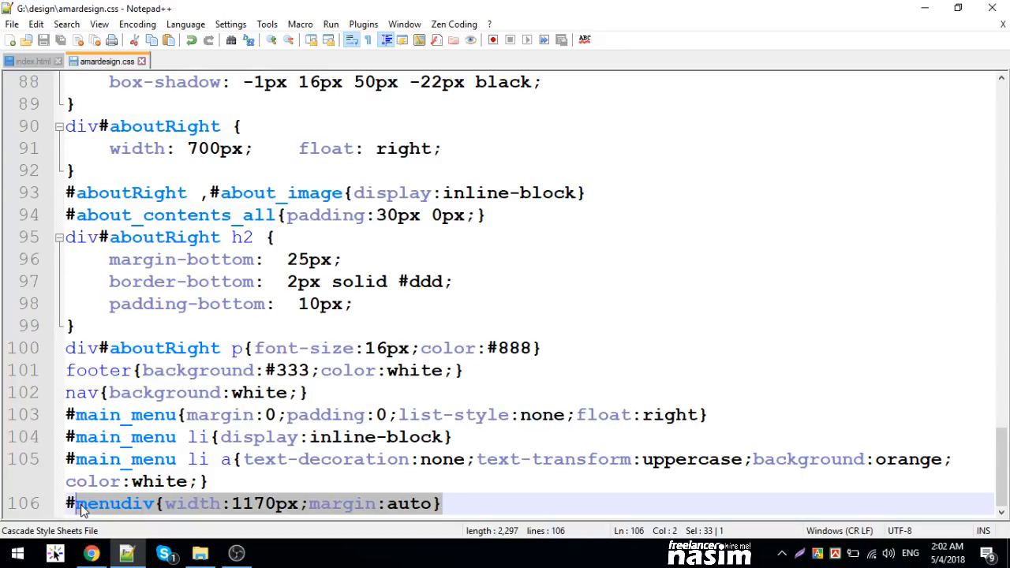
- Add overflow:hidden; to the #allBlocks rule after display: flow-root; in amardesign.css
left_click(208, 504)
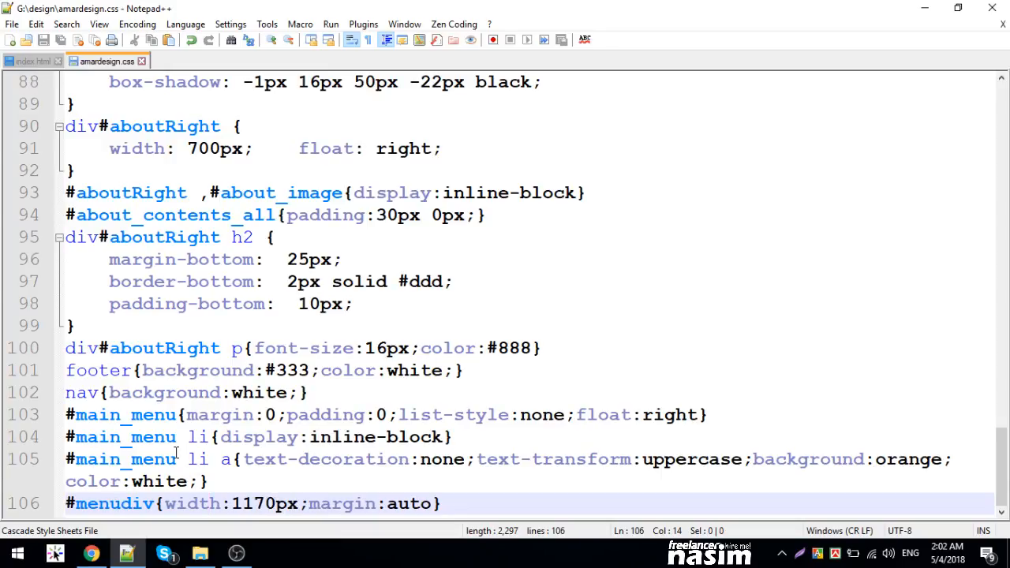
scroll("up", 3)
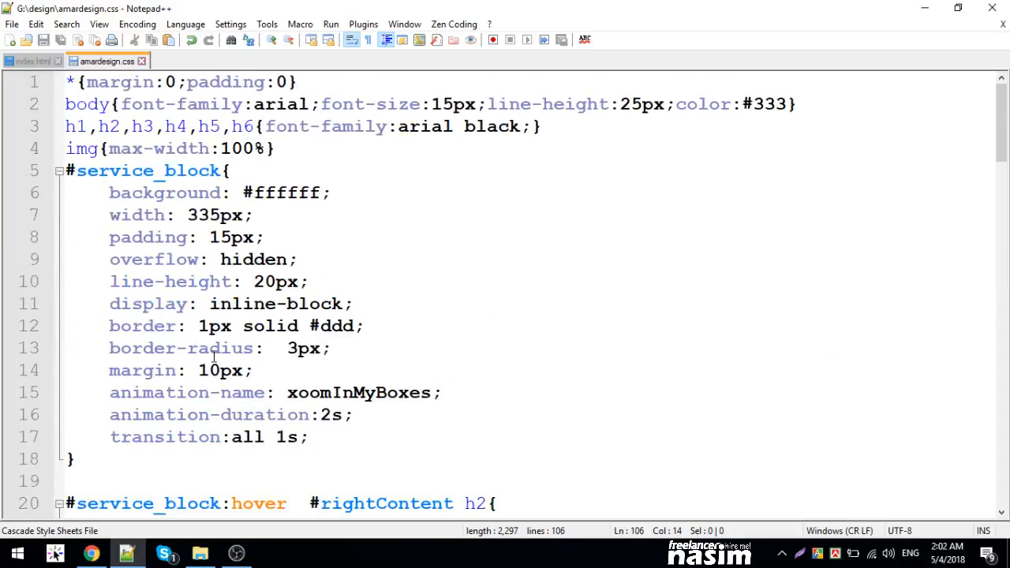
scroll("down", 3)
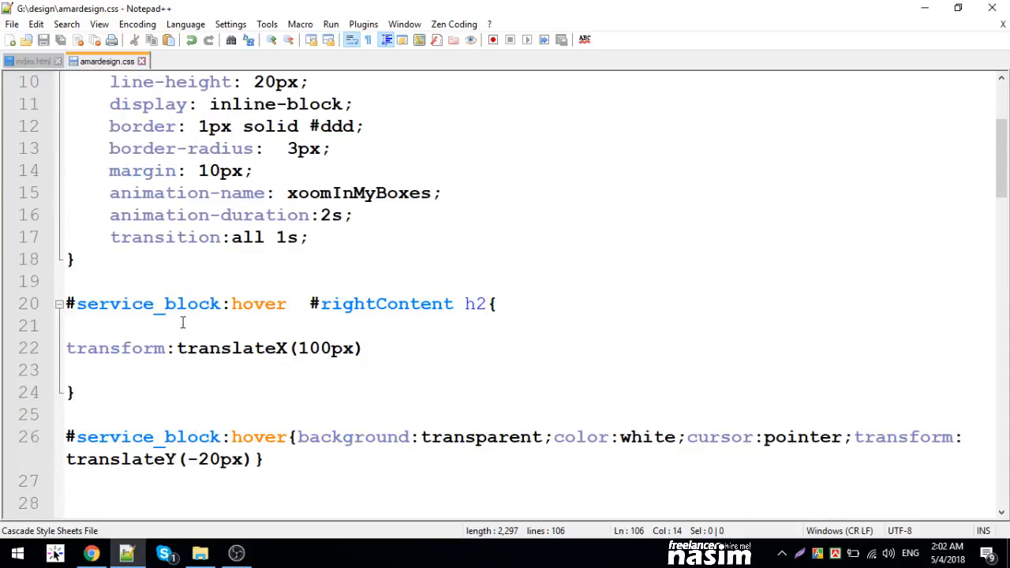
scroll("down", 3)
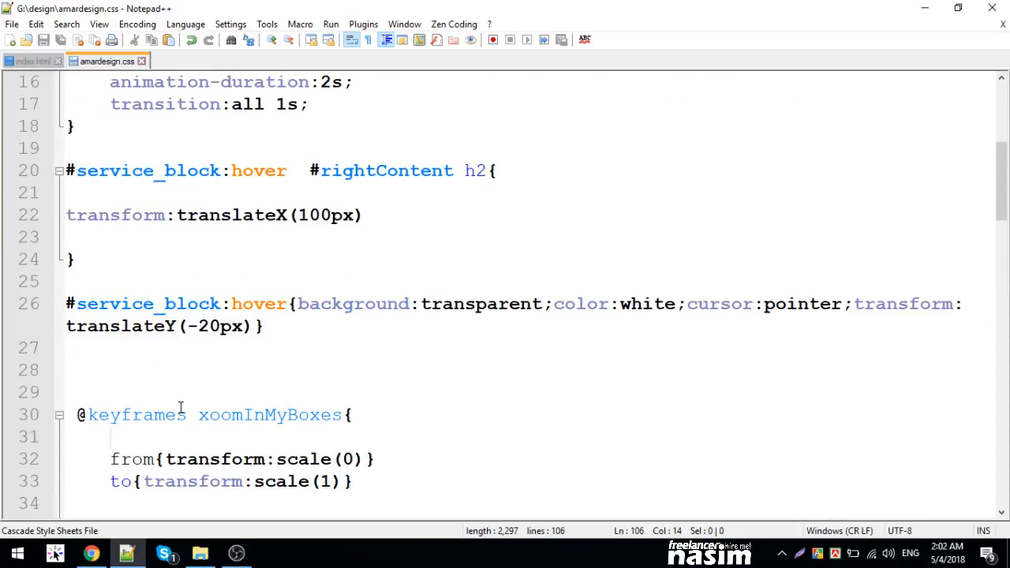
scroll("down", 3)
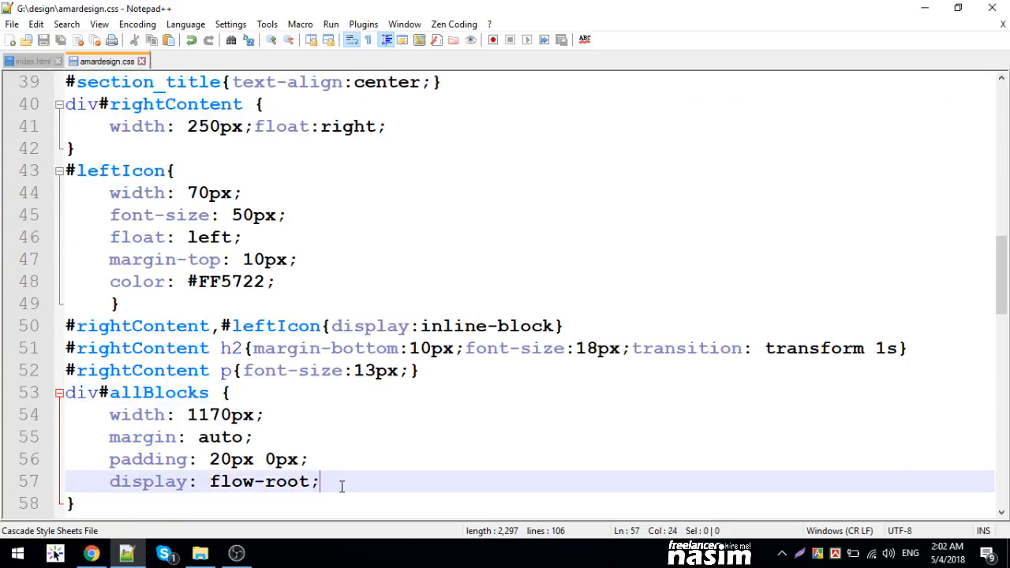
type("overflow:")
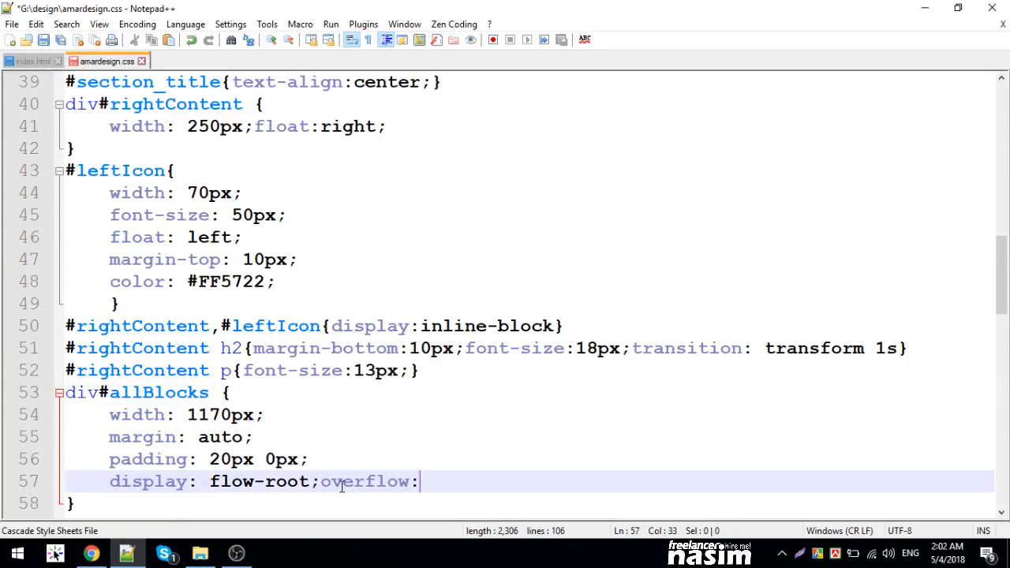
type("hidden;")
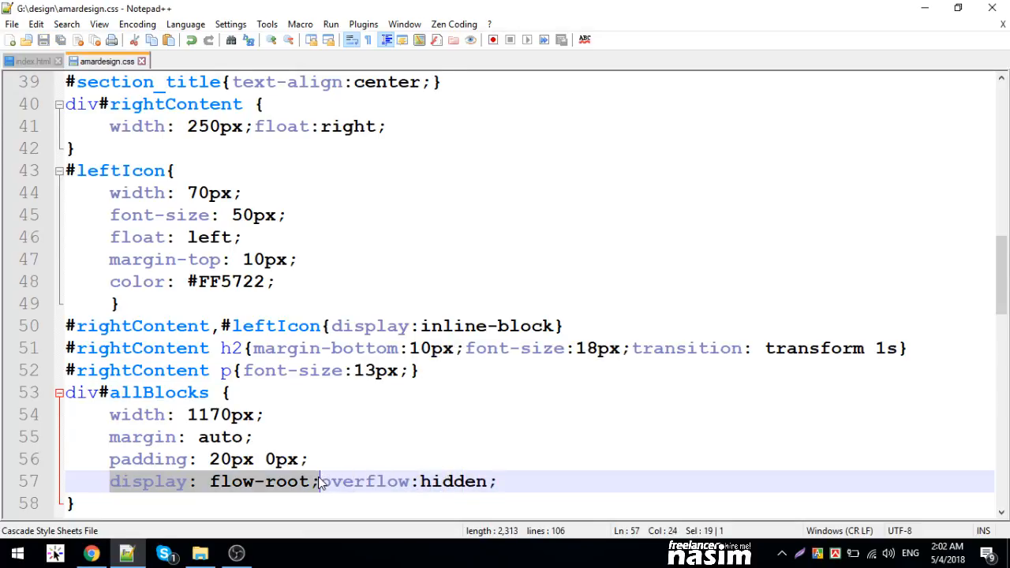
left_click(91, 553)
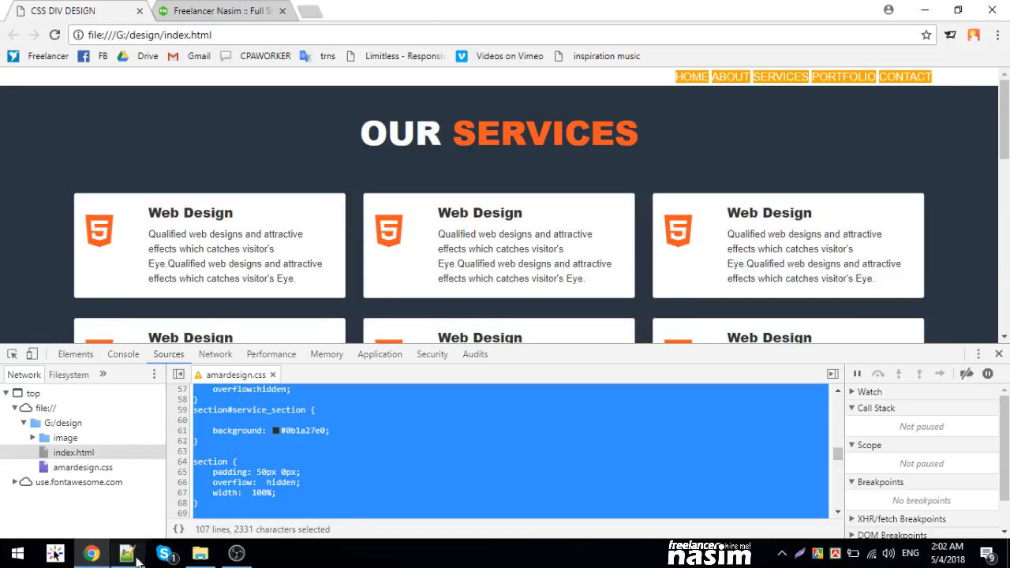
- Re-enable the section width rule and set #menudiv to display: flow-root in live styles
left_click(126, 553)
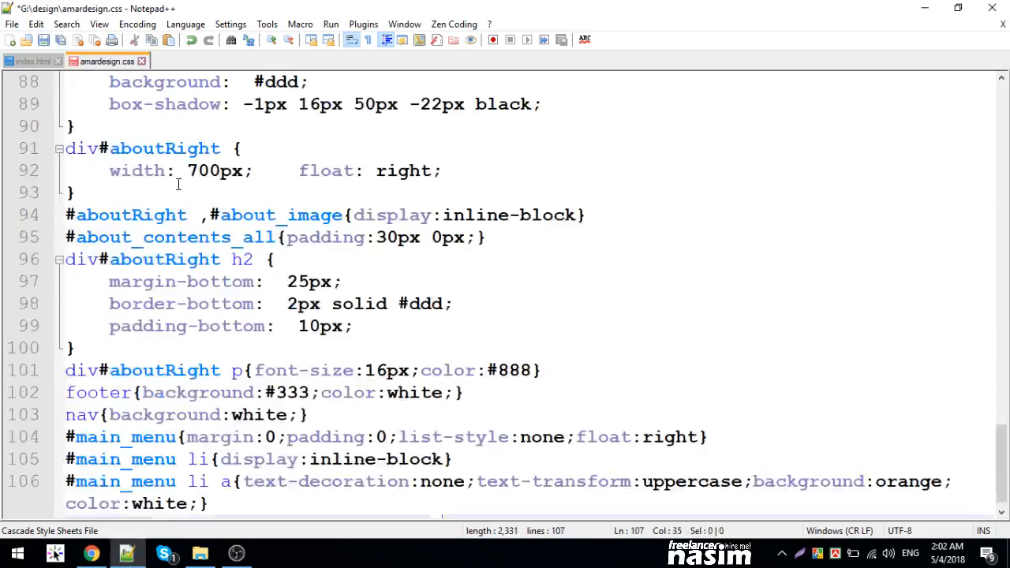
left_click(92, 553)
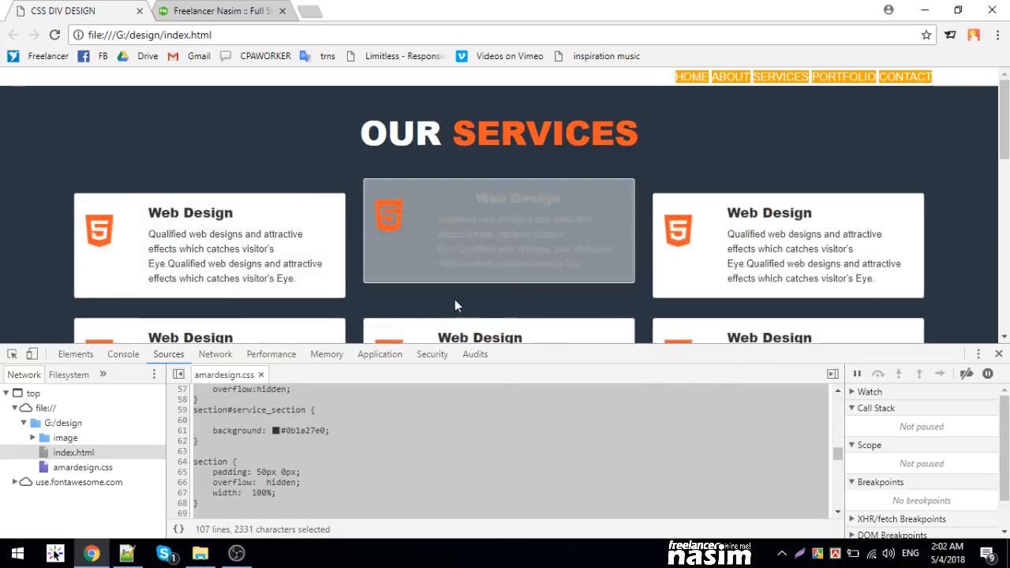
left_click(76, 354)
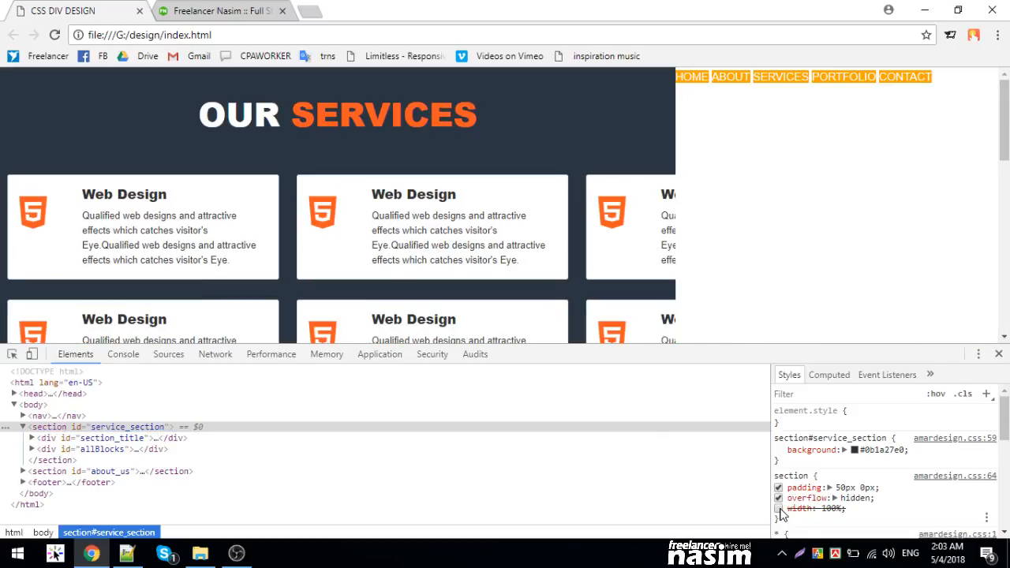
left_click(780, 509)
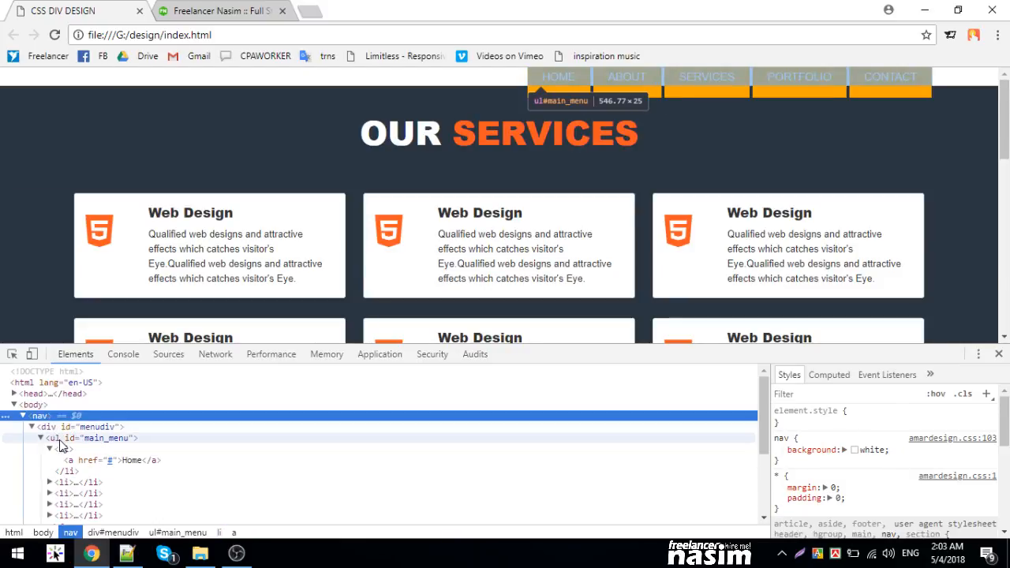
left_click(103, 439)
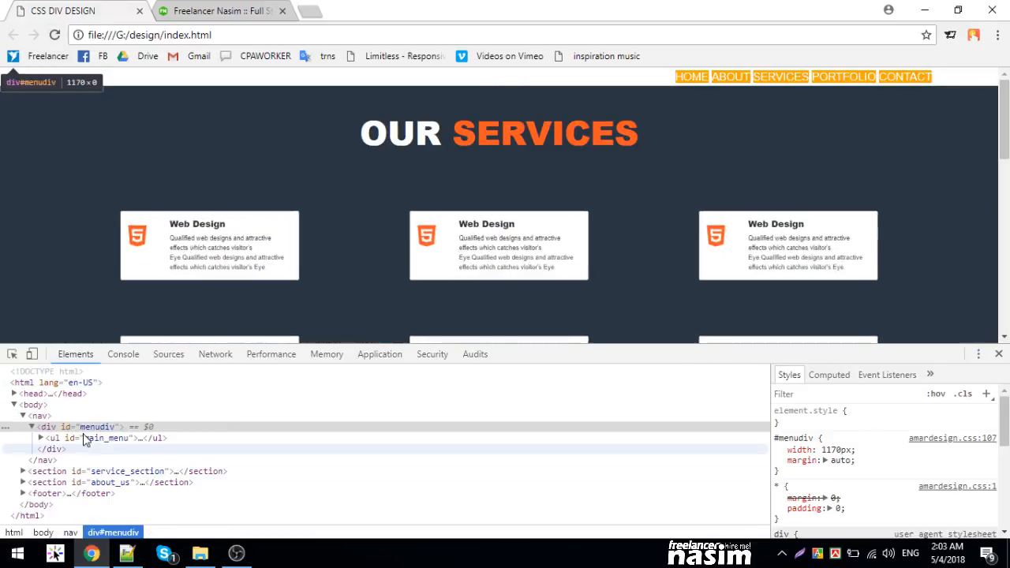
left_click(107, 439)
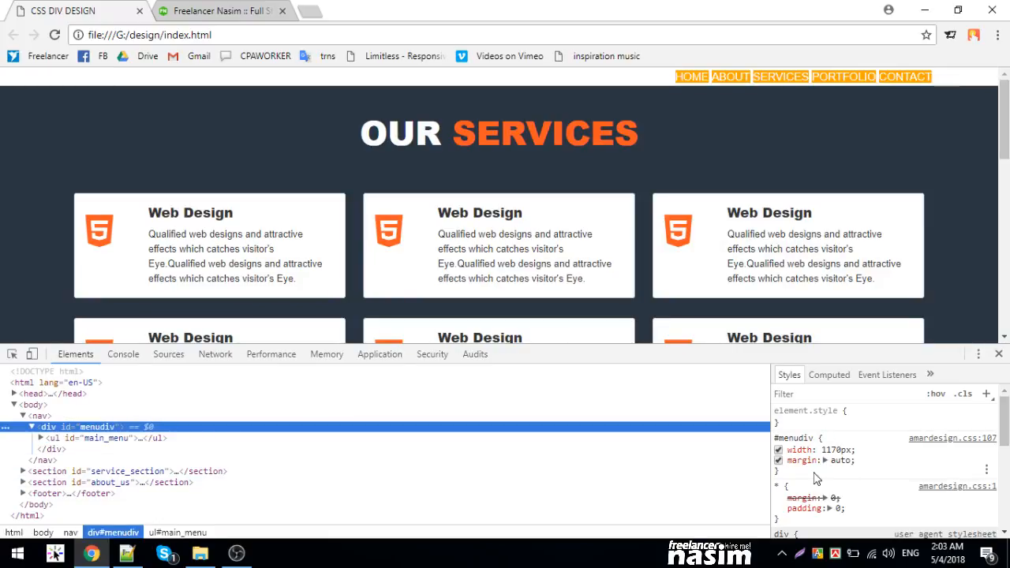
mouse_move(243, 423)
type("display: f")
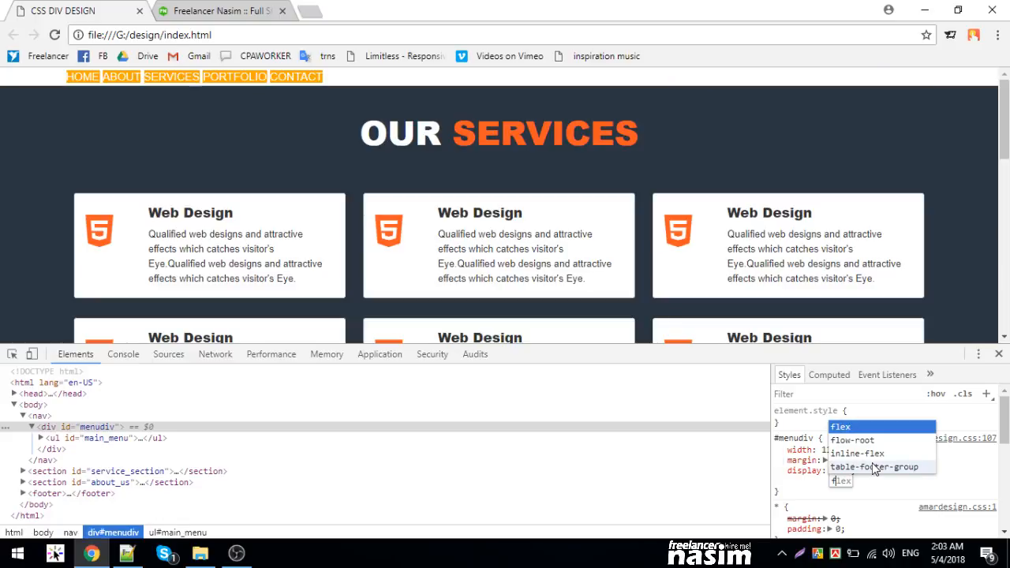
left_click(852, 439)
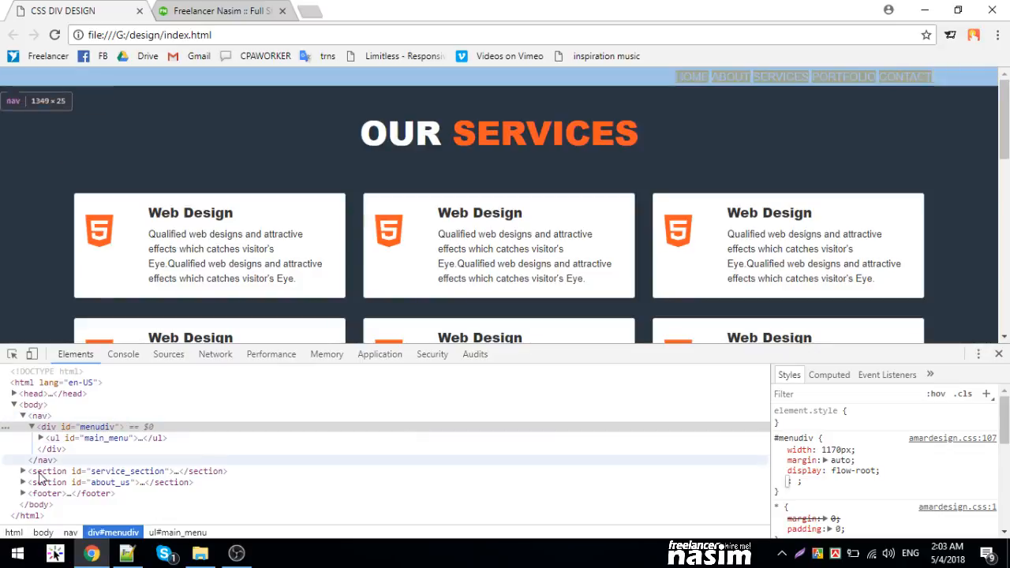
- Give the Home menu link 10px padding, then revisit the container's display value
left_click(47, 439)
type("padding:")
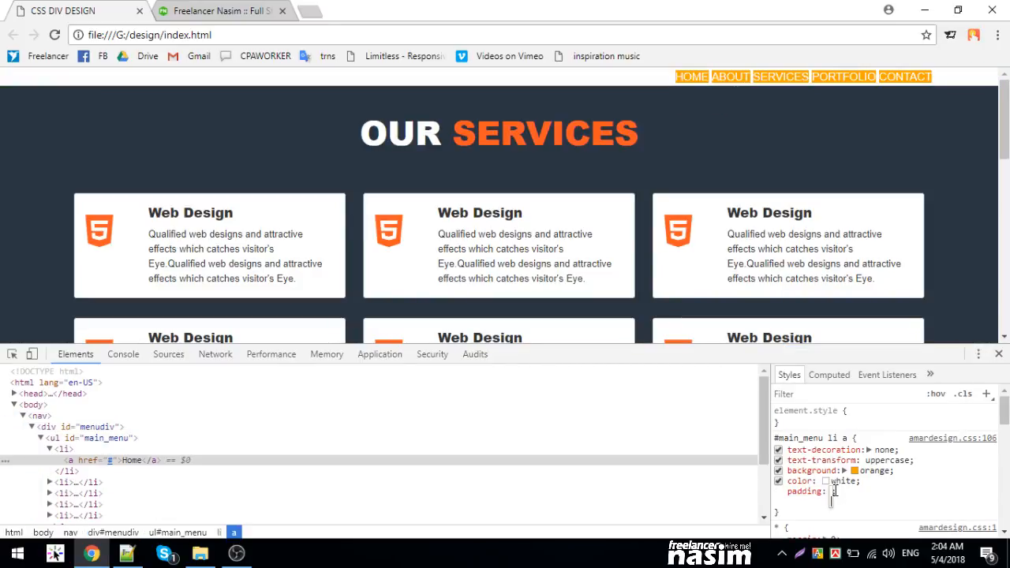
type("10px")
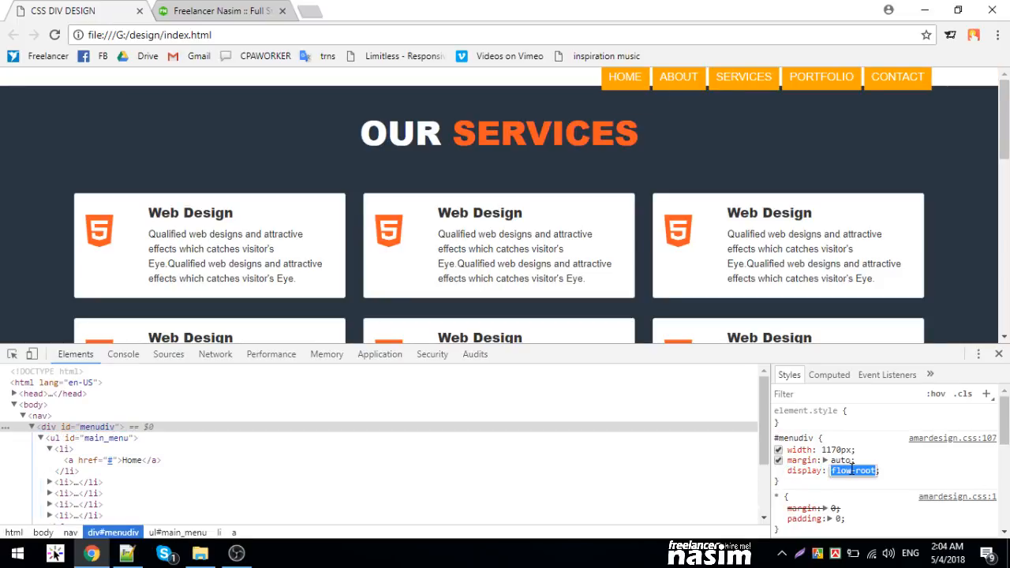
left_click(855, 470)
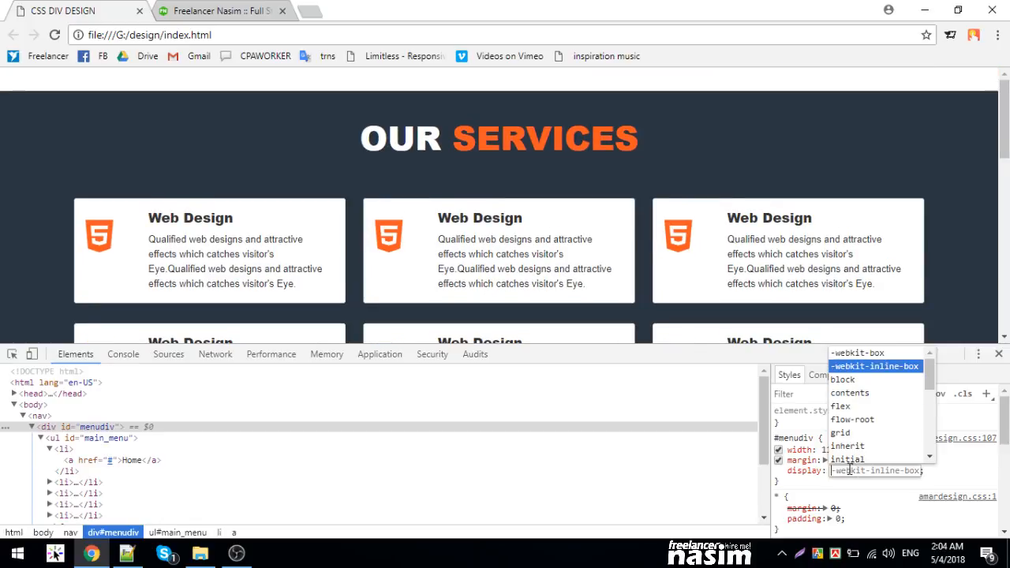
- Replace #menudiv's display declaration with overflow: hidden in live styles
left_click(853, 420)
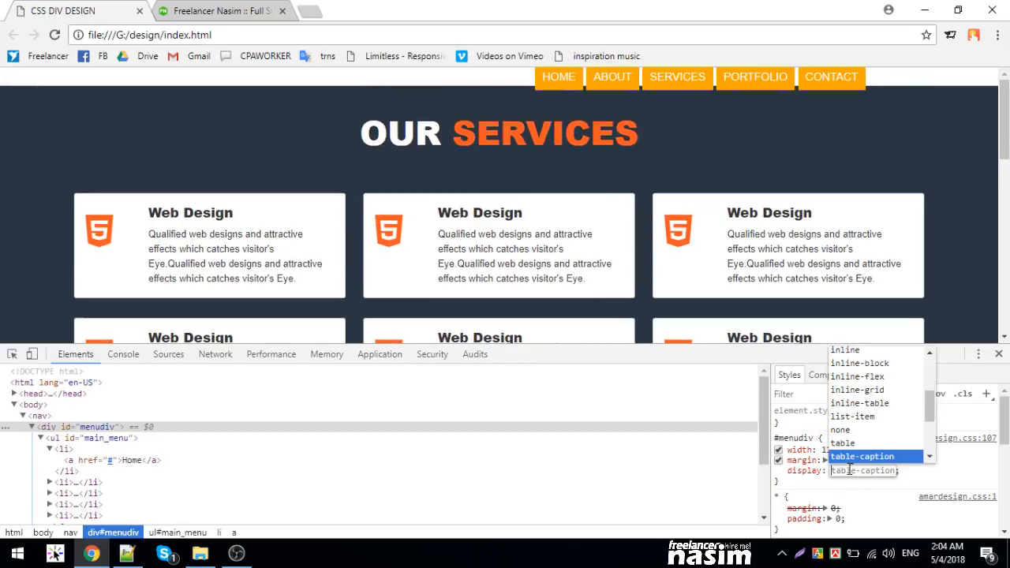
scroll("down", 3)
type("overflow: hidden;")
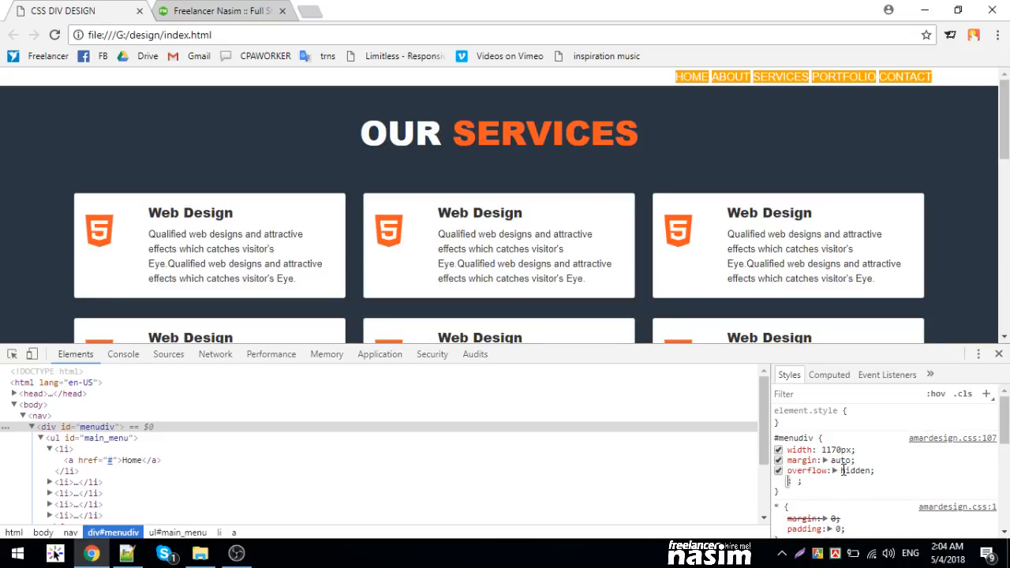
mouse_move(692, 76)
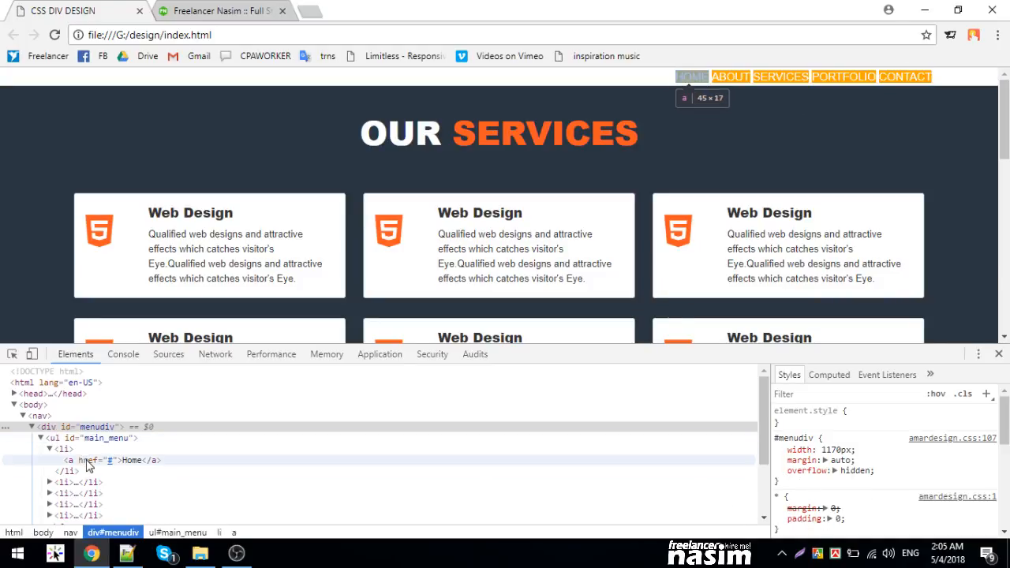
- Set the #main_menu li a padding to 15px 20px for the Home link
left_click(65, 449)
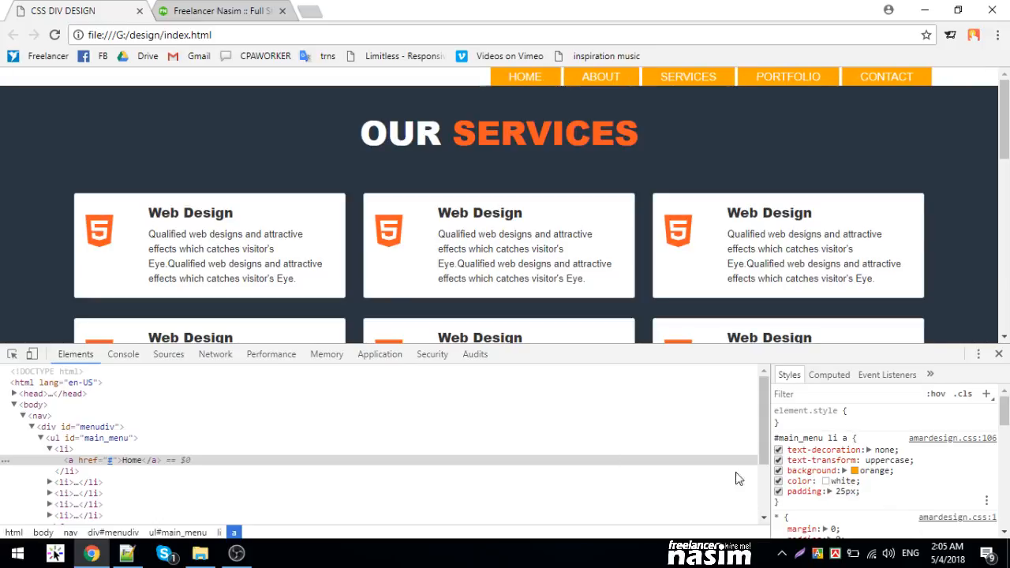
mouse_move(107, 439)
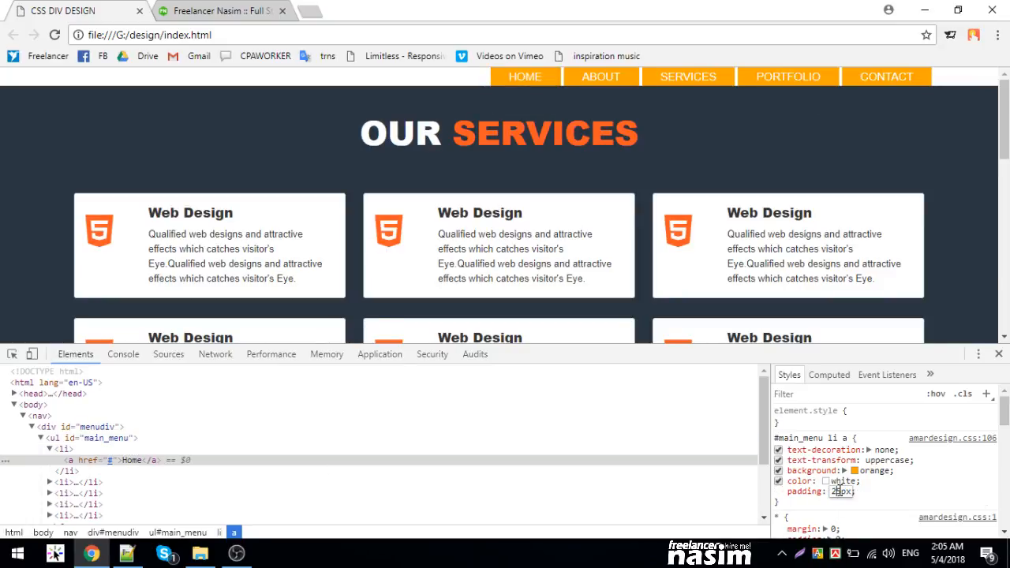
type("15px 20PX;}")
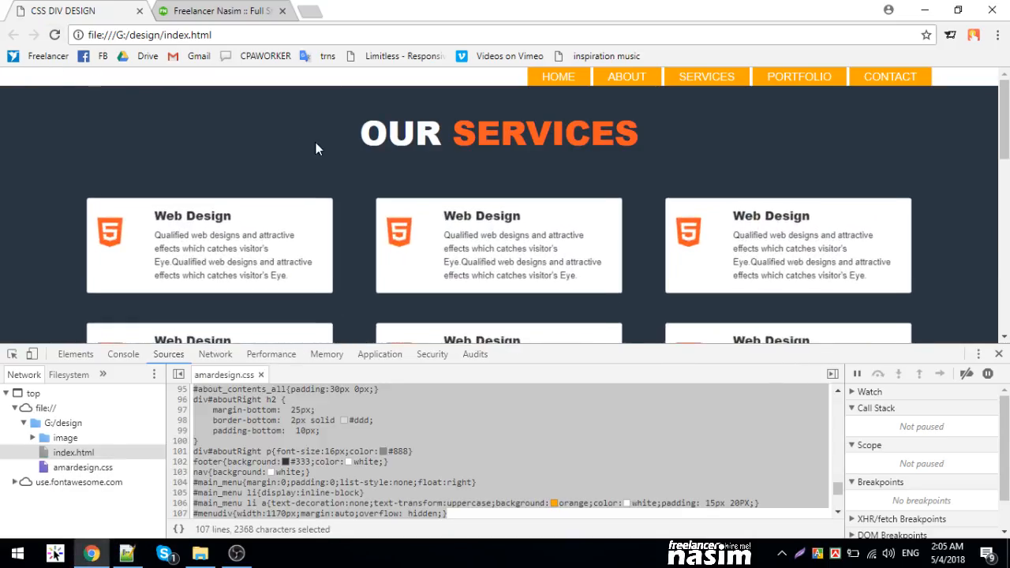
- Try height and padding values on the nav rule, settling on padding 30px 0px
left_click(76, 354)
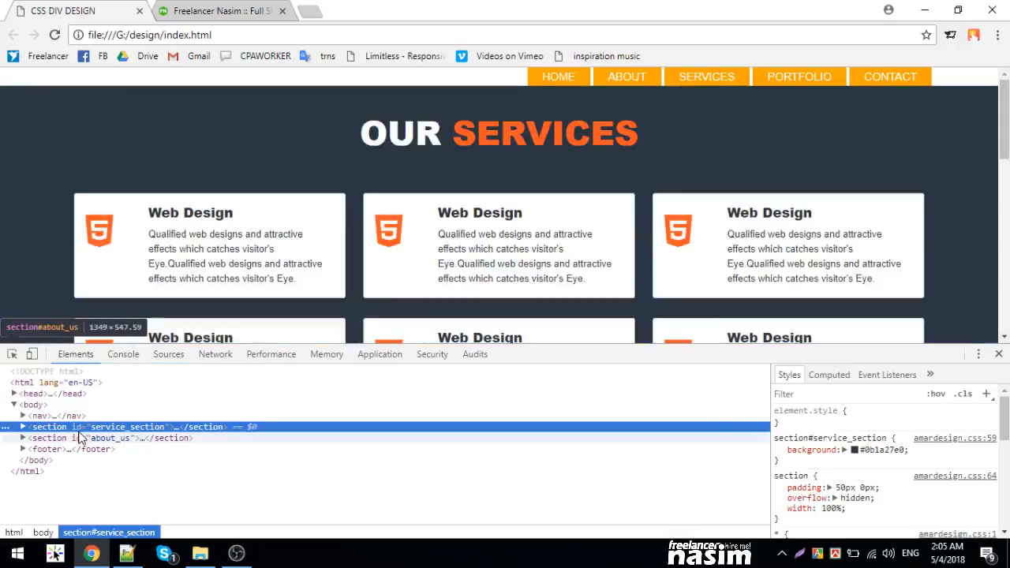
left_click(40, 417)
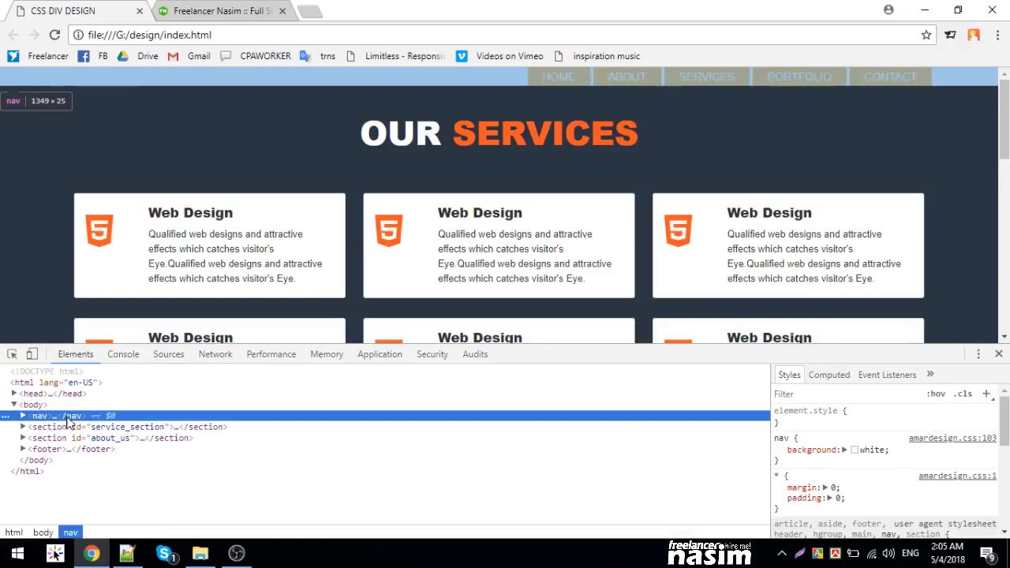
left_click(792, 461)
type("h")
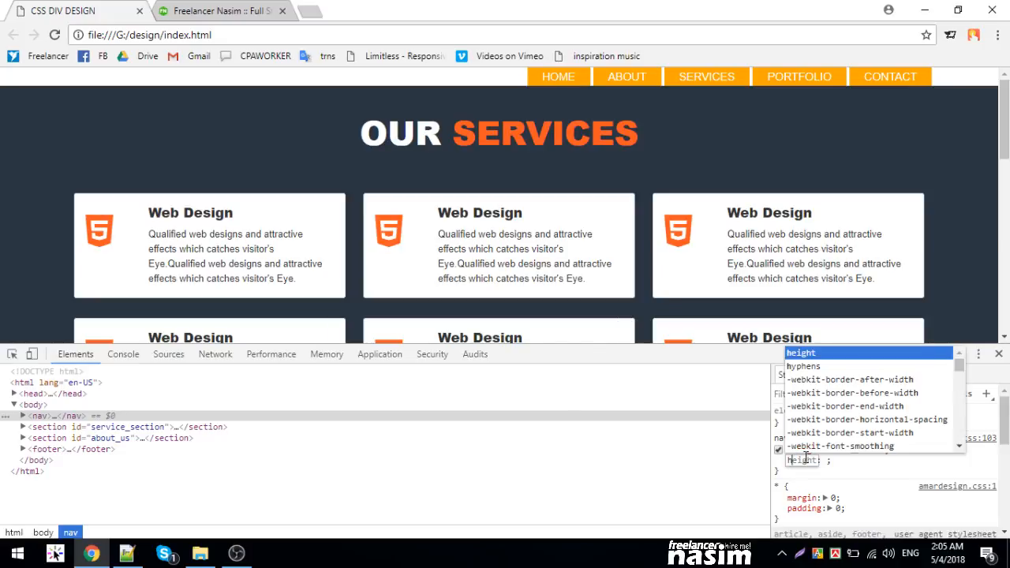
type("100x")
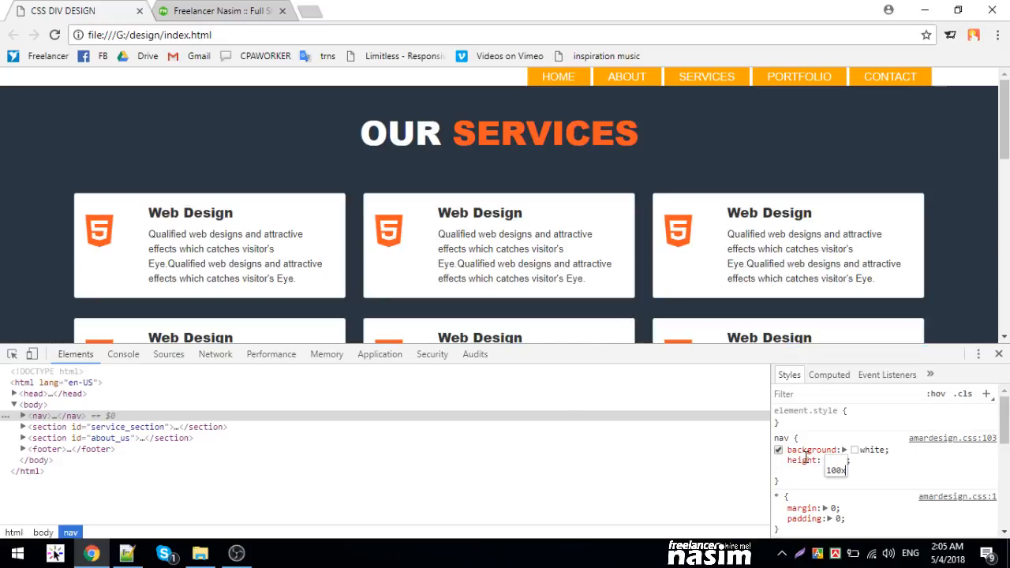
type("99px")
left_click(803, 459)
type("padding")
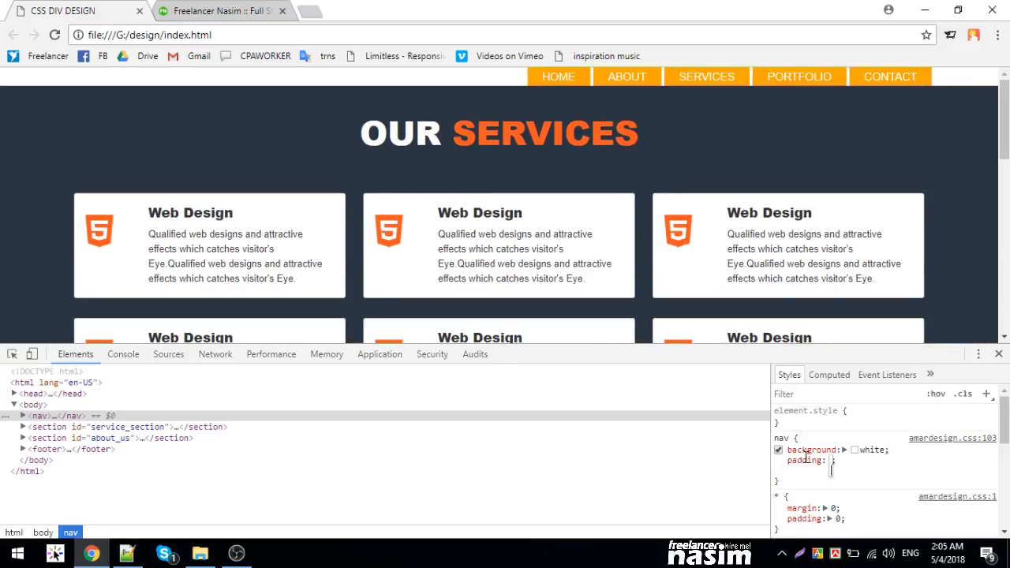
type("10px0")
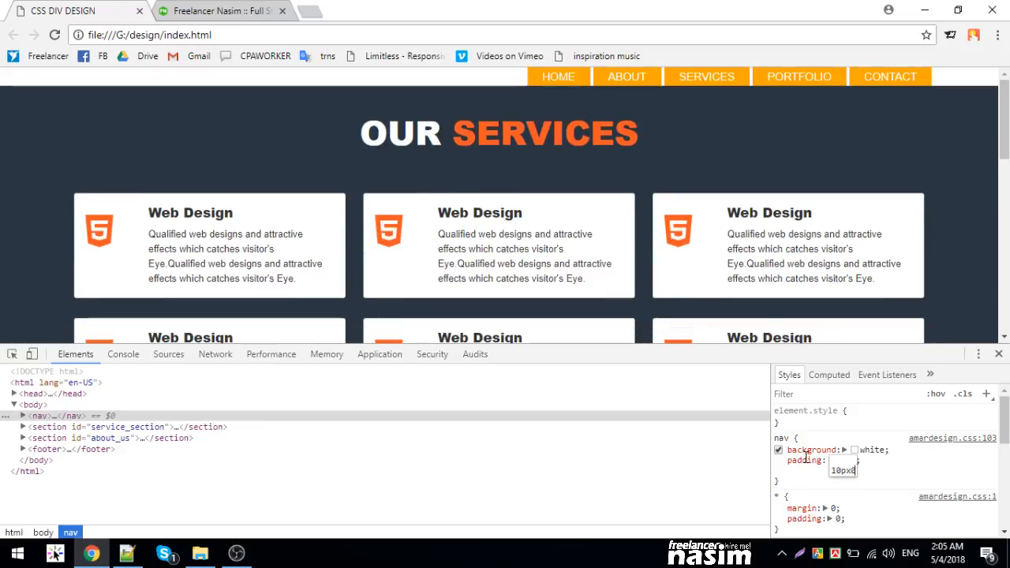
type("0px;}")
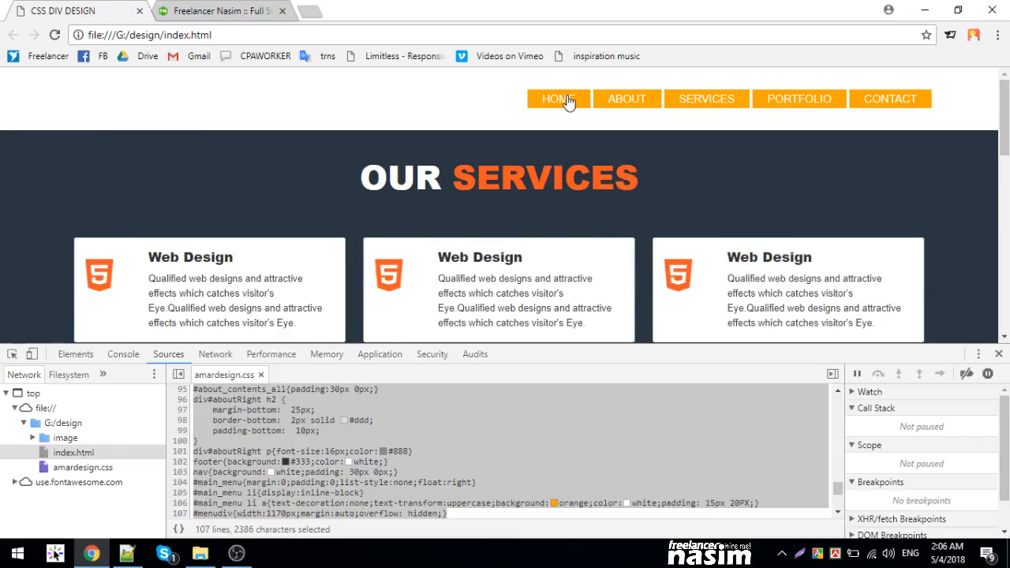
left_click(126, 553)
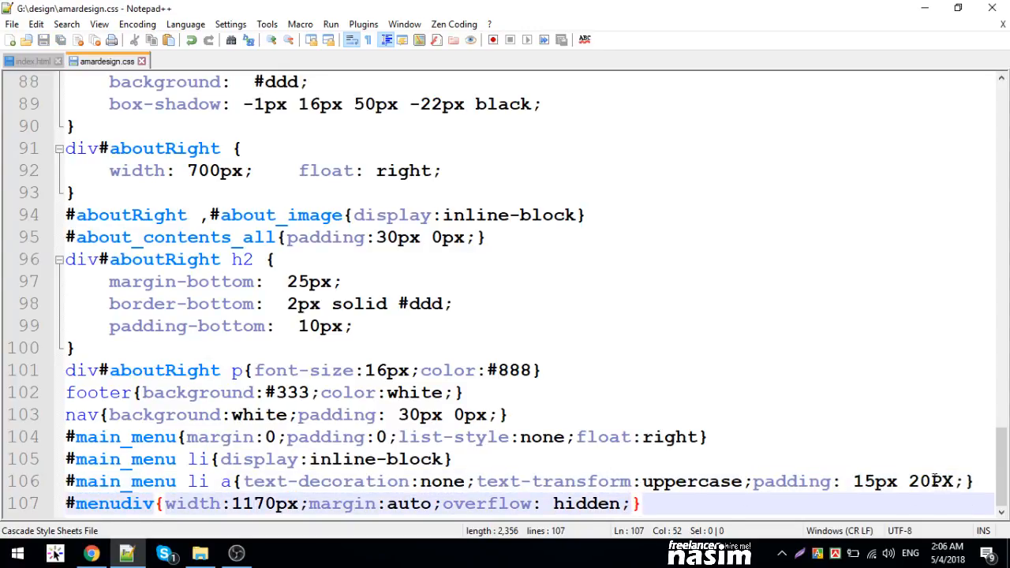
- Append font-size:18px and color:#444 to the #main_menu li a rule
left_click(951, 482)
type("px")
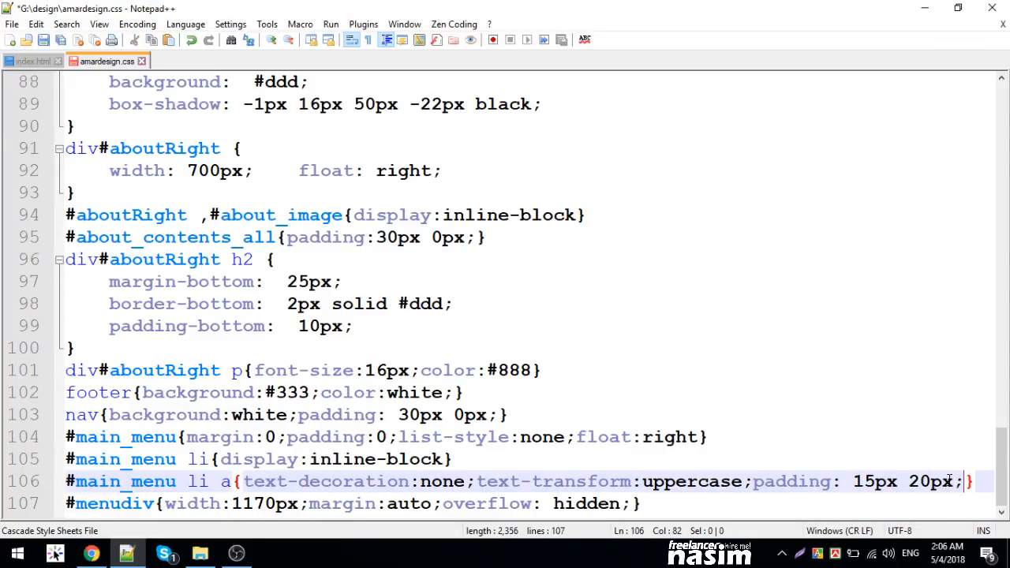
type("font-size")
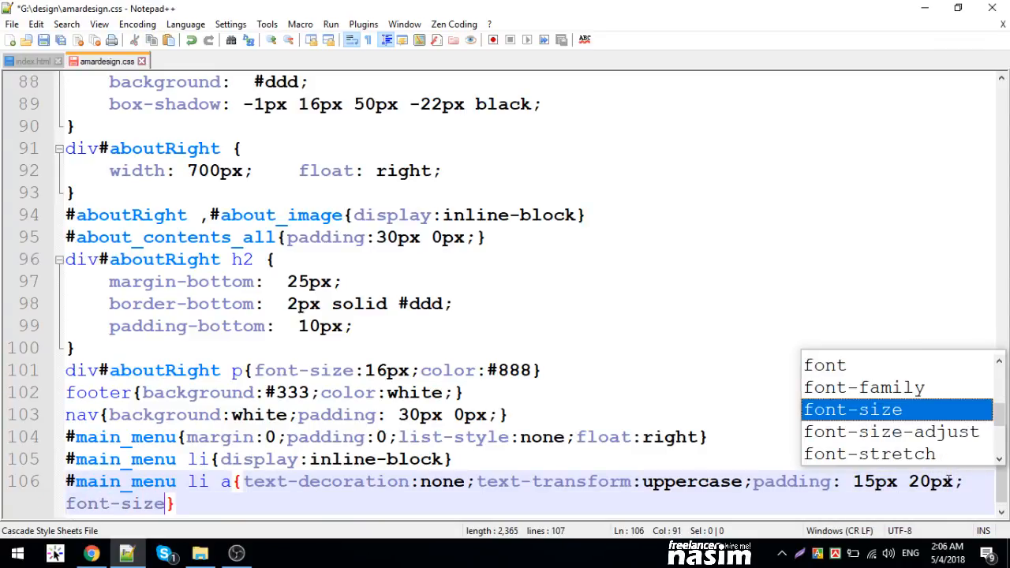
type(":1")
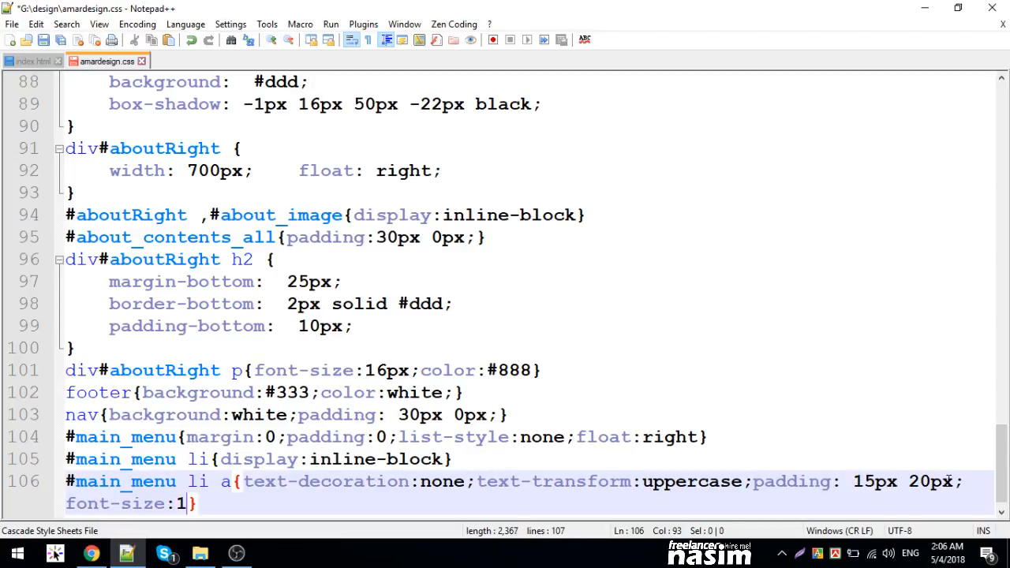
type("8px;color:")
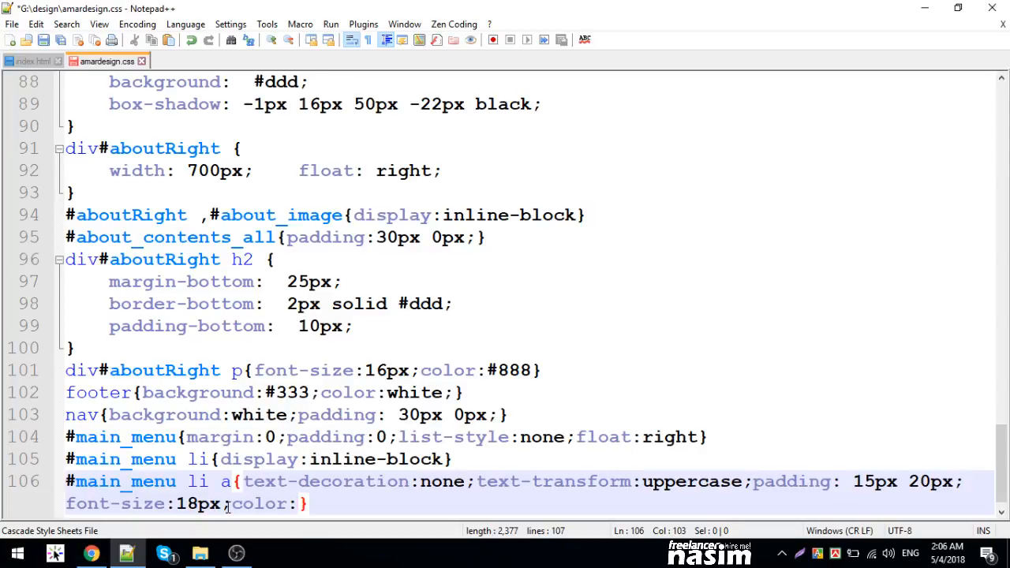
type("#")
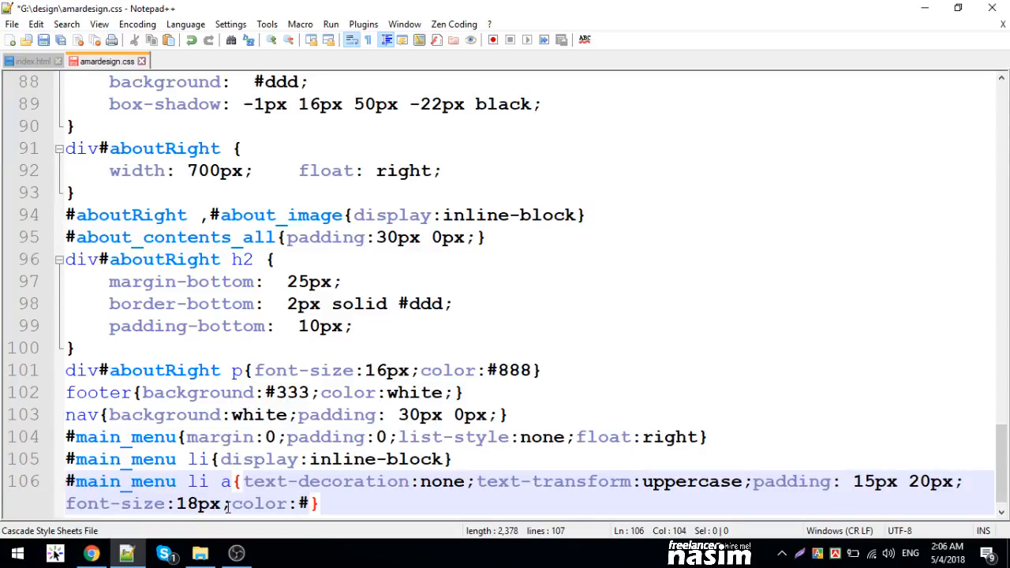
type("444")
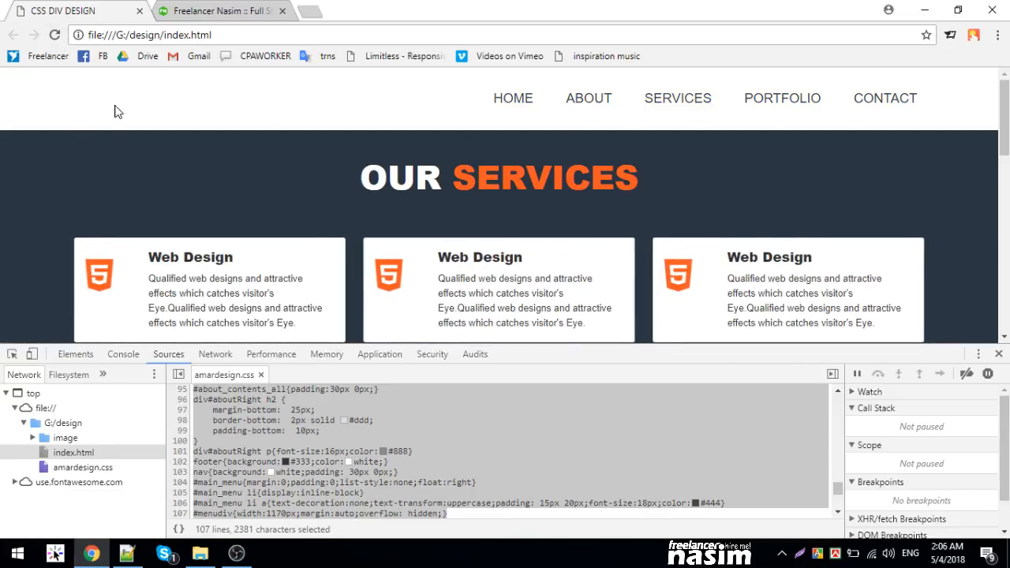
mouse_move(182, 251)
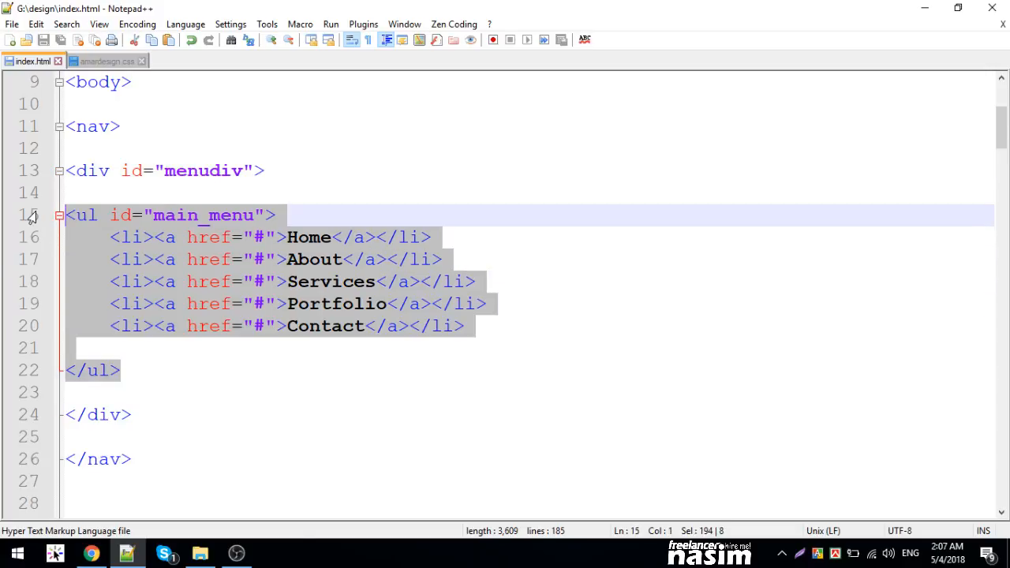
- Add a logo div and a menu_inner div inside menudiv, wrapping the main_menu list in menu_inner
key("Delete")
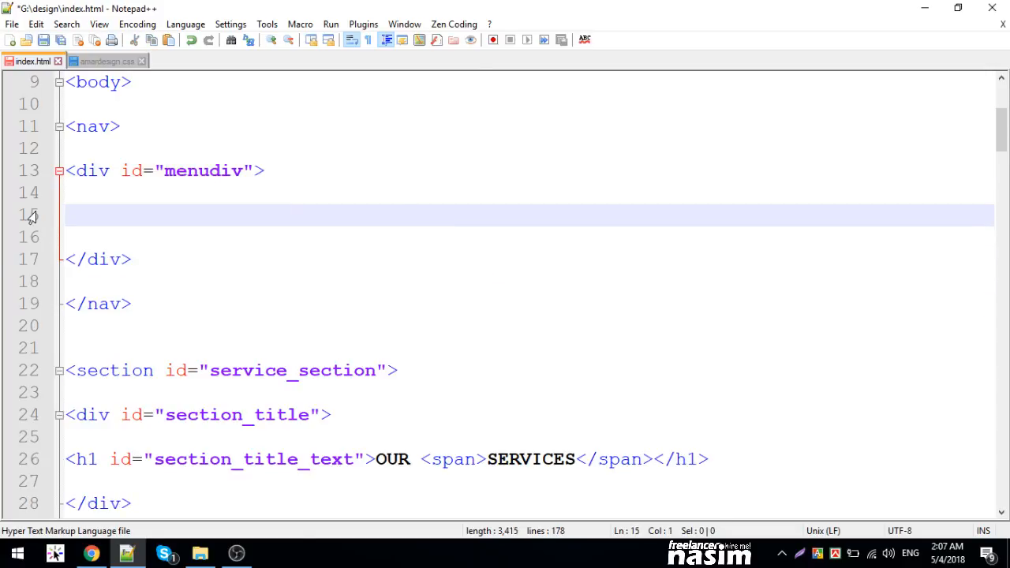
type("di")
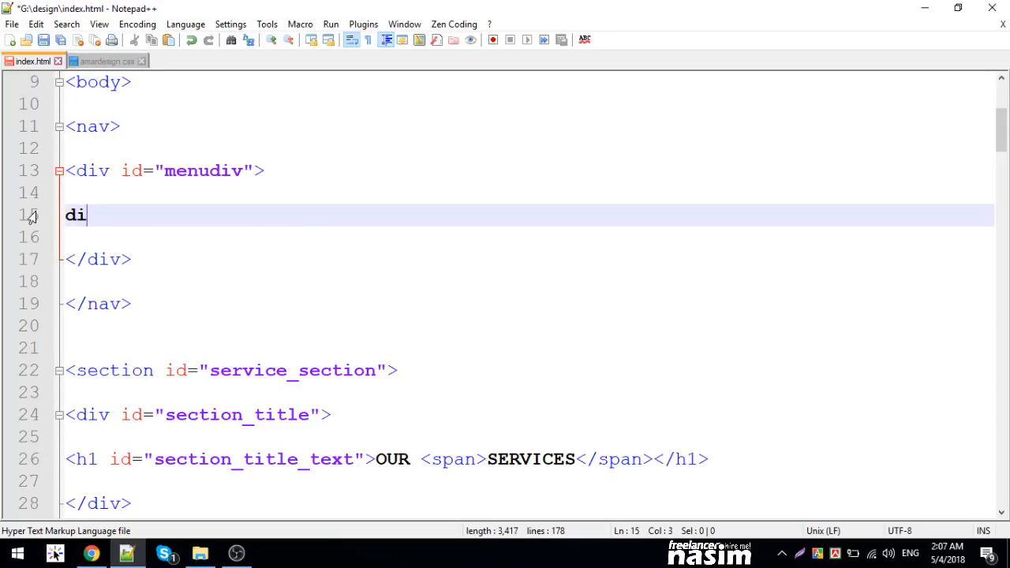
type("<div id=\"logo\"></div>")
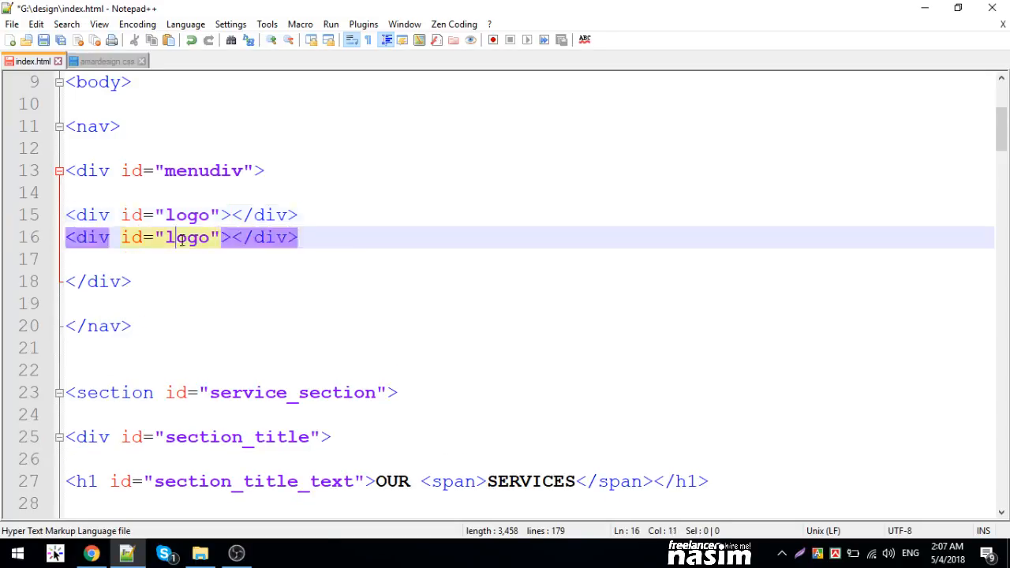
type("enu")
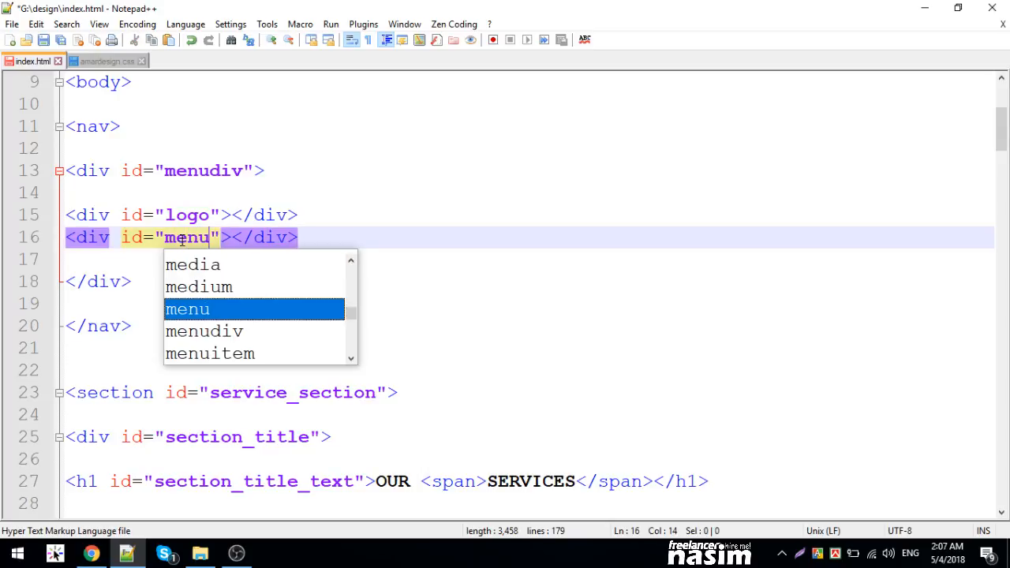
type("_inner")
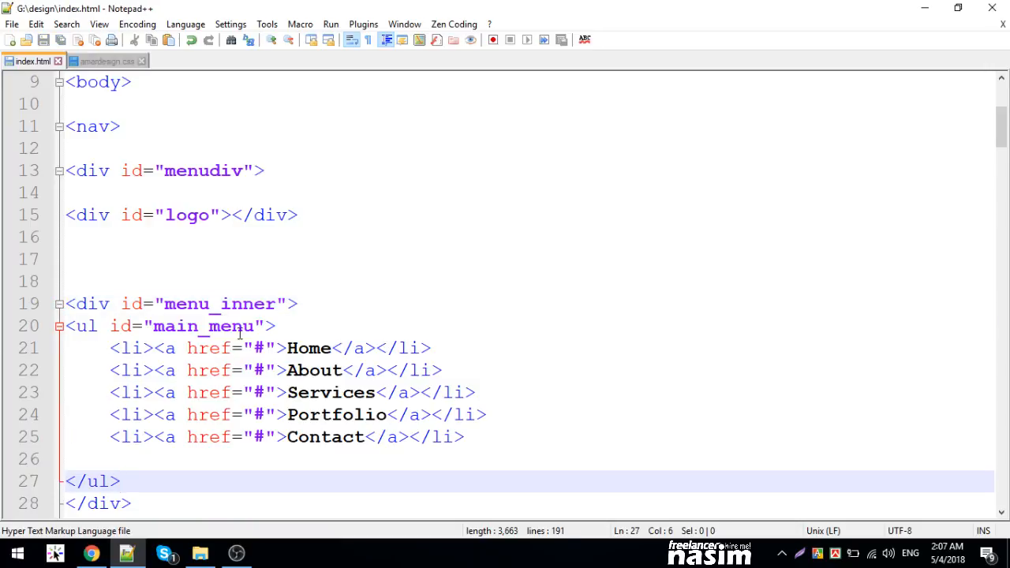
left_click(108, 60)
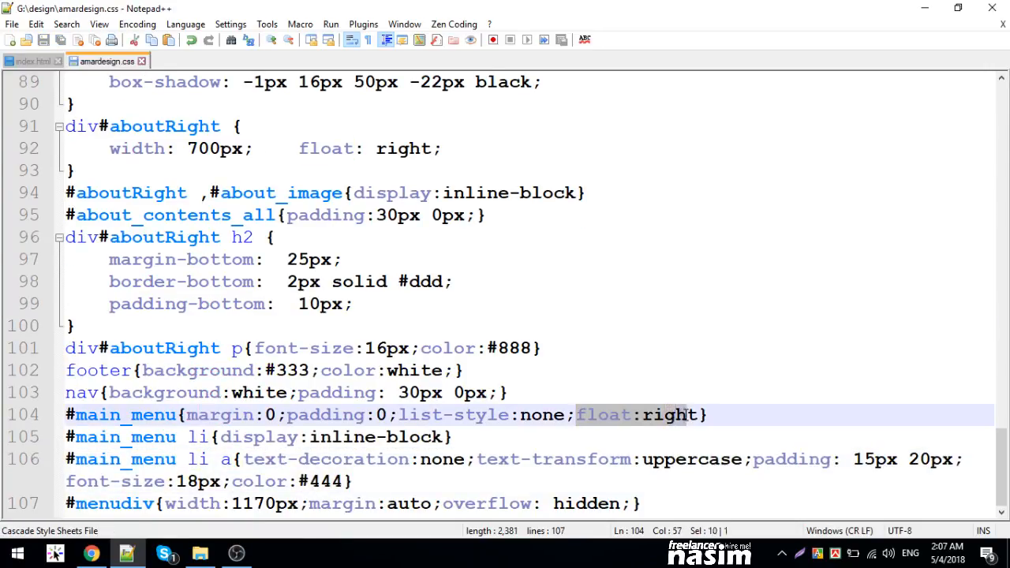
- Remove float:right from #main_menu and add a #menu_inner rule with float:right instead
key("Delete")
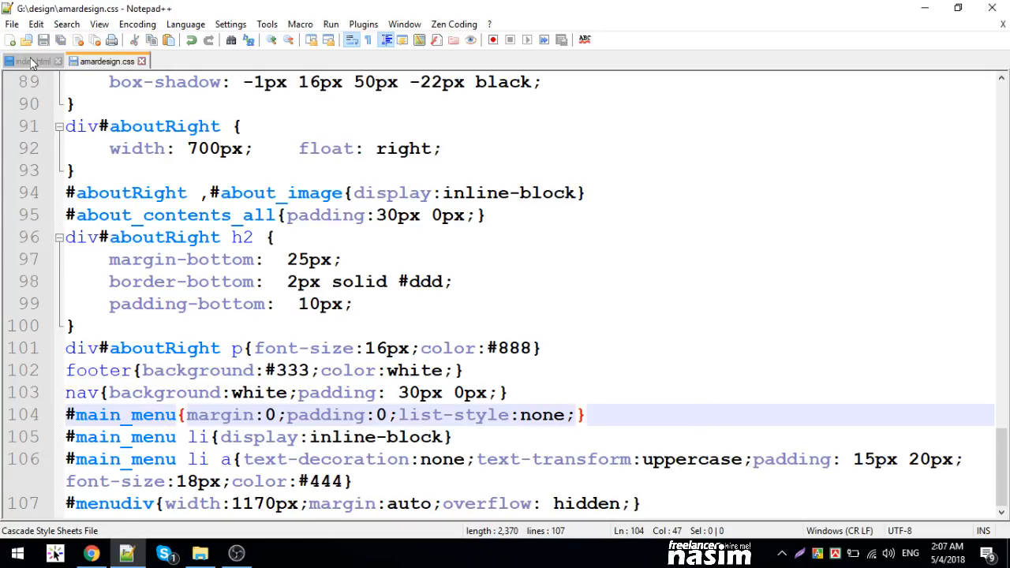
left_click(31, 60)
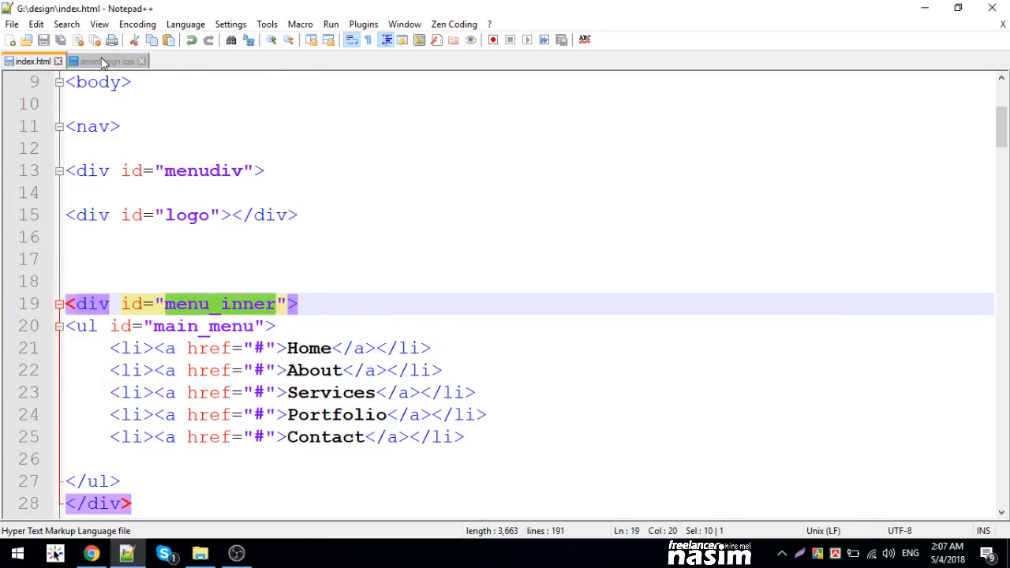
left_click(103, 60)
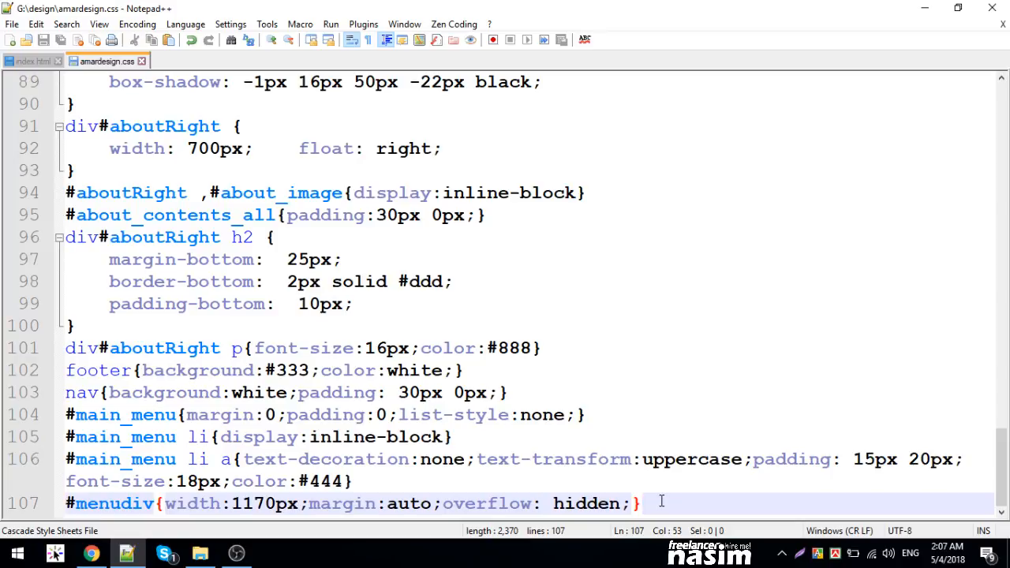
key("Enter")
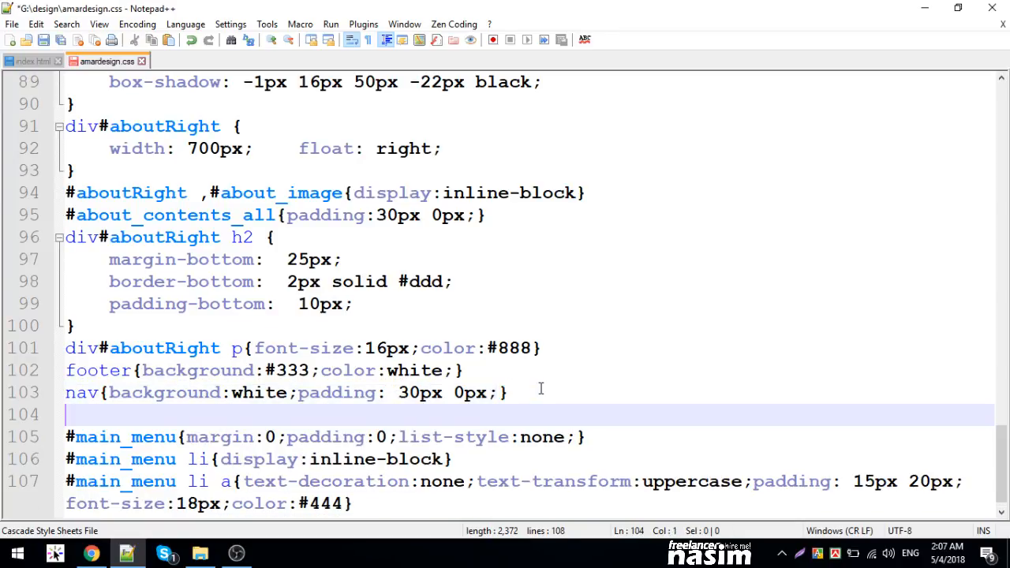
type("#menu_inner{}")
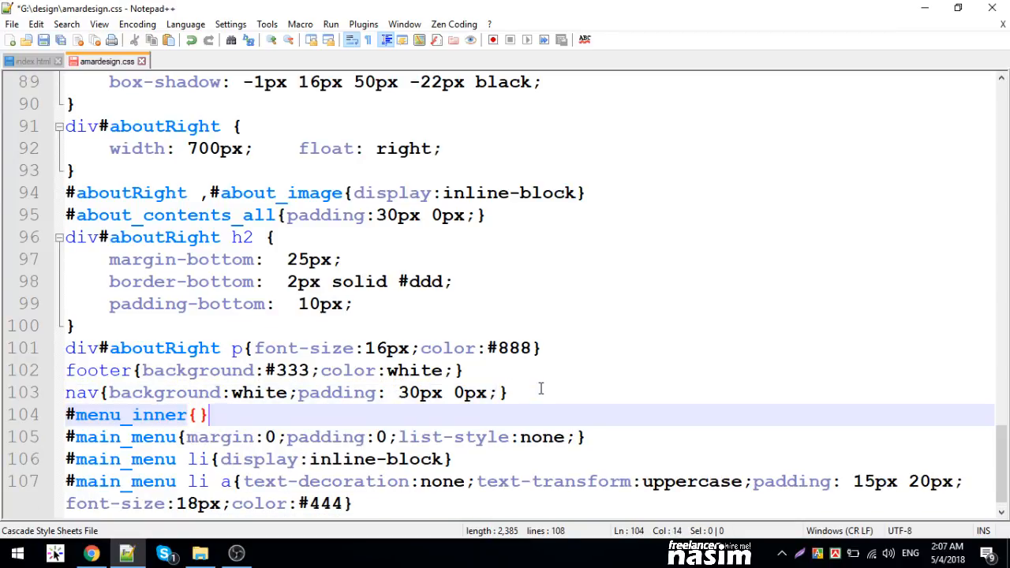
type("float:right")
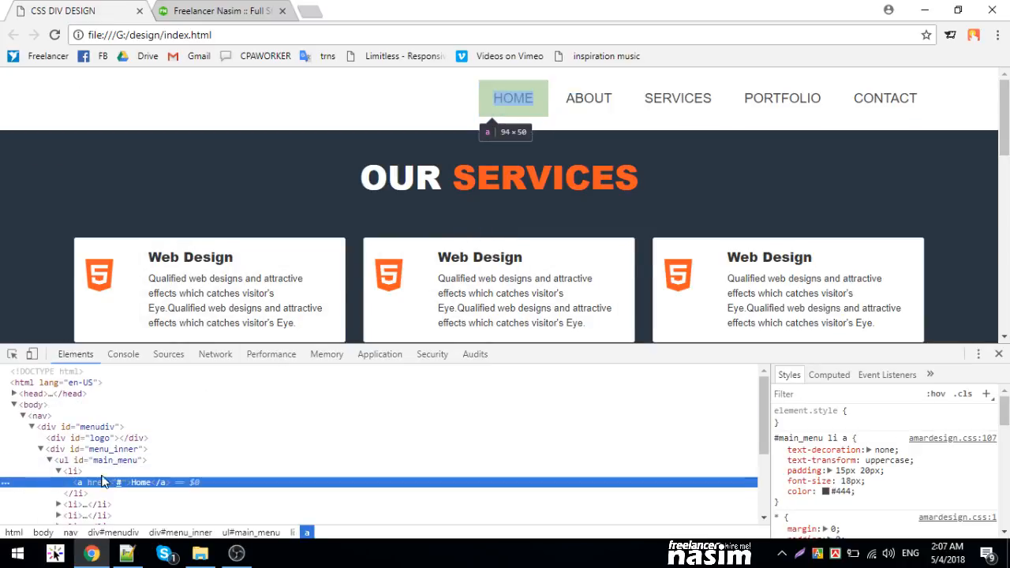
- Give div#menu_inner a test width, settling on 700px in the Styles pane
left_click(110, 449)
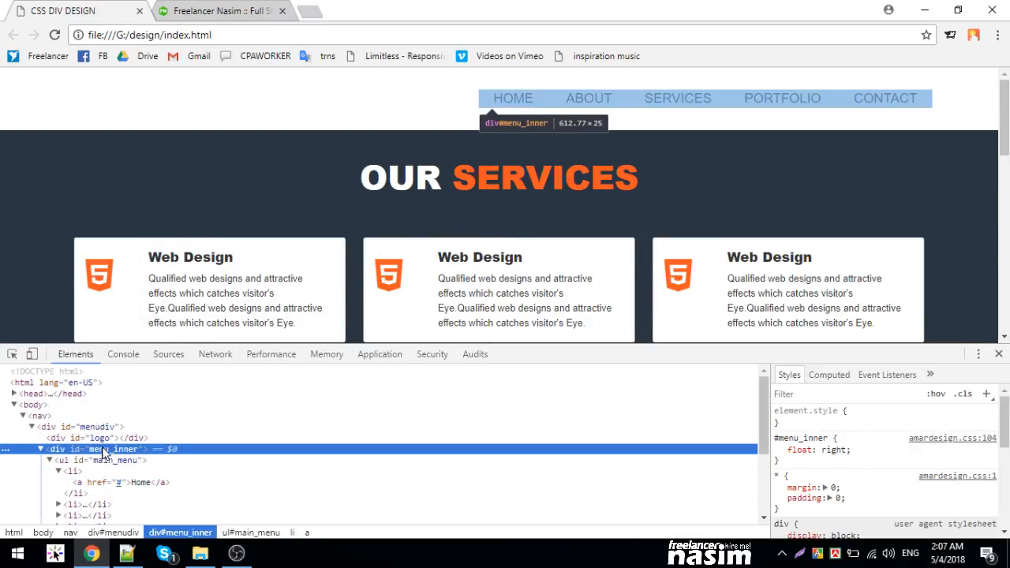
mouse_move(481, 450)
type("width")
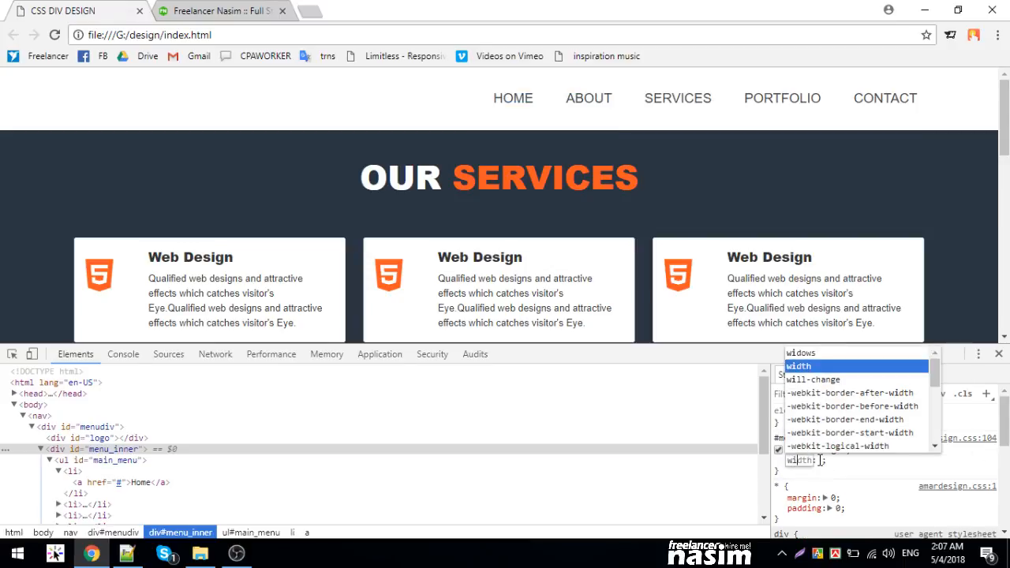
type("100px")
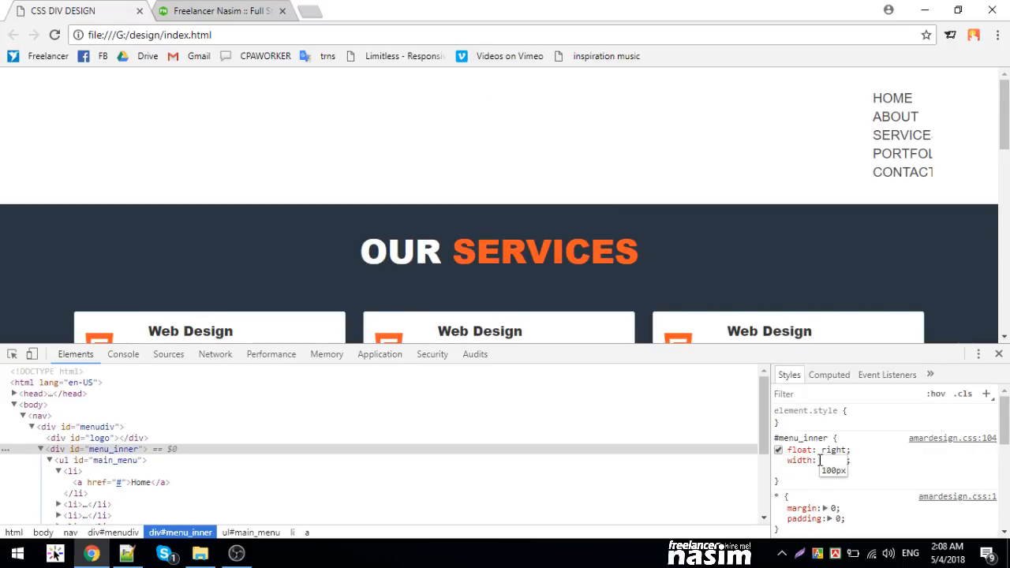
double_click(834, 471)
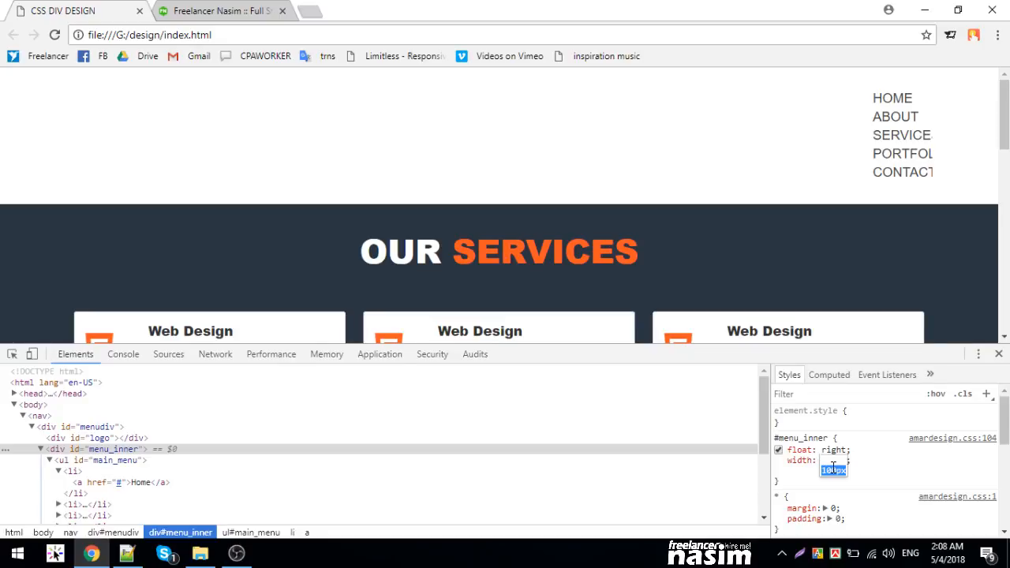
type("700px")
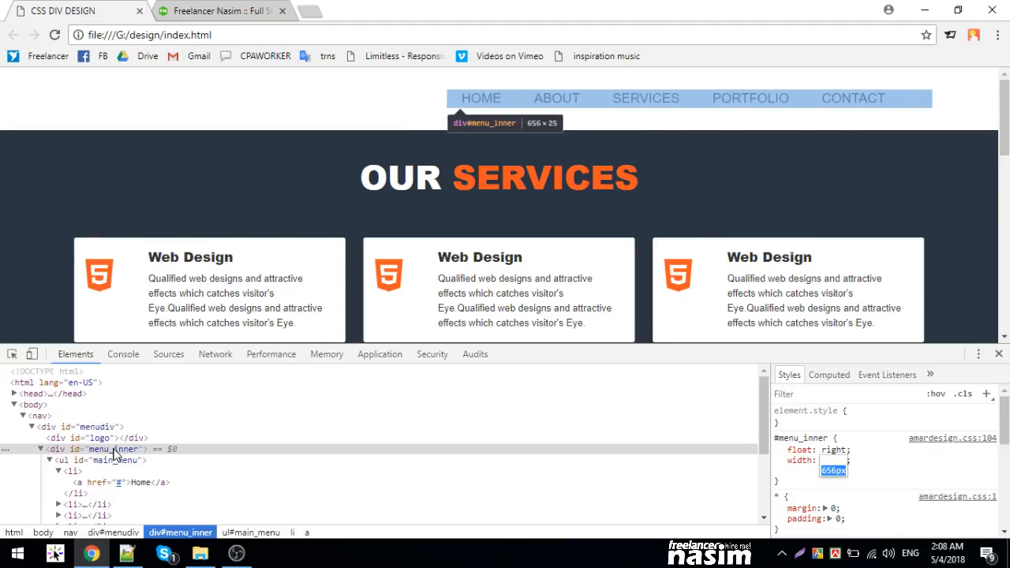
type("700px")
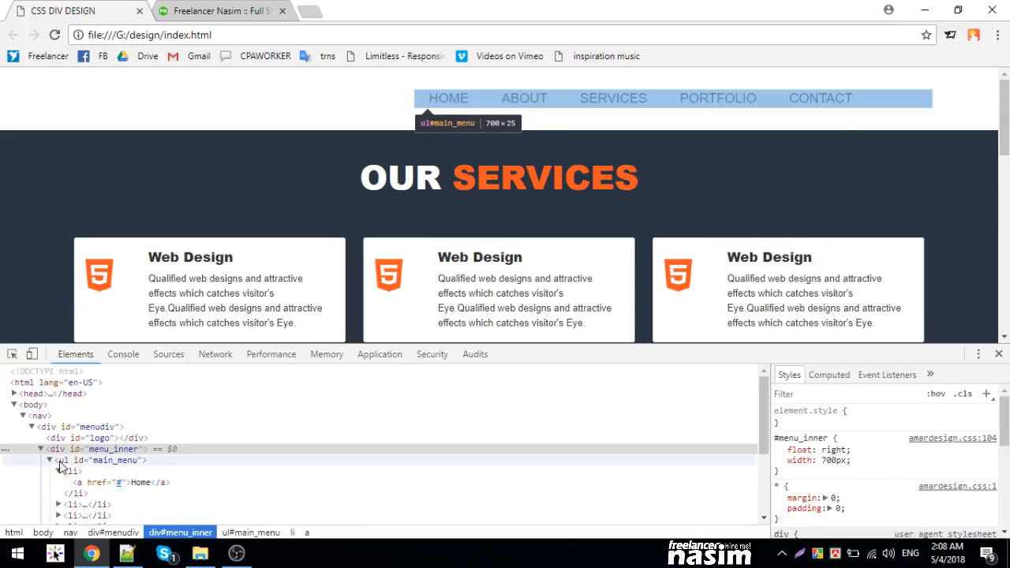
- Check ul#main_menu's float rule, reselect menu_inner and return to the stylesheet
left_click(103, 461)
type("float: right;")
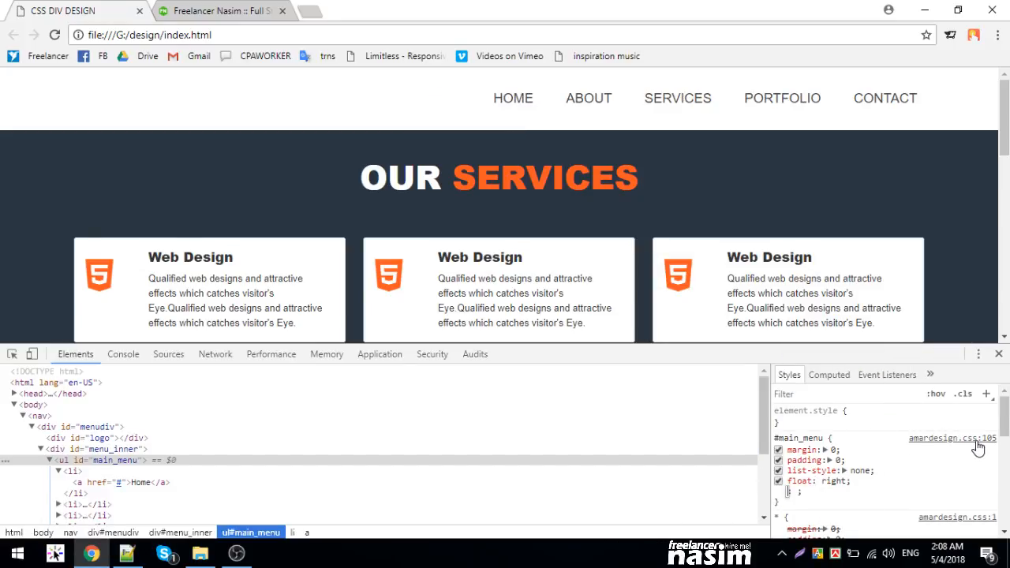
left_click(107, 461)
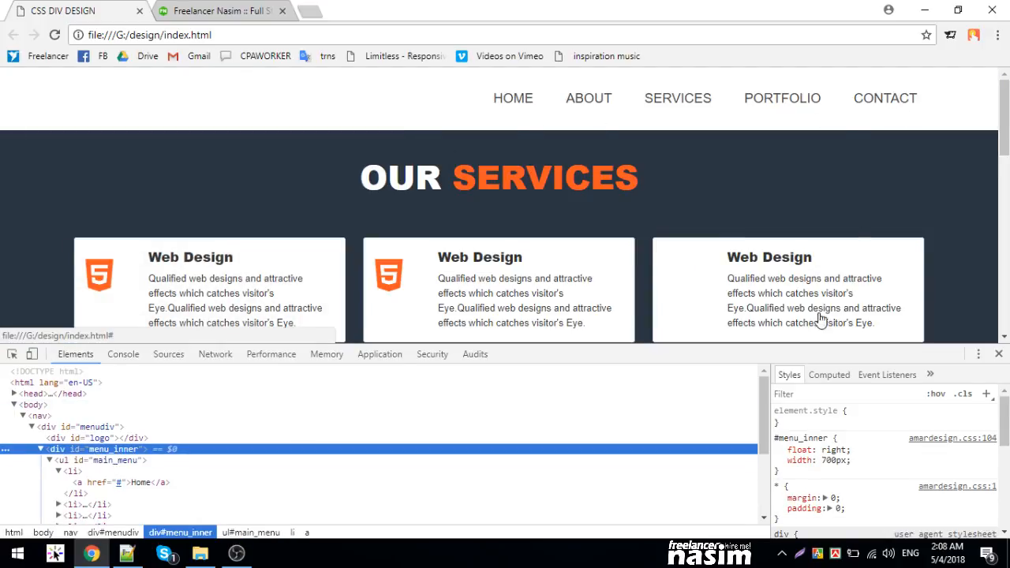
left_click(167, 353)
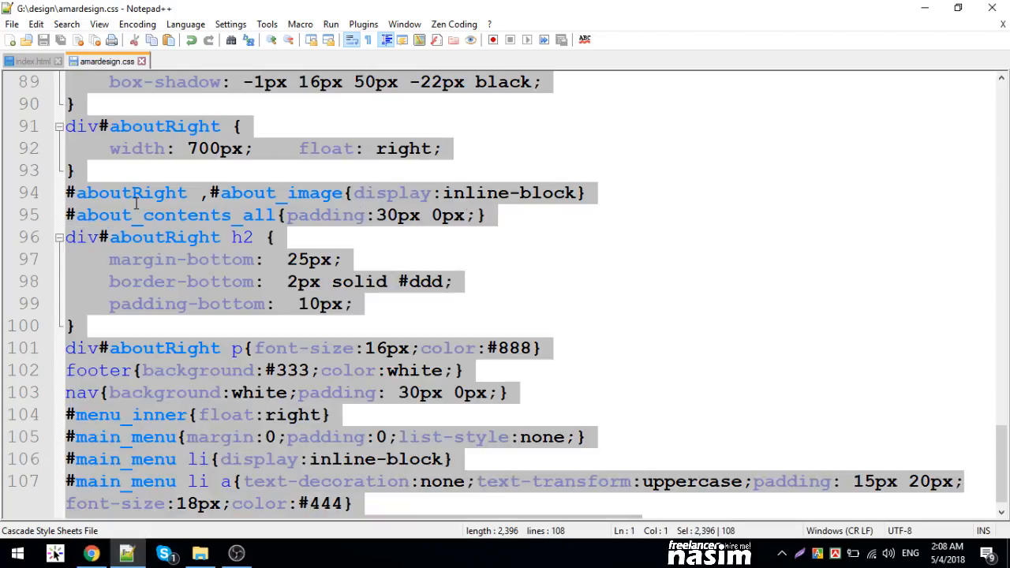
- Check the live amardesign.css in DevTools, then switch to the freelancernasim.com tab
left_click(92, 552)
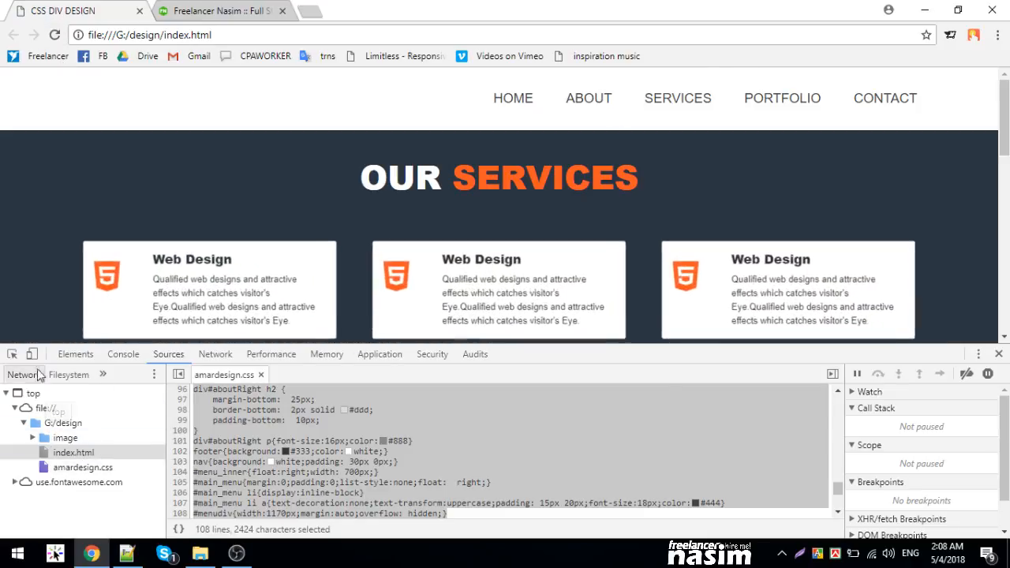
left_click(75, 354)
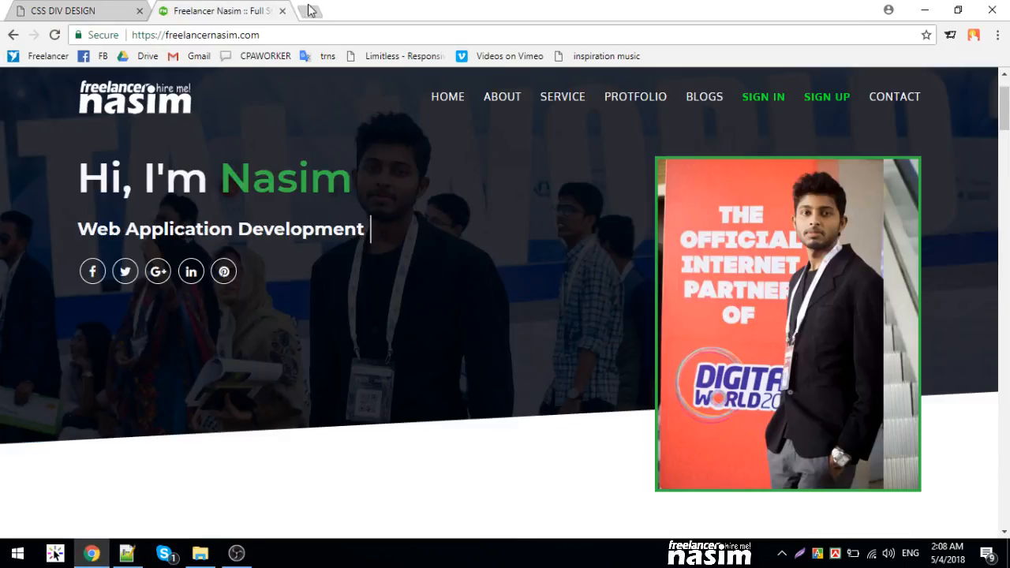
- Search Google Images for 'freelancer logo', preview a result, then search 'best horizontal logo'
left_click(309, 10)
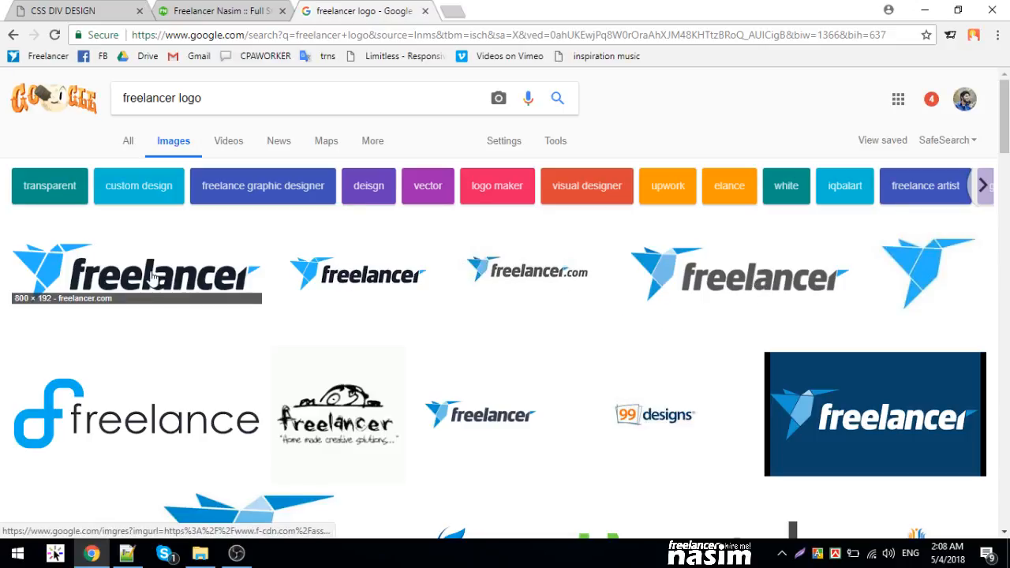
left_click(139, 271)
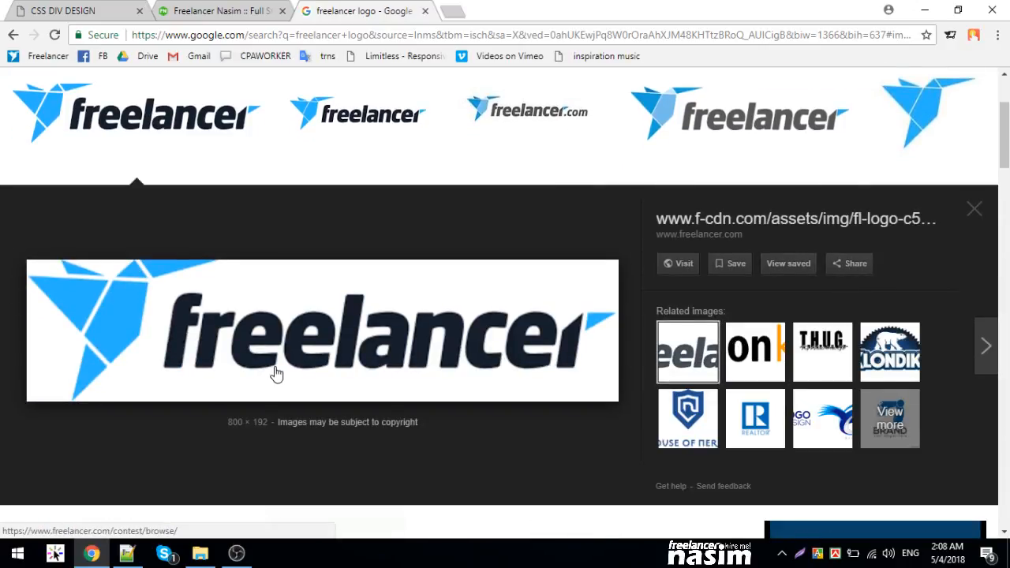
mouse_move(276, 323)
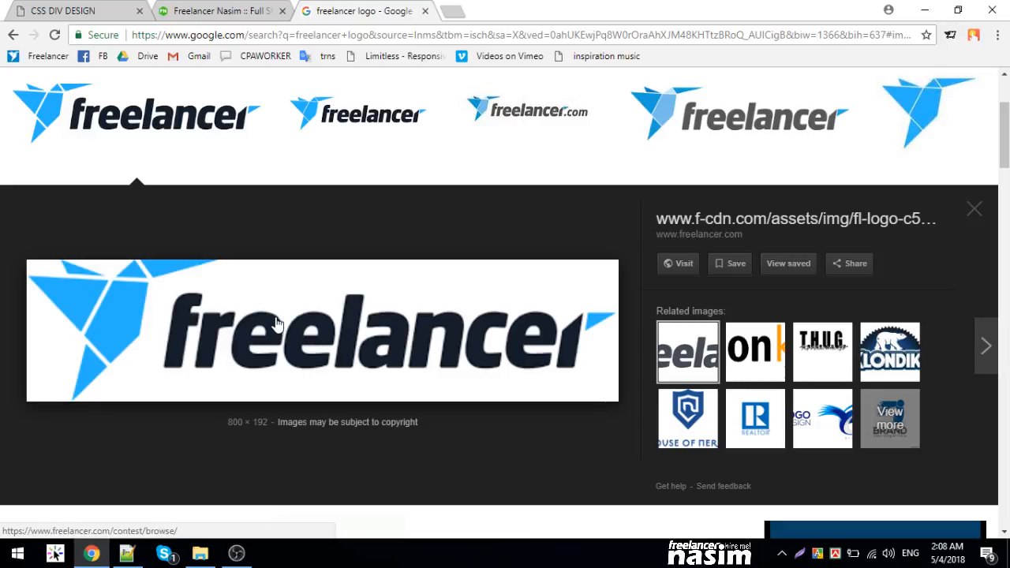
scroll("up", 3)
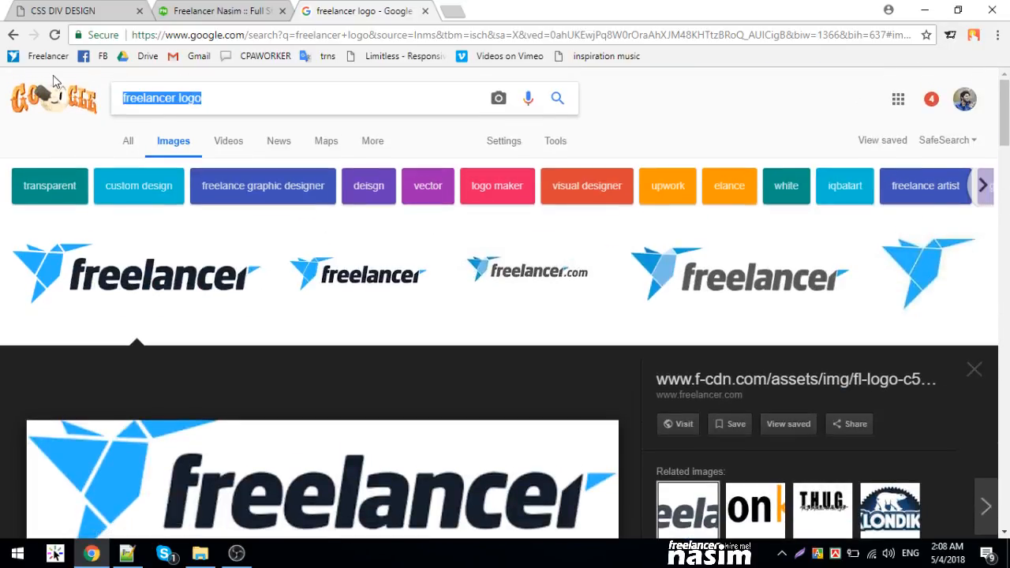
type("best horizontal logo")
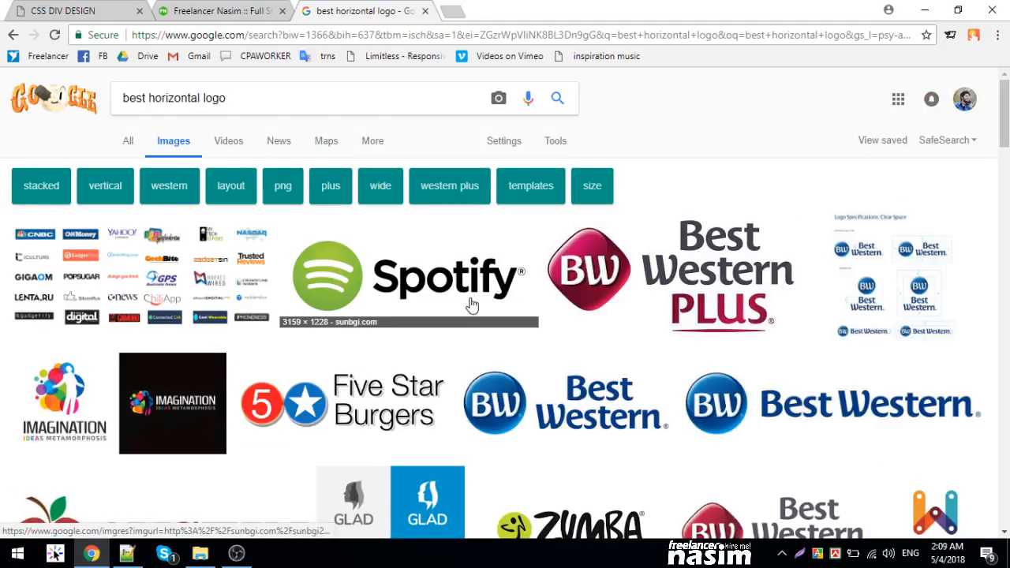
- Scroll through the horizontal logo image results for header logo inspiration
scroll("down", 3)
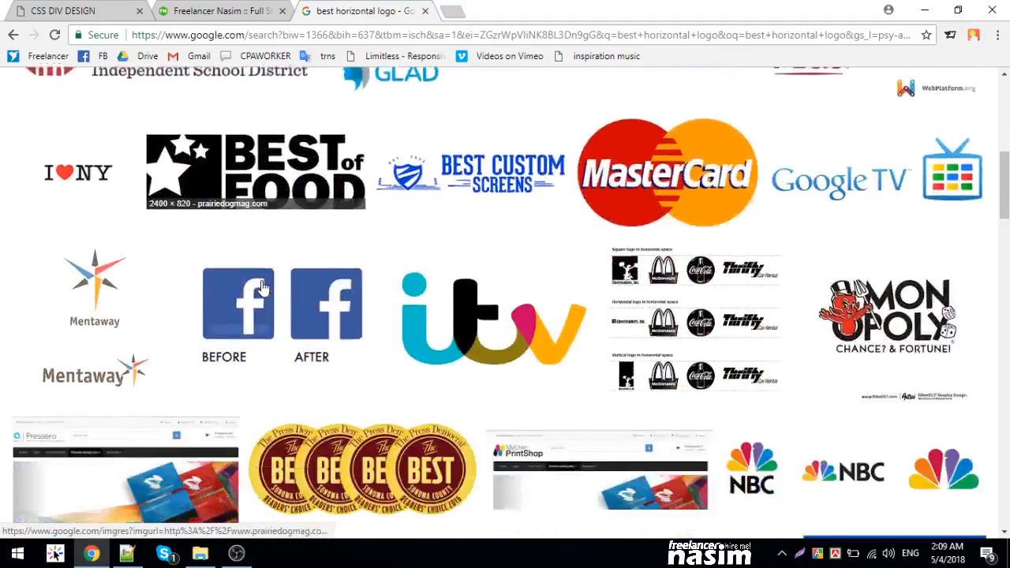
scroll("down", 3)
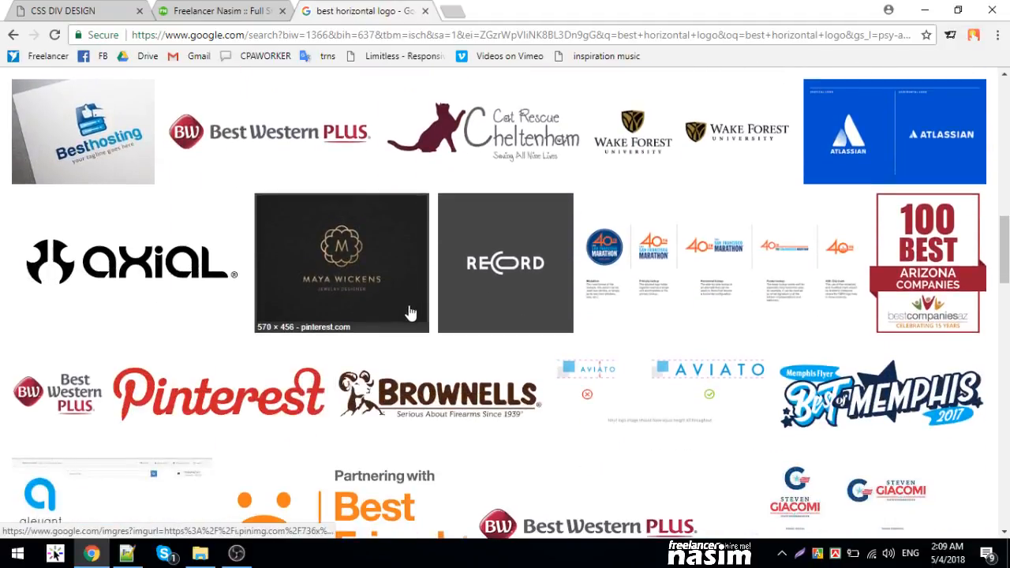
scroll("down", 3)
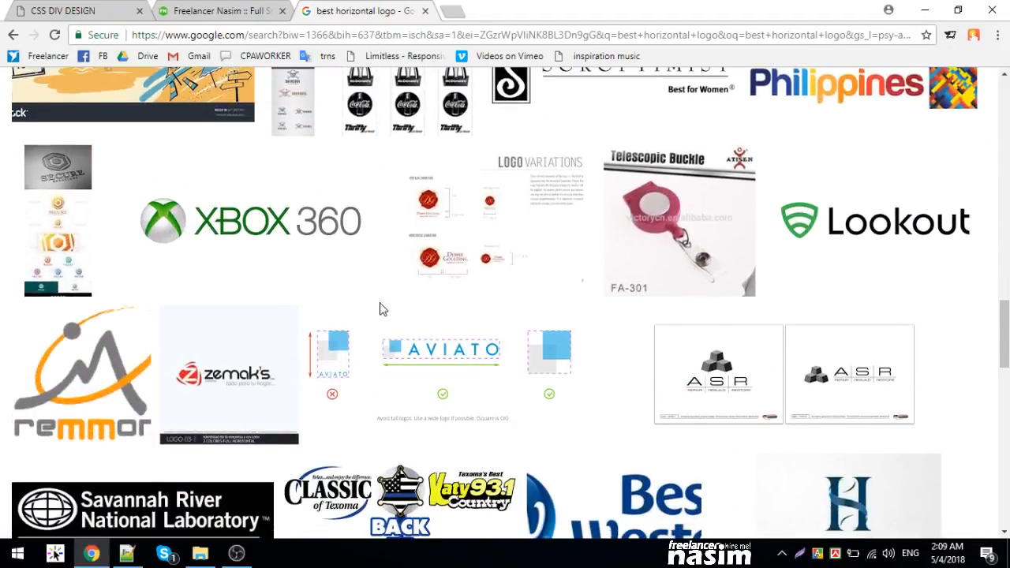
scroll("down", 3)
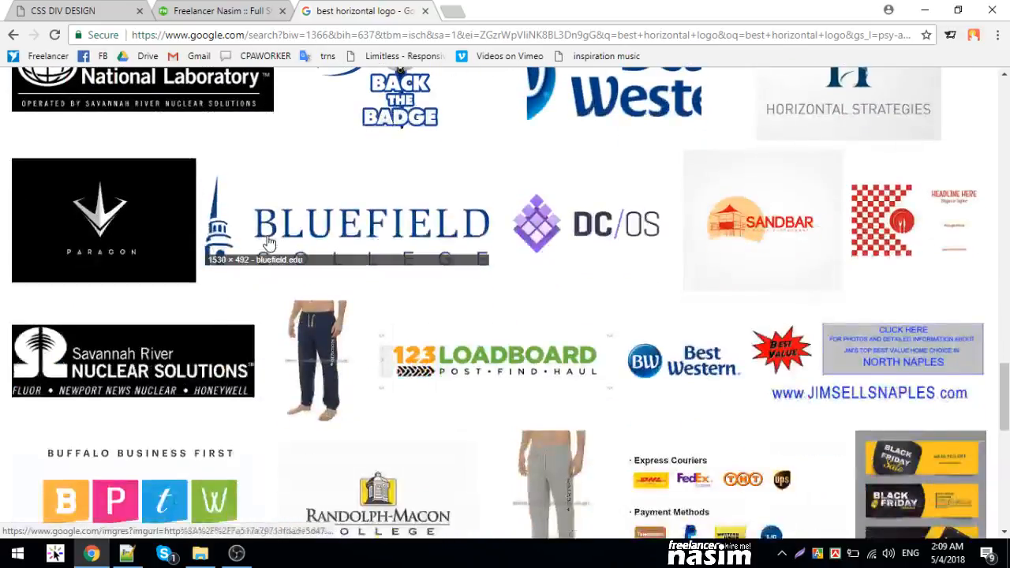
scroll("down", 3)
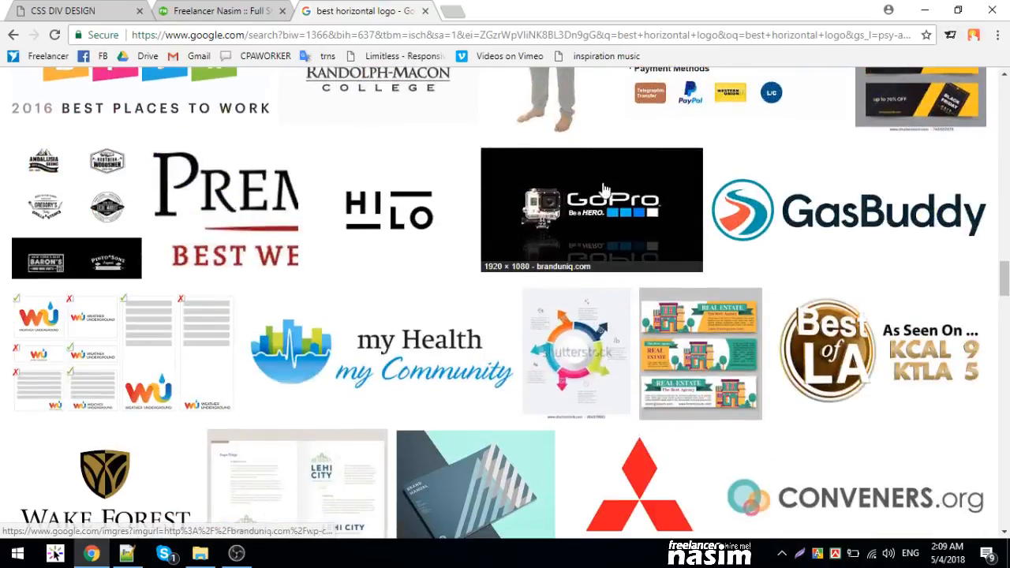
scroll("down", 3)
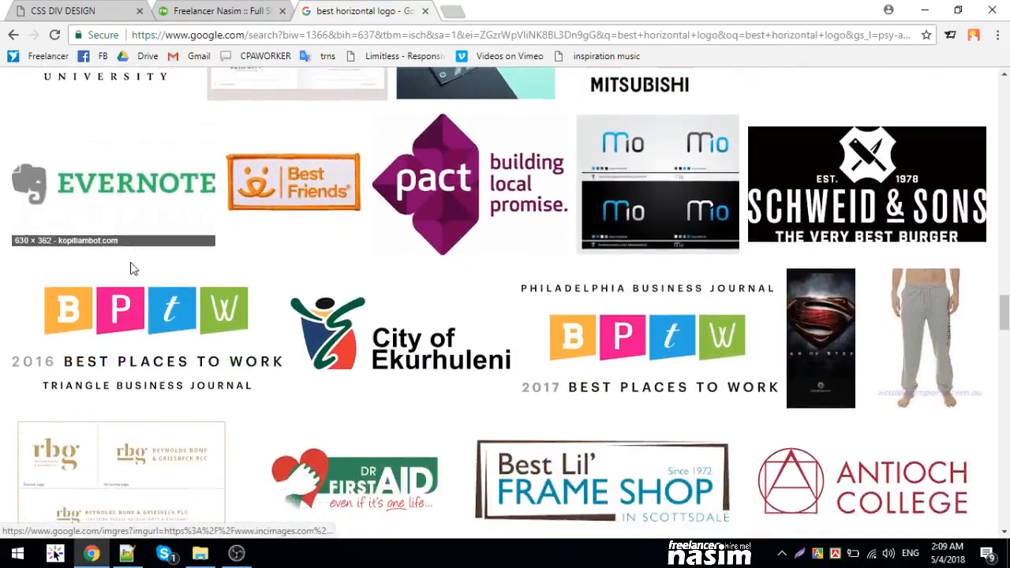
scroll("down", 3)
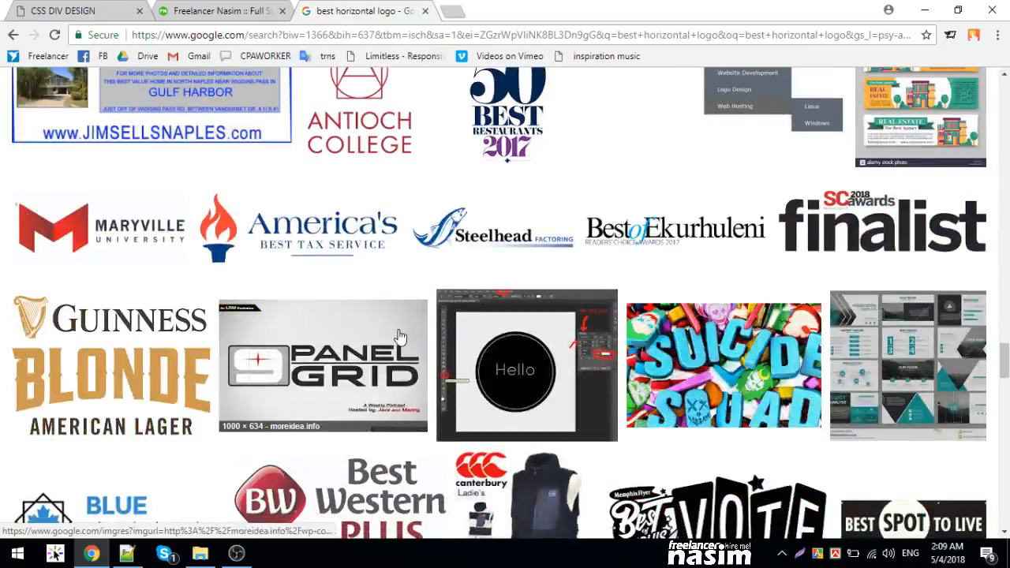
scroll("down", 3)
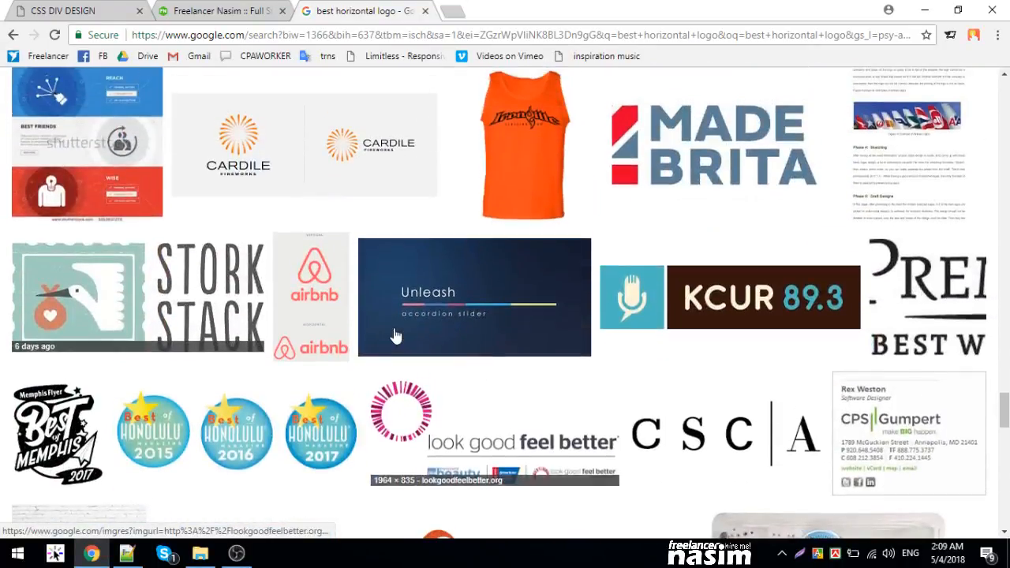
scroll("down", 3)
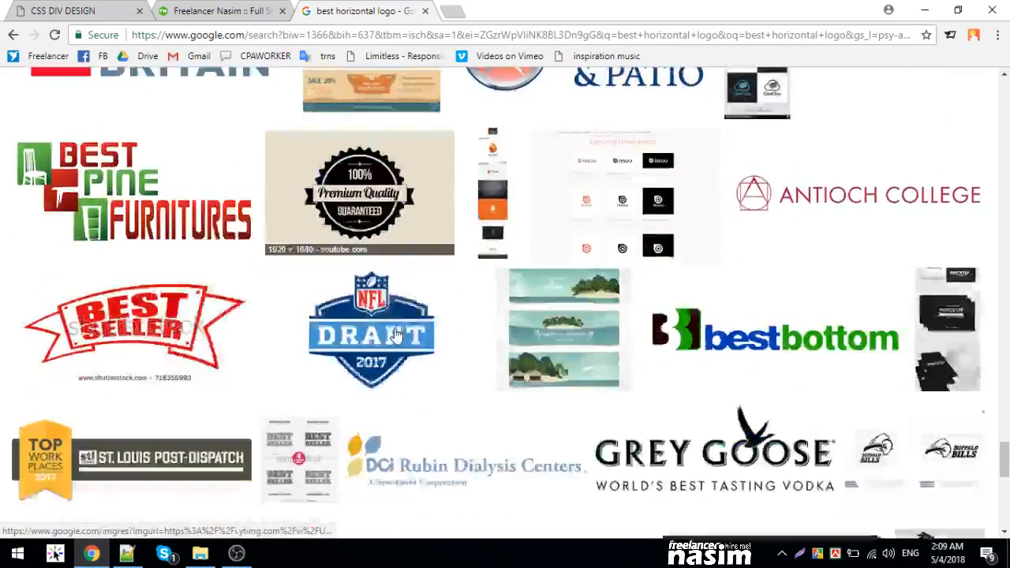
scroll("down", 3)
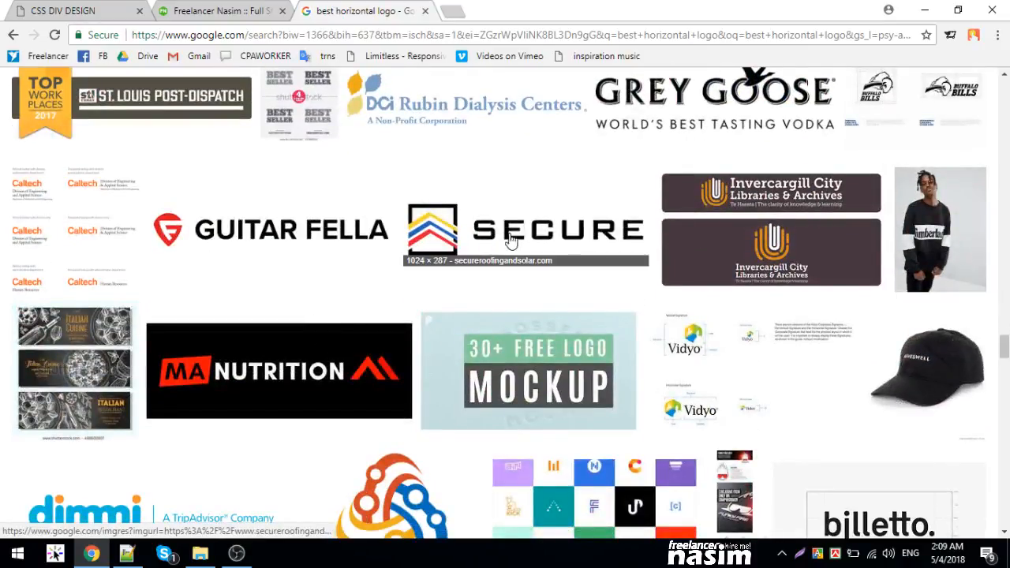
scroll("down", 3)
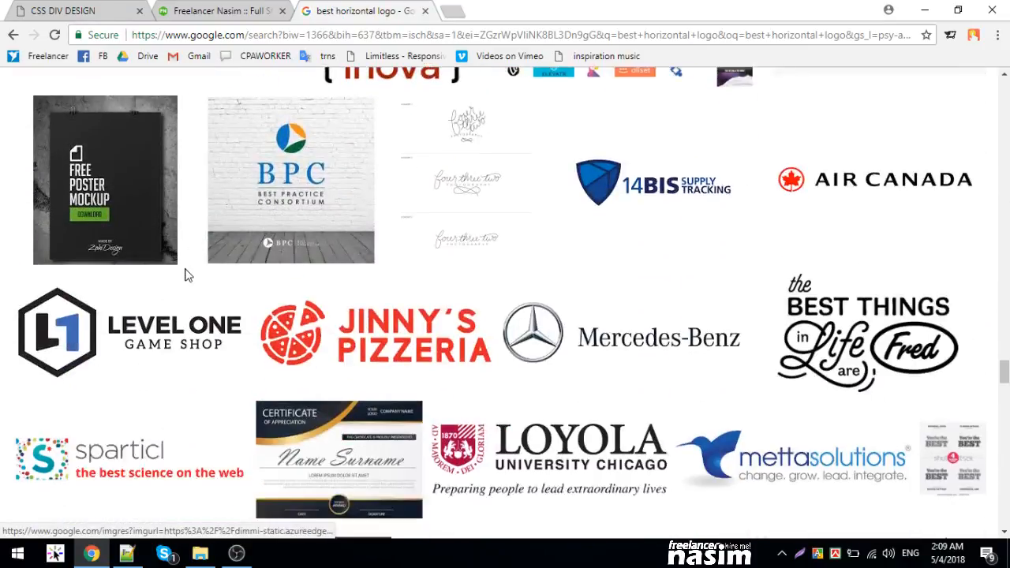
scroll("down", 3)
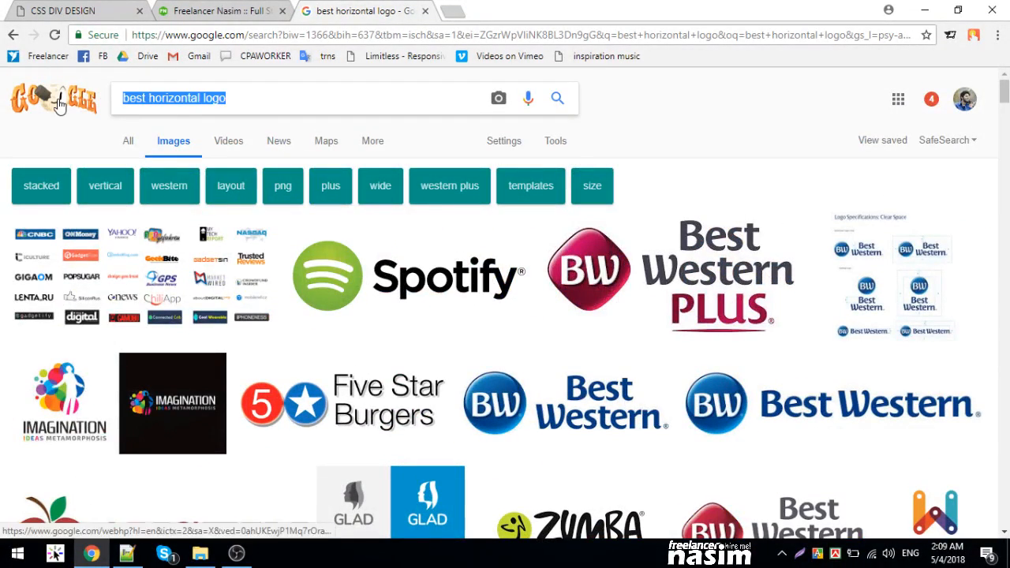
- Search 'best brands png' and save the Amazon logo image into G:\design\image
type("best brands")
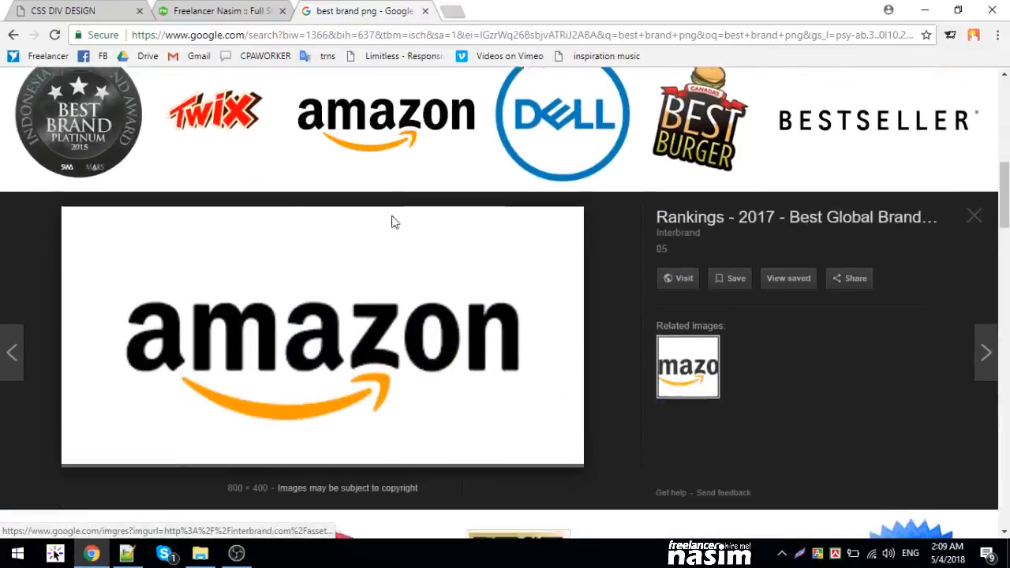
left_click(975, 215)
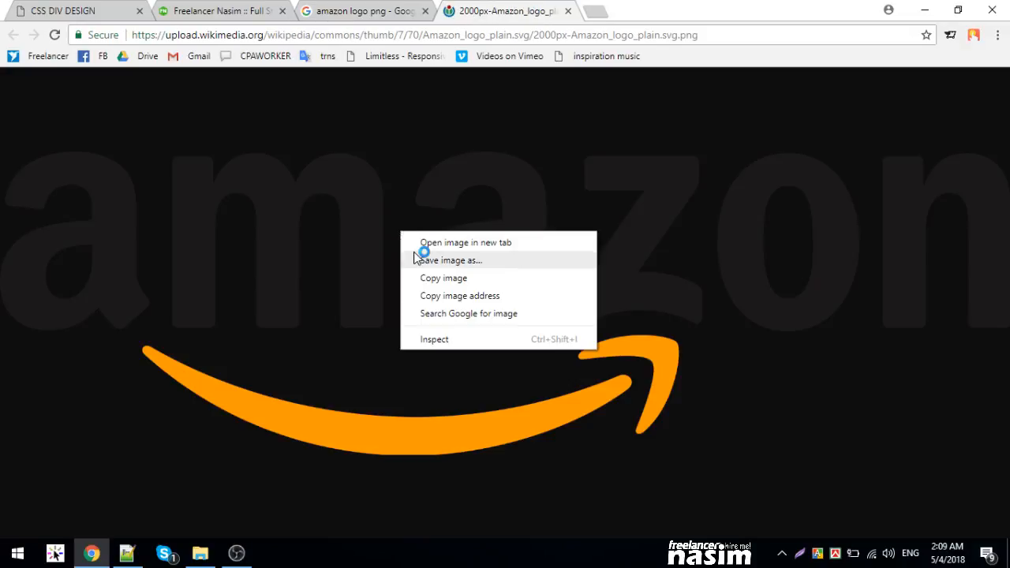
left_click(450, 259)
type("l")
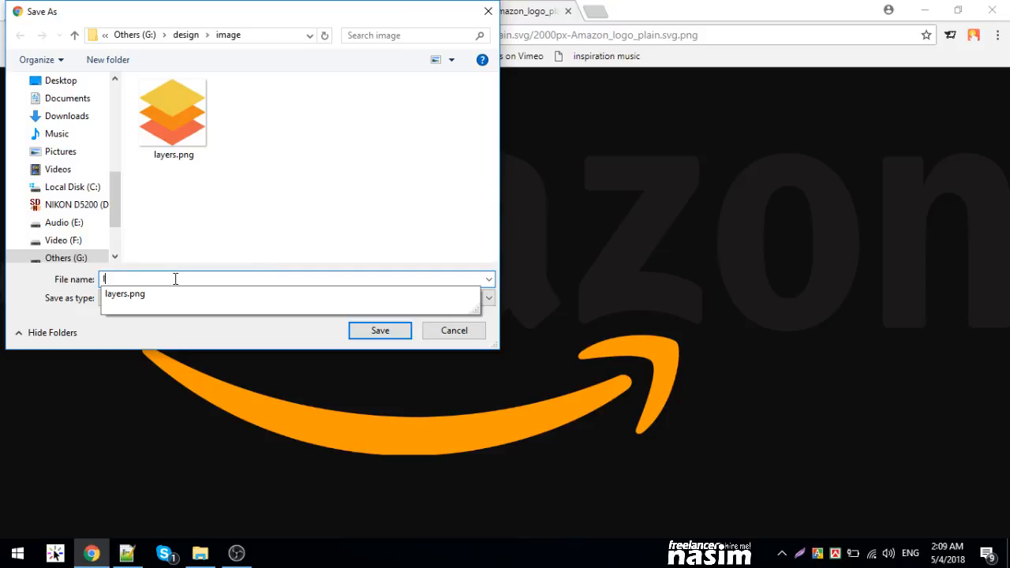
left_click(455, 330)
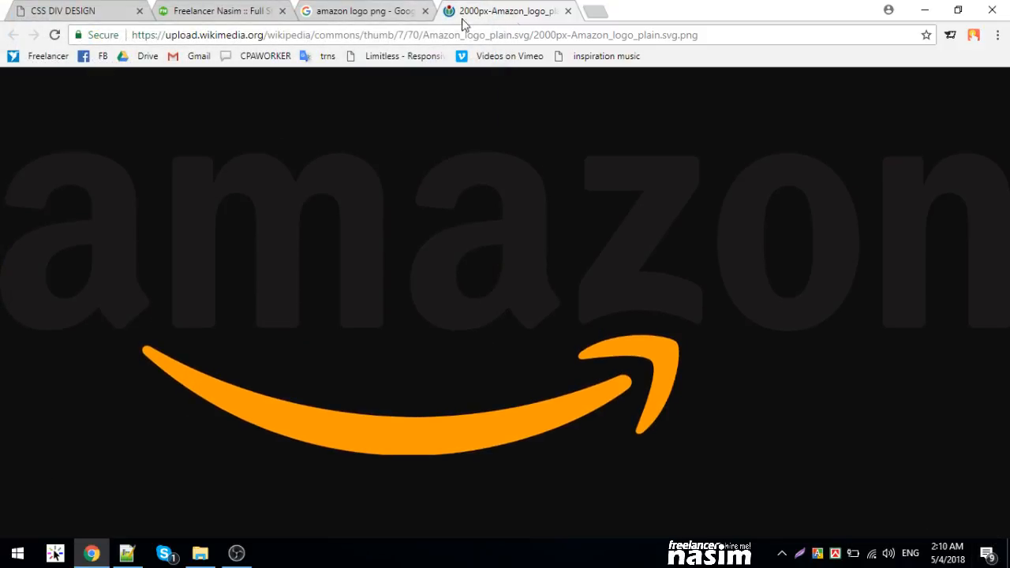
left_click(126, 552)
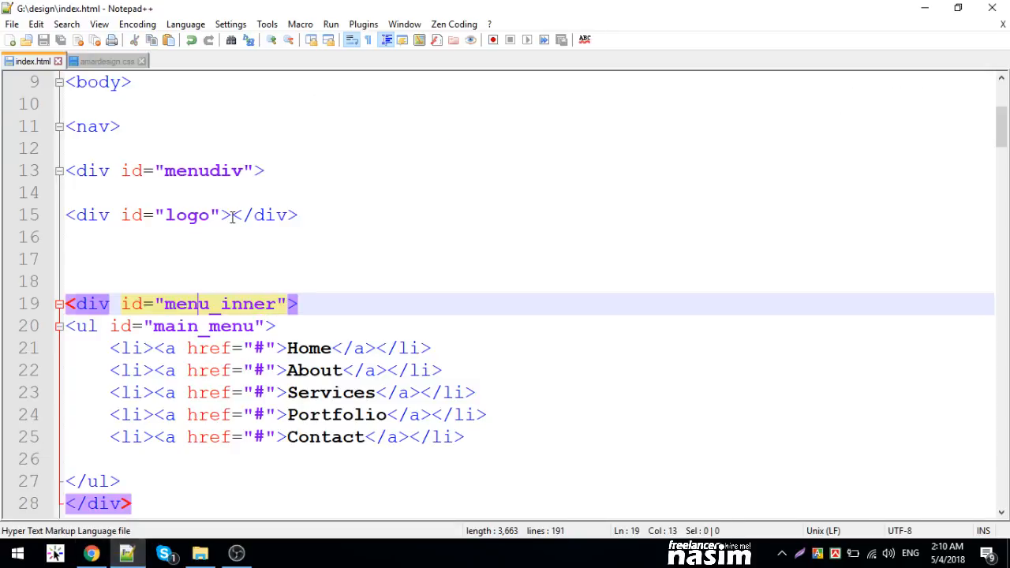
- Add an img tag with src image/logo.png inside div#logo in index.html
type("img src=\"\" alt=\"\" /><")
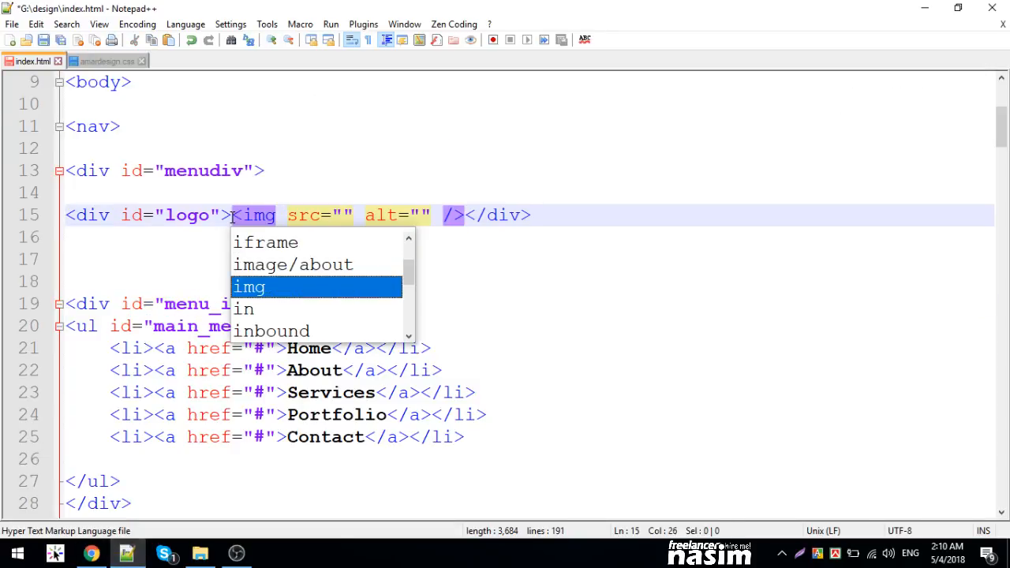
type("image/logo.p")
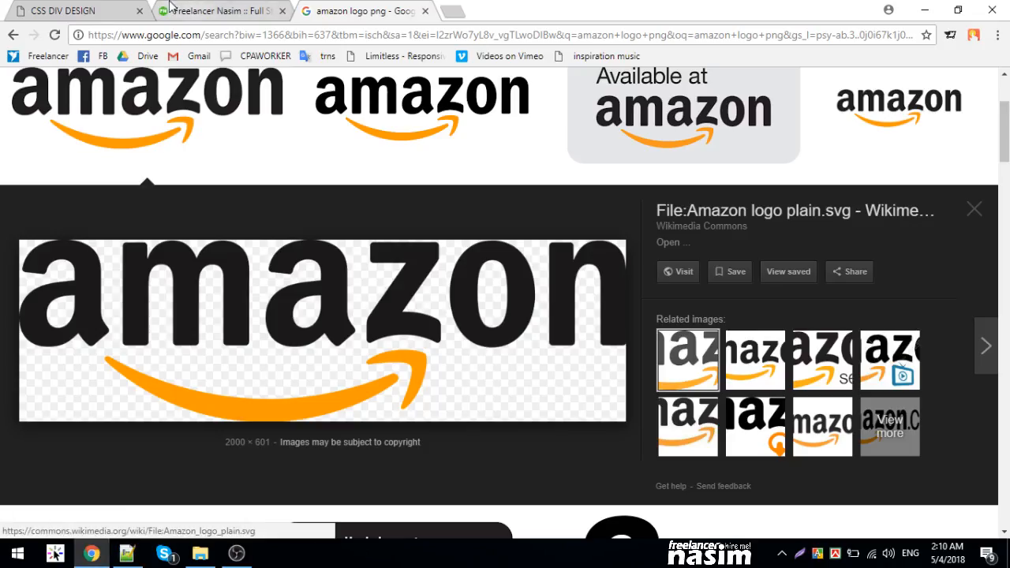
- Add a #logo rule in DevTools with float: left and width: 200px, then collapse the logo node
left_click(63, 10)
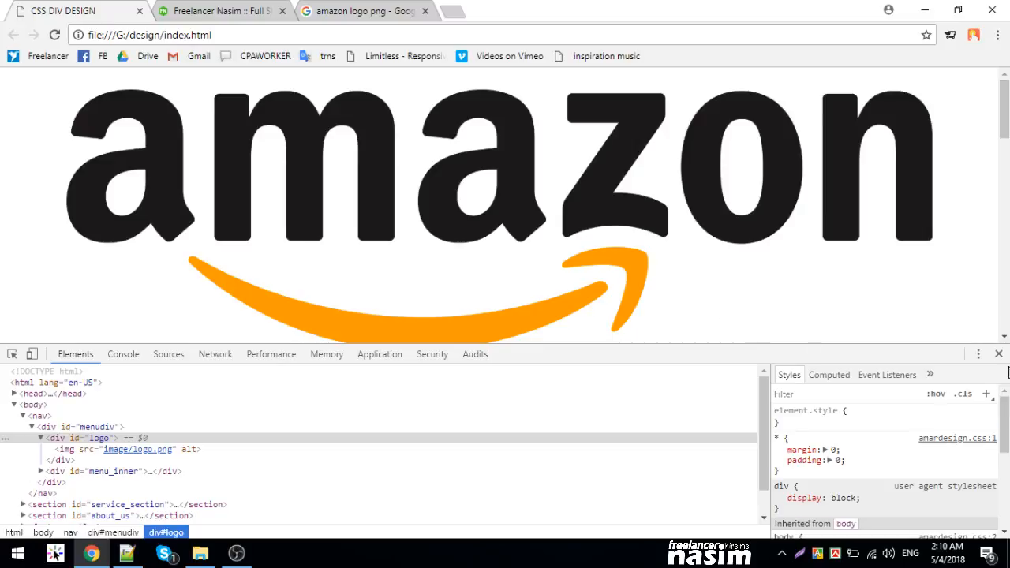
left_click(998, 353)
type("width: ;")
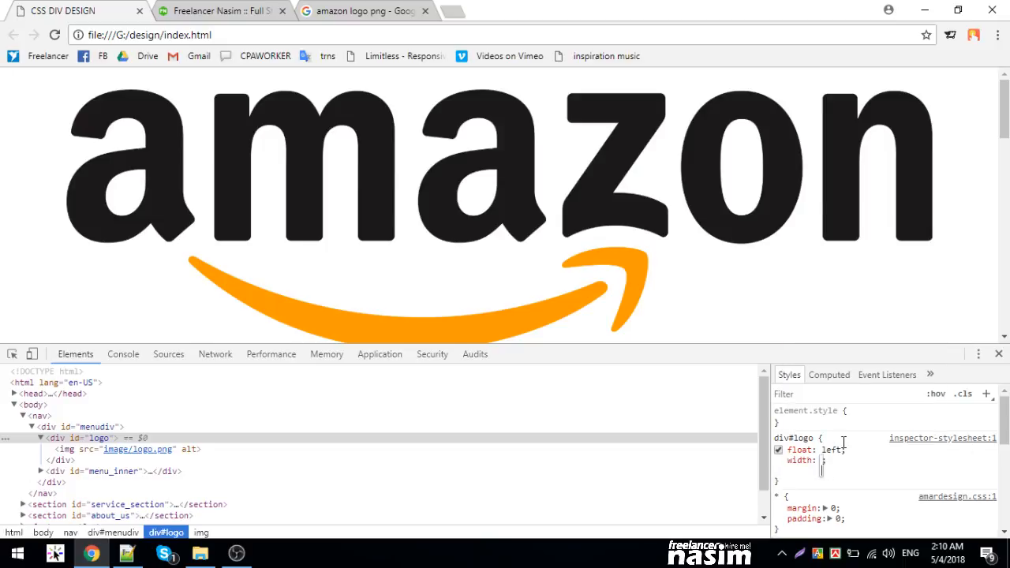
type("200px")
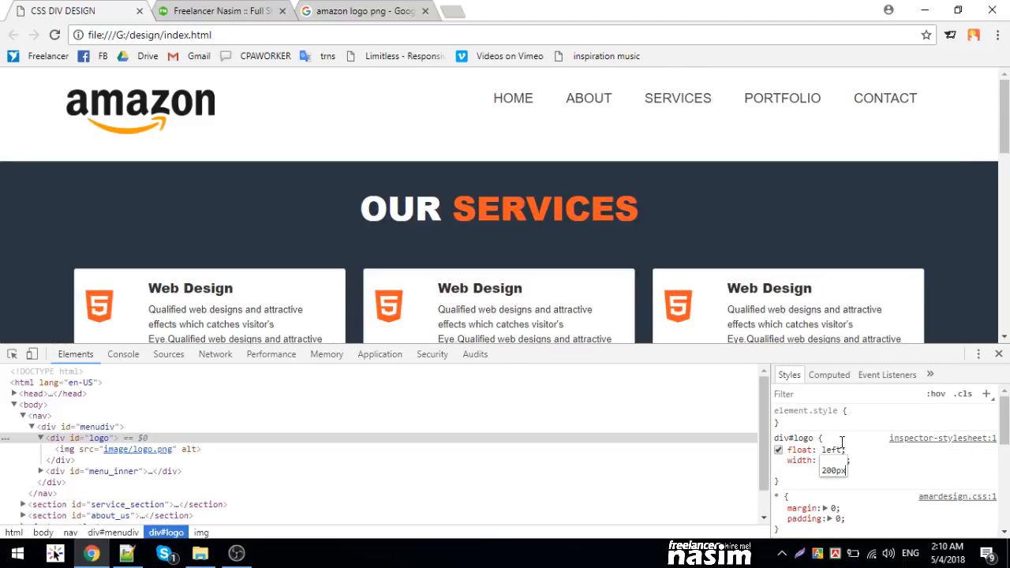
mouse_move(76, 439)
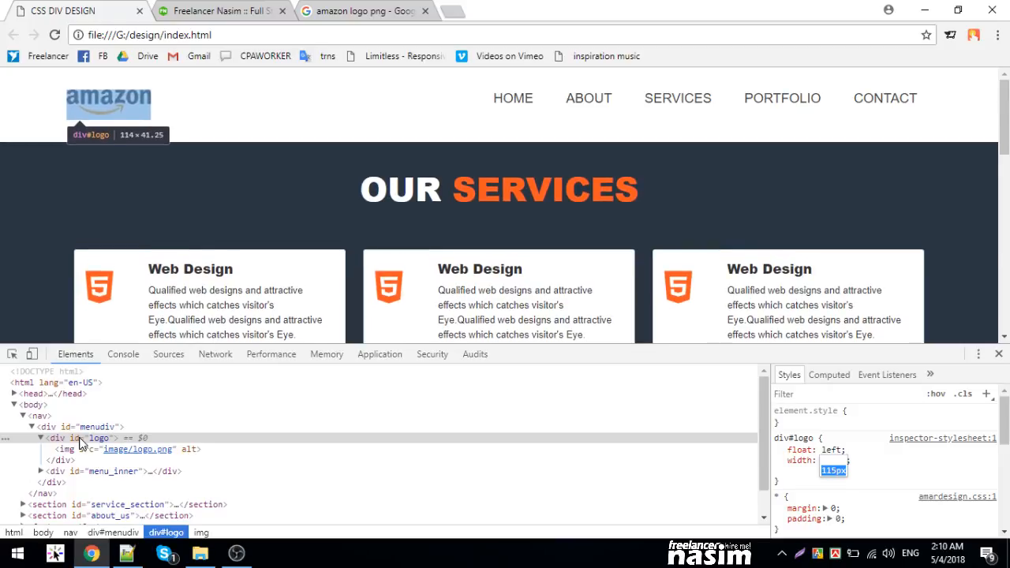
type("200px")
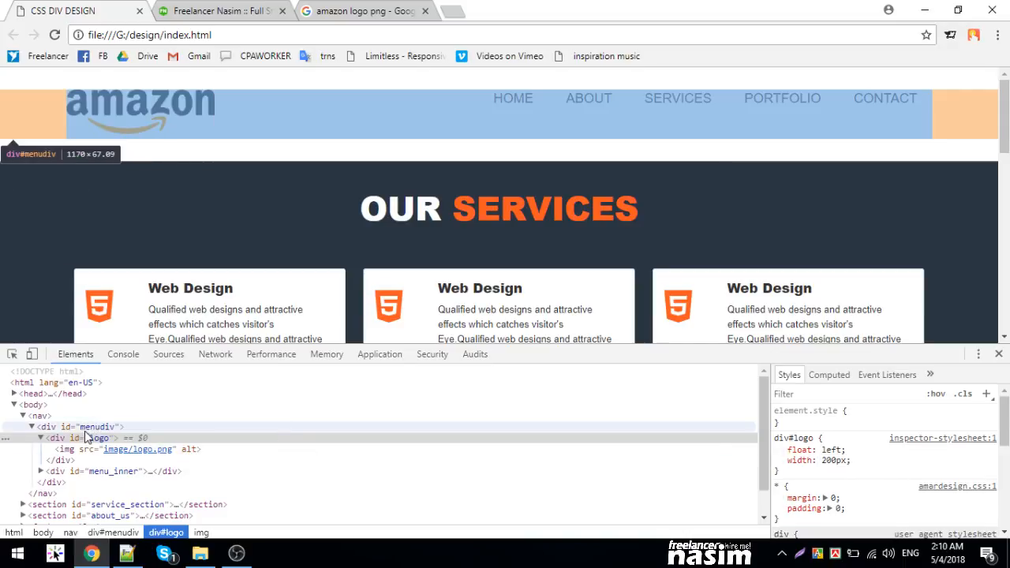
left_click(94, 439)
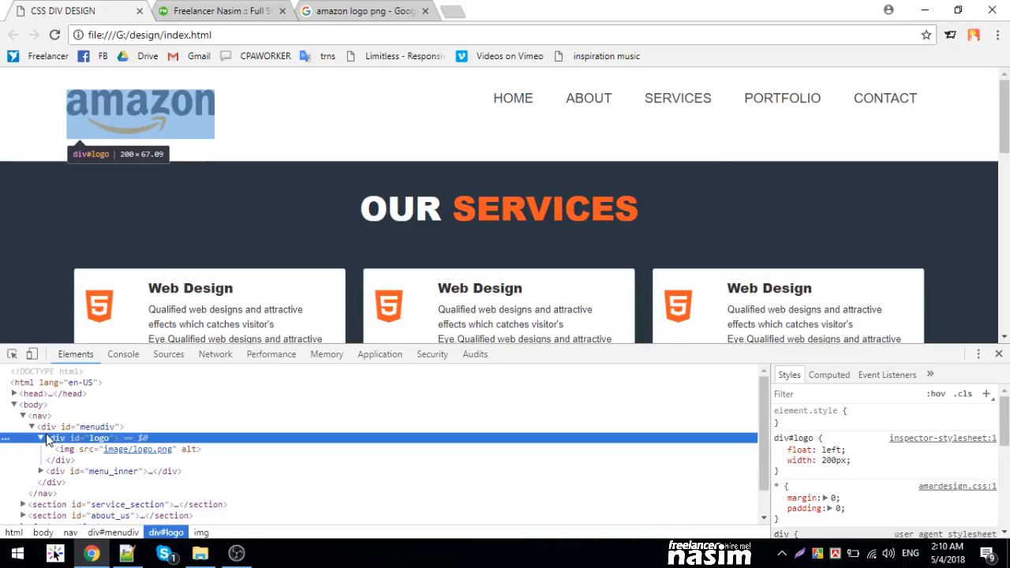
left_click(41, 439)
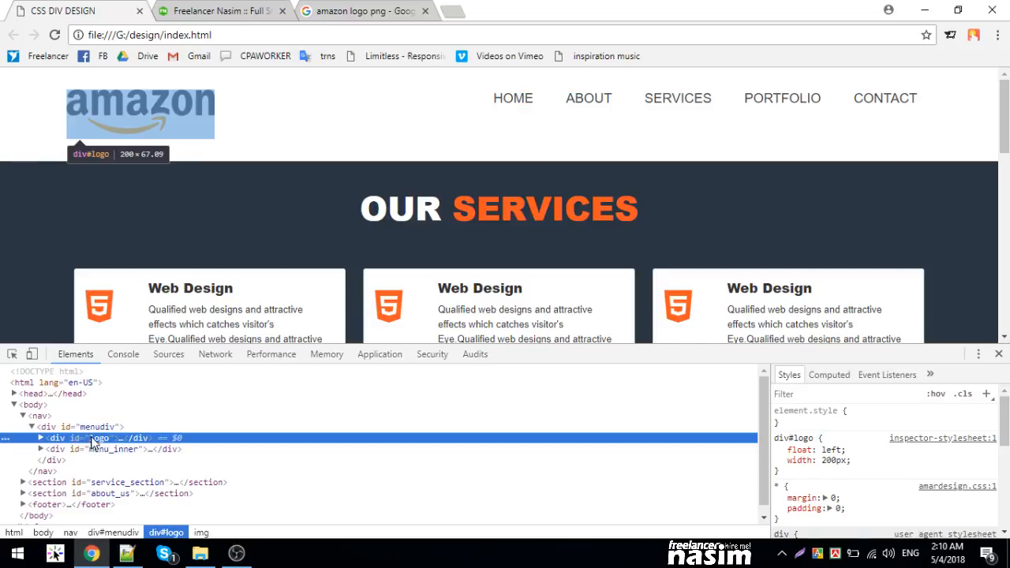
mouse_move(38, 417)
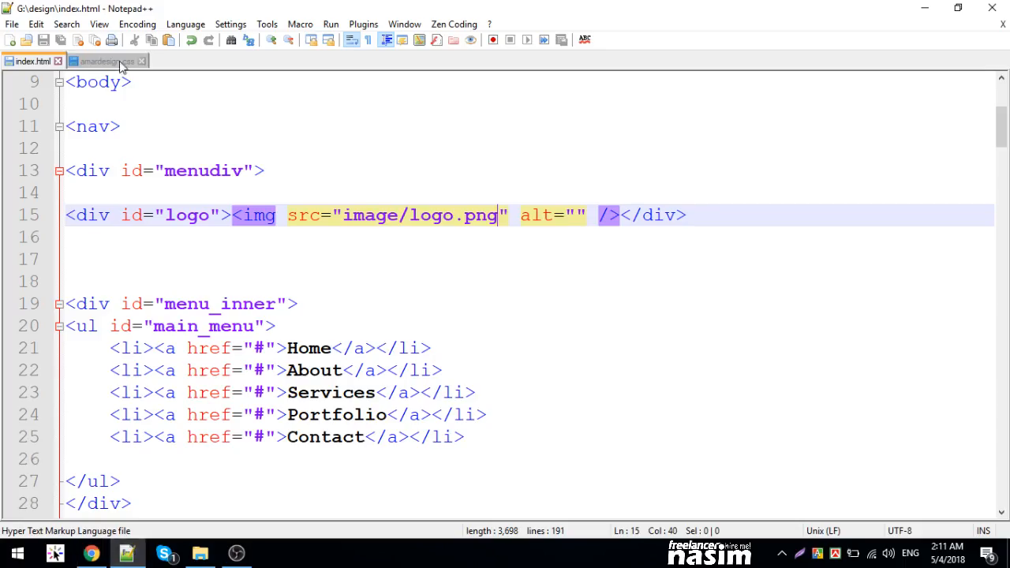
- Switch to the amardesign.css tab before returning to Chrome
left_click(103, 60)
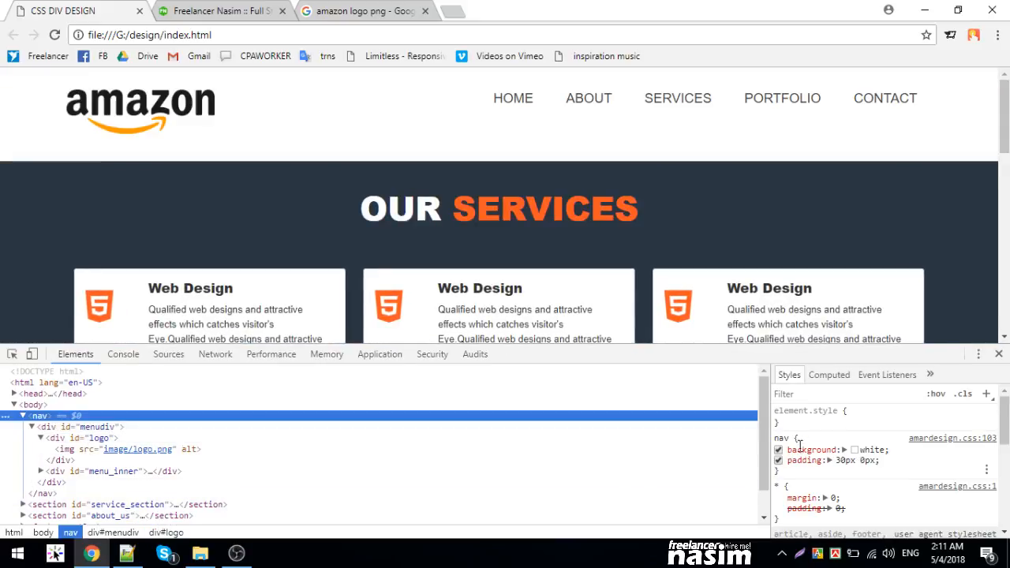
- Set nav padding to 0 in DevTools, then copy the updated amardesign.css from Sources
left_click(780, 461)
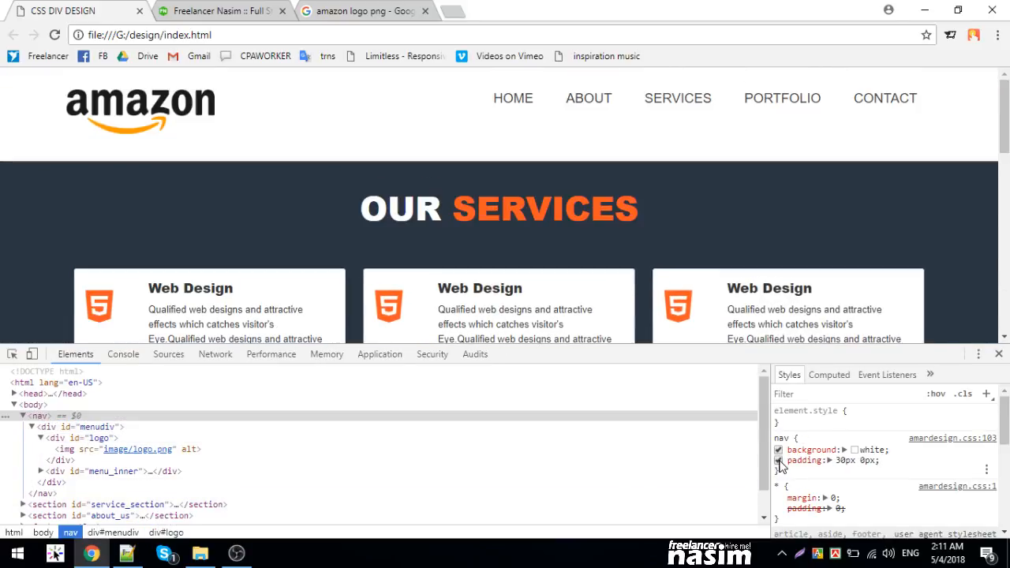
left_click(834, 461)
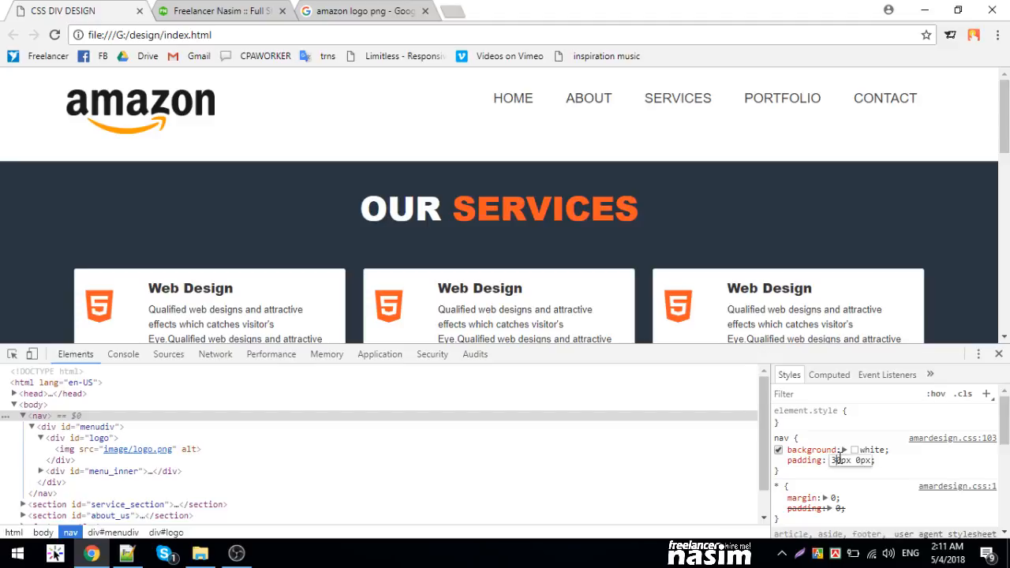
left_click(837, 461)
type("0")
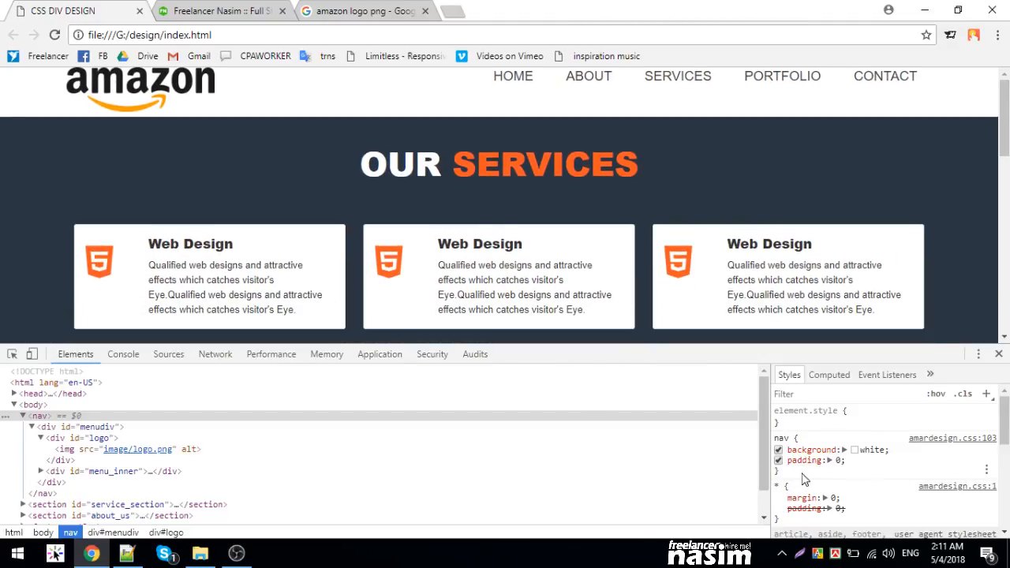
left_click(167, 354)
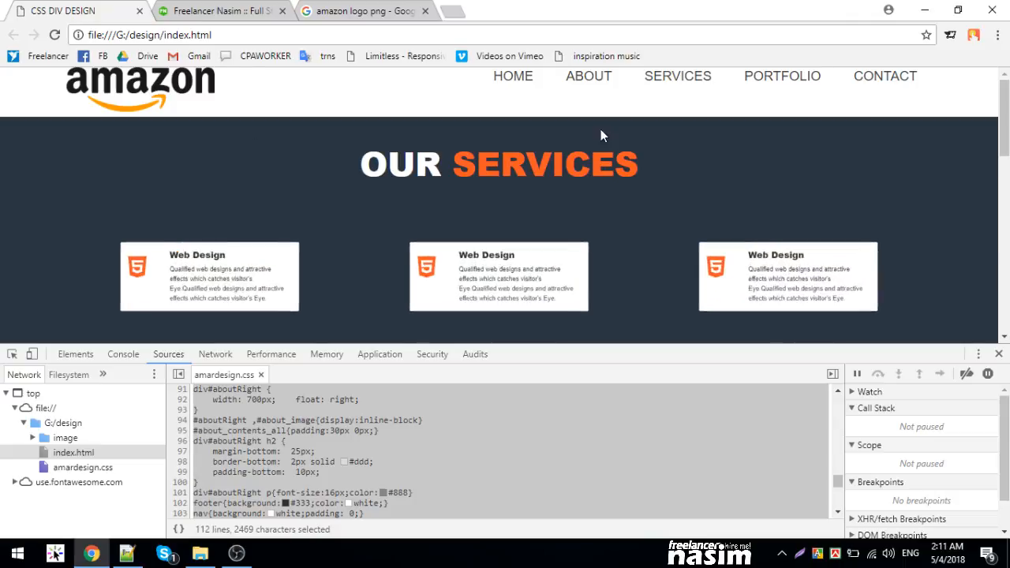
right_click(603, 136)
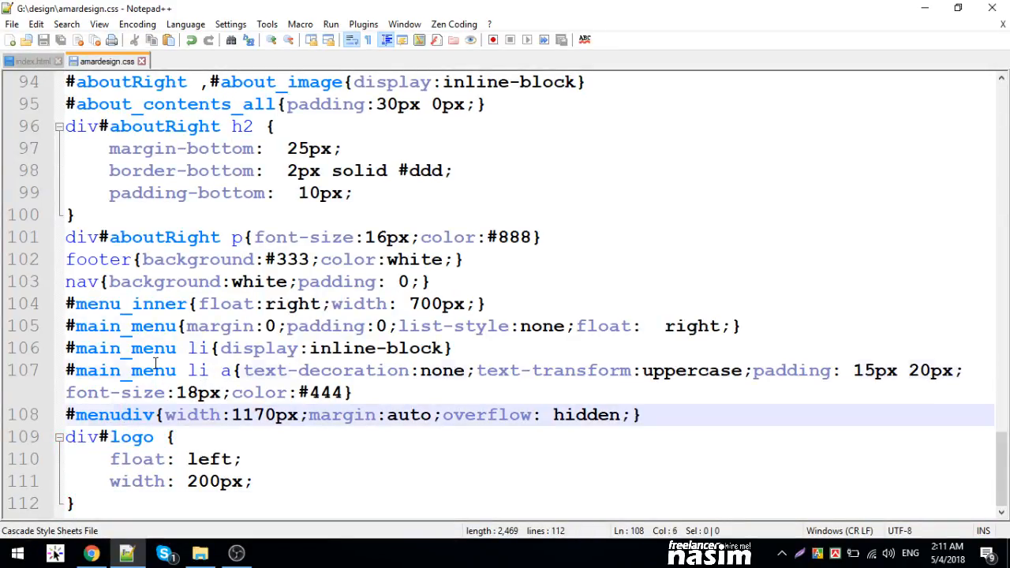
- Review the #menu_inner float declaration in amardesign.css
left_click(322, 303)
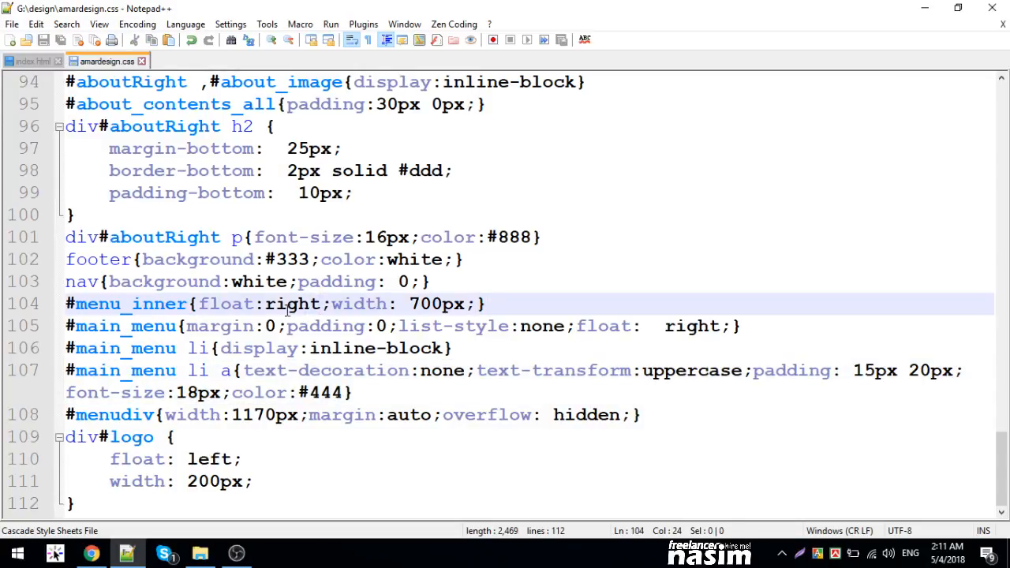
left_click(224, 303)
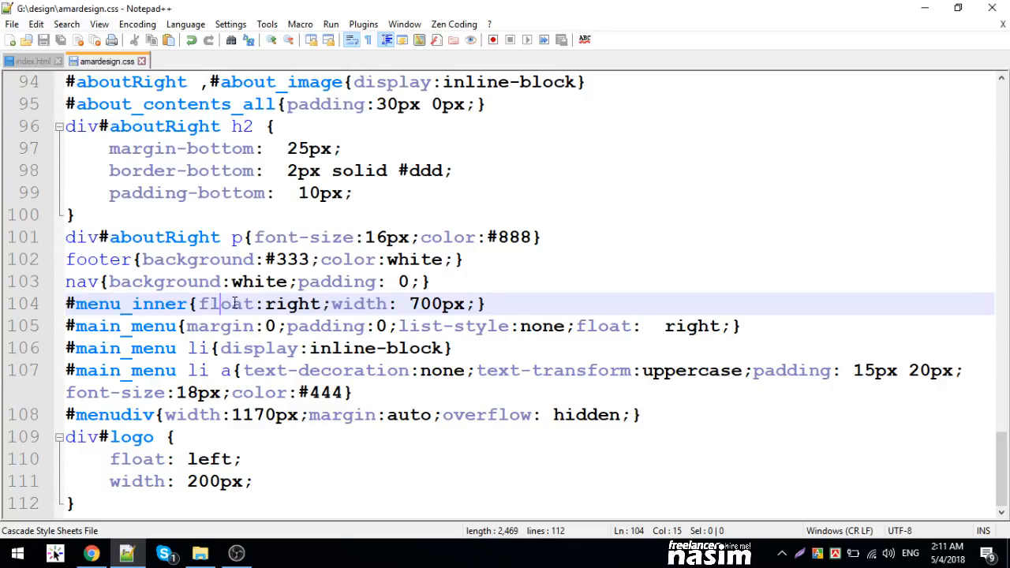
double_click(225, 303)
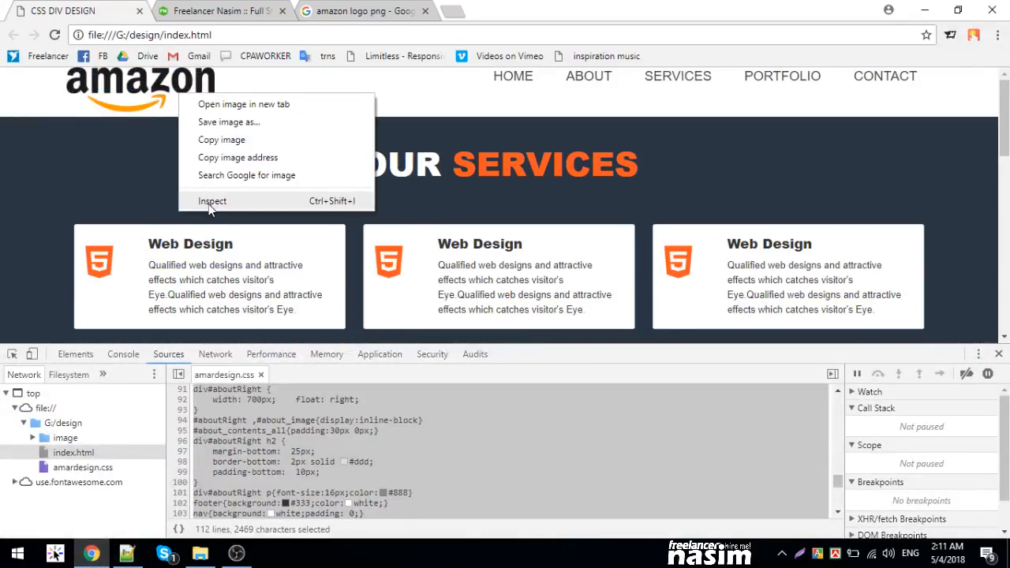
- Inspect the header and give #menudiv padding, trying 10px then 15px
right_click(140, 87)
type("pa")
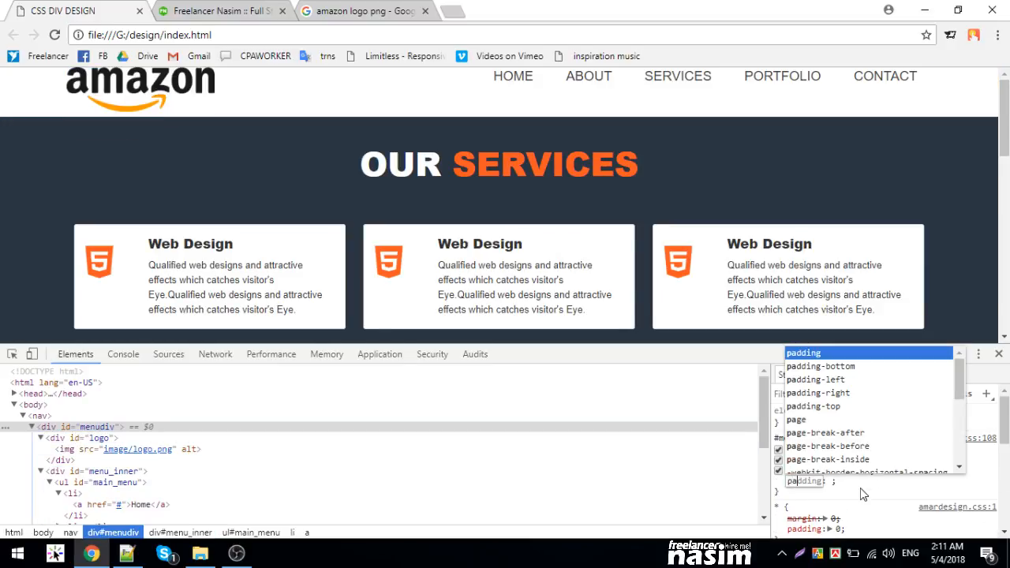
type("10px")
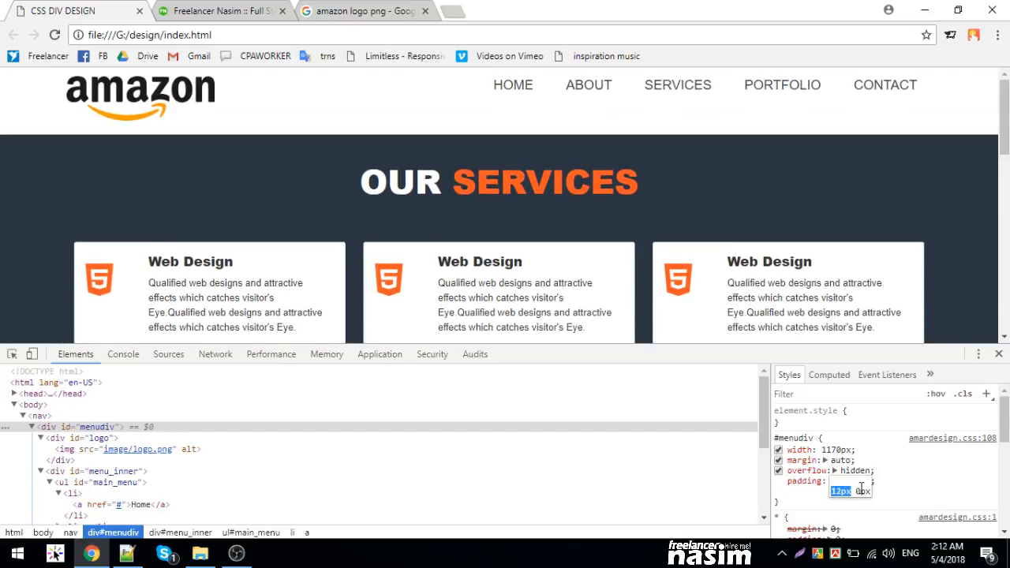
type("15px 20px")
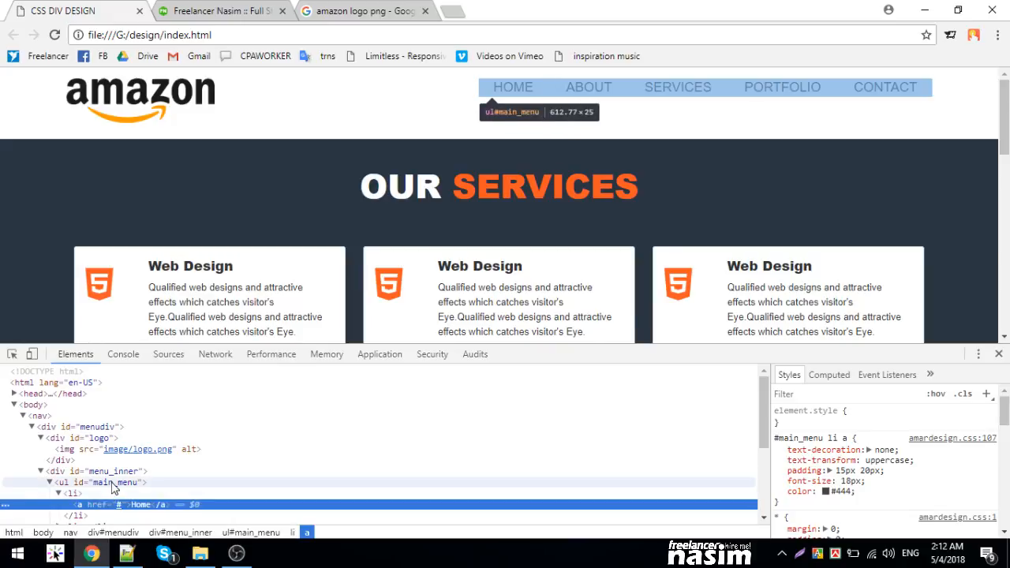
- Give div#menu_inner a margin-top of 20px so the links line up with the logo
left_click(86, 471)
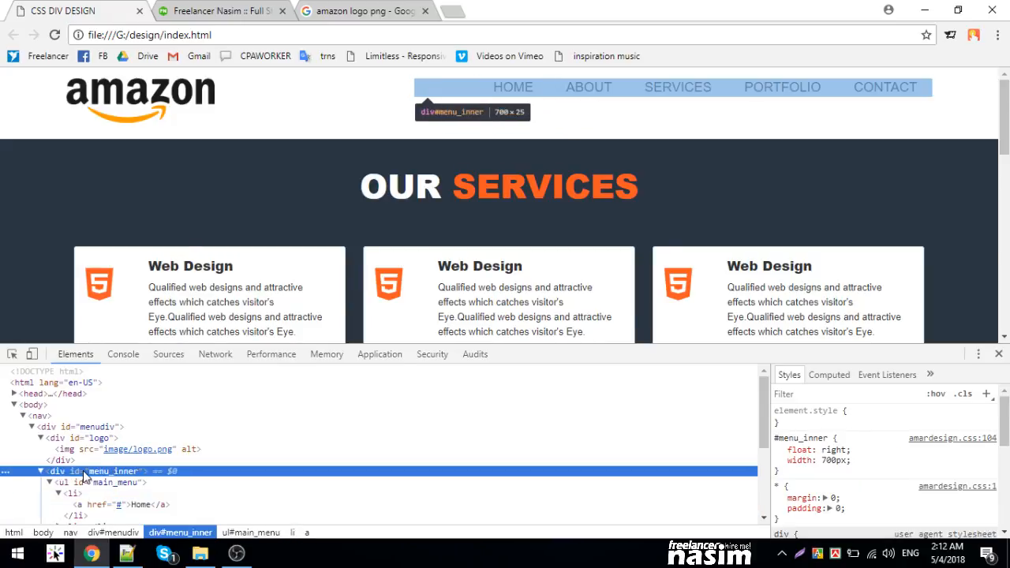
type("margin")
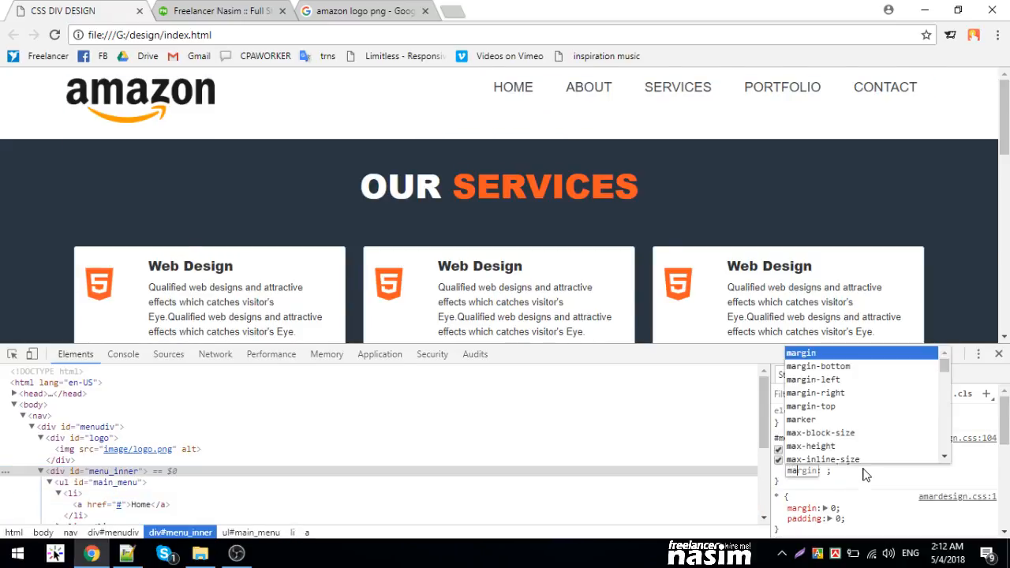
type("margin-top")
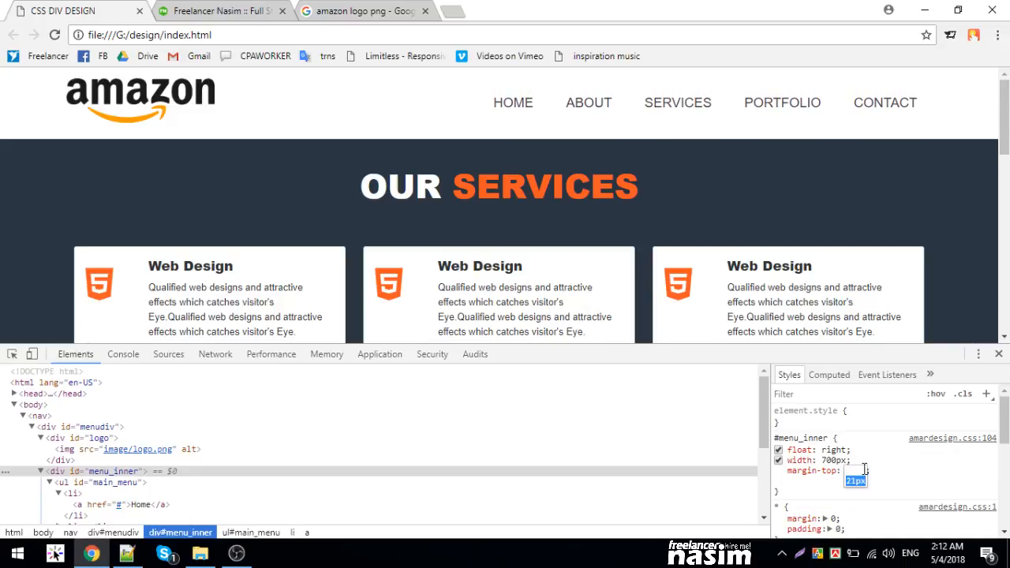
type("20px;")
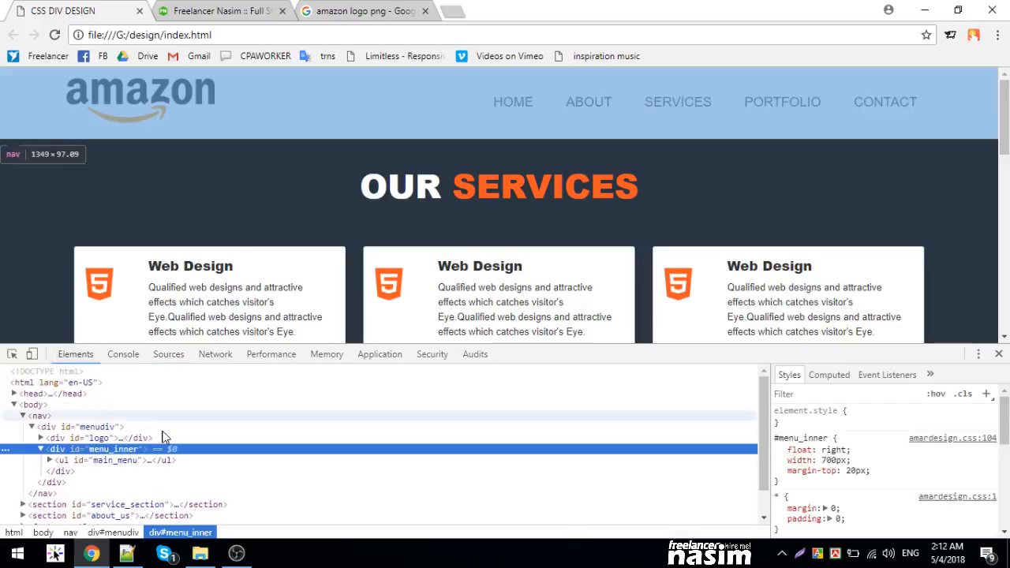
- Give the nav rule a 2px solid orange bottom border while keeping its white background
left_click(40, 415)
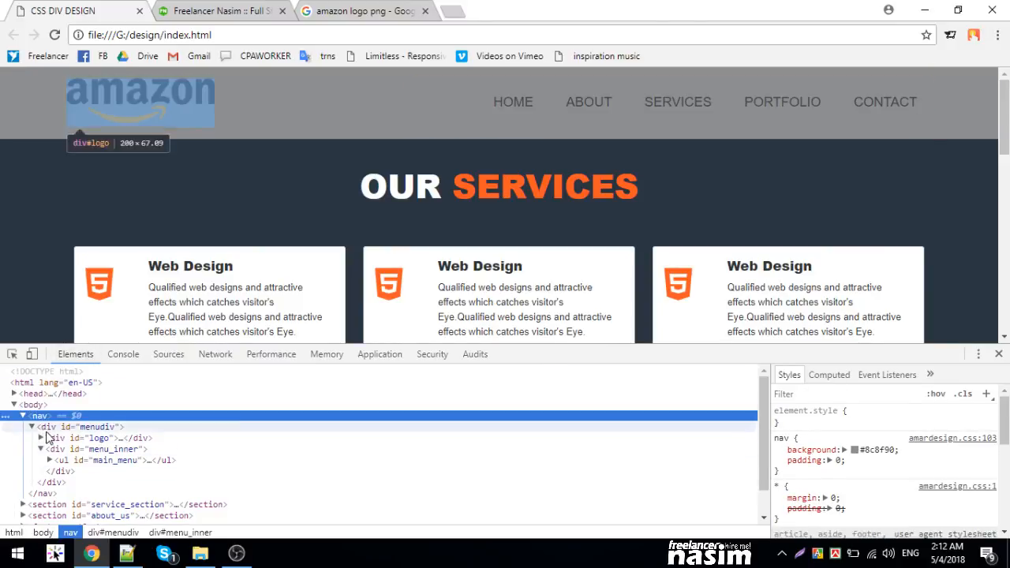
left_click(831, 448)
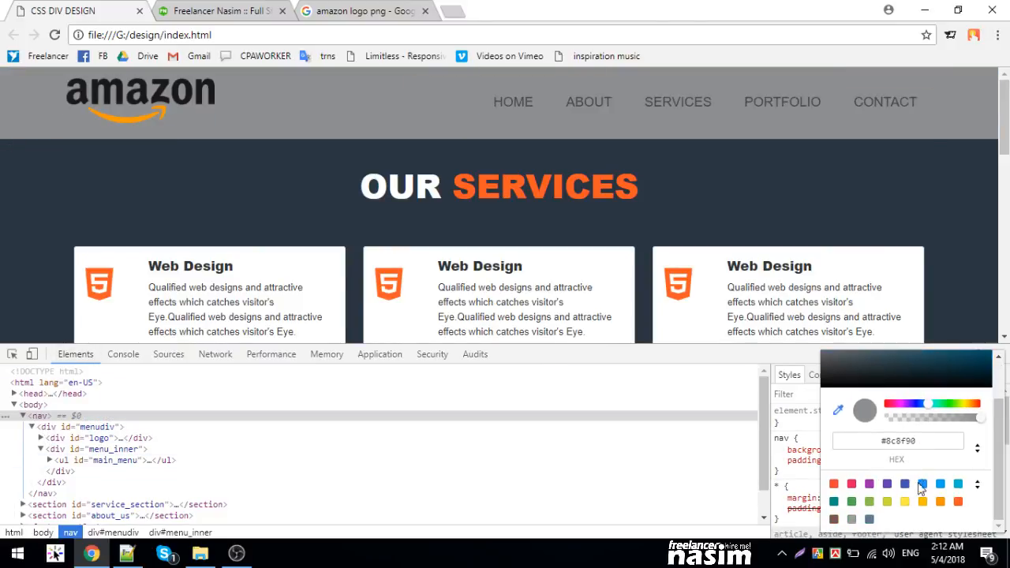
left_click(956, 483)
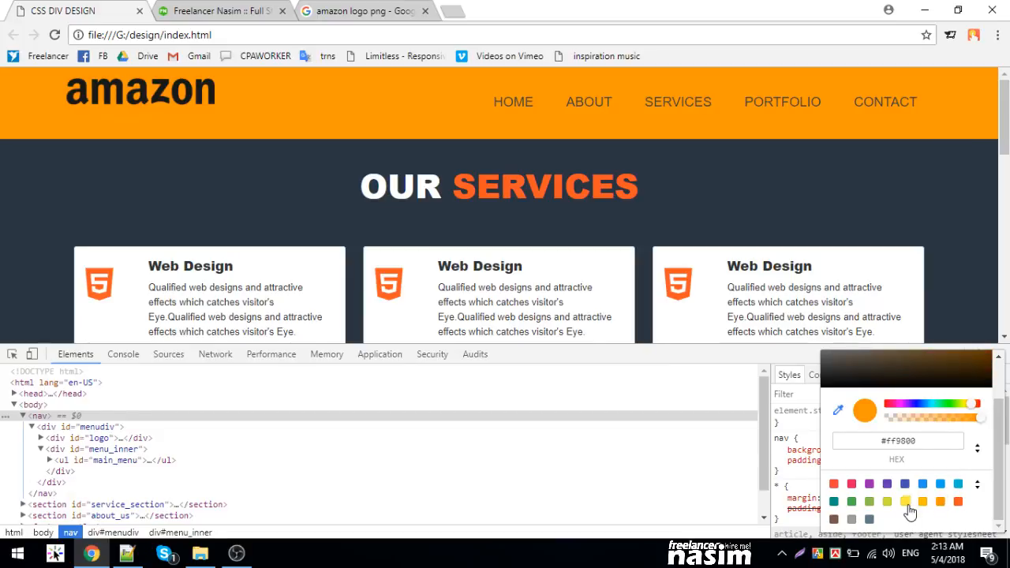
left_click(868, 519)
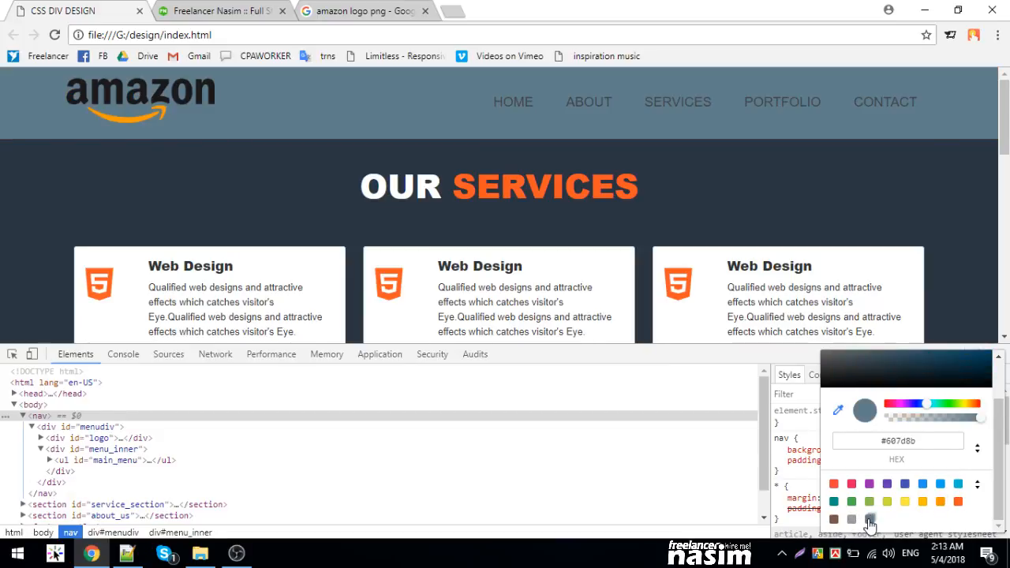
left_click(868, 520)
type("2px solid")
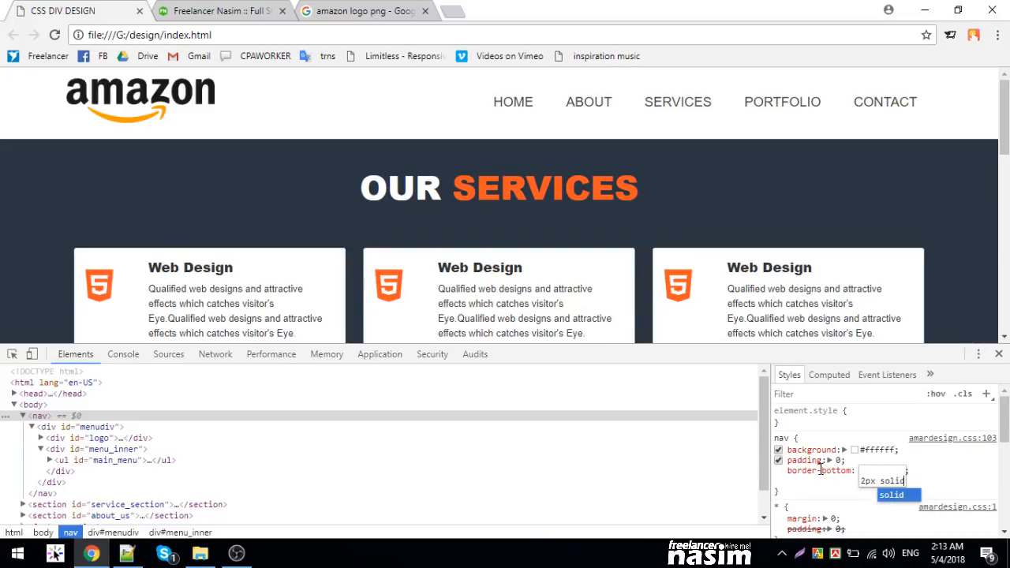
type("#d")
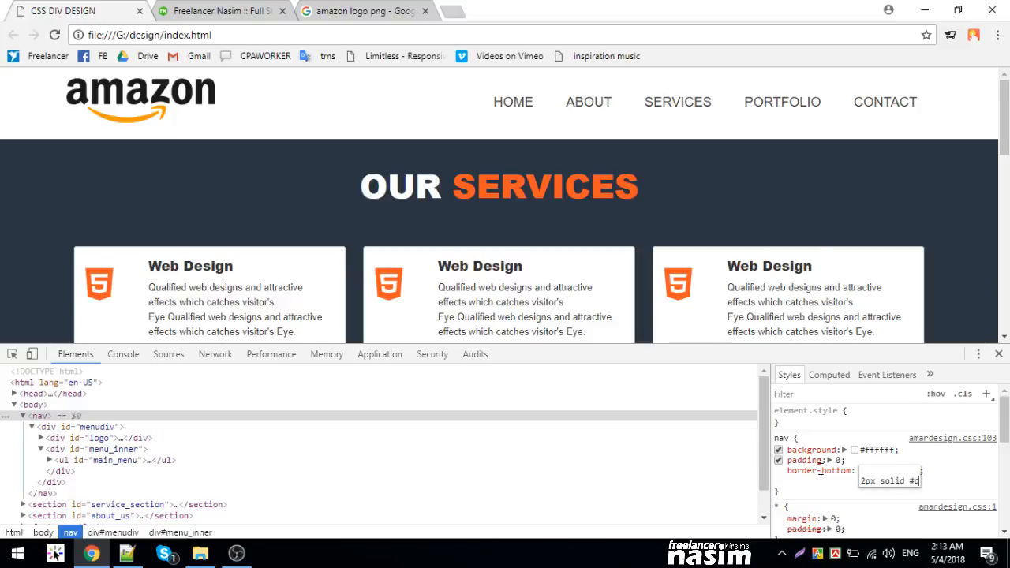
type("orange;}")
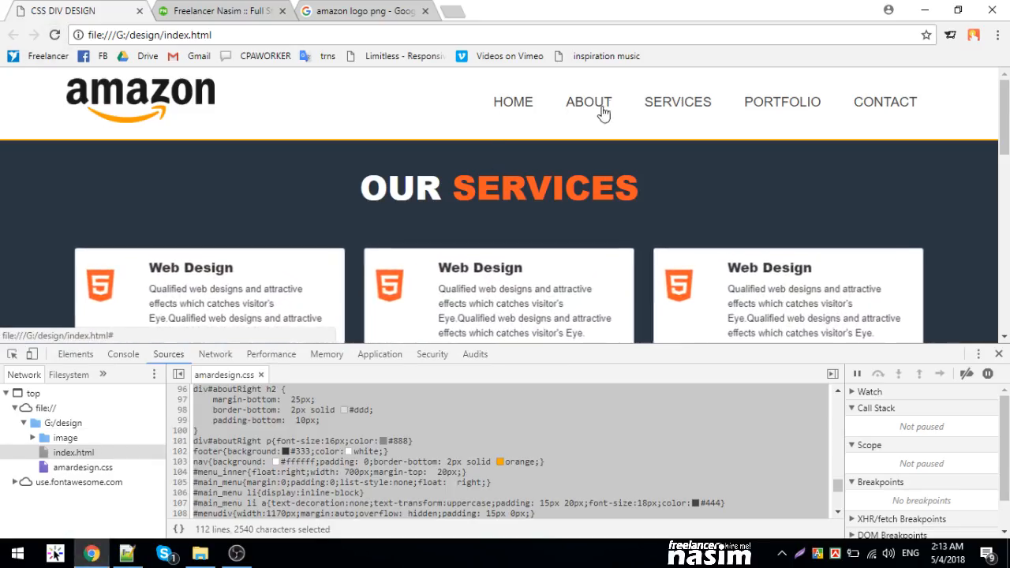
- Inspect ul#main_menu, its li and the Home link to review their uppercase, padded #444 rules
left_click(514, 101)
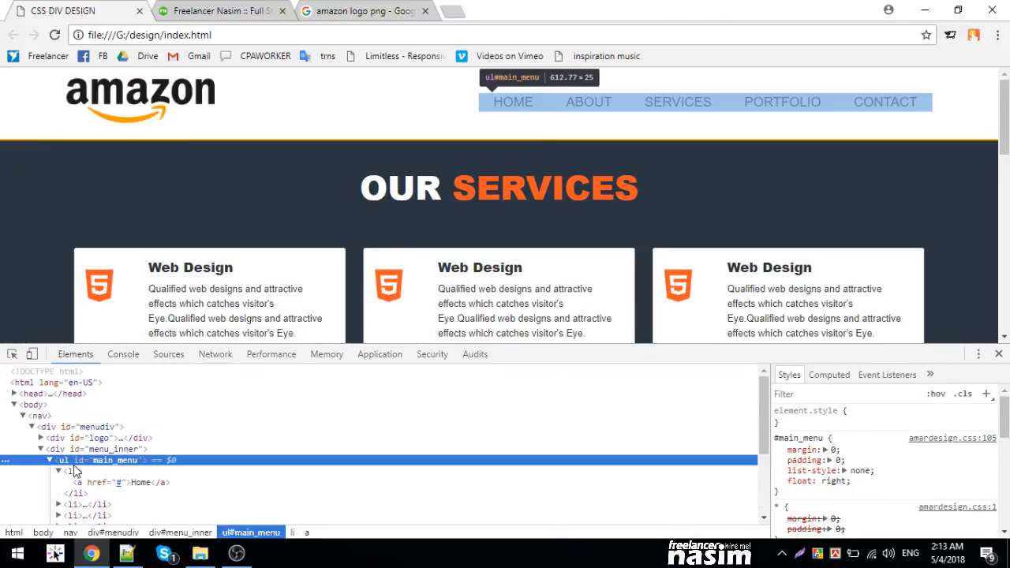
left_click(58, 471)
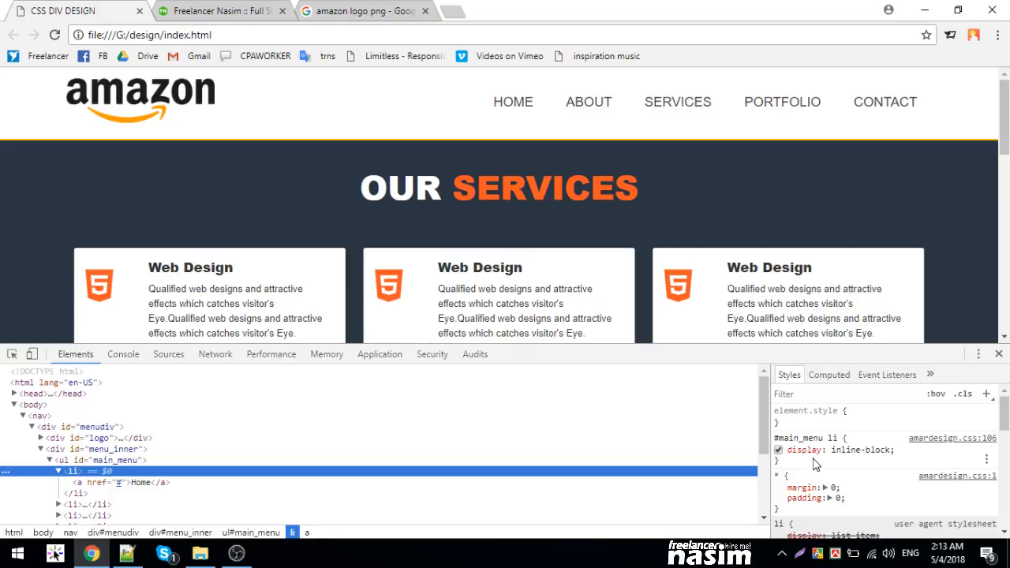
mouse_move(814, 466)
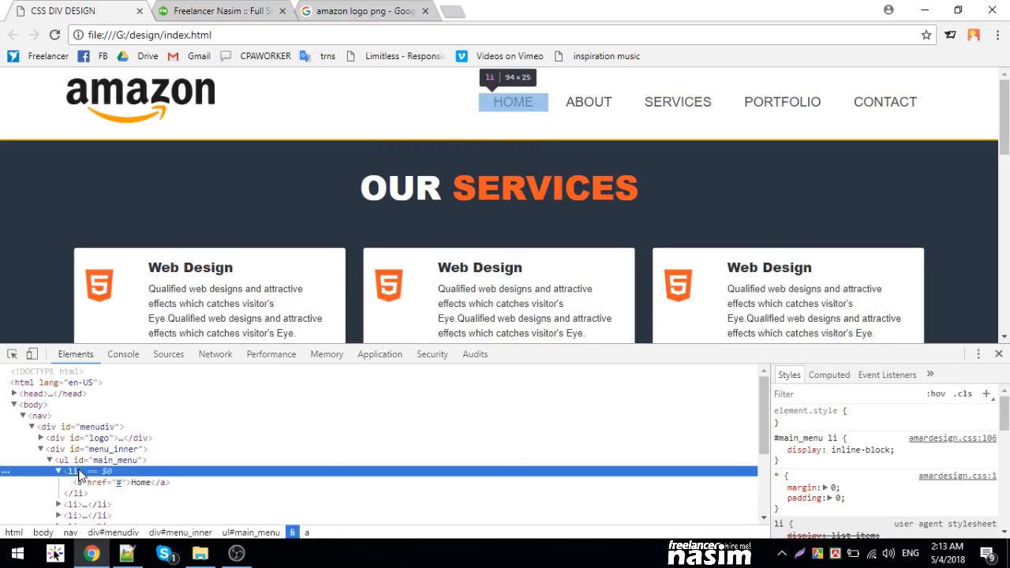
double_click(860, 450)
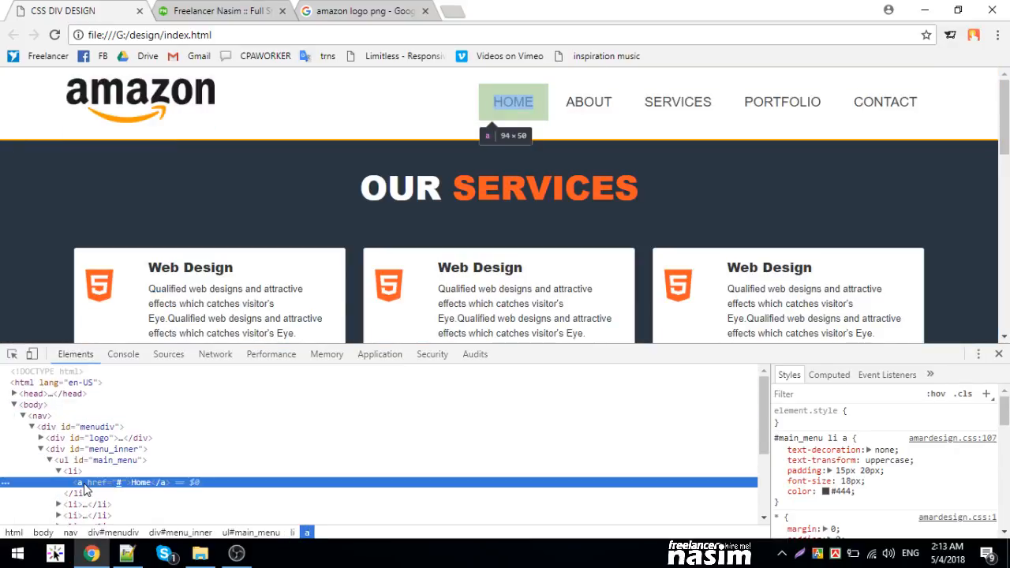
mouse_move(240, 485)
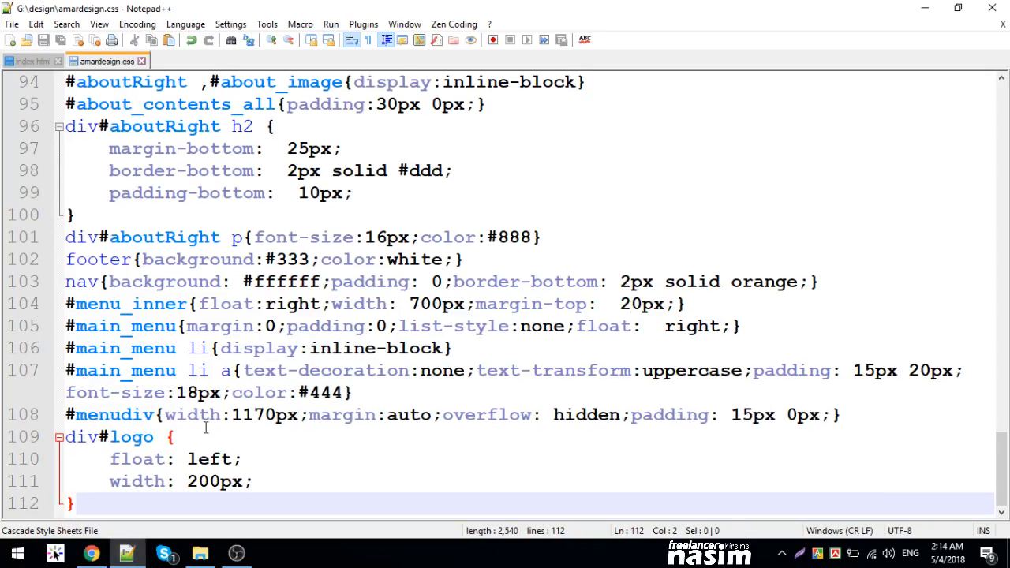
- Add a #main_menu li a:hover rule with border-bottom: 2px solid orange in amardesign.css
type("#")
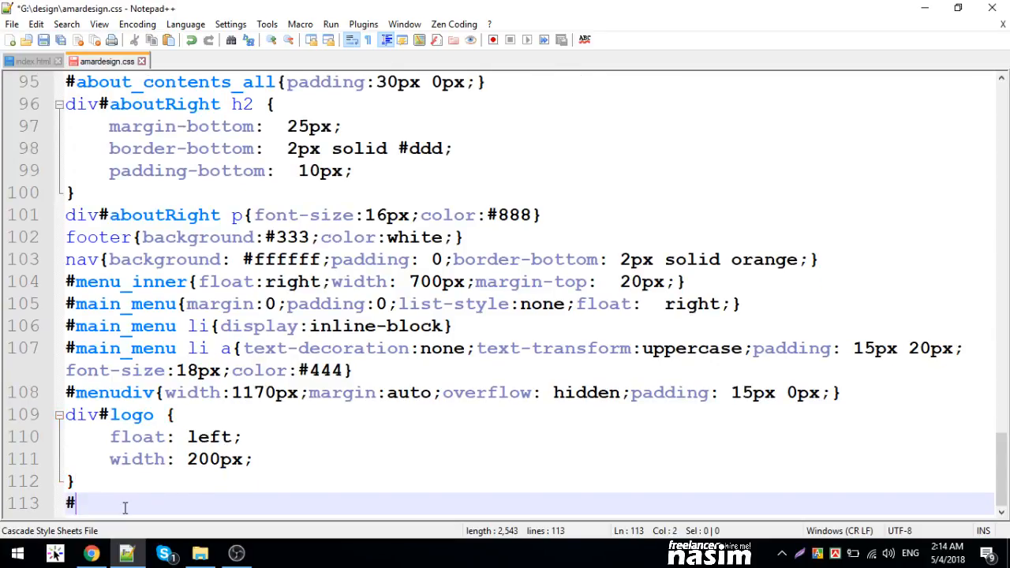
type("menudiv")
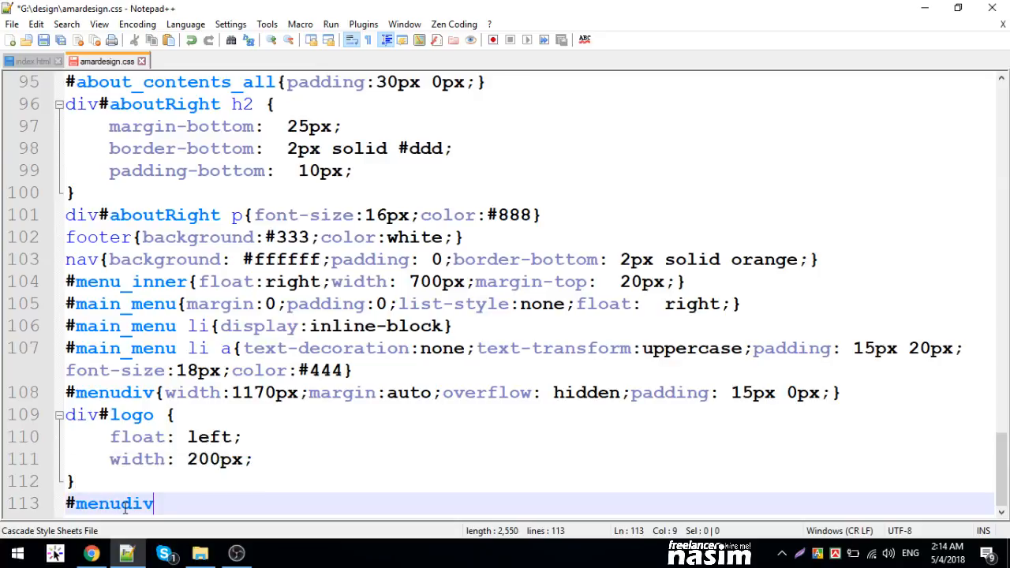
key("Backspace")
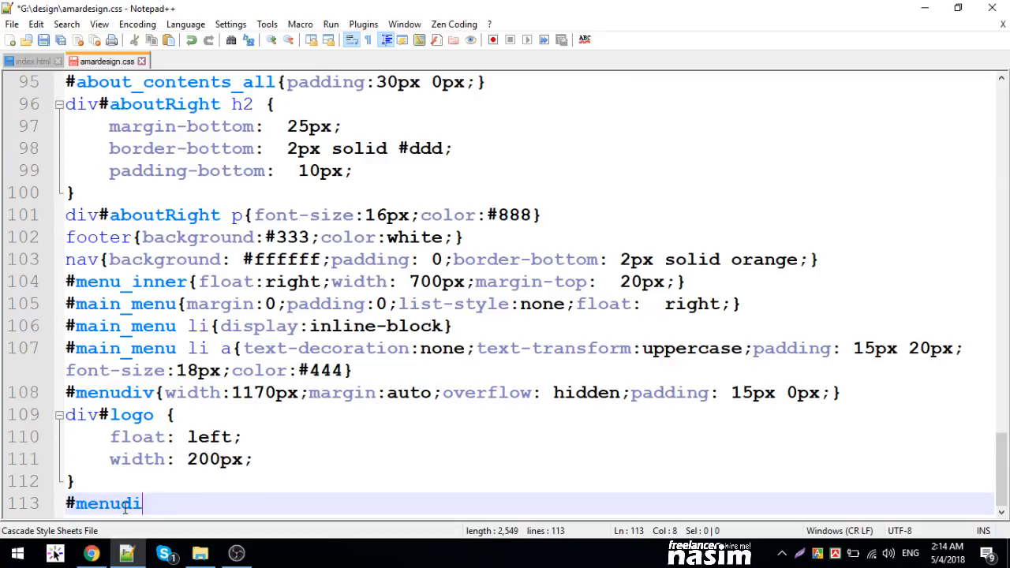
type("MAI")
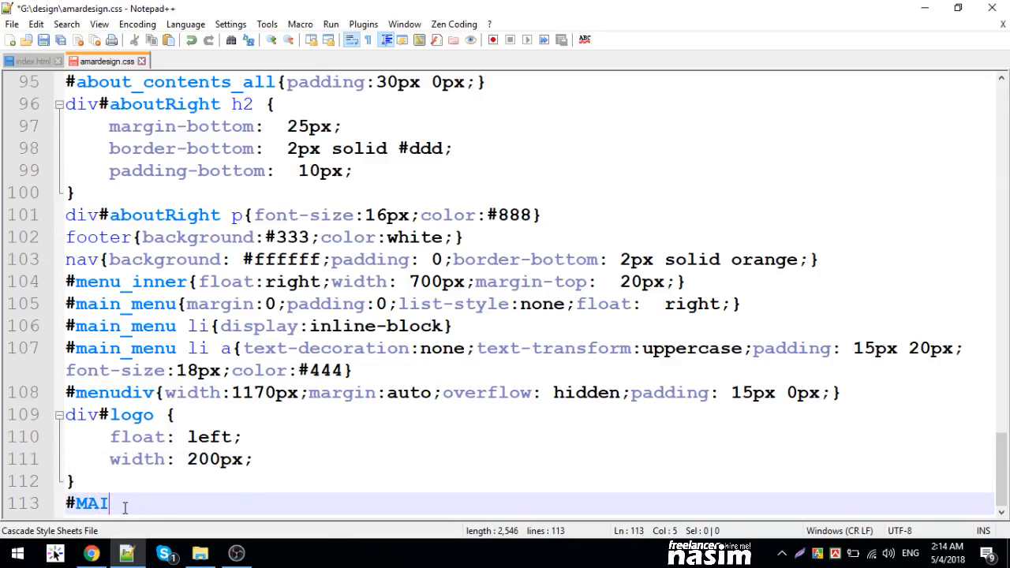
type("n_menu li a")
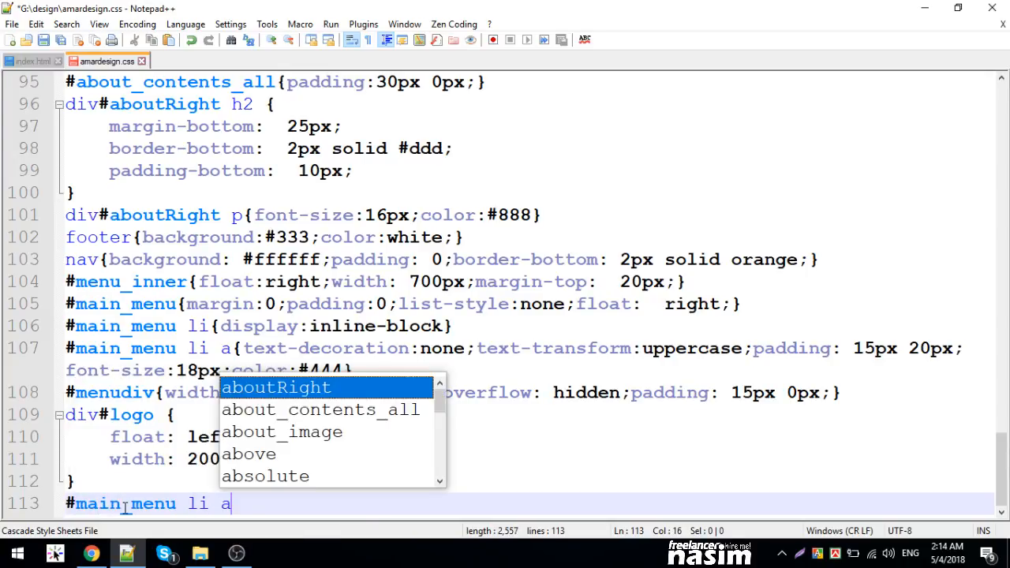
type(":hover{")
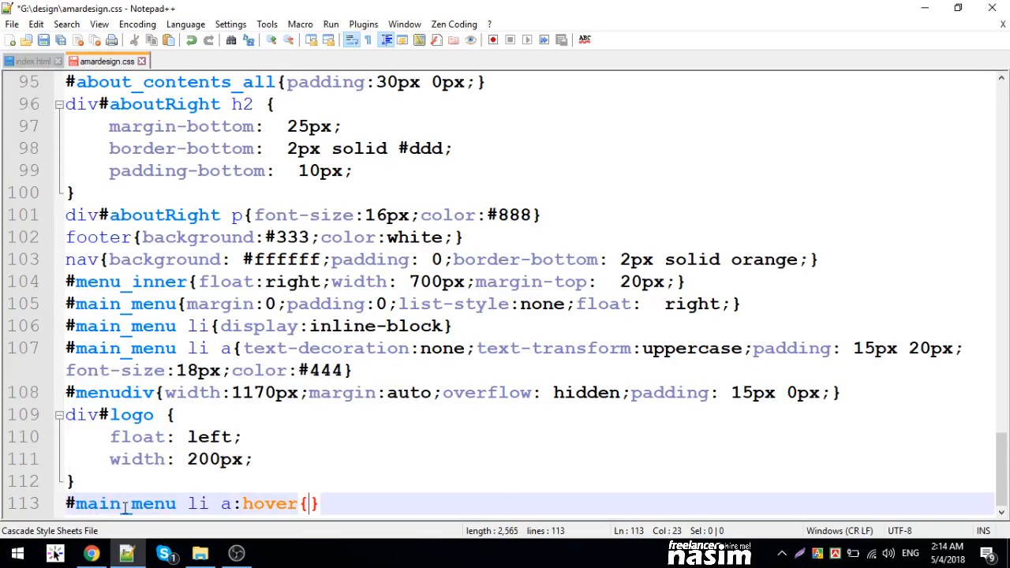
type("border-bottom: 2px solid orange;")
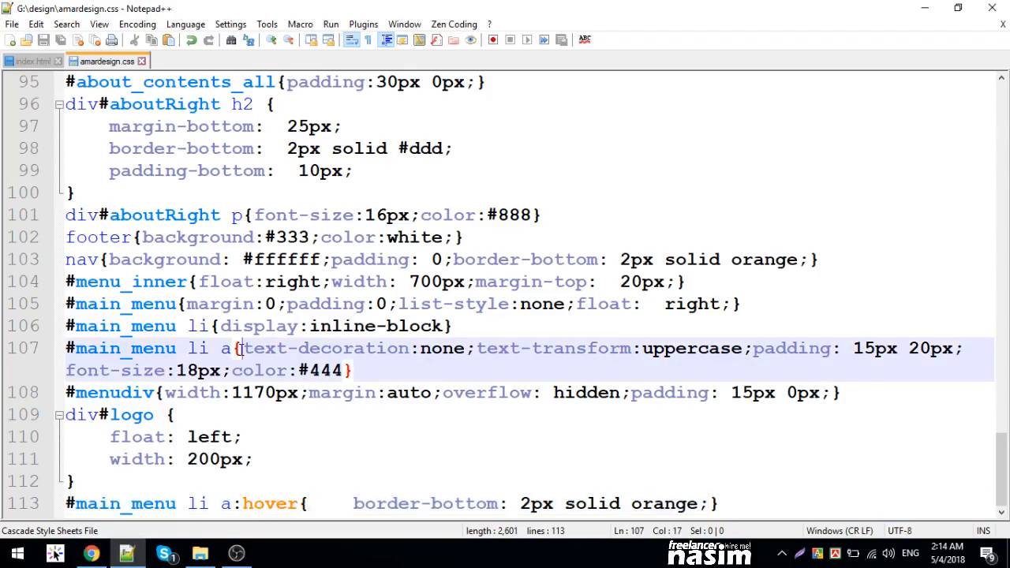
- Begin a 1s transition on the menu link rule
type("transition:1s")
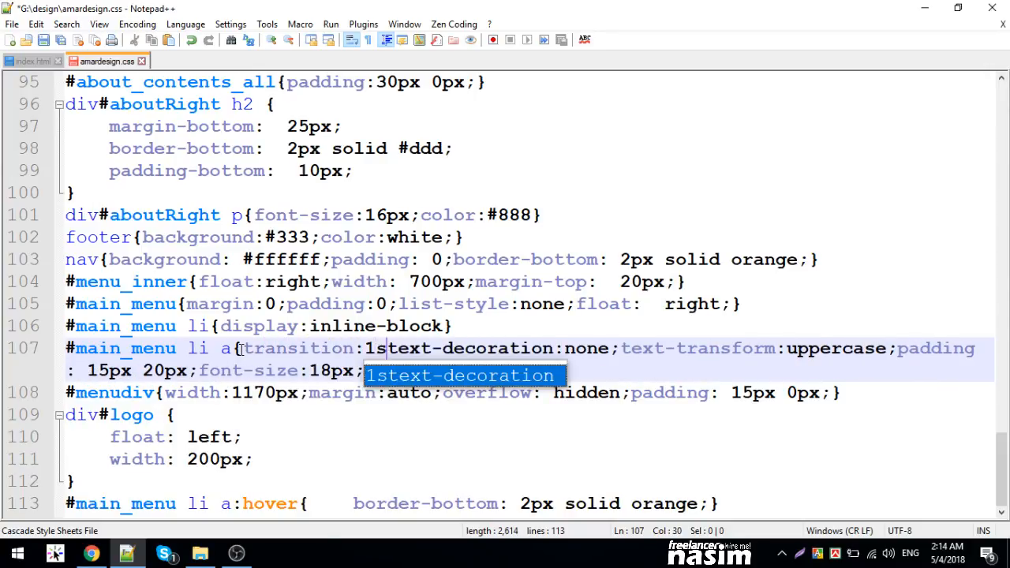
left_click(91, 552)
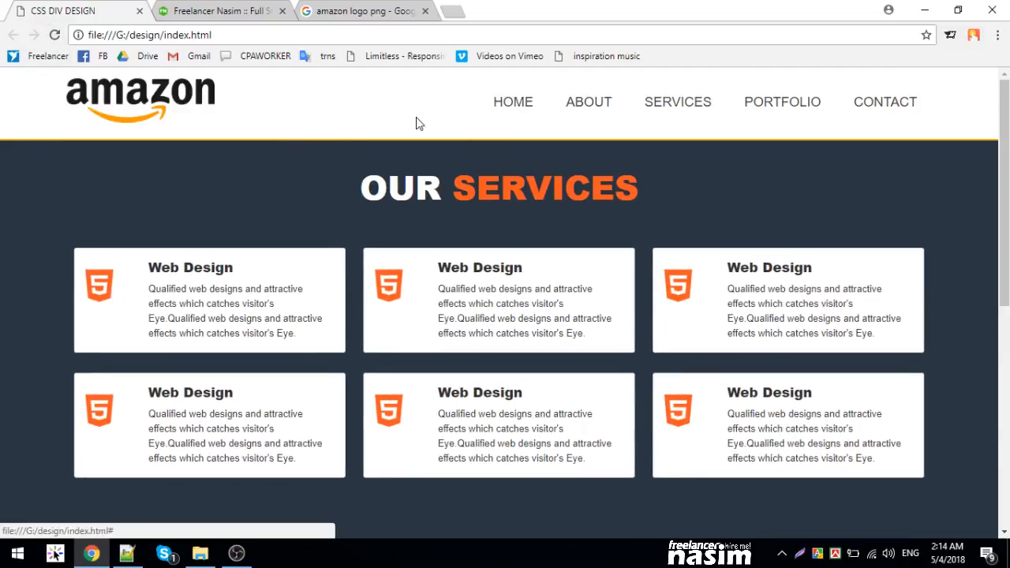
mouse_move(677, 101)
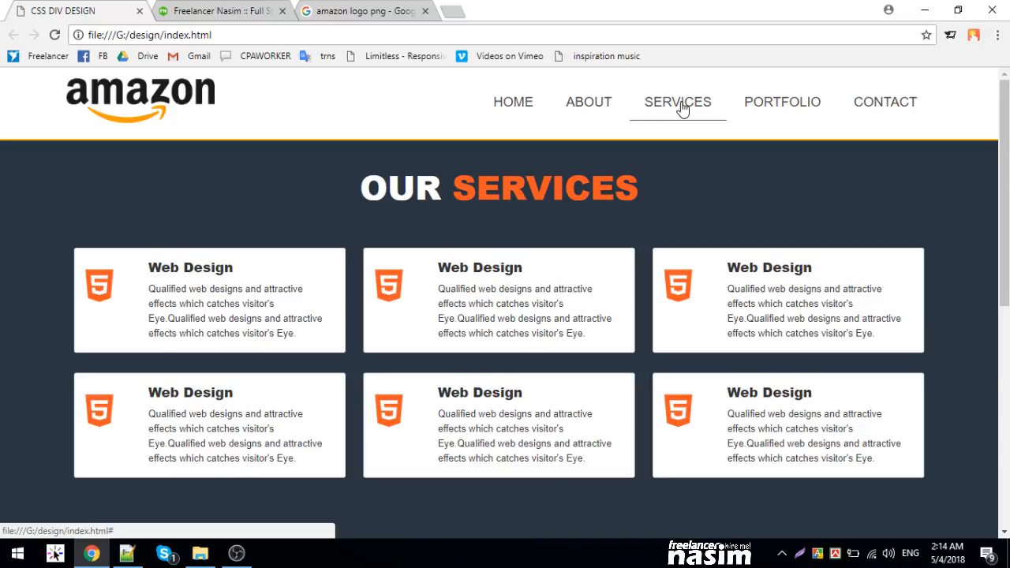
mouse_move(291, 405)
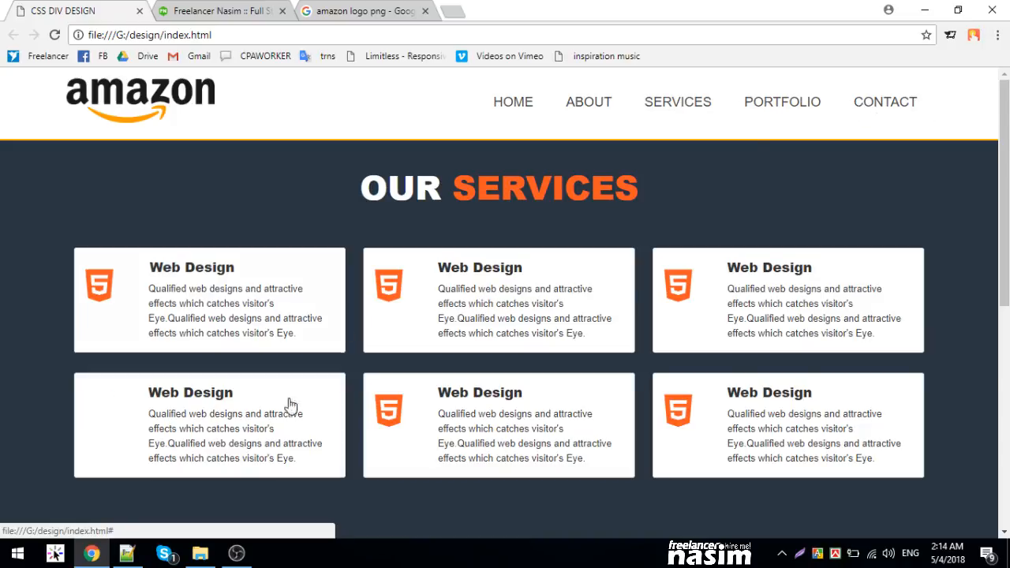
left_click(126, 552)
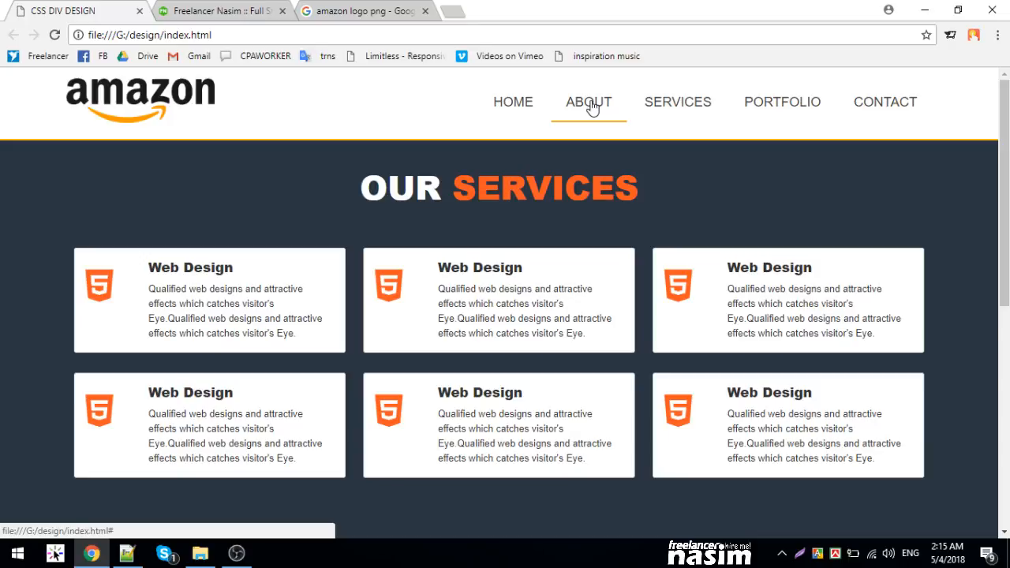
mouse_move(221, 223)
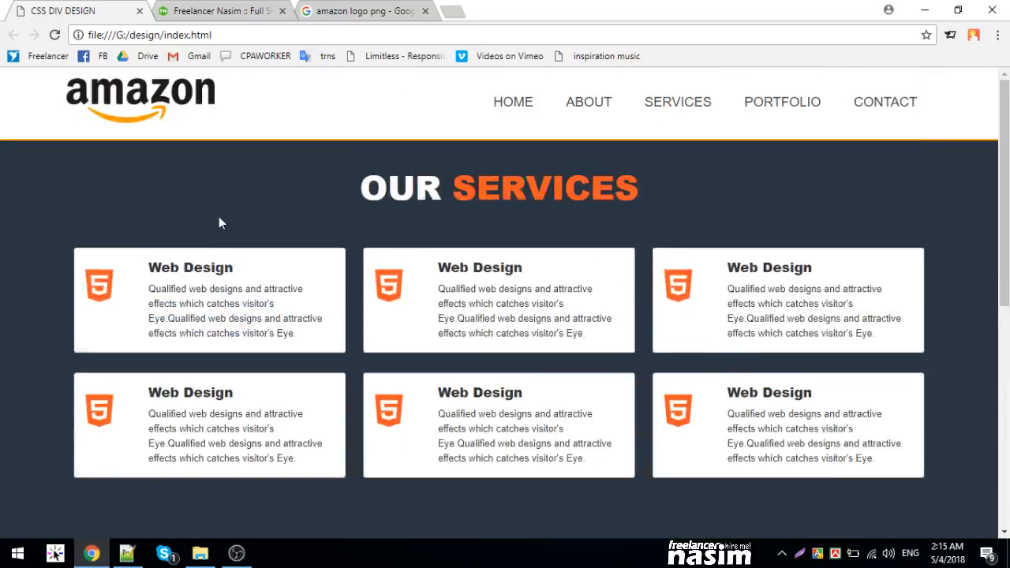
mouse_move(266, 221)
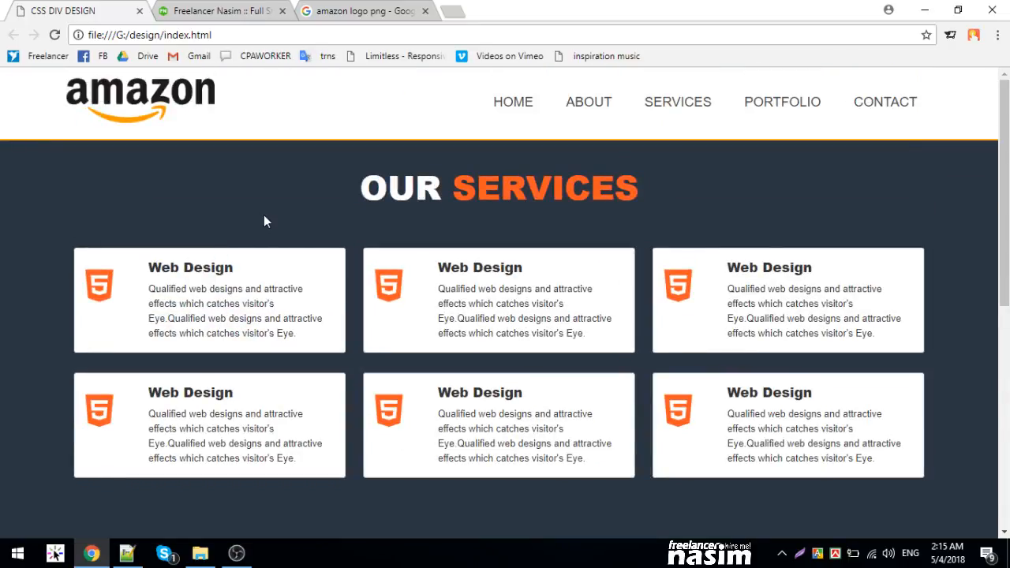
left_click(588, 101)
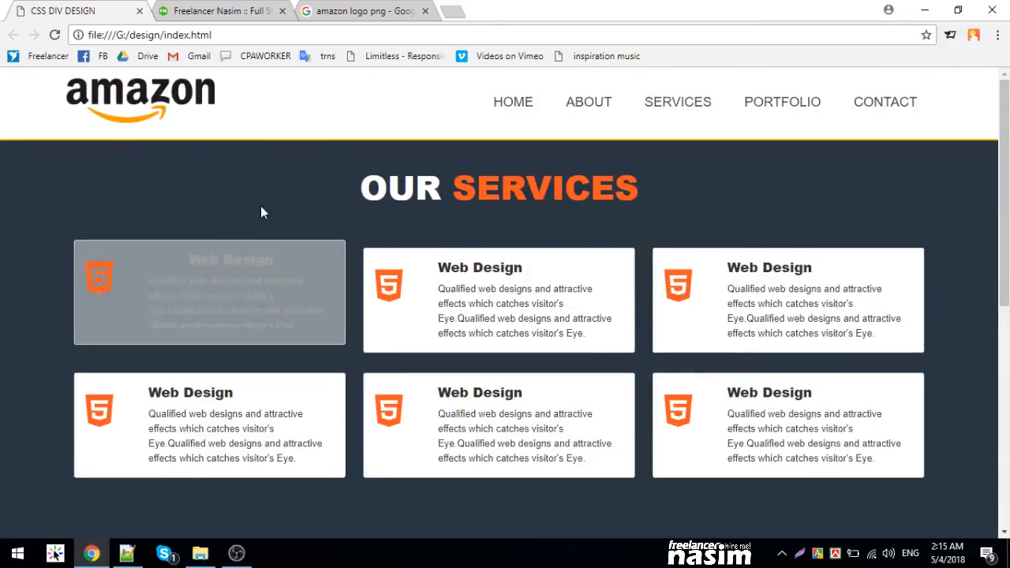
mouse_move(613, 330)
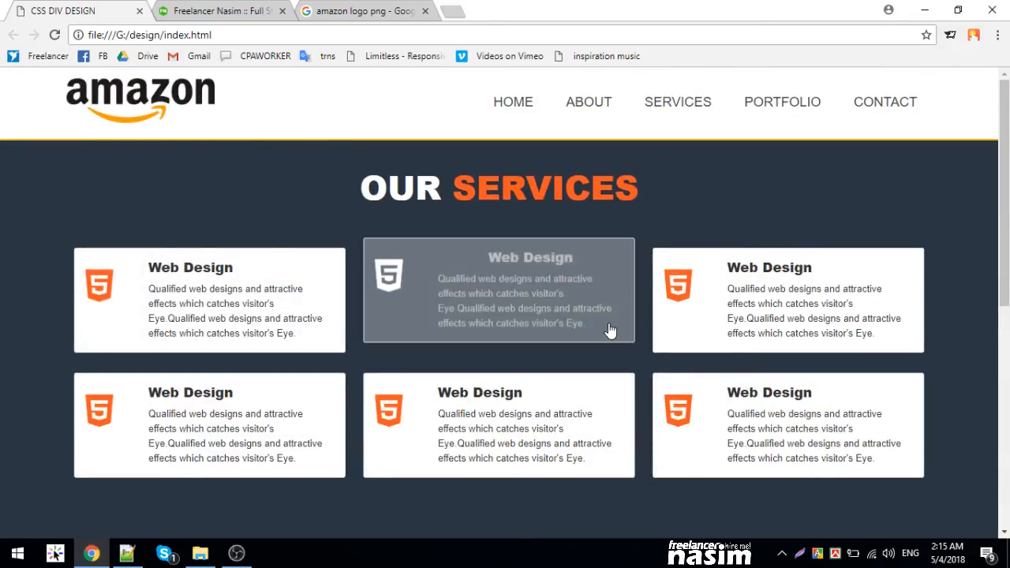
mouse_move(186, 420)
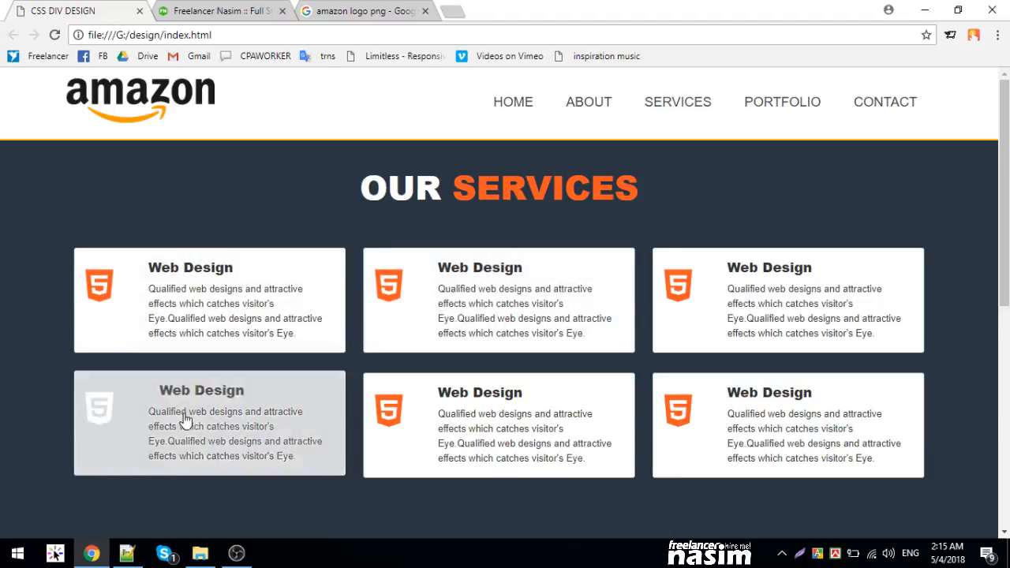